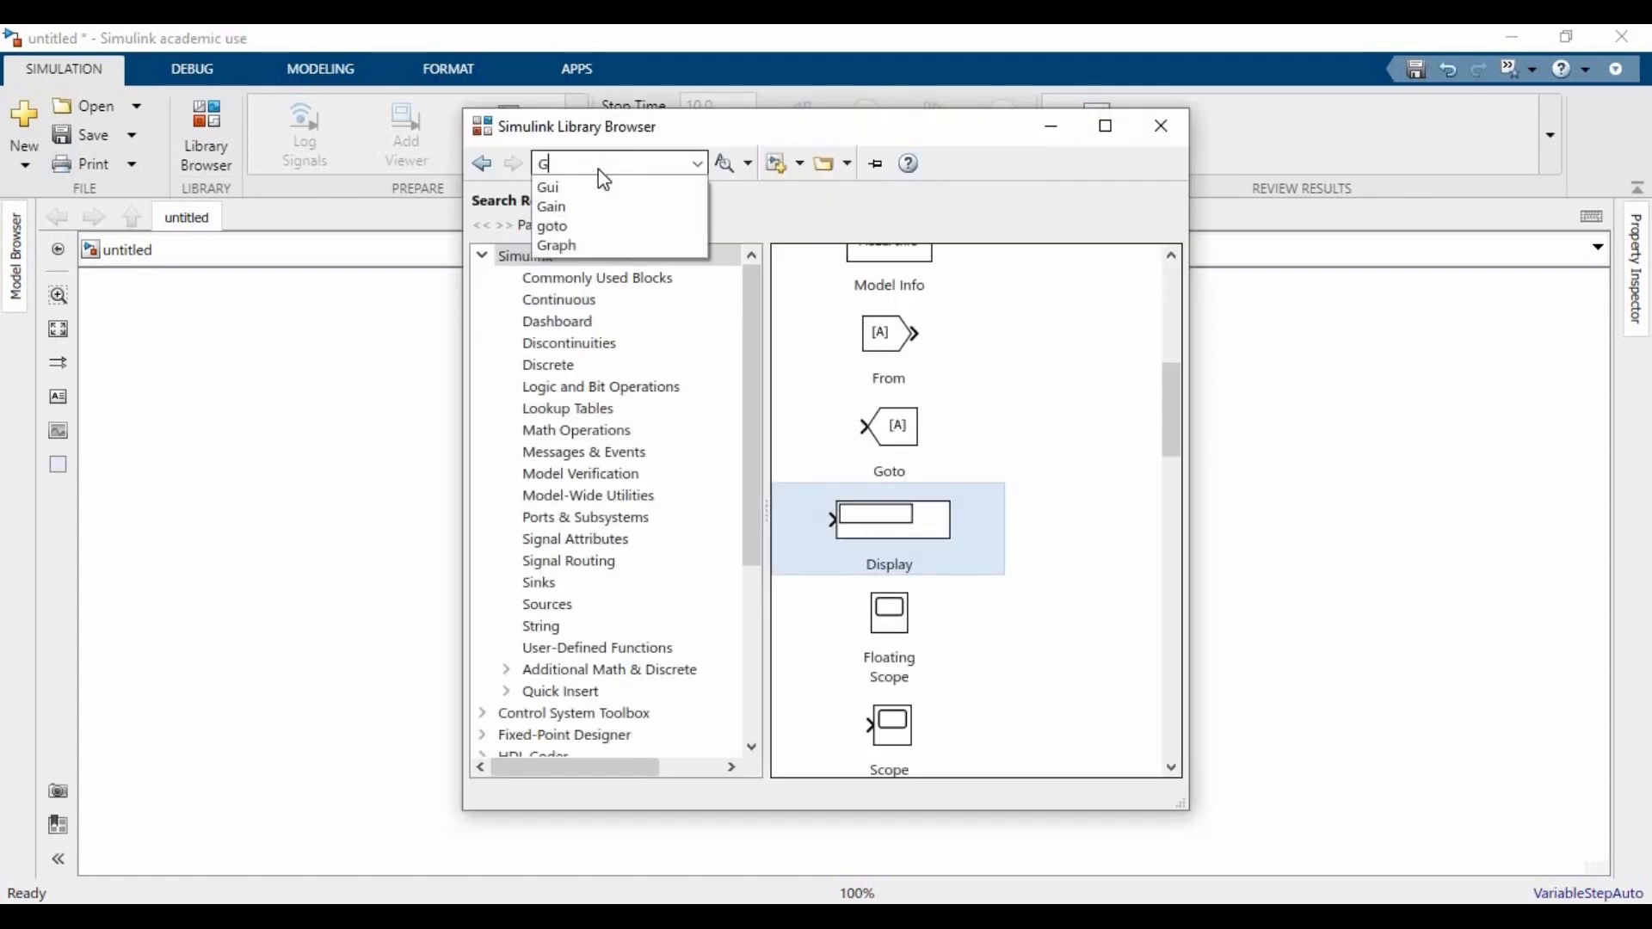
# - Add a powergui block at the upper left and a Battery block, then search for Mosfet
pyautogui.click(547, 186)
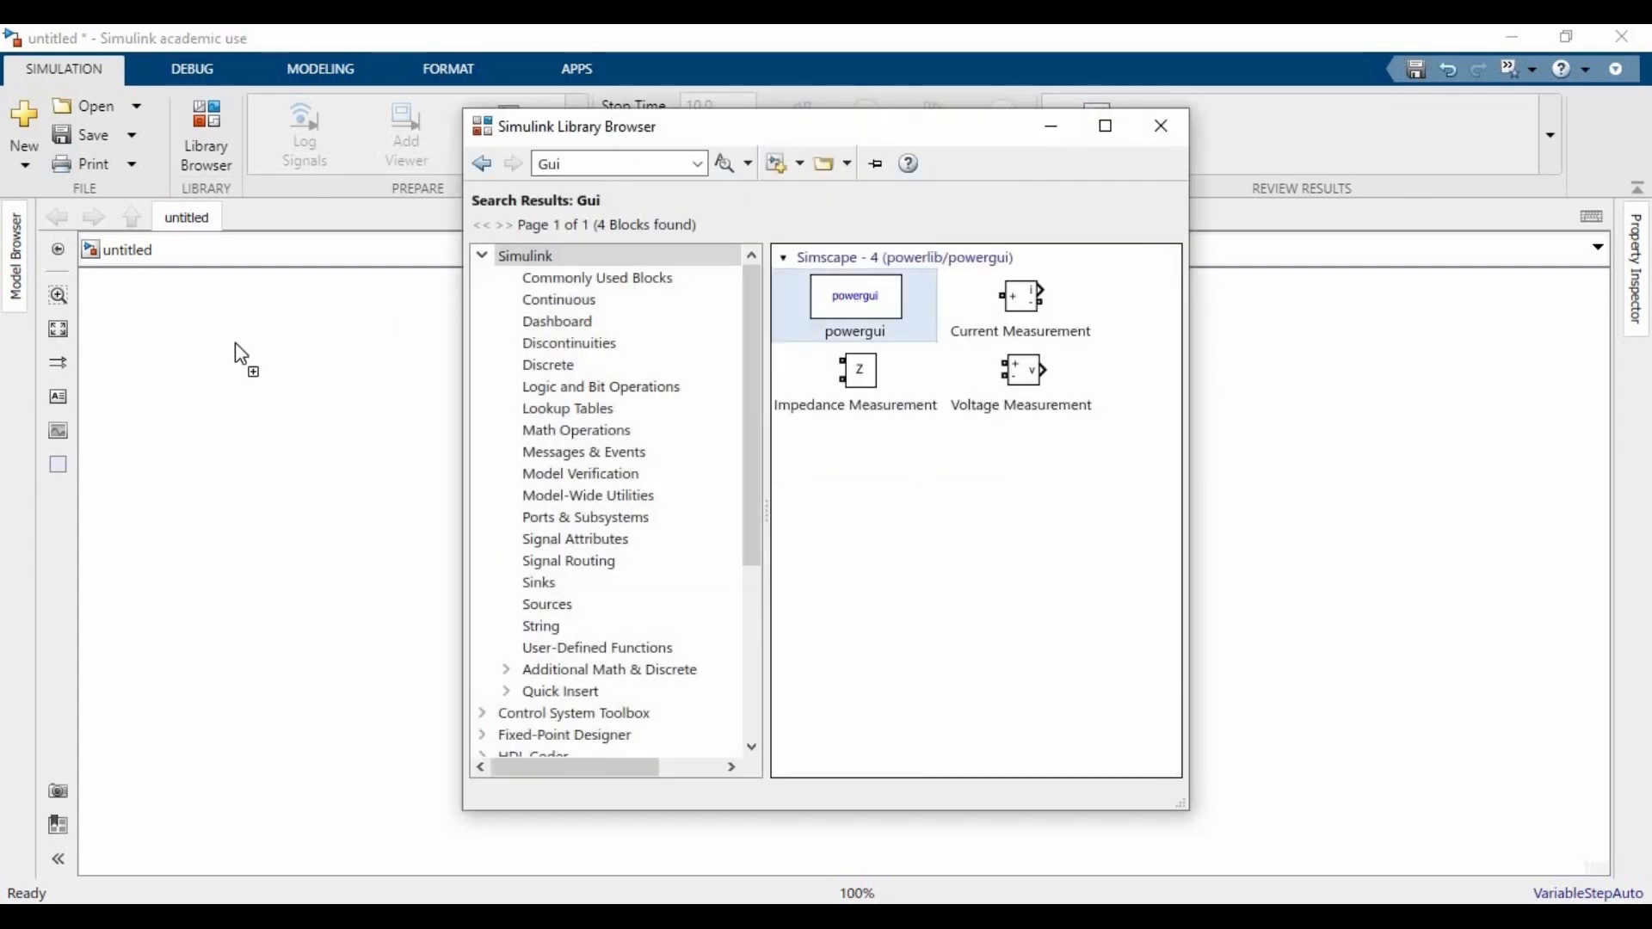
pyautogui.moveTo(856, 295); pyautogui.dragTo(205, 322)
pyautogui.write('B')
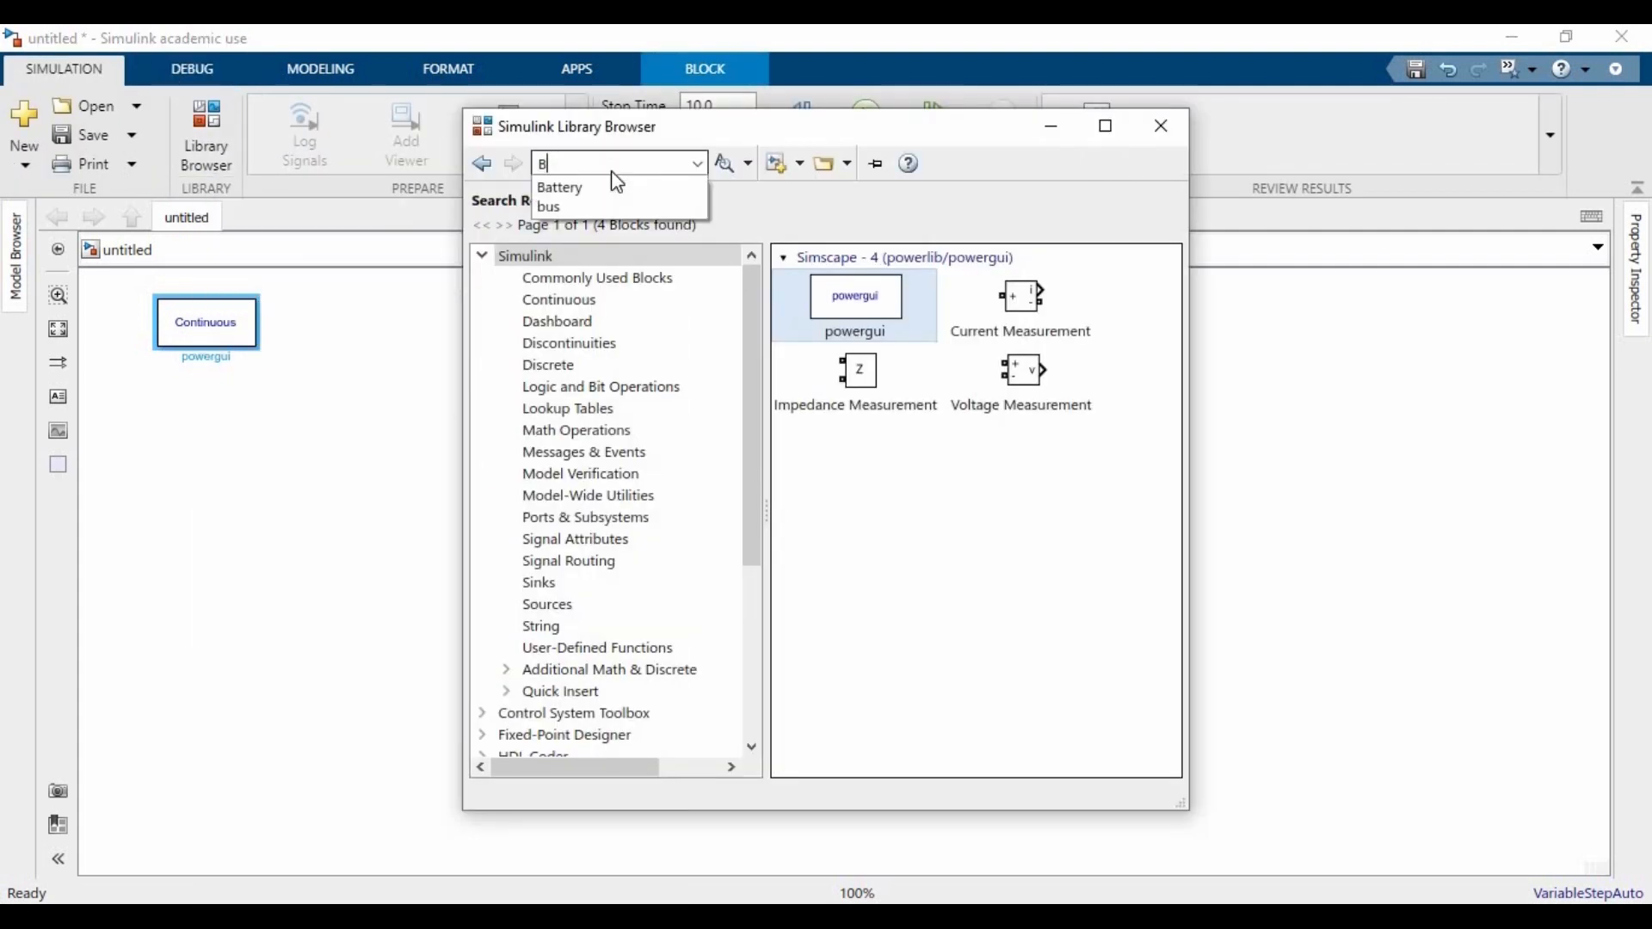
pyautogui.click(559, 186)
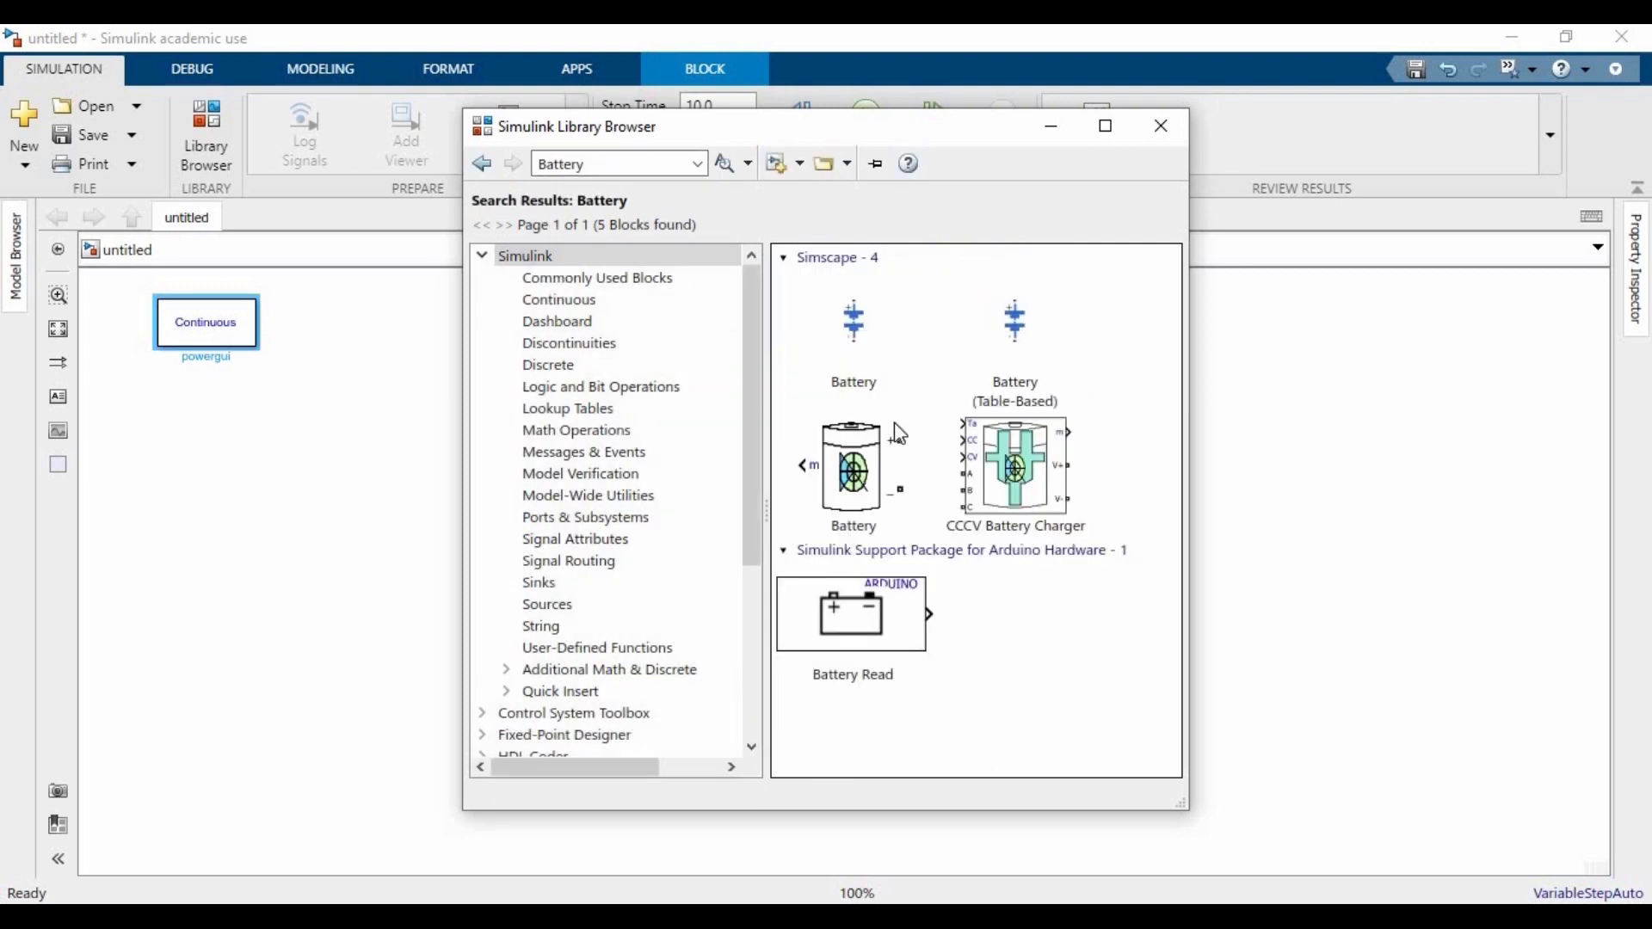
pyautogui.moveTo(852, 468); pyautogui.dragTo(352, 545)
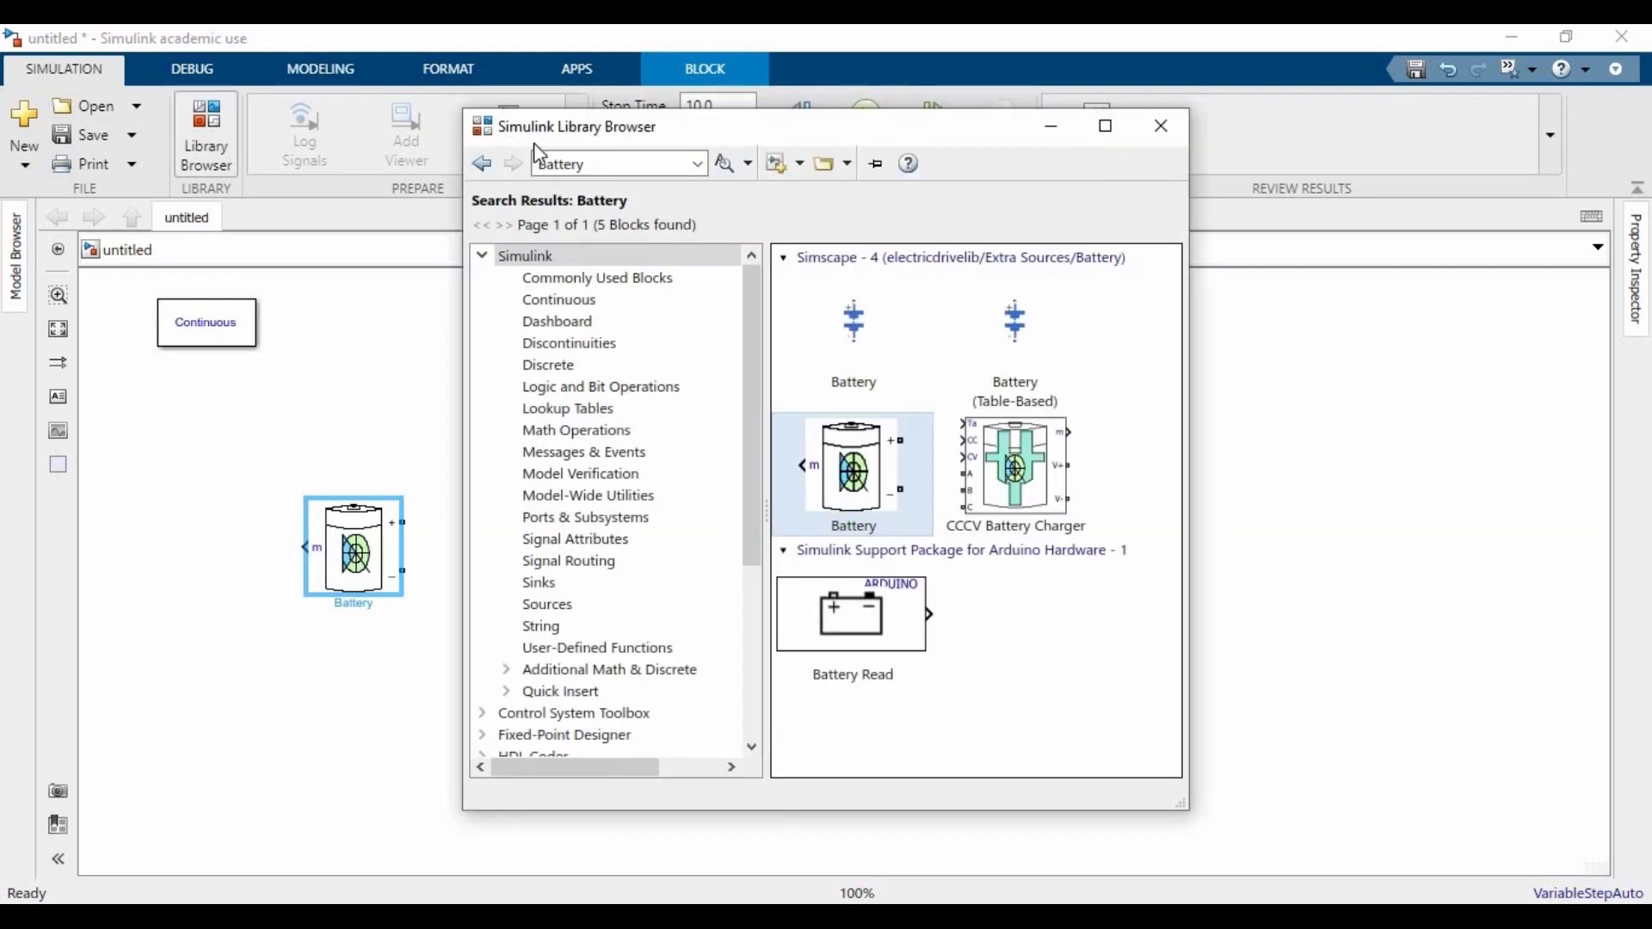
pyautogui.write('Mosfet')
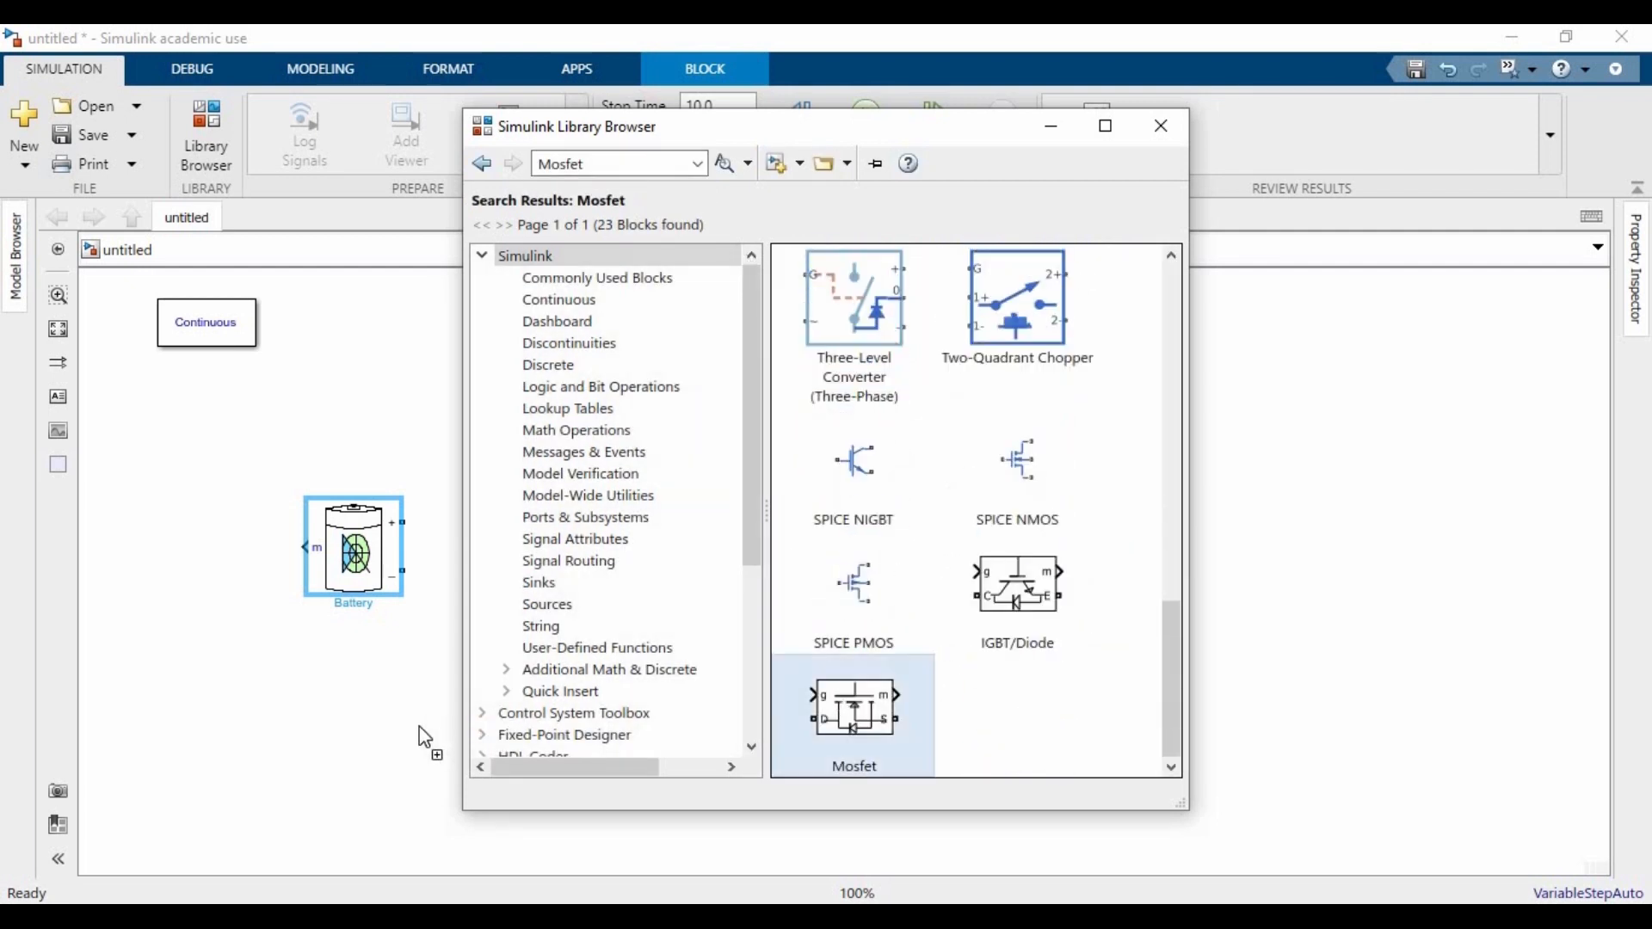
# - Add a Mosfet at lower left, a Series RLC Branch and a Voltage Measurement block, then search PID
pyautogui.moveTo(854, 716); pyautogui.dragTo(392, 726)
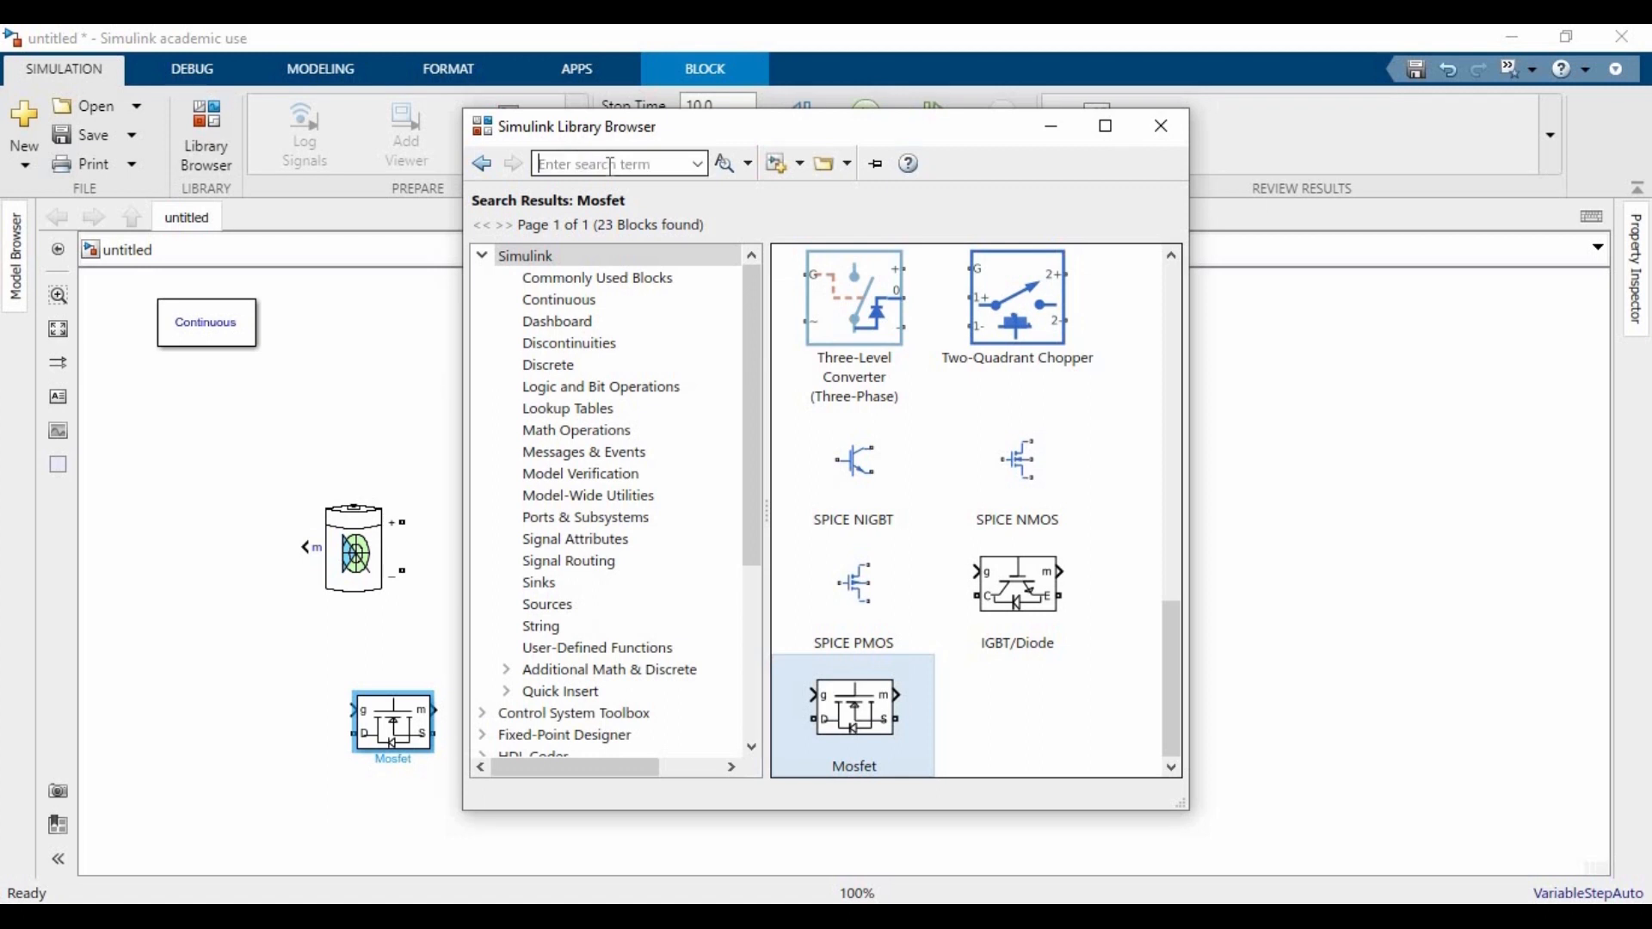
pyautogui.write('Series RLC Branch')
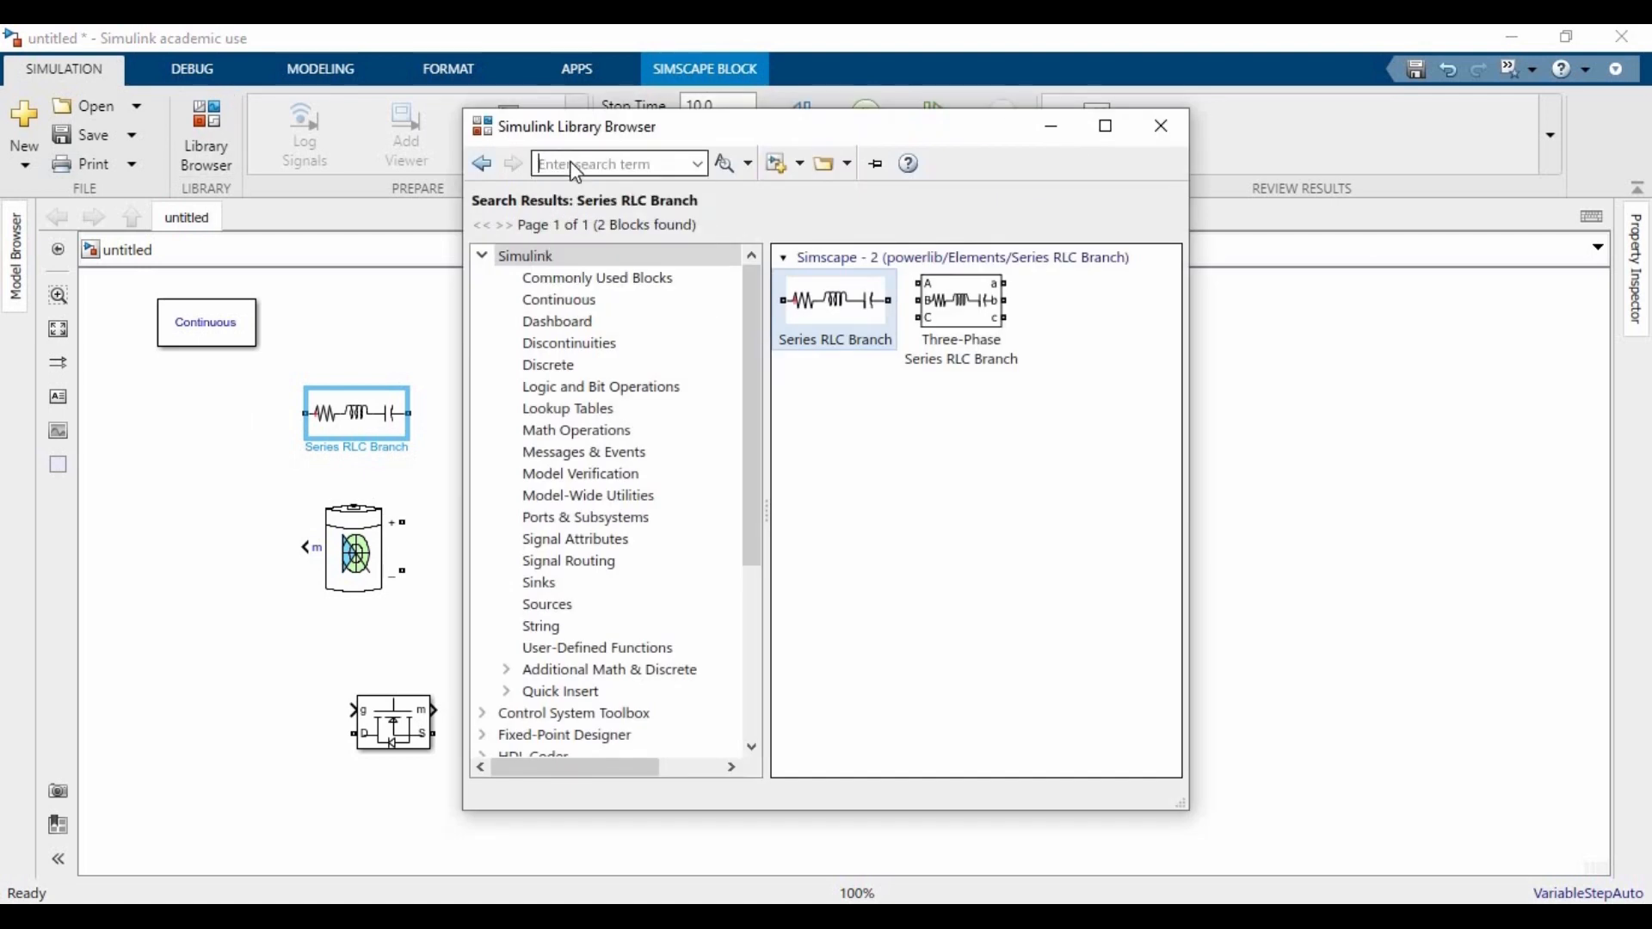
pyautogui.write('Voltage measurement')
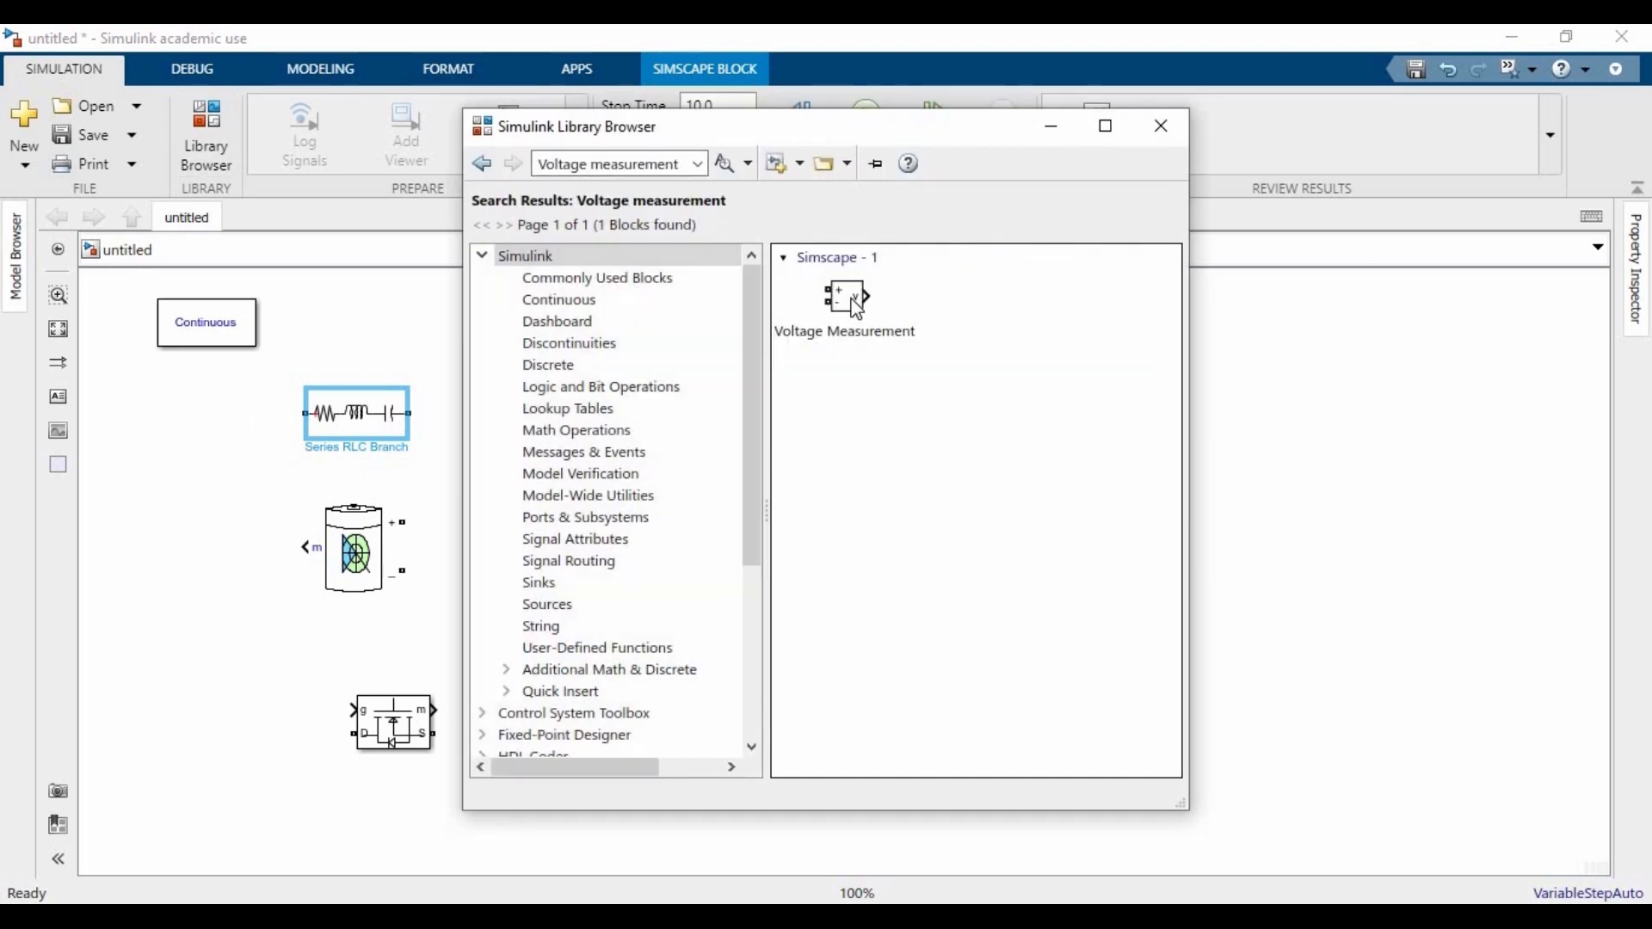
pyautogui.moveTo(843, 294); pyautogui.dragTo(244, 411)
pyautogui.write('Scope')
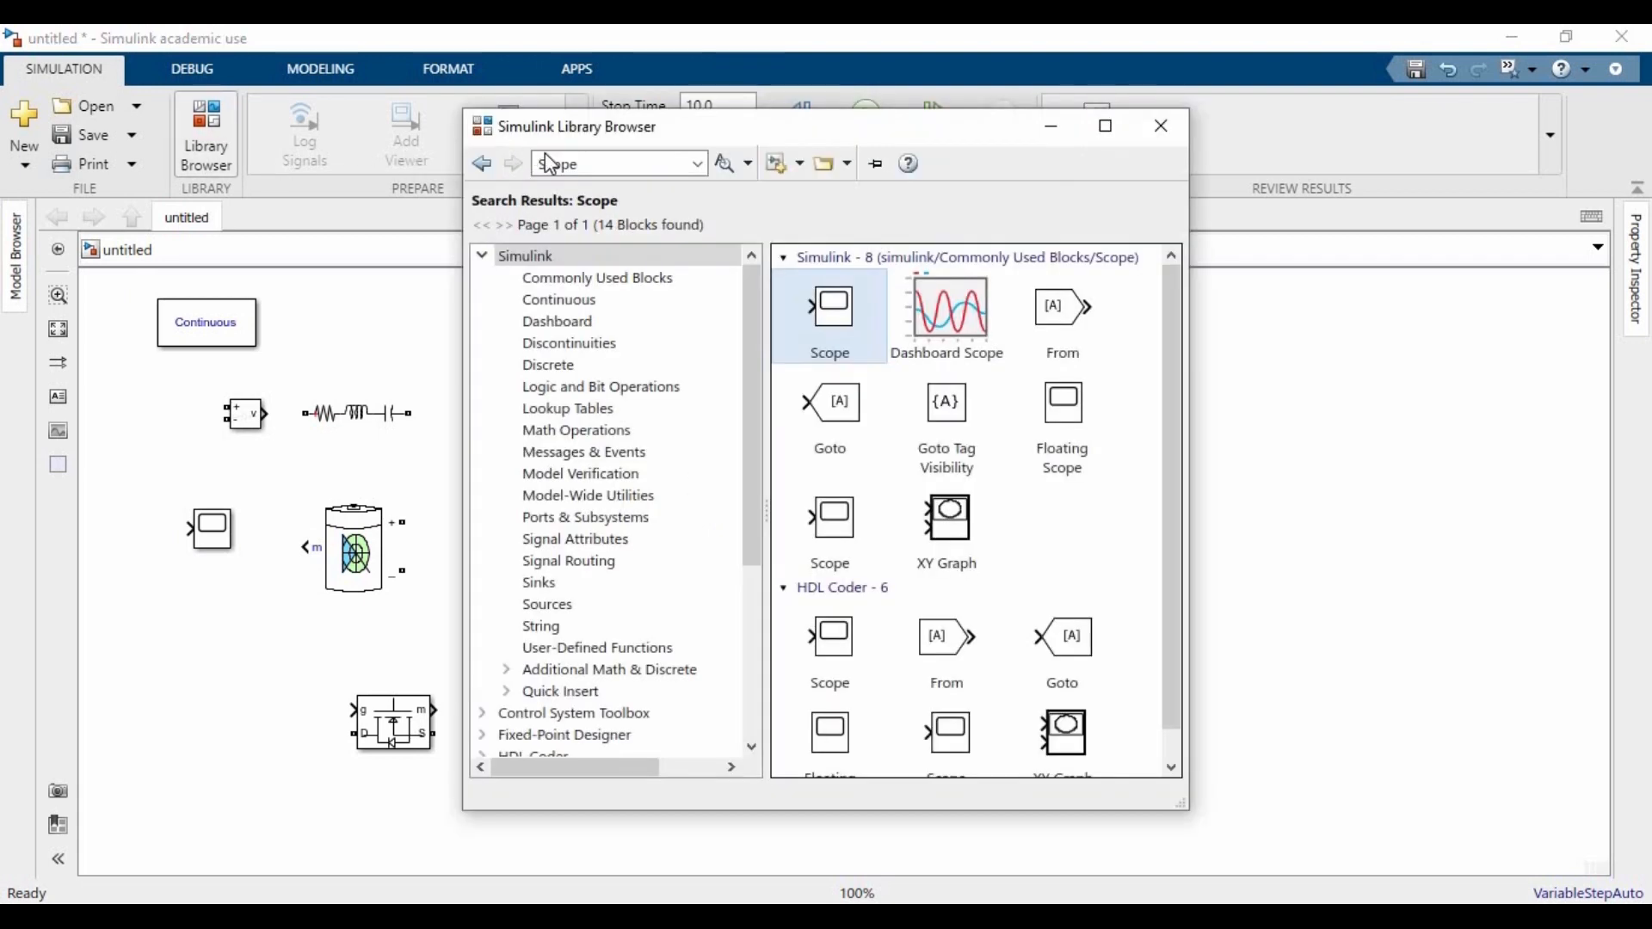
pyautogui.write('PID')
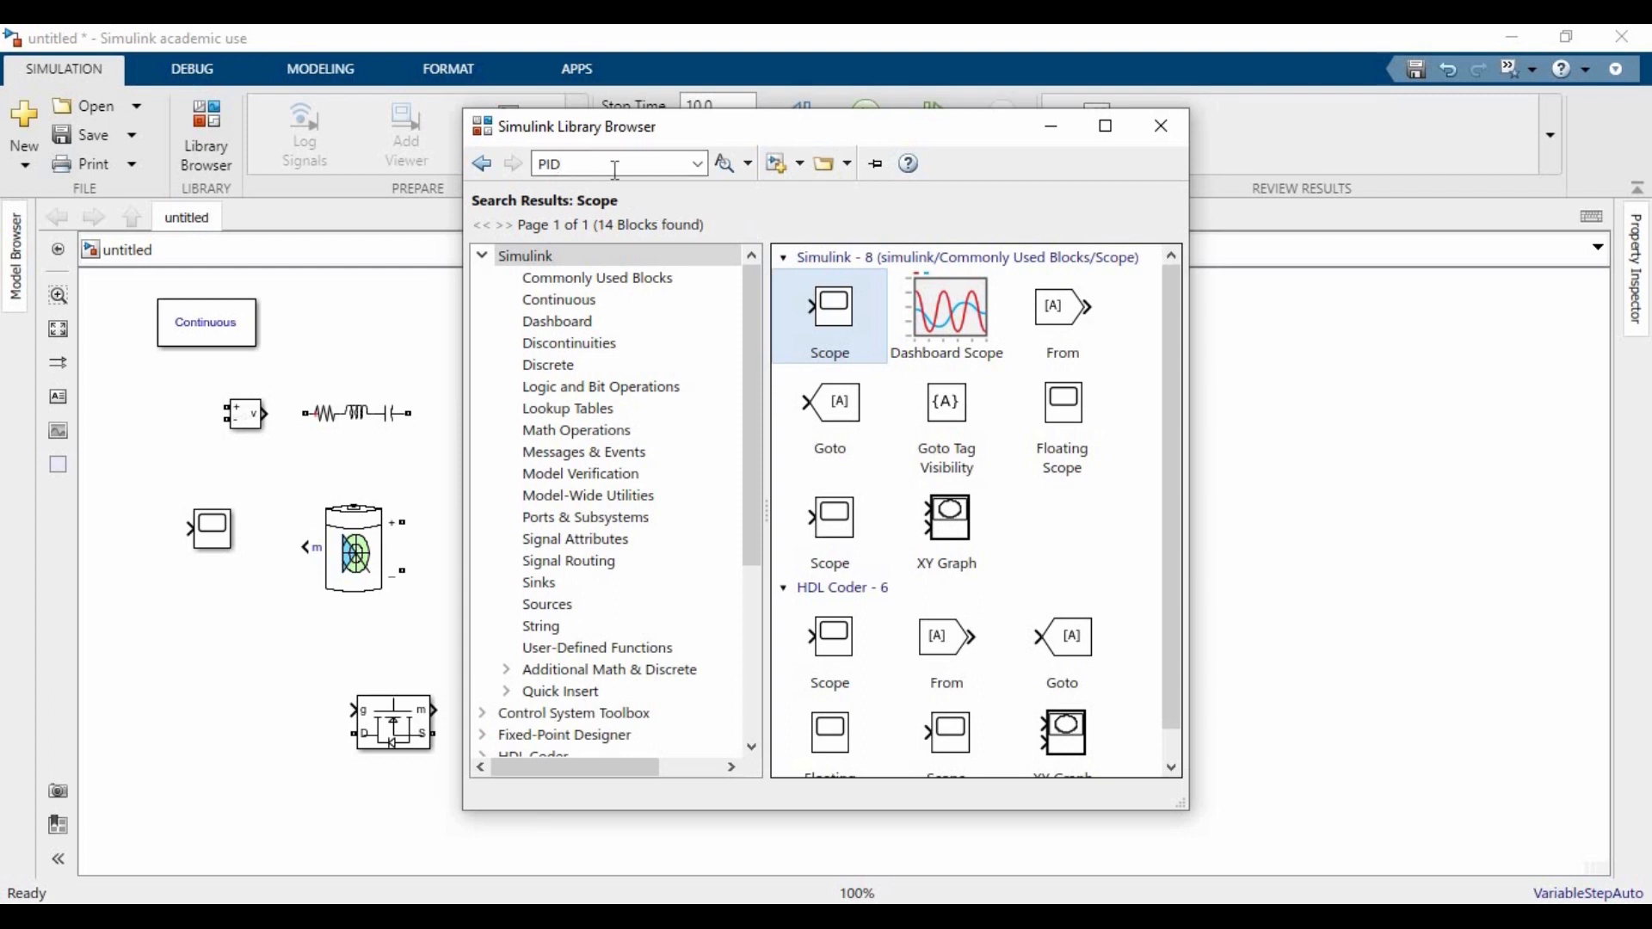
# - Add a PID Controller above the battery and locate the PWM Generator (DC-DC) in the library
pyautogui.click(723, 164)
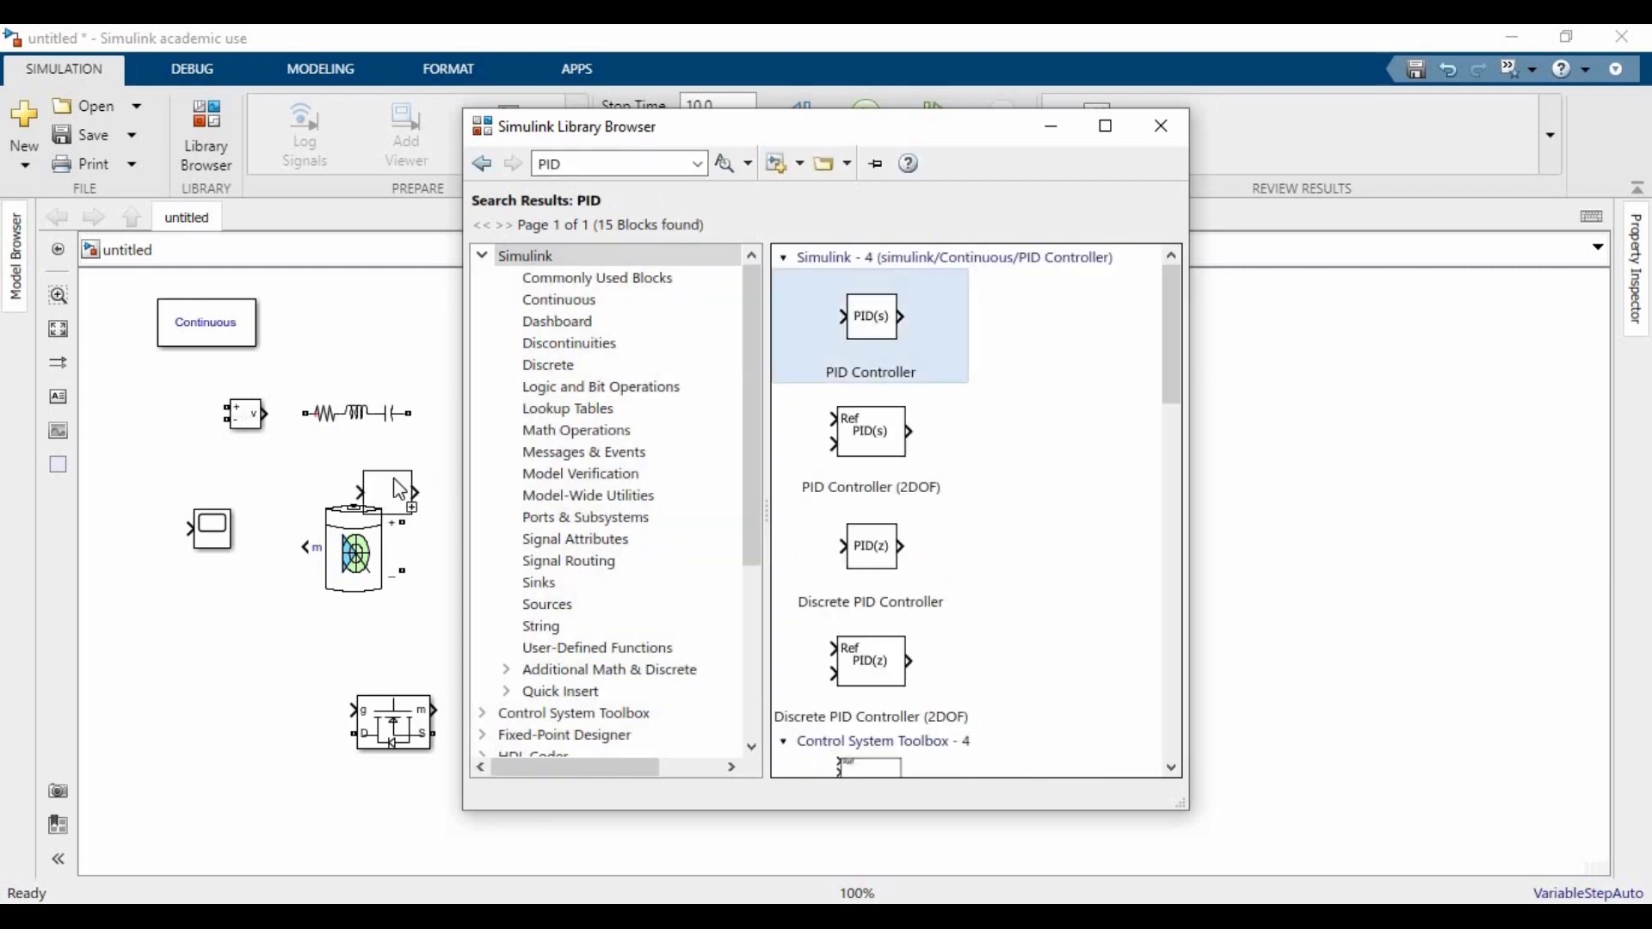
pyautogui.moveTo(871, 317); pyautogui.dragTo(392, 475)
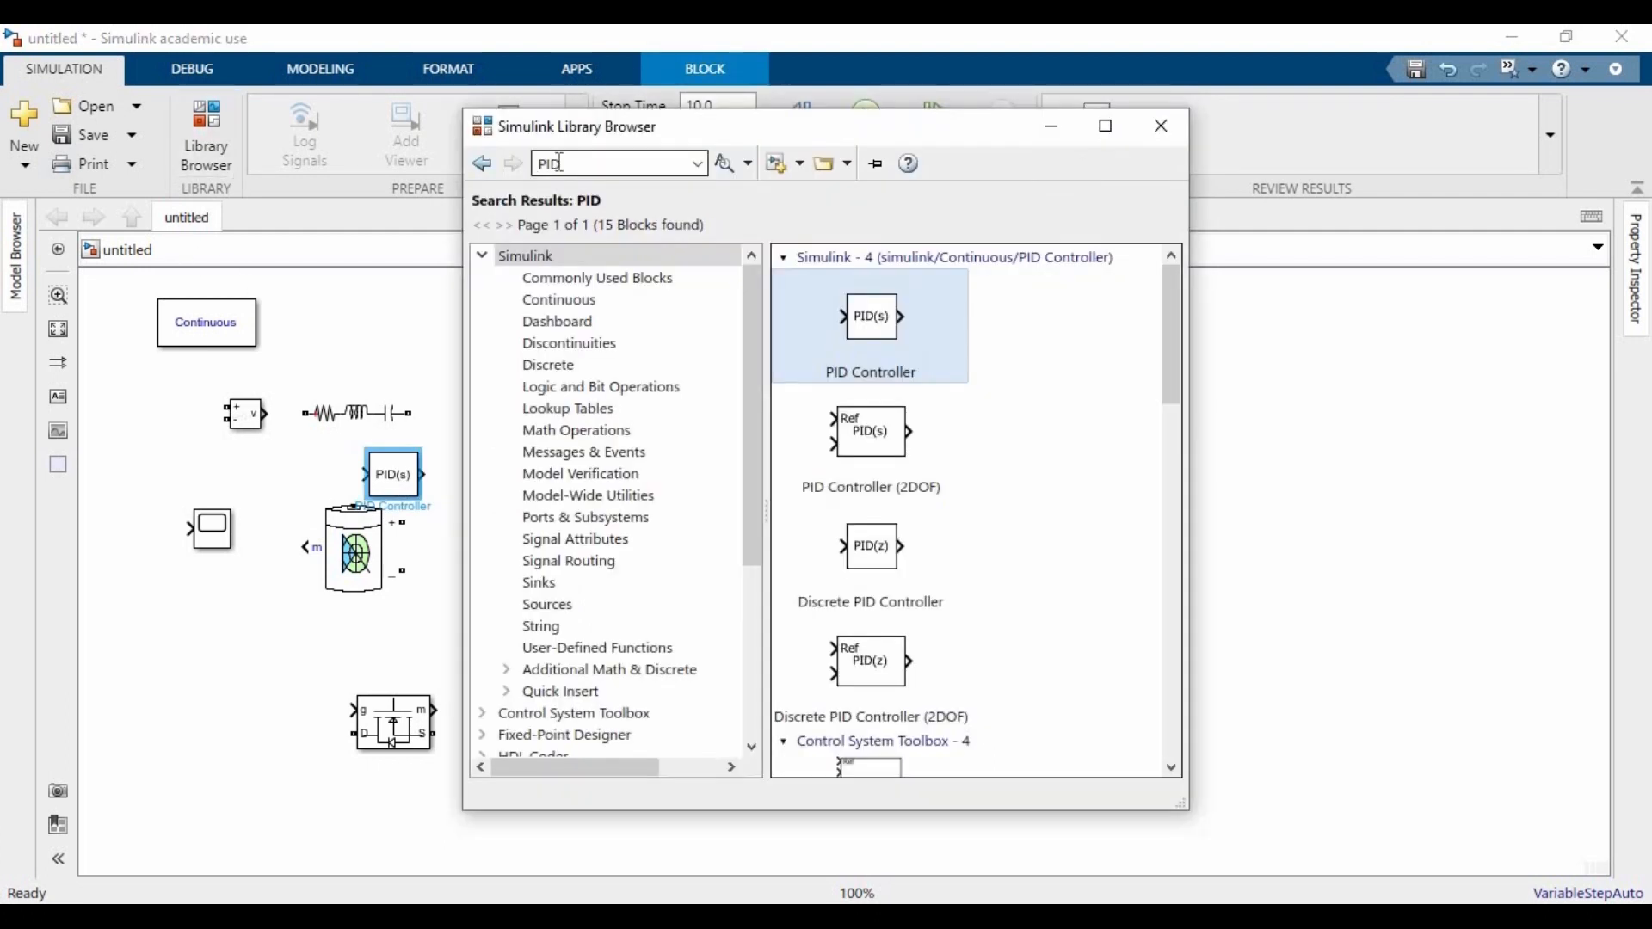
pyautogui.write('Pwm')
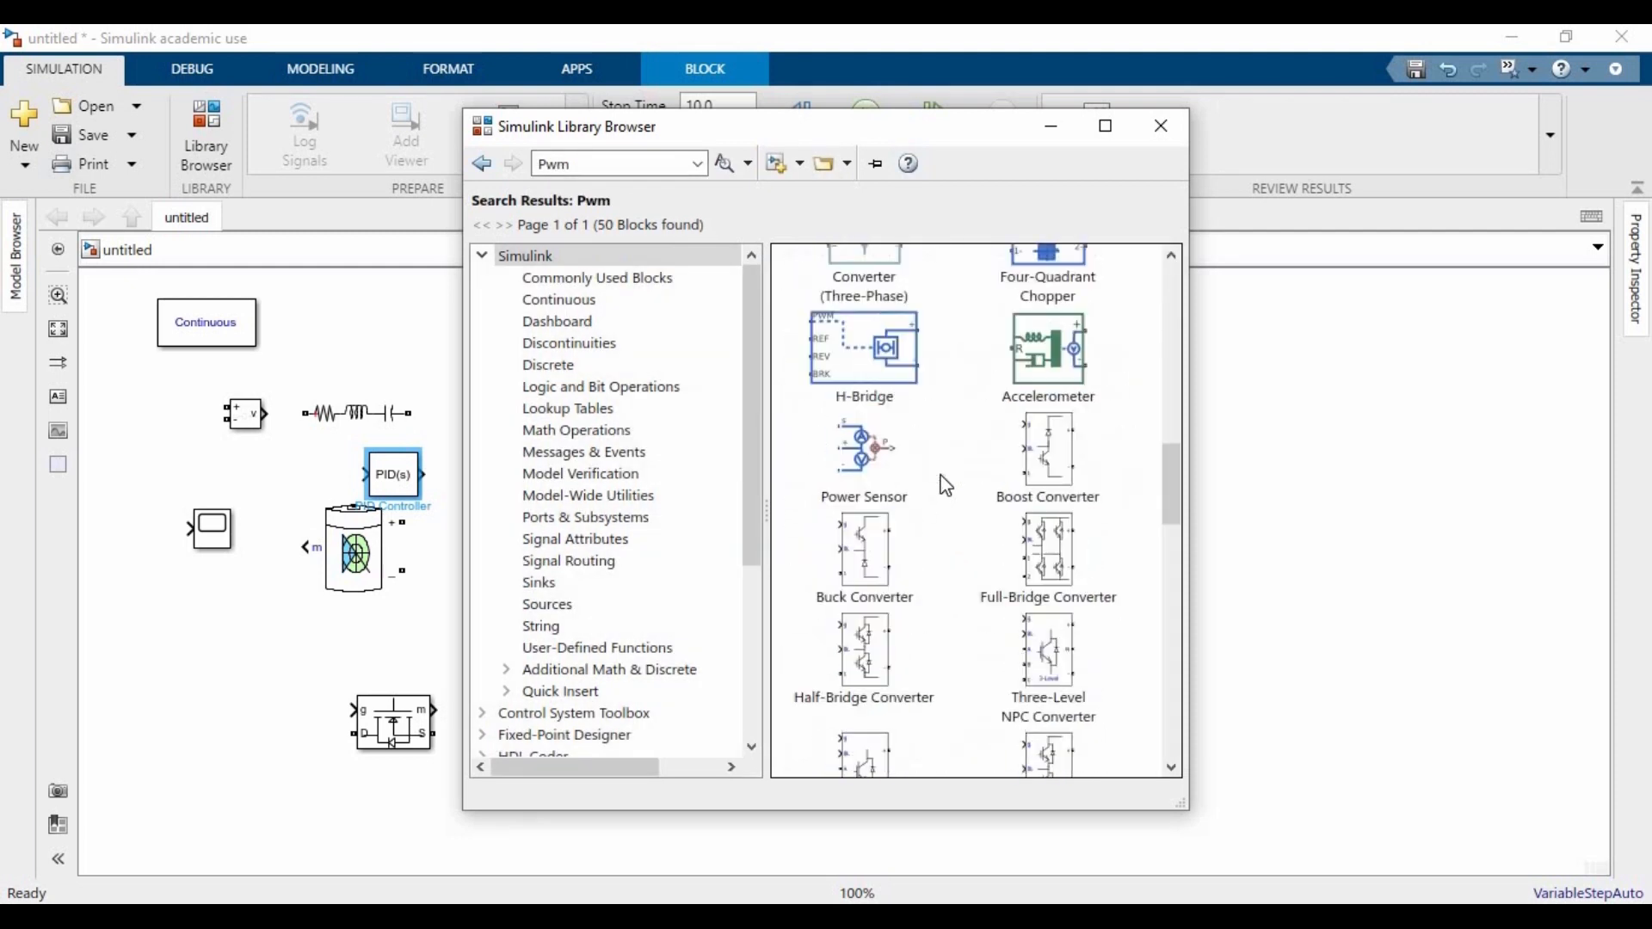
pyautogui.scroll(-3)
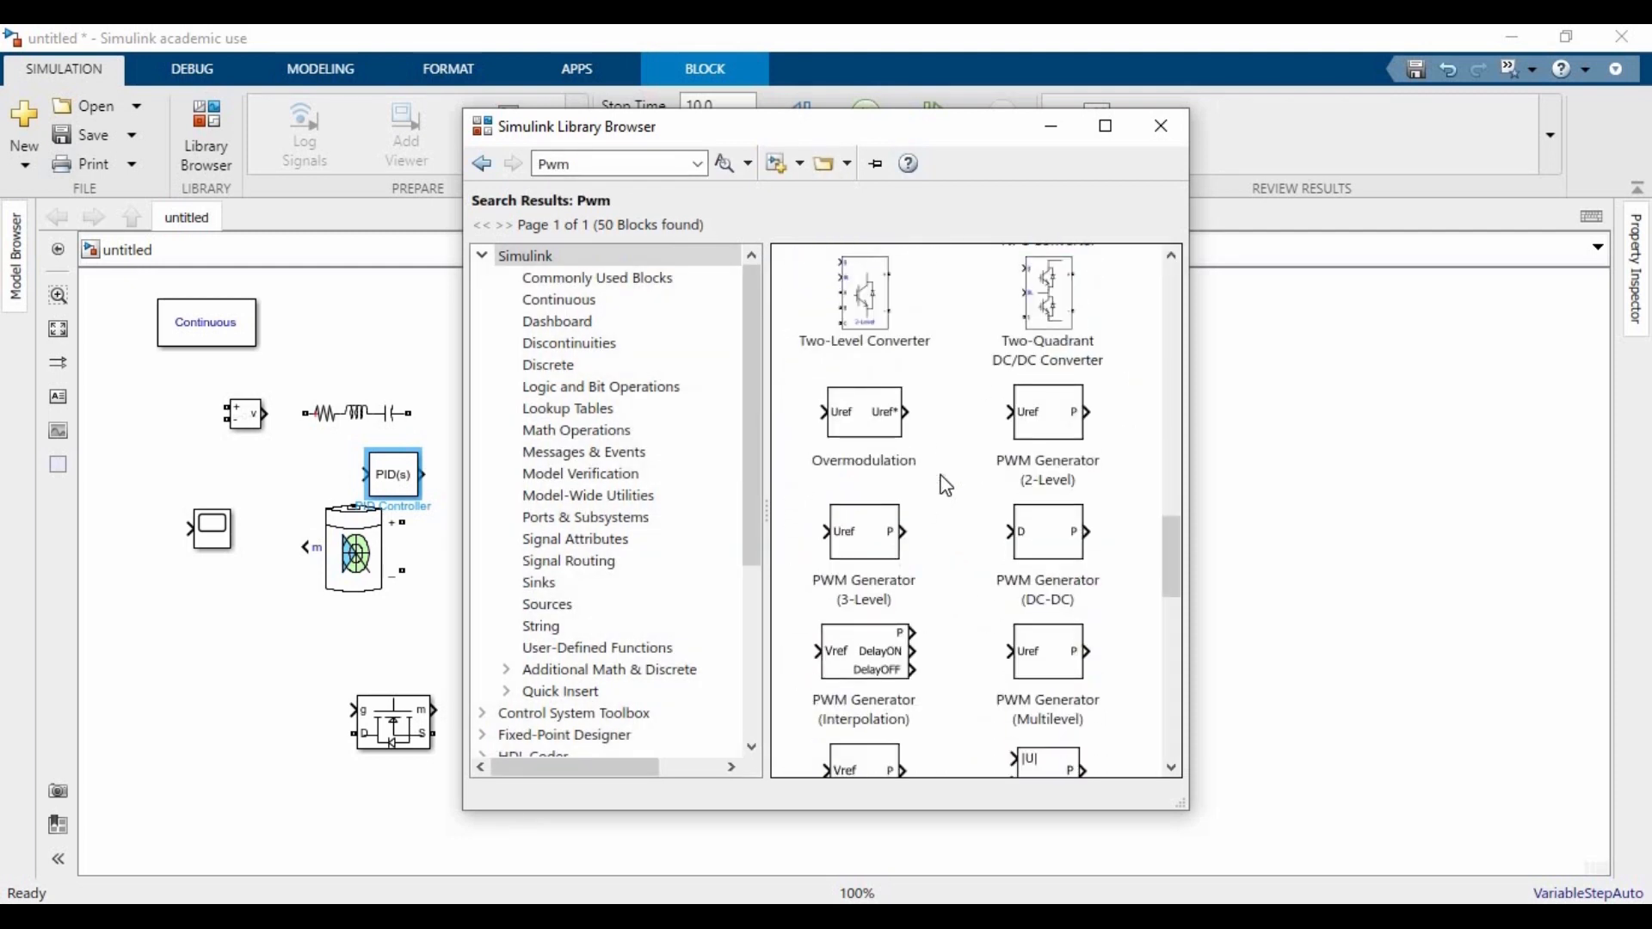
pyautogui.scroll(-3)
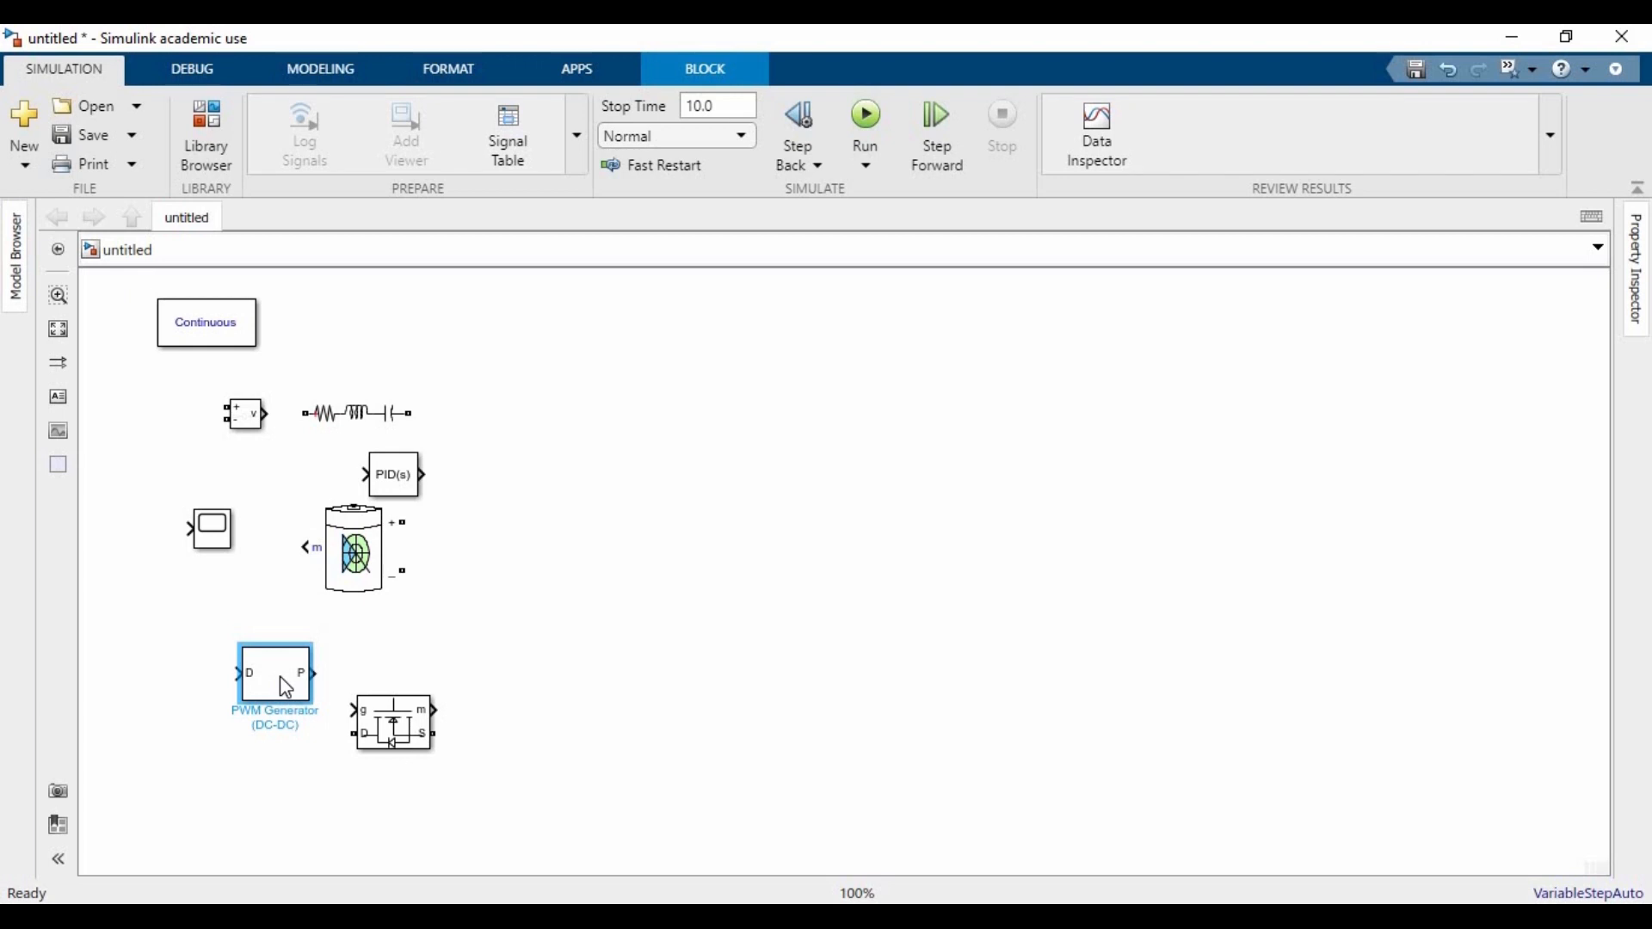
# - Move the PWM Generator beside the Mosfet and the PID Controller further left, then reopen the library
pyautogui.moveTo(274, 673); pyautogui.dragTo(642, 521)
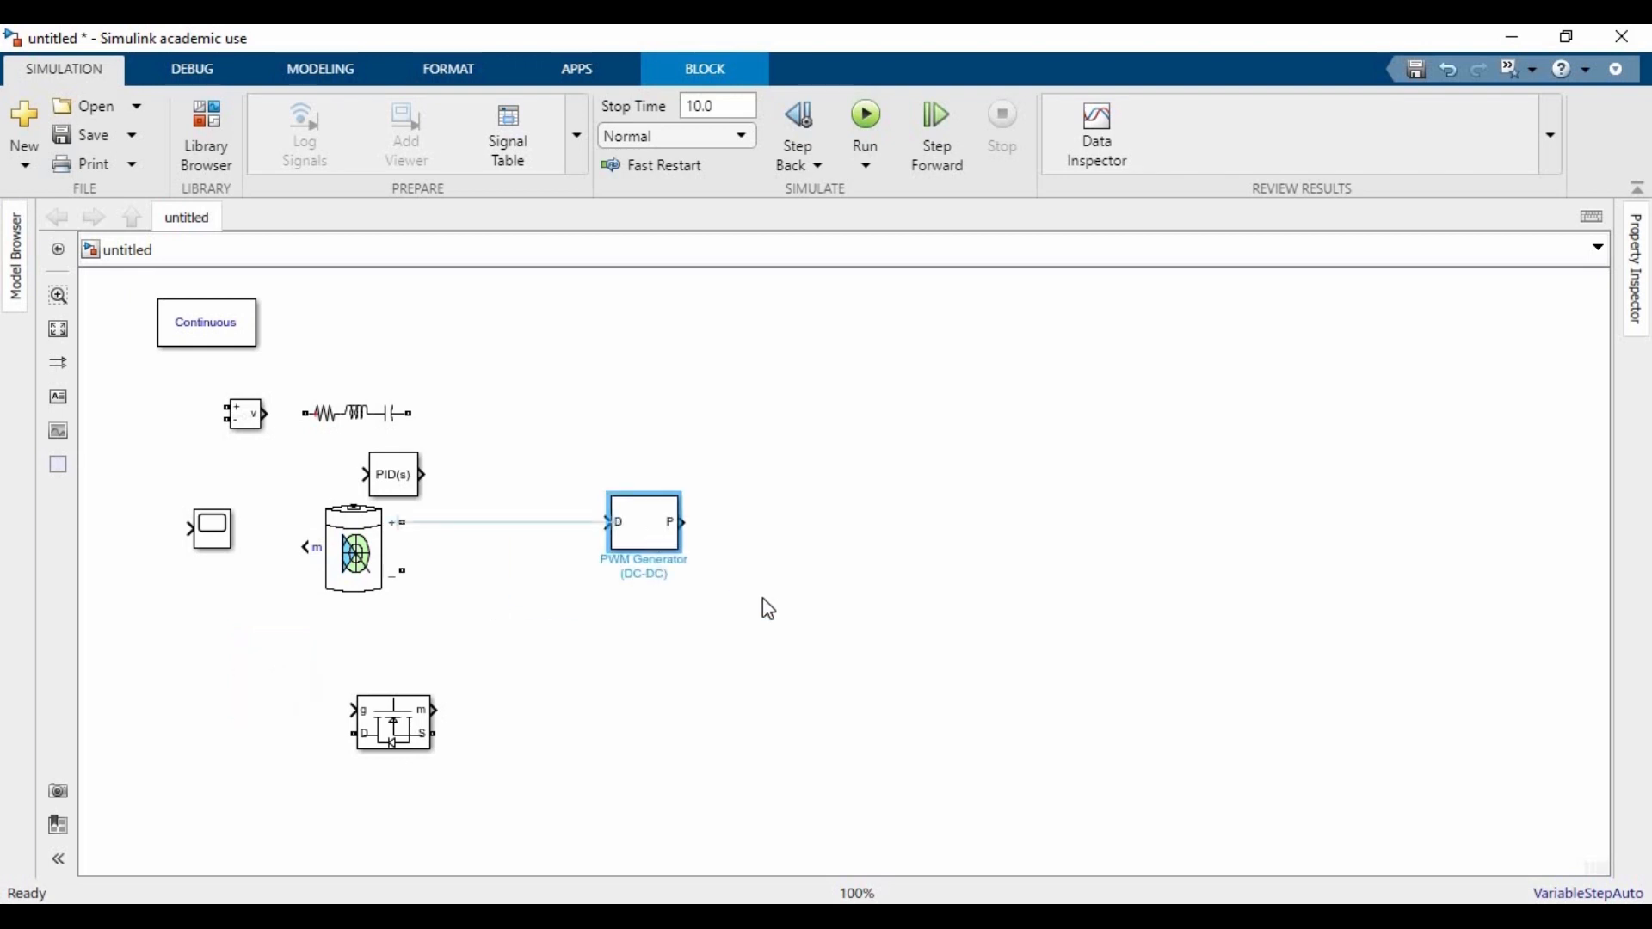
pyautogui.moveTo(642, 521); pyautogui.dragTo(793, 710)
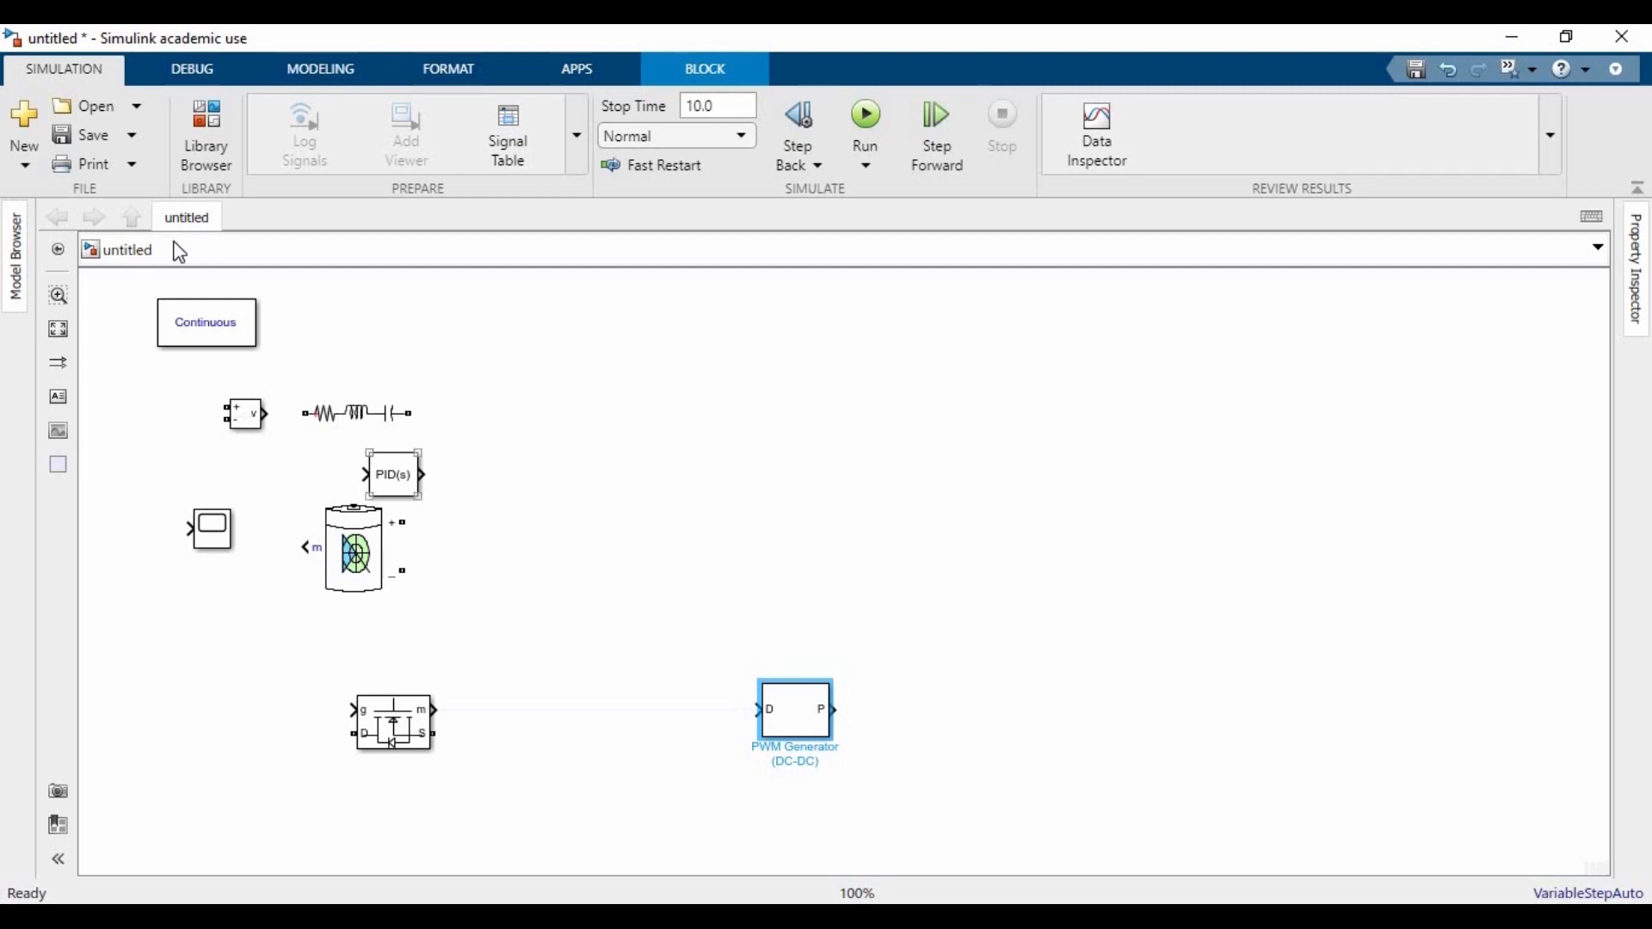
pyautogui.click(243, 414)
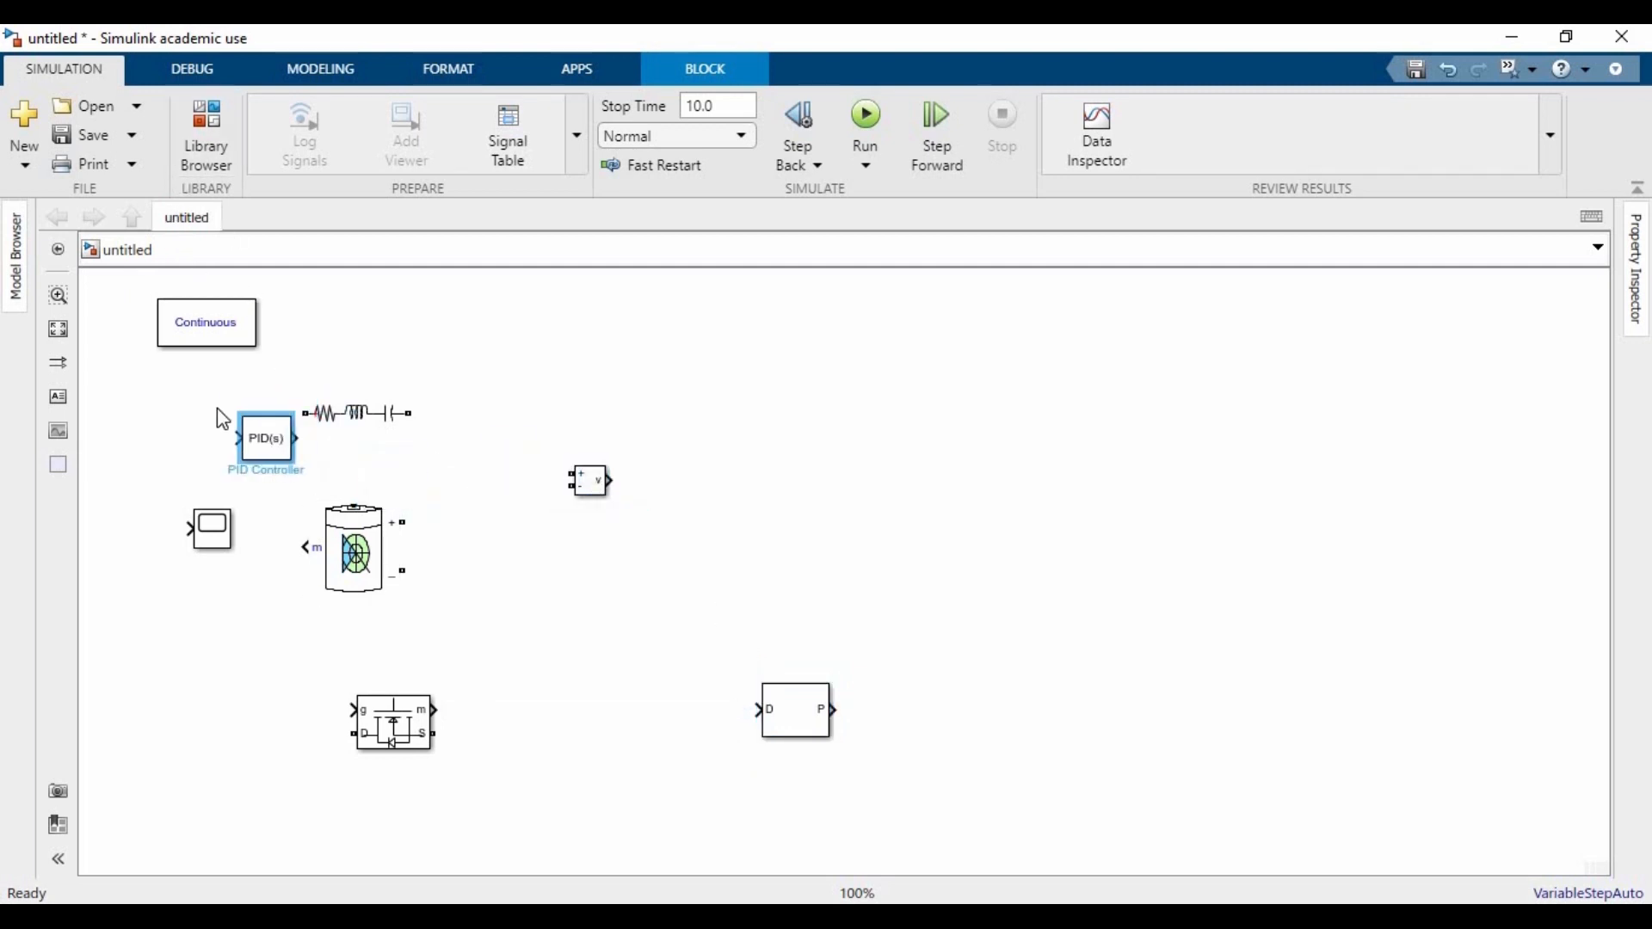
pyautogui.moveTo(265, 437); pyautogui.dragTo(217, 415)
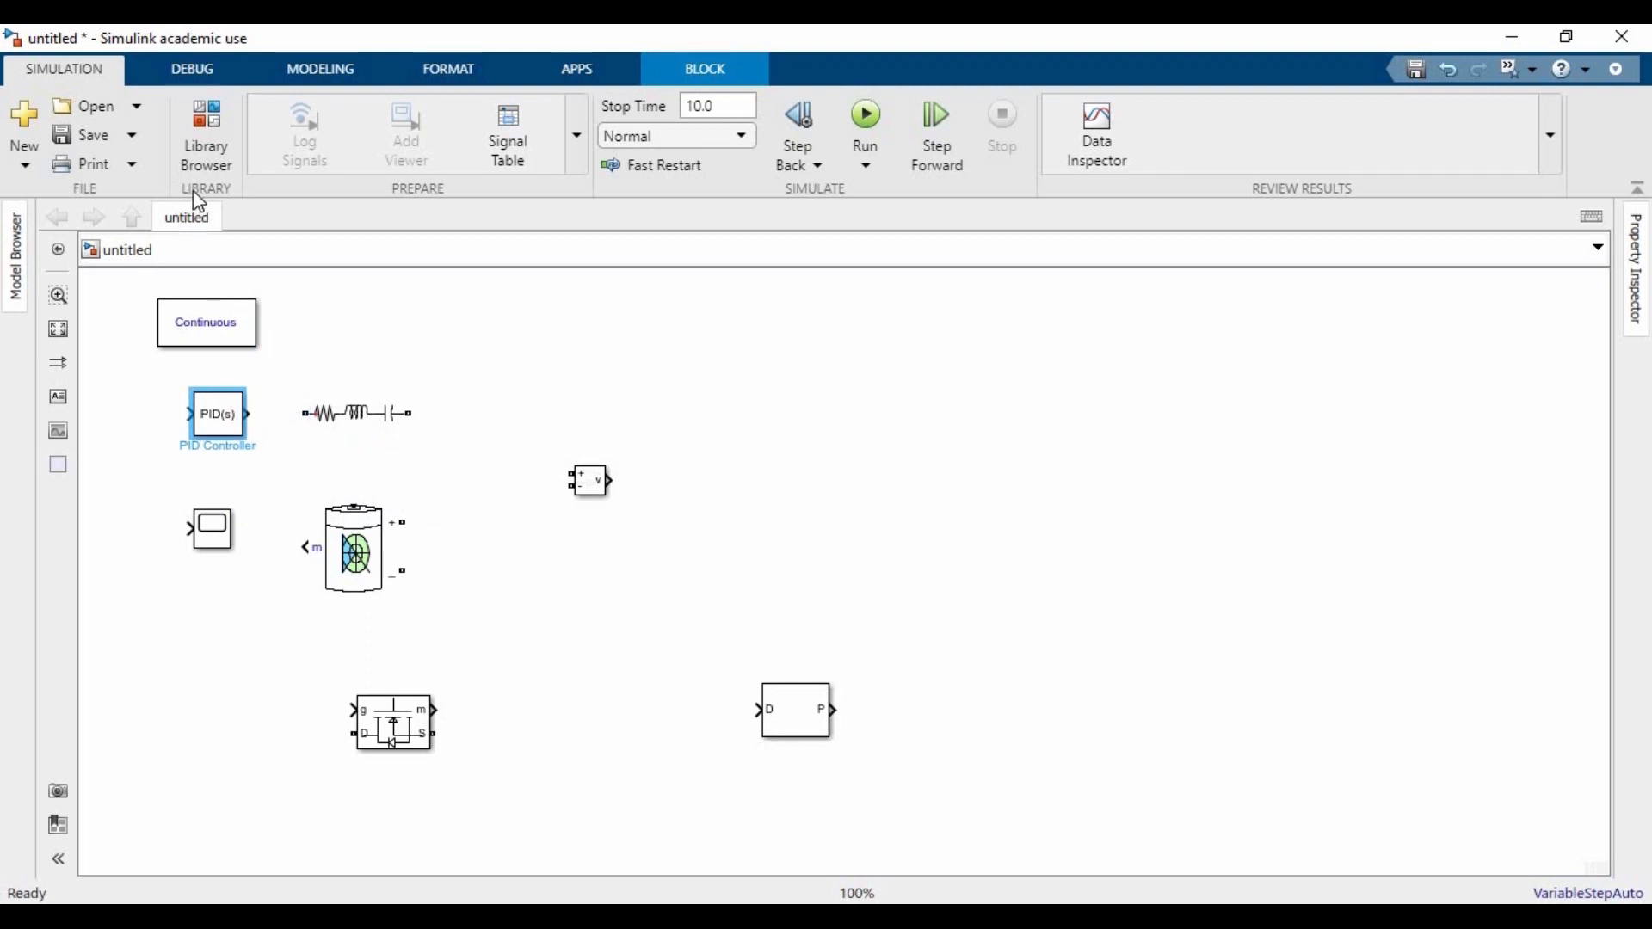
pyautogui.click(205, 132)
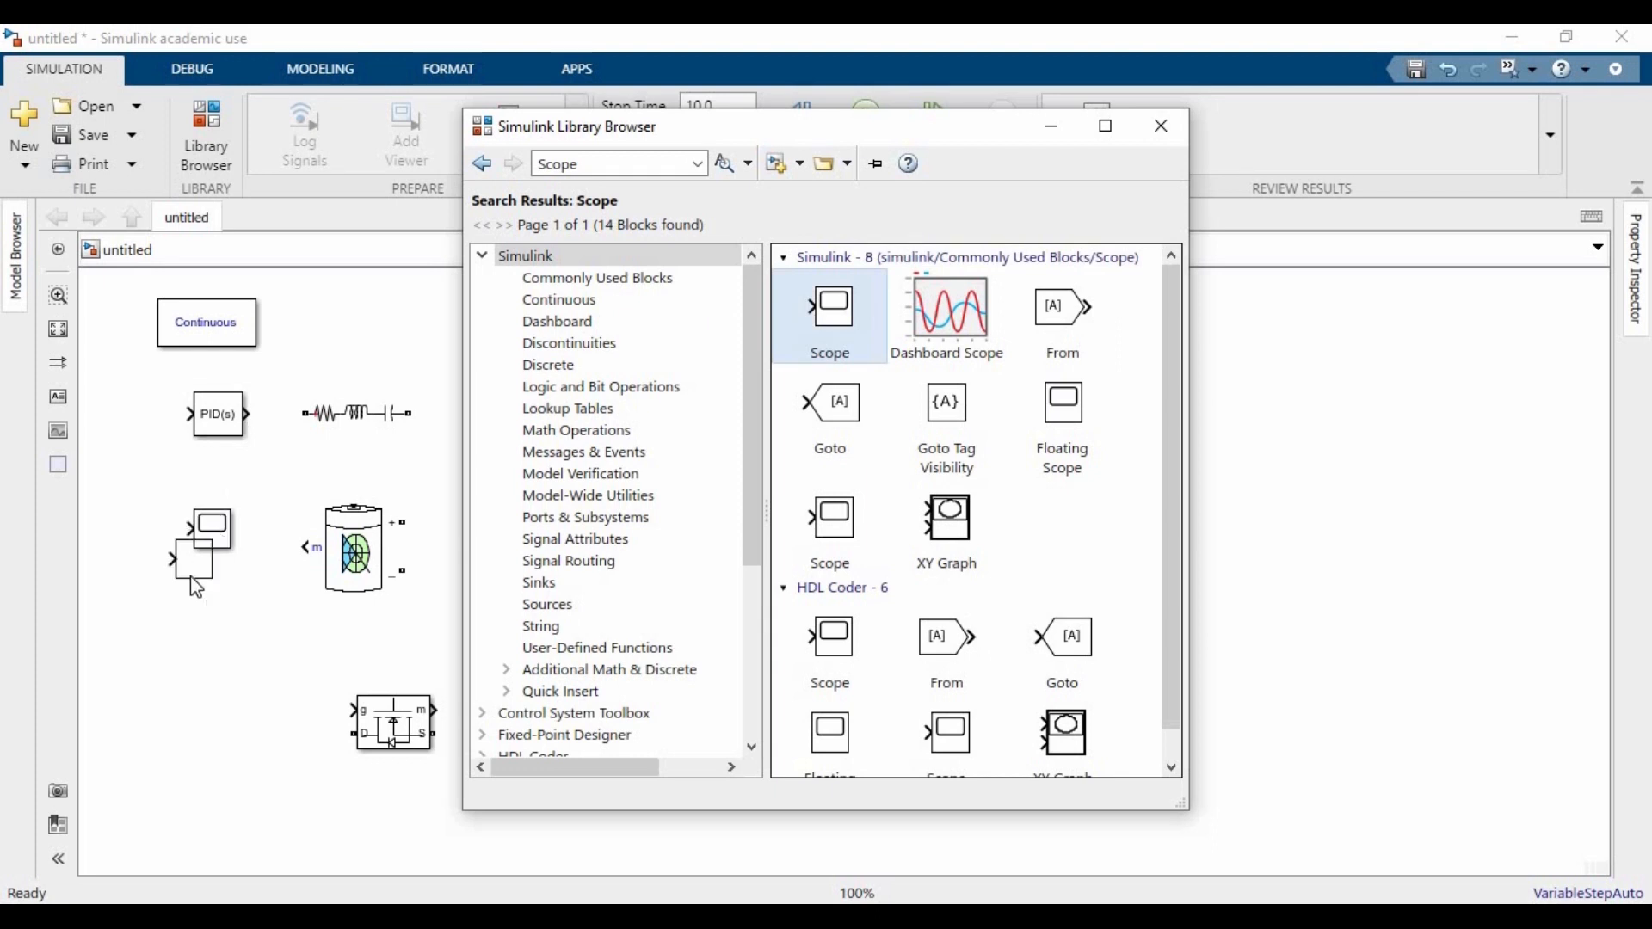
# - Place a second Scope below the first and search the library for Display blocks
pyautogui.click(188, 570)
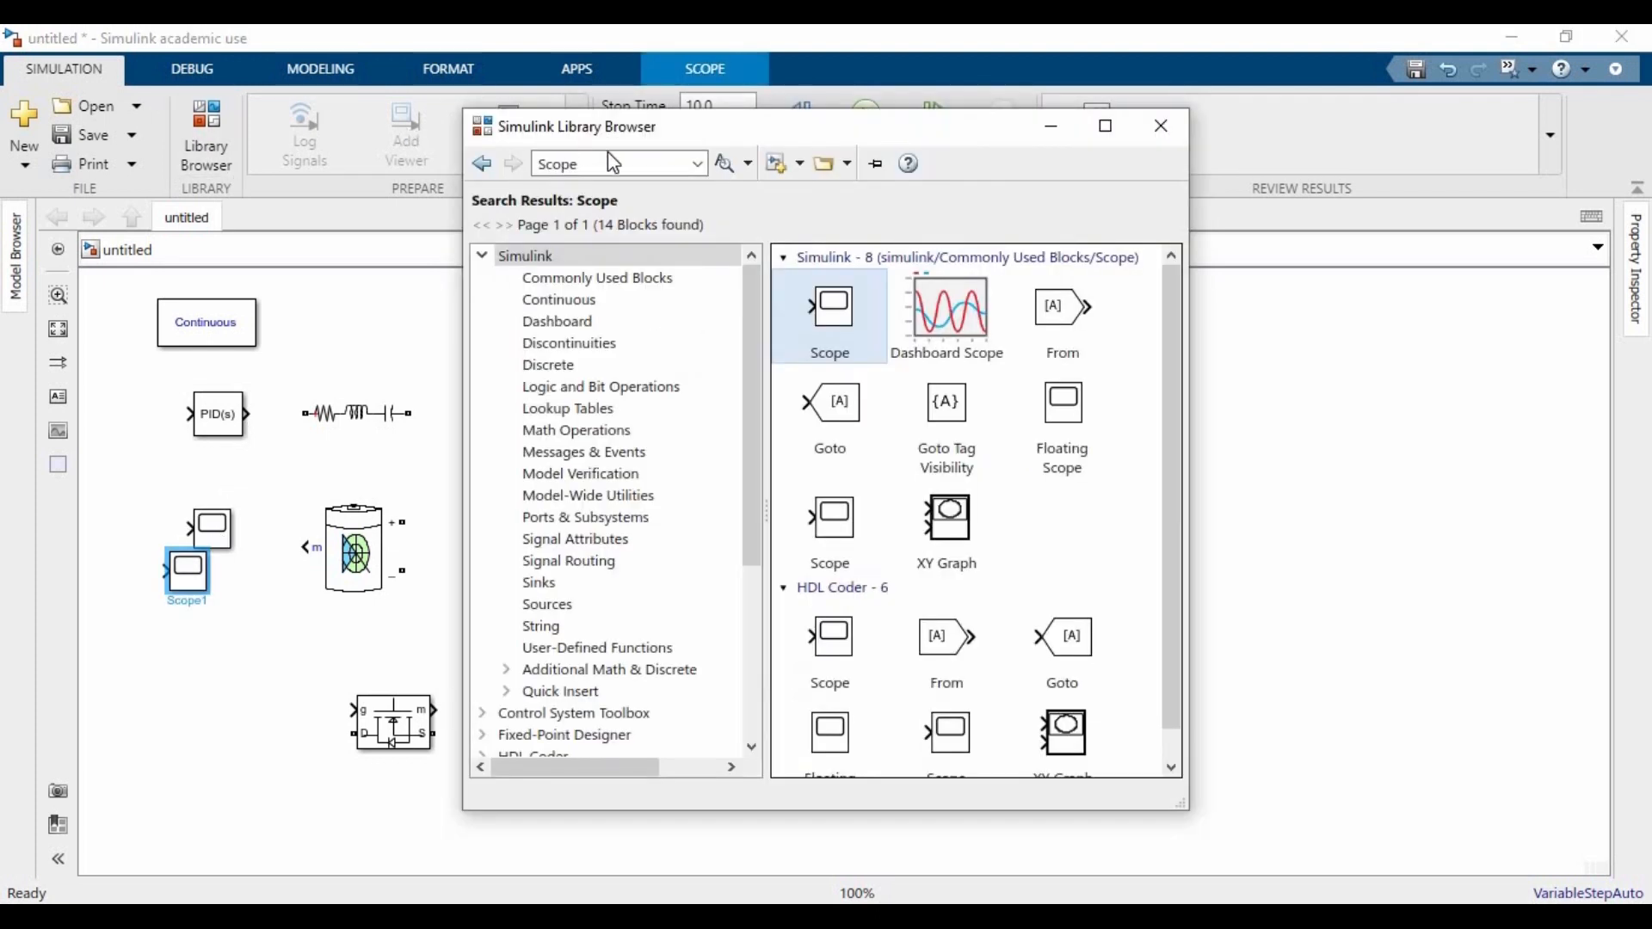
pyautogui.write('Displat')
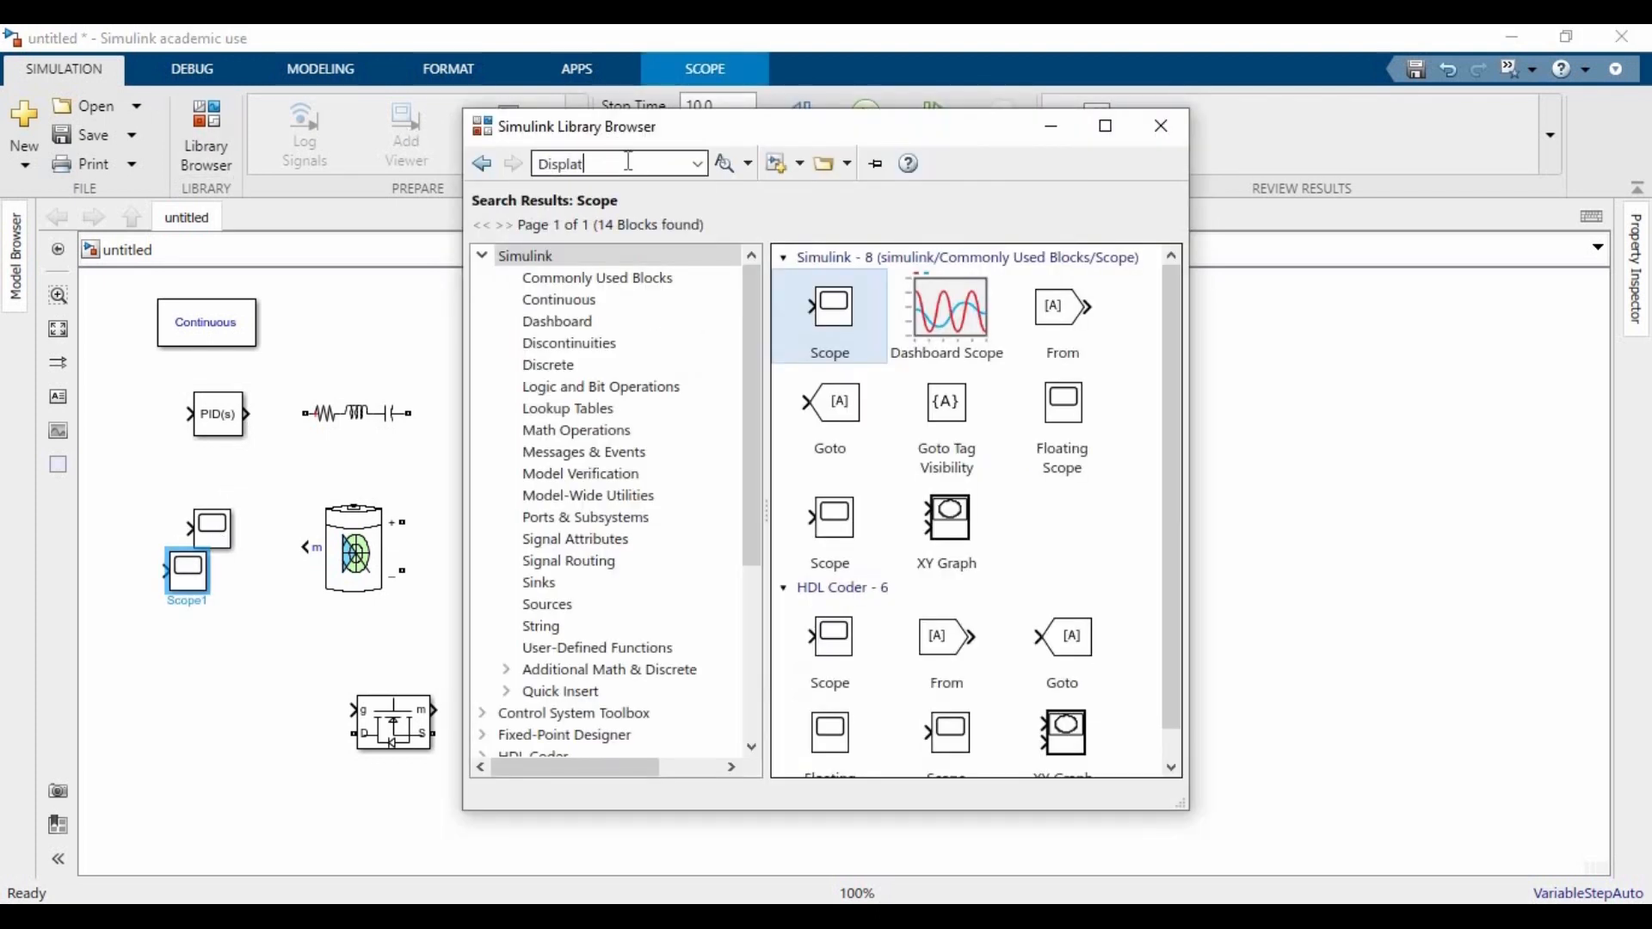
pyautogui.write('display')
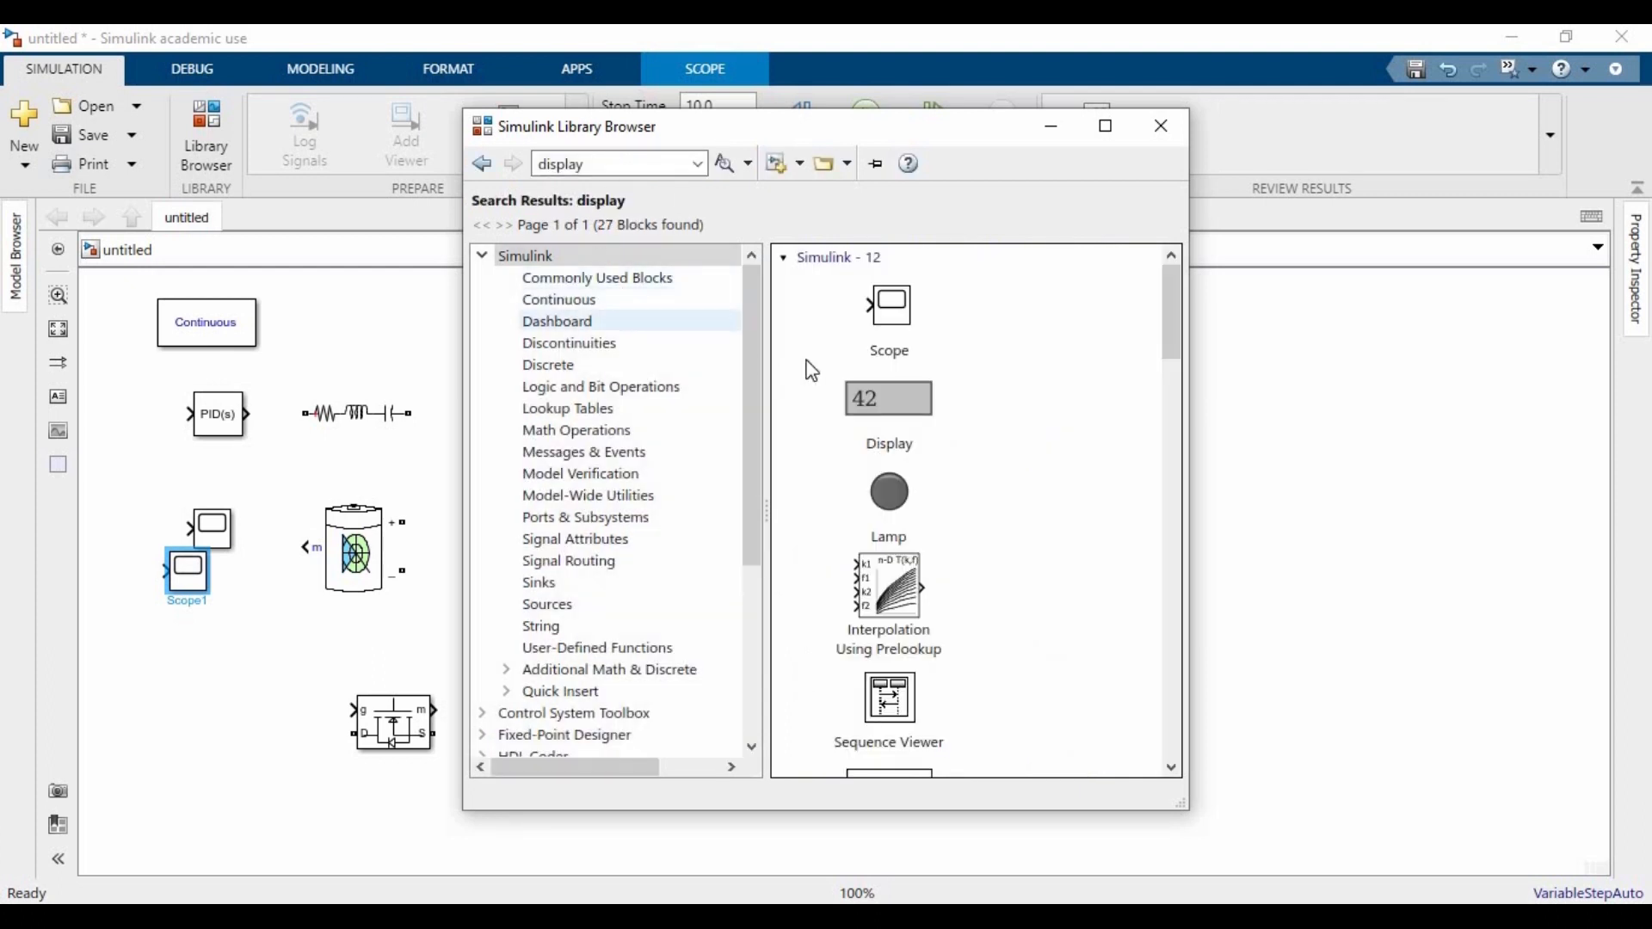
pyautogui.scroll(-3)
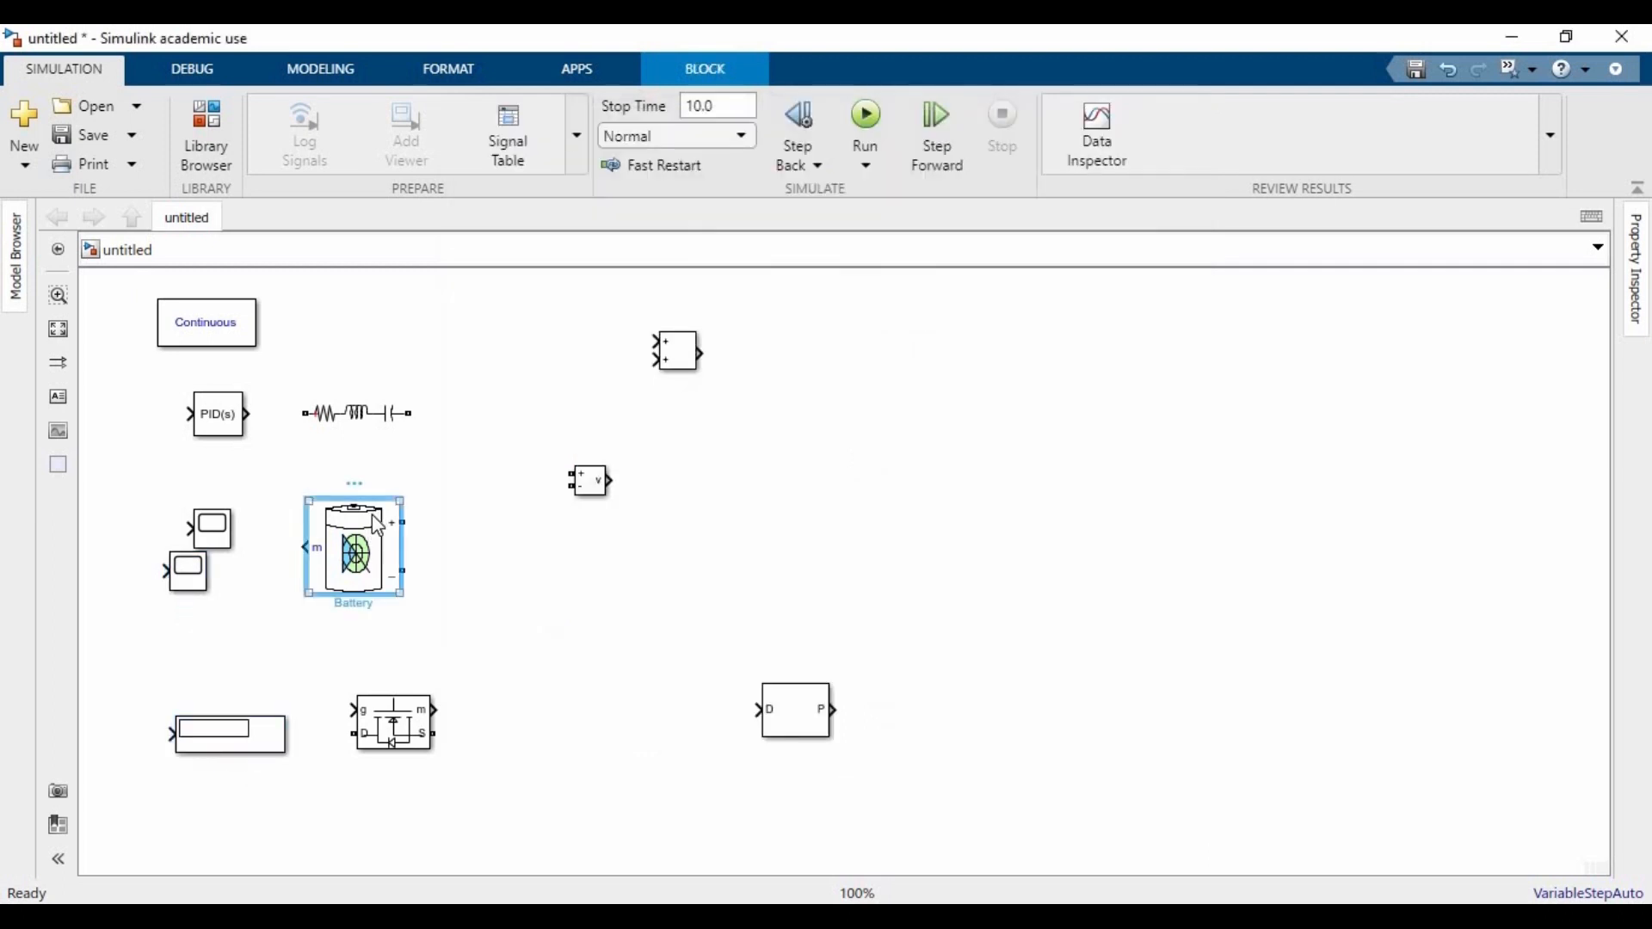
pyautogui.moveTo(372, 542)
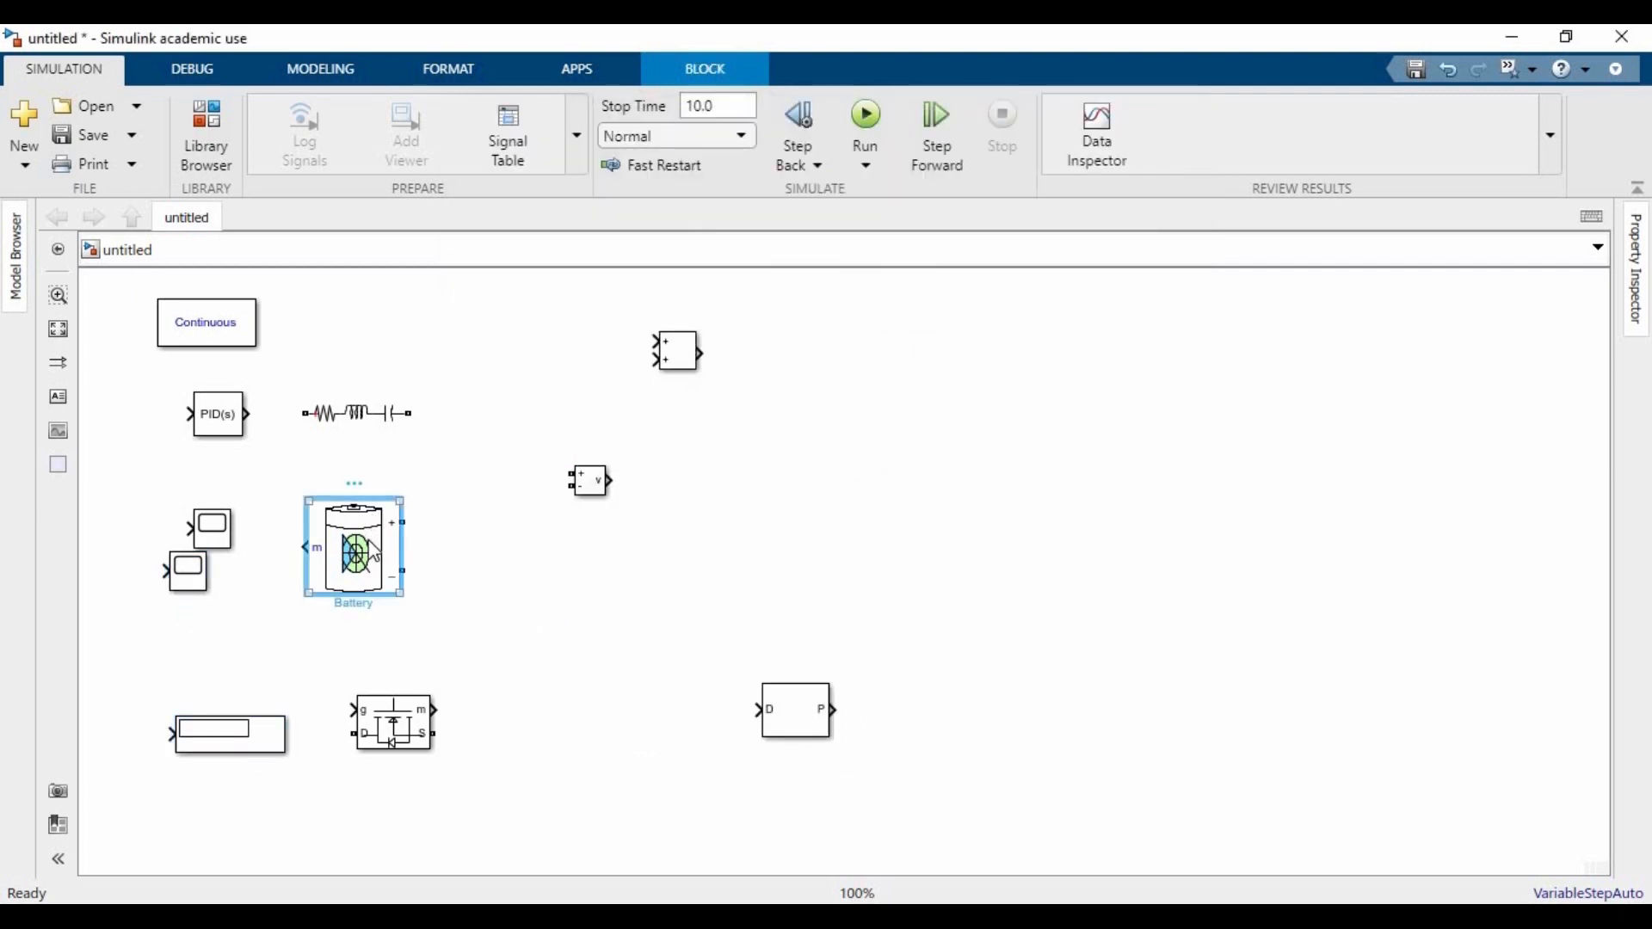
# - Duplicate the battery as Battery1 on the right and move the Mosfet to the model centre
pyautogui.moveTo(353, 547); pyautogui.dragTo(1272, 521)
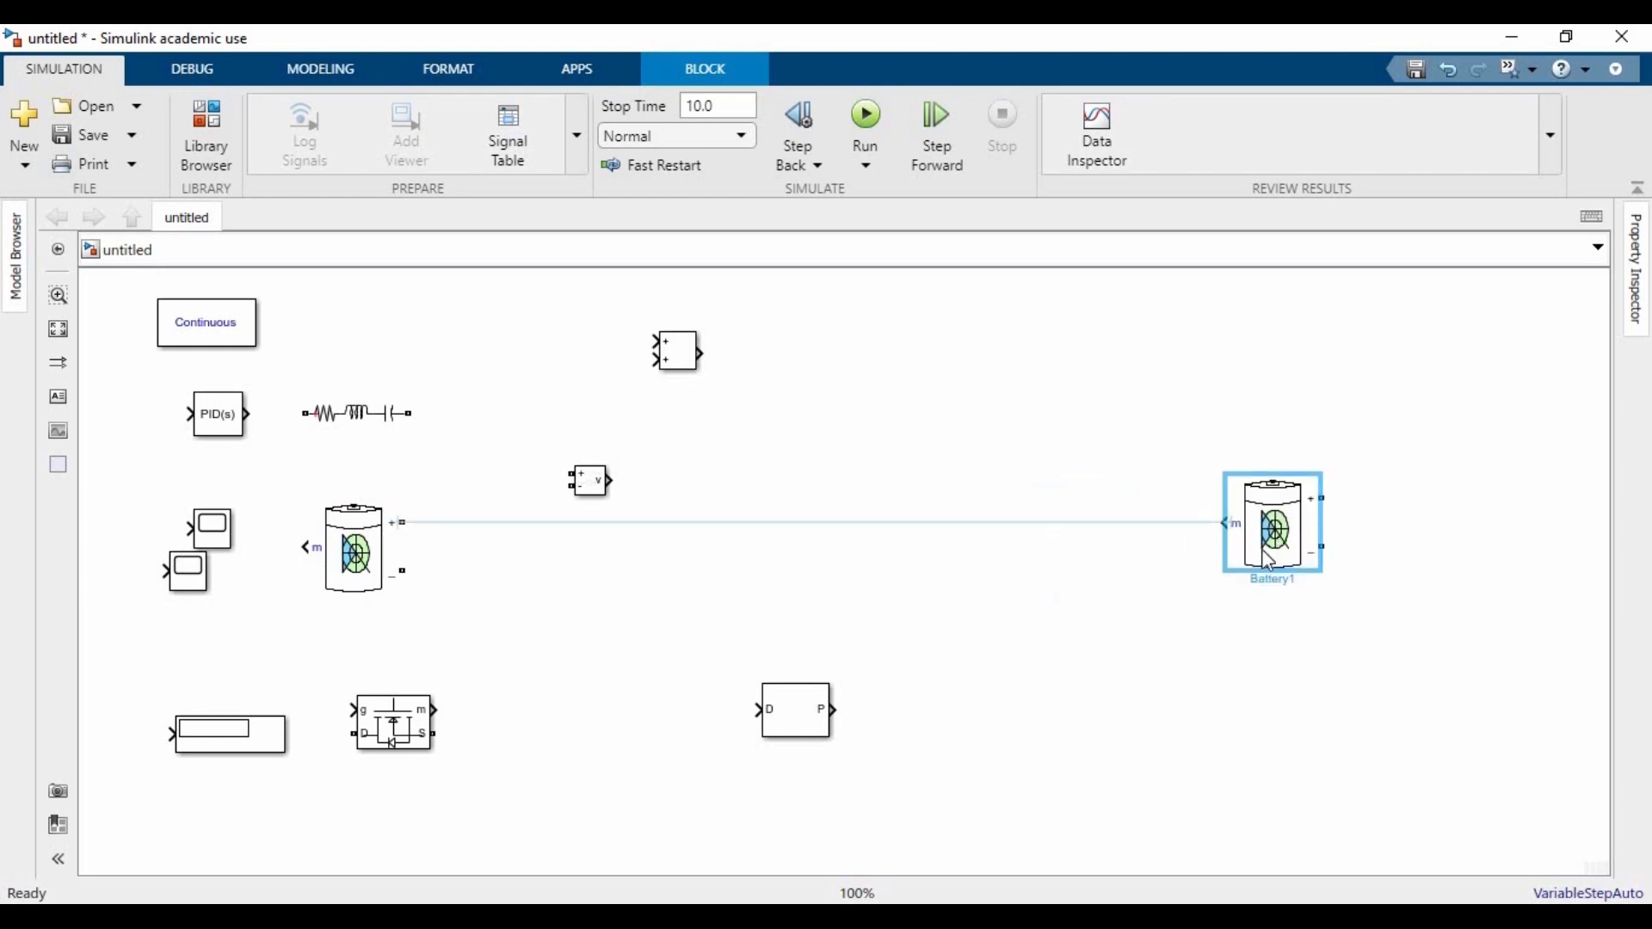
pyautogui.moveTo(1271, 523); pyautogui.dragTo(1248, 571)
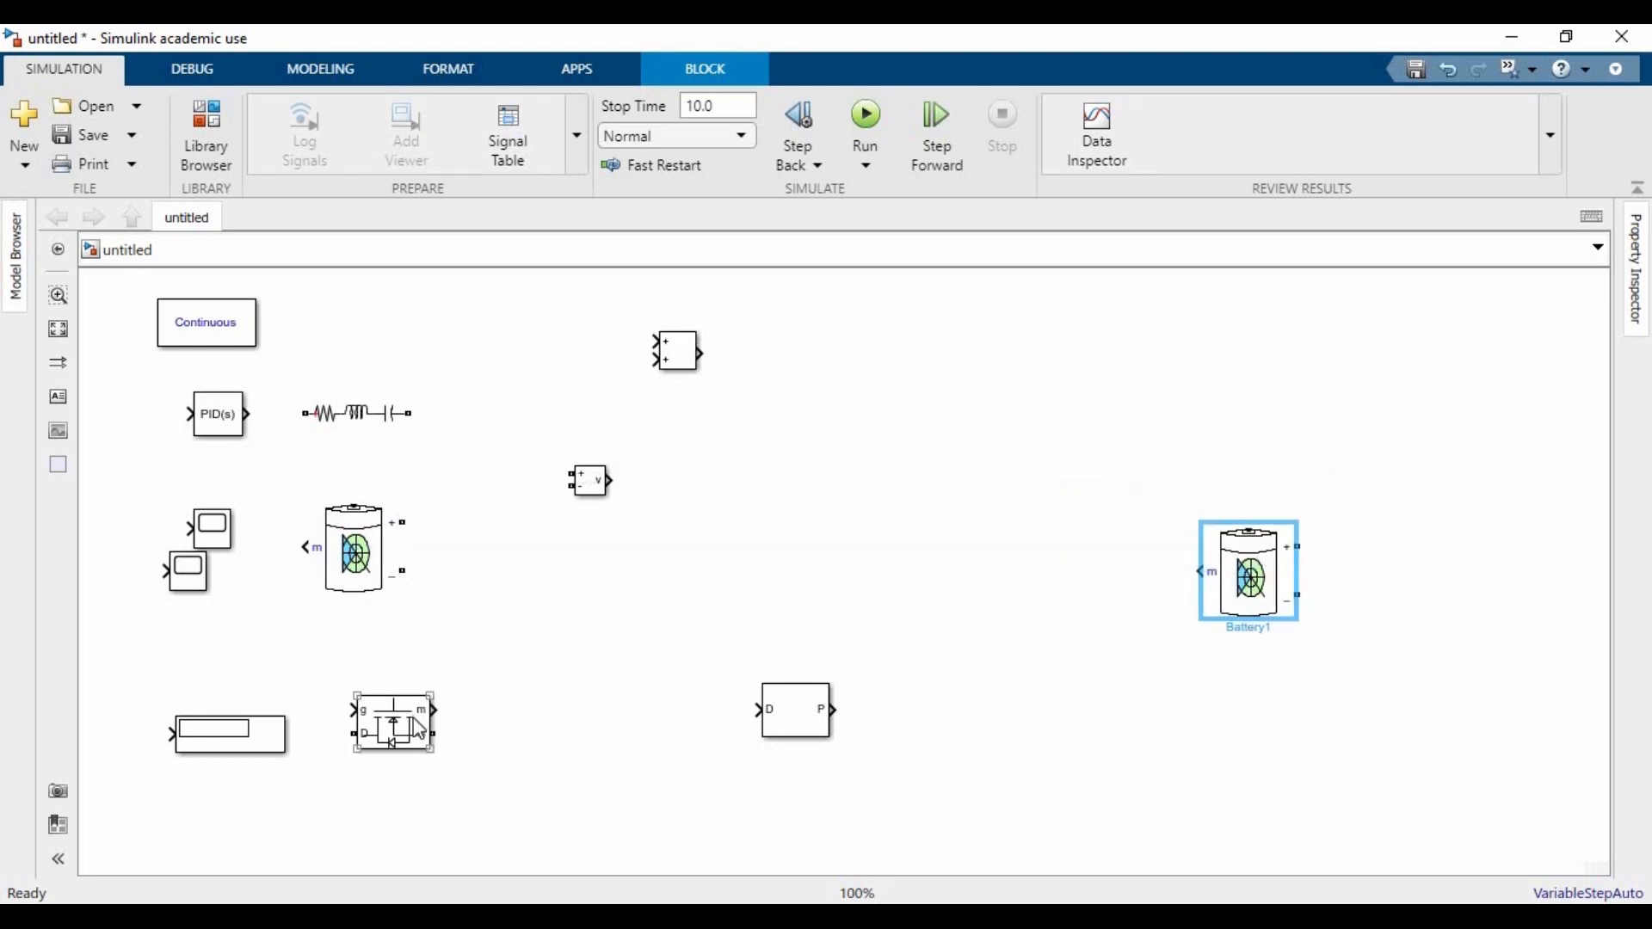
pyautogui.moveTo(392, 721); pyautogui.dragTo(779, 587)
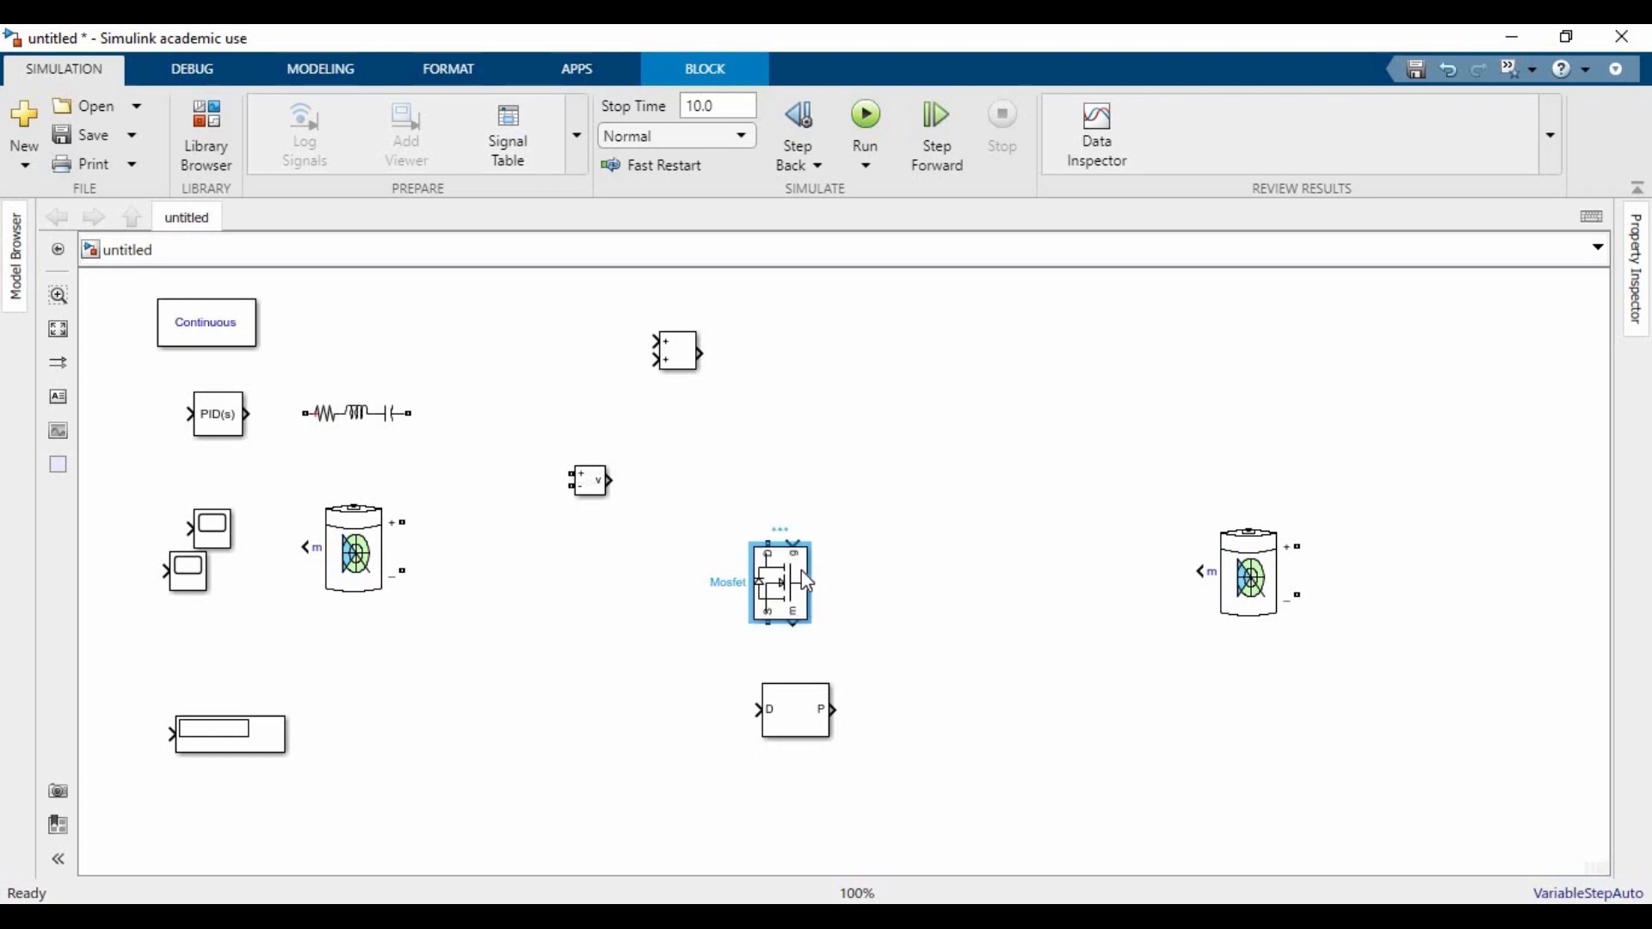
# - Confirm the Mosfet block parameters in its dialog
pyautogui.doubleClick(780, 580)
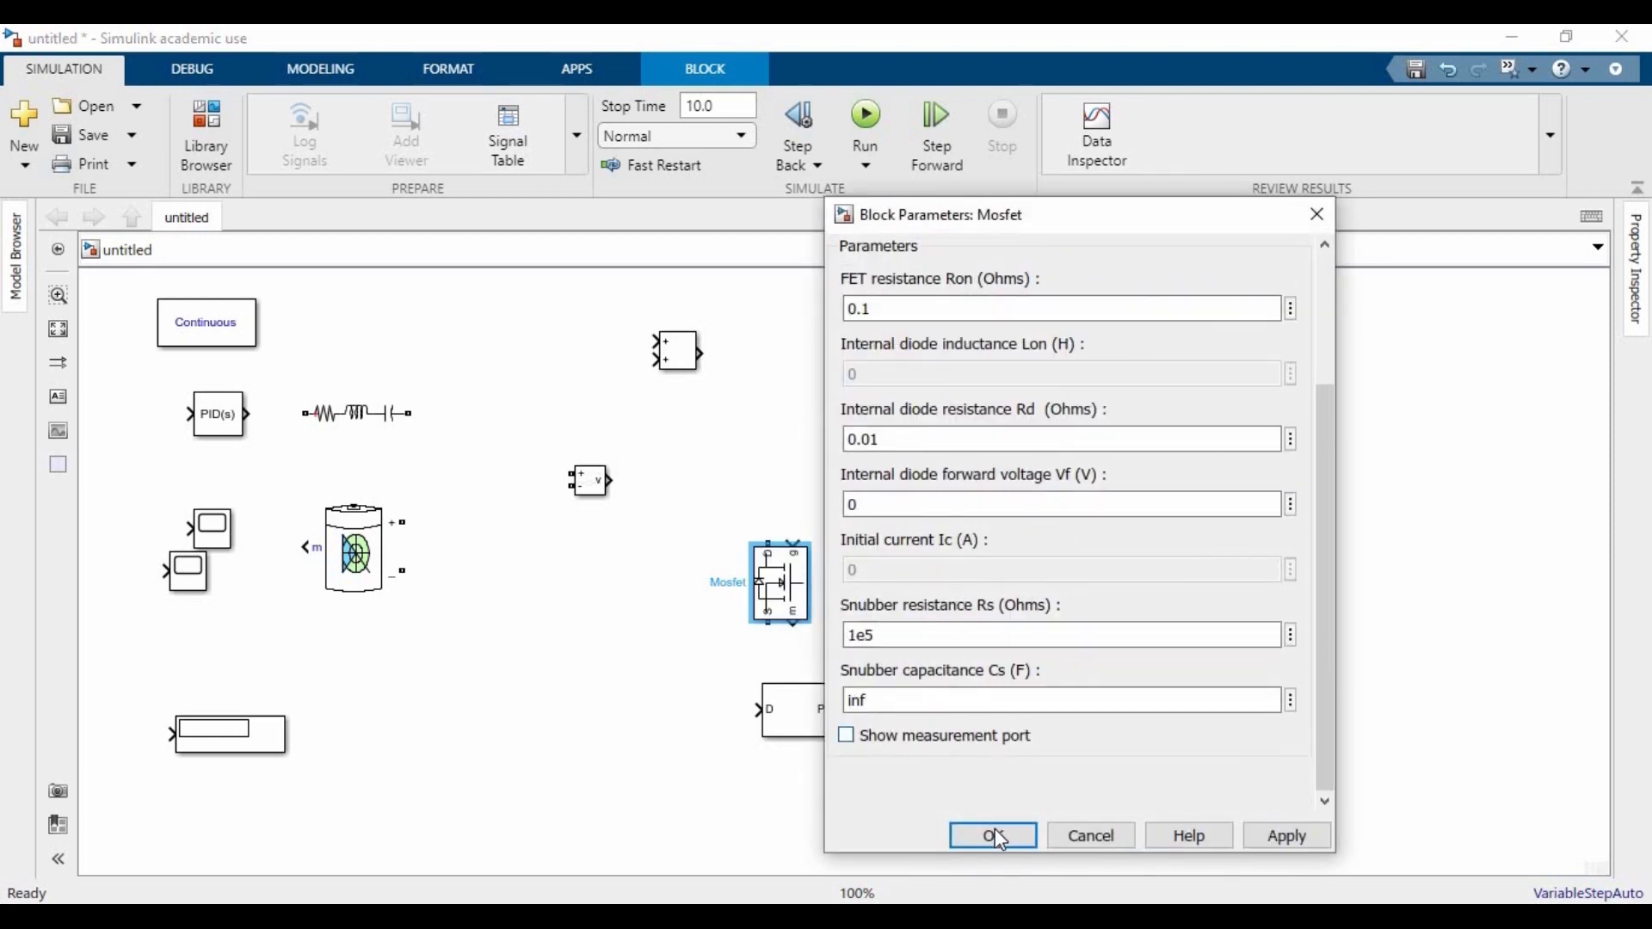
pyautogui.click(992, 834)
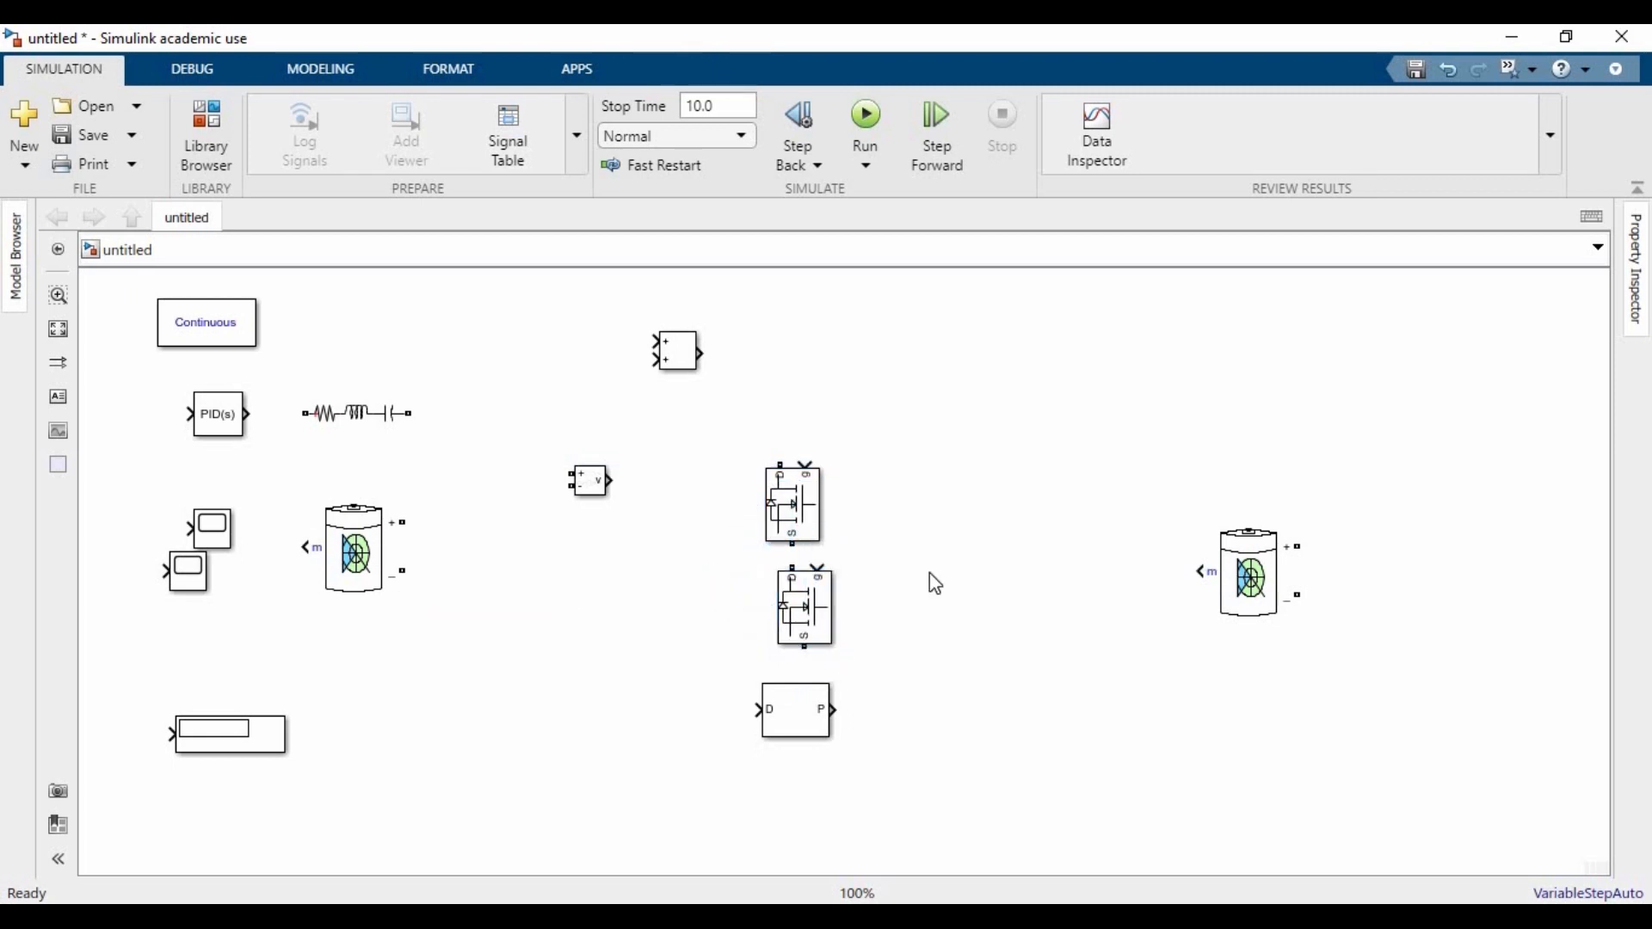
# - Raise the upper Mosfet and wire its source to the lower Mosfet's drain
pyautogui.click(792, 504)
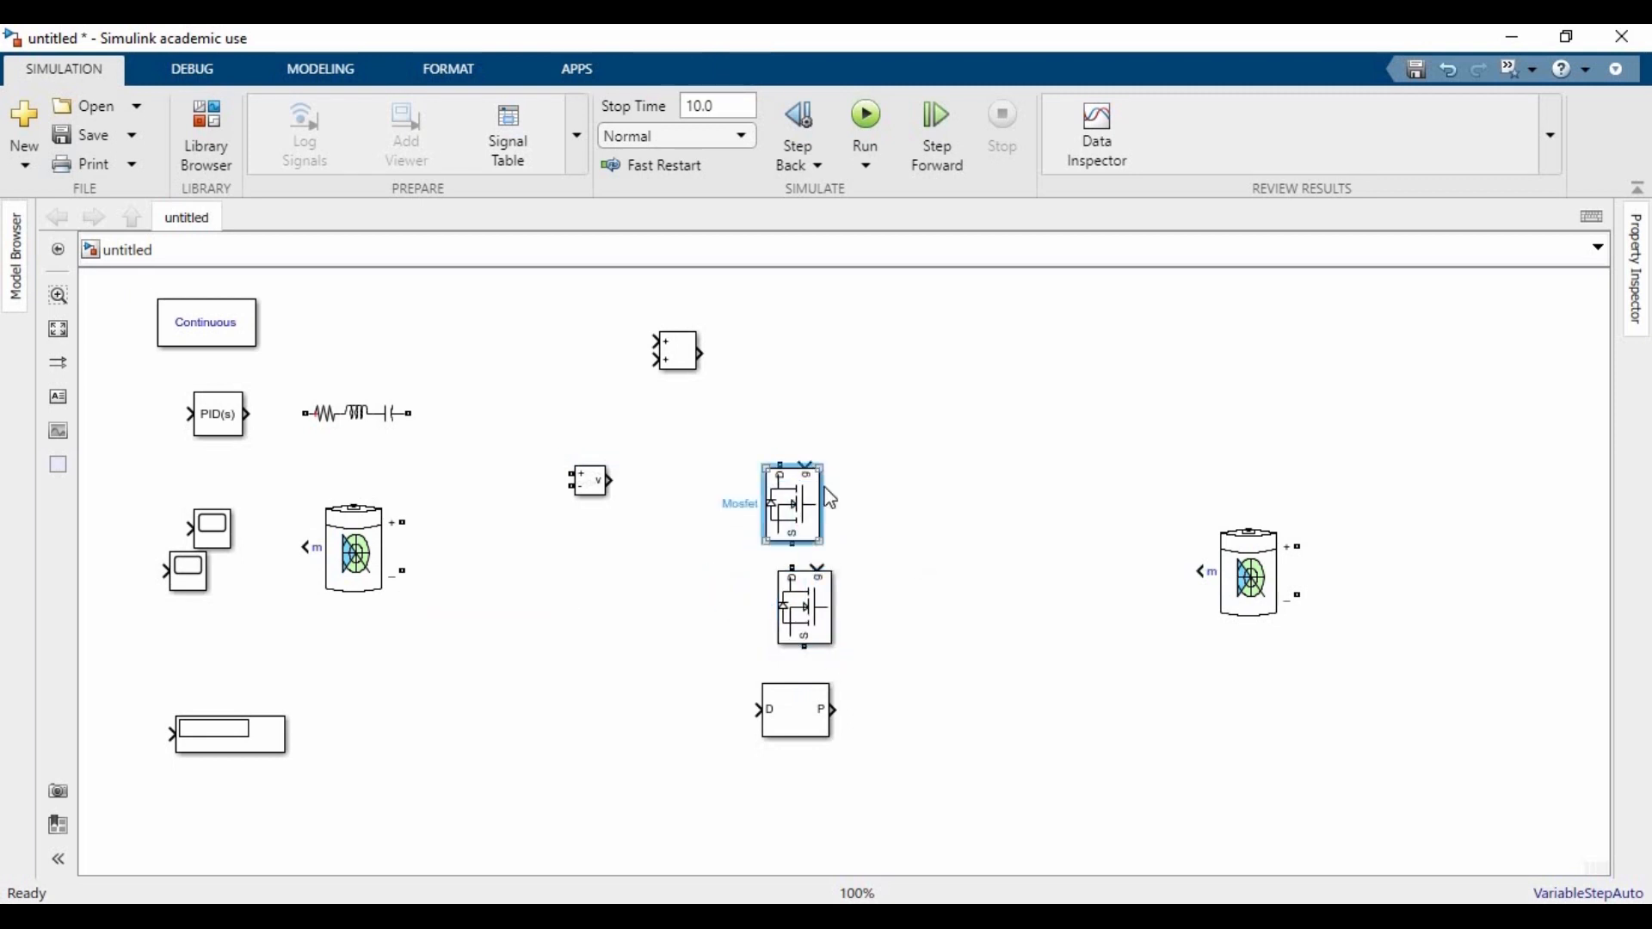
pyautogui.moveTo(791, 505); pyautogui.dragTo(797, 463)
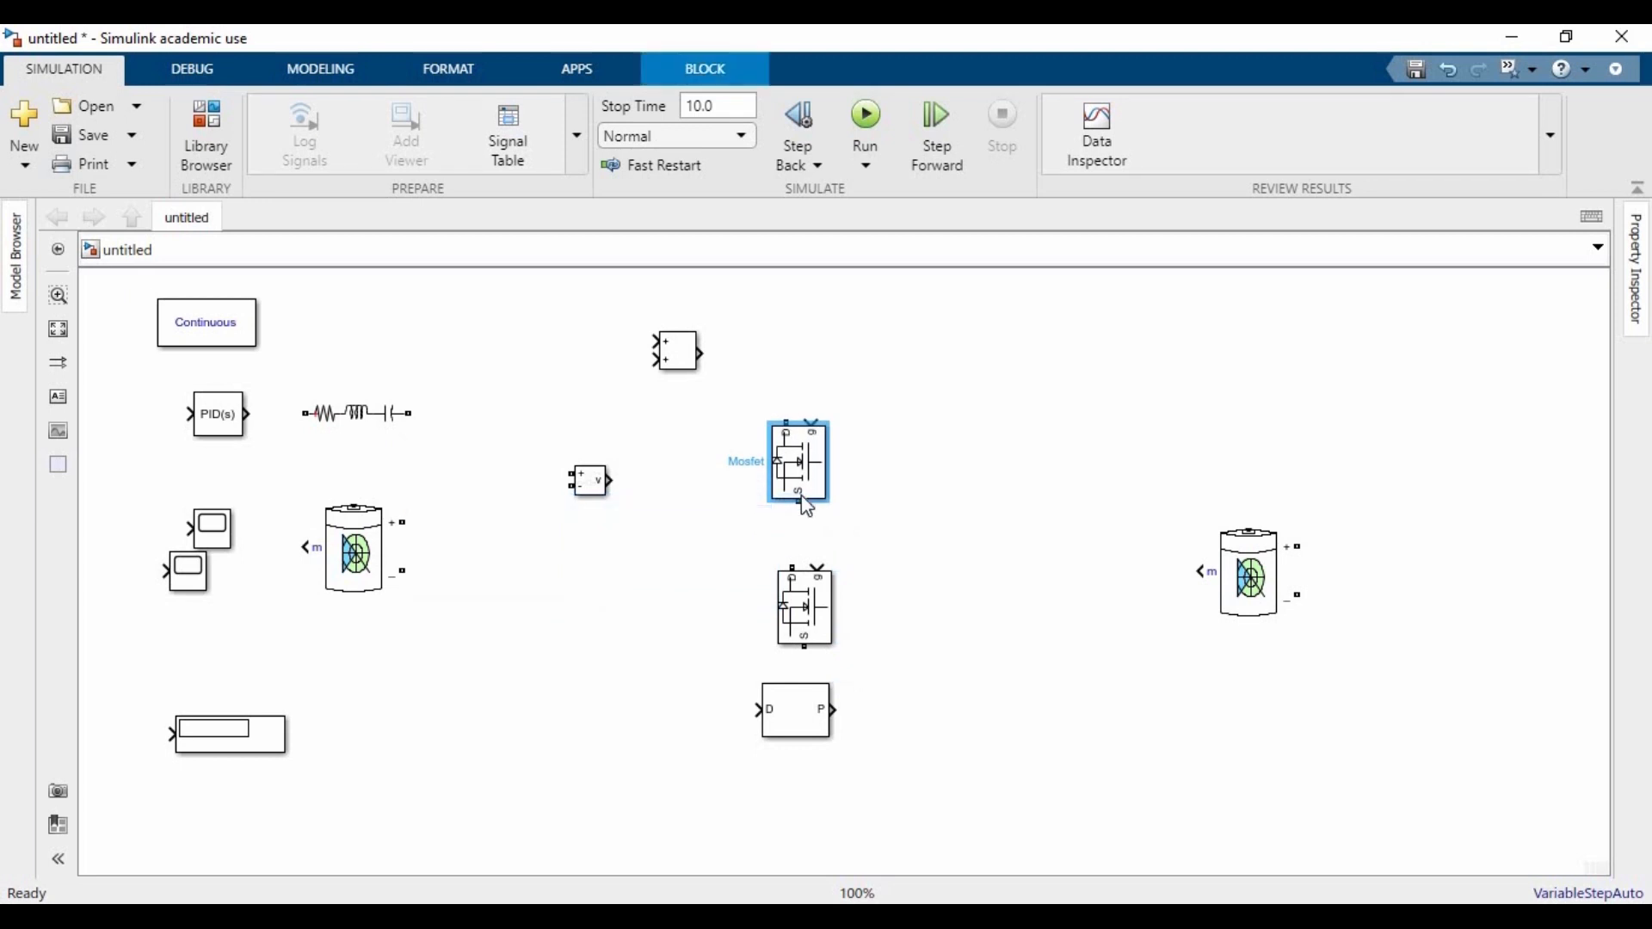
pyautogui.moveTo(797, 462); pyautogui.dragTo(804, 605)
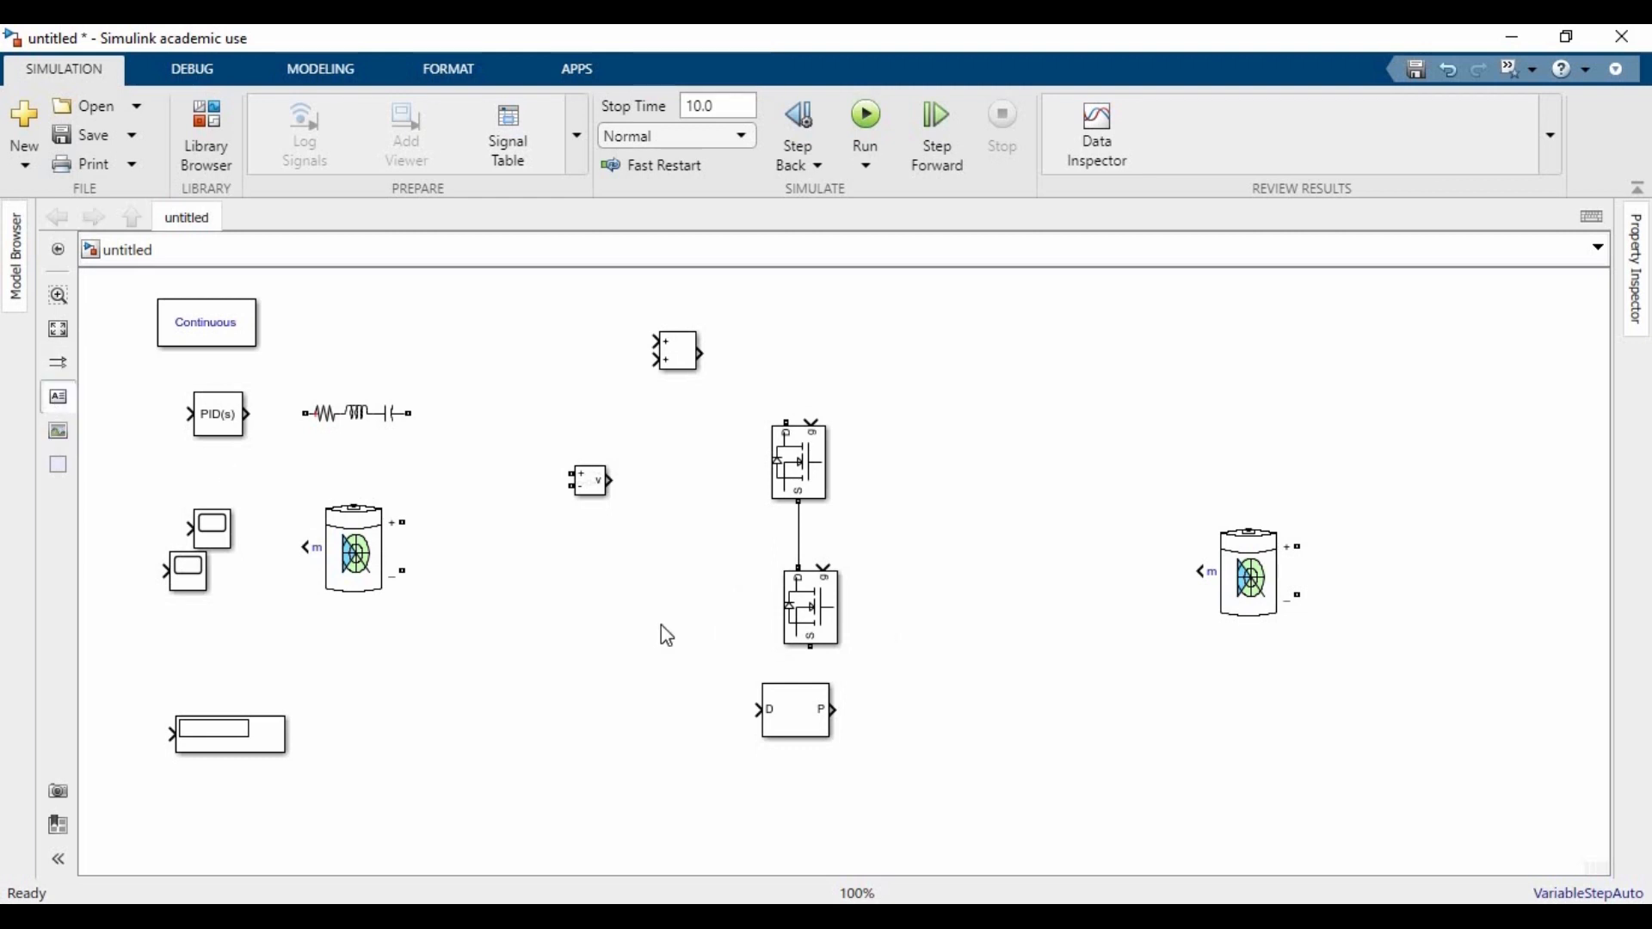
# - Label the lower Mosfet 'Boost Operation' and the upper Mosfet 'Buck Operation'
pyautogui.doubleClick(661, 631)
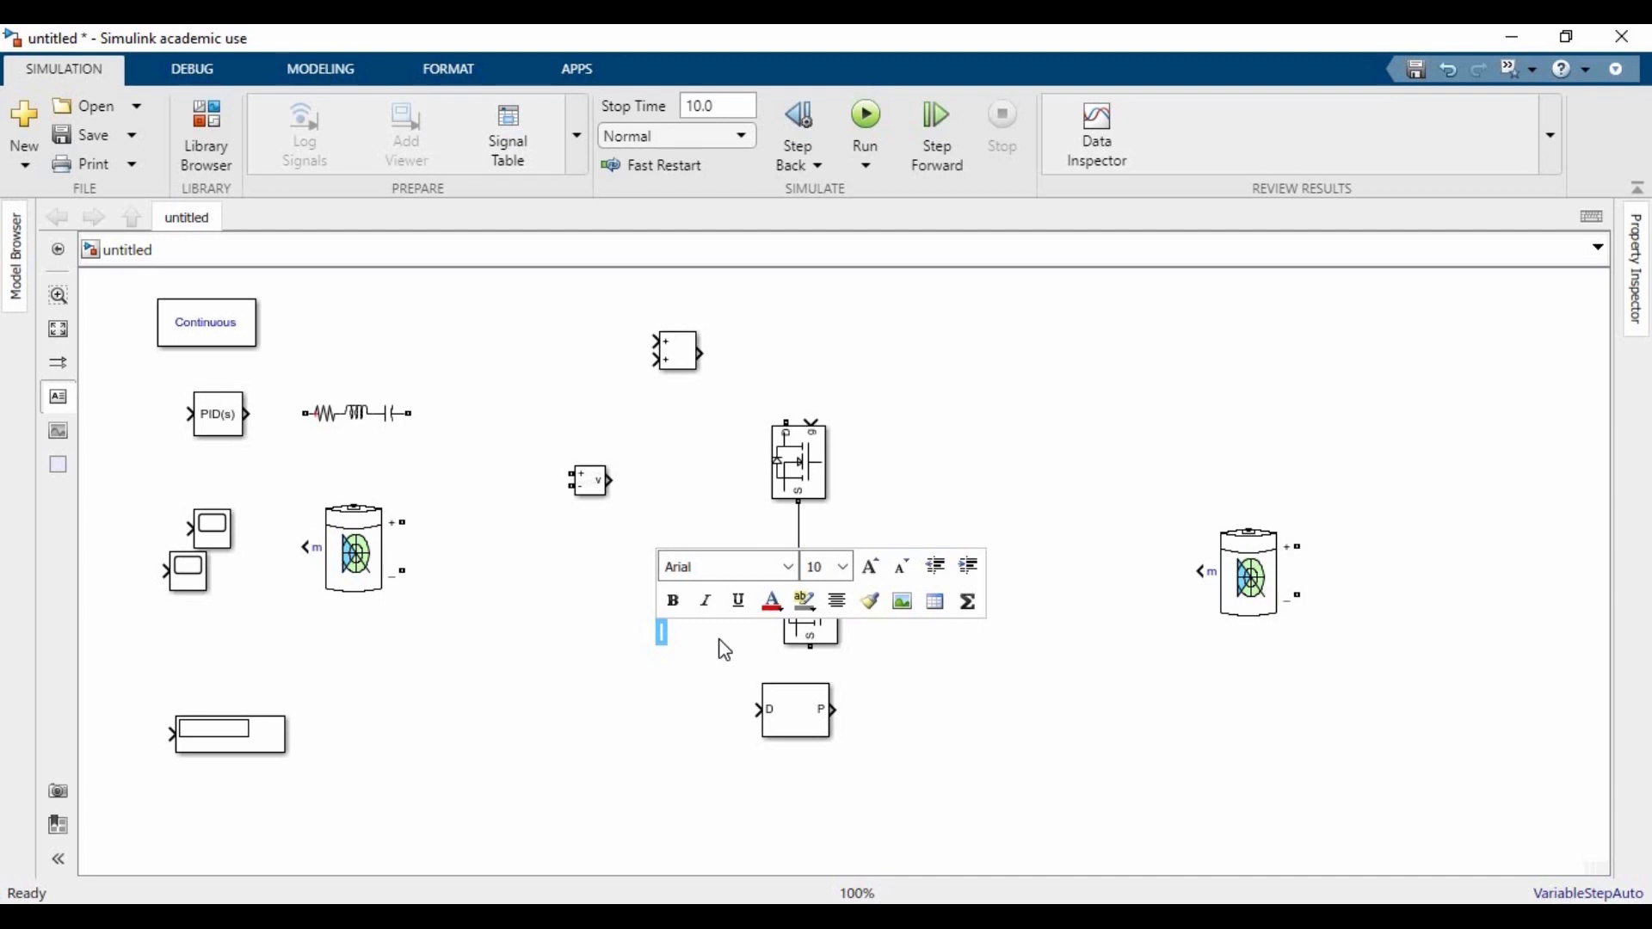
pyautogui.write('Boost Open')
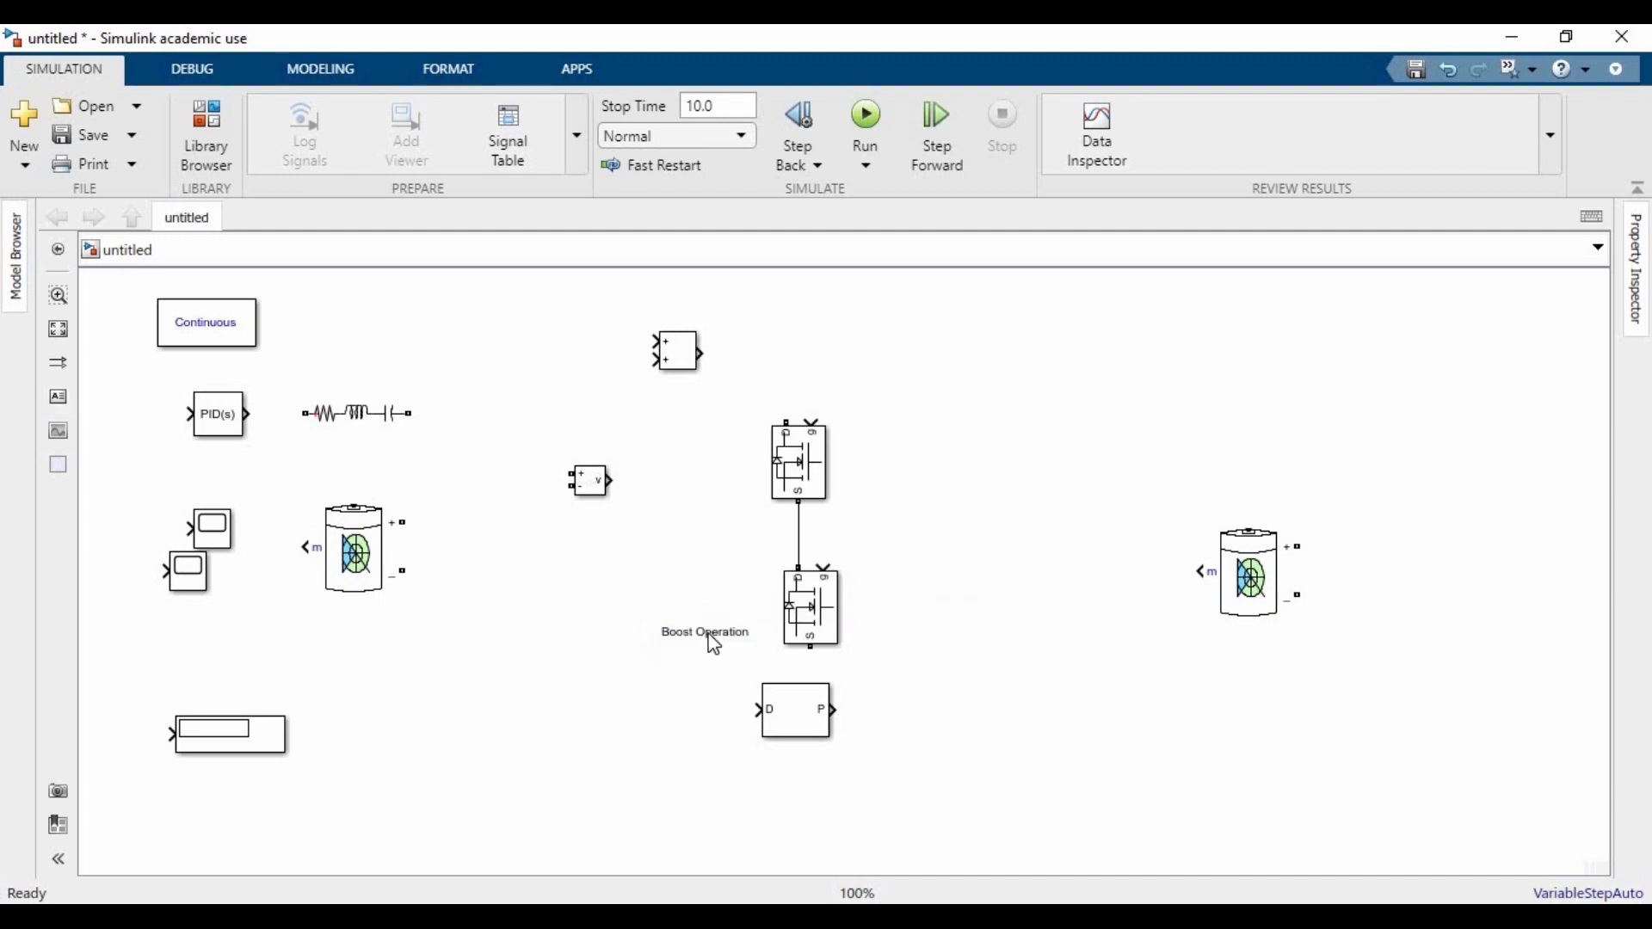
pyautogui.doubleClick(704, 631)
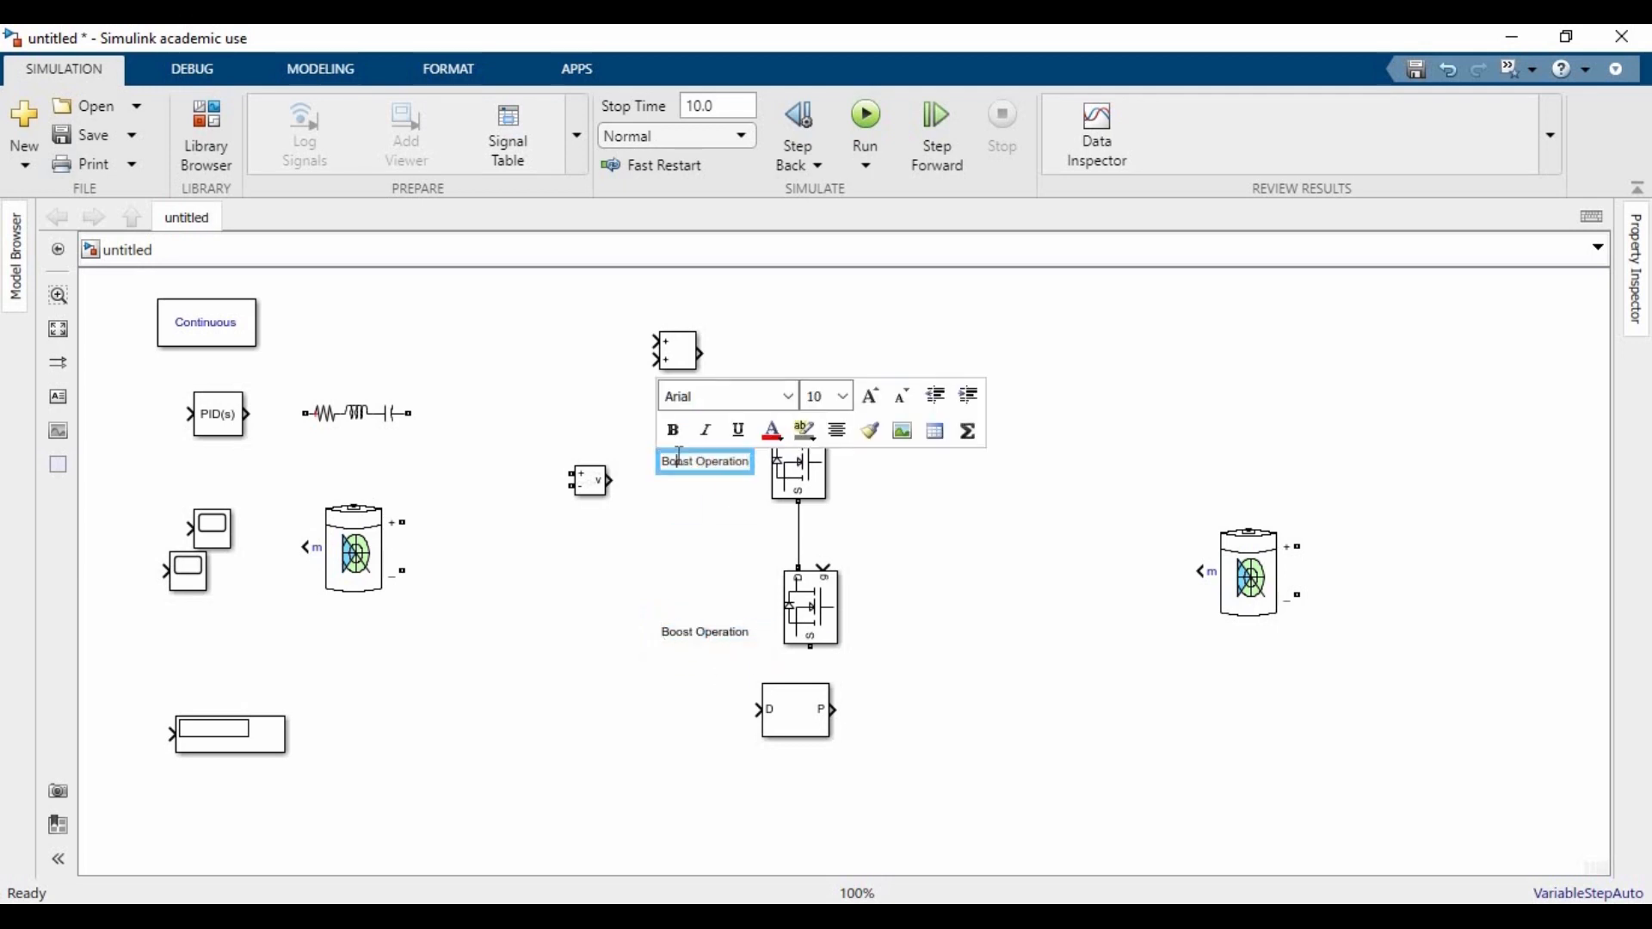
pyautogui.write('Buck Operation')
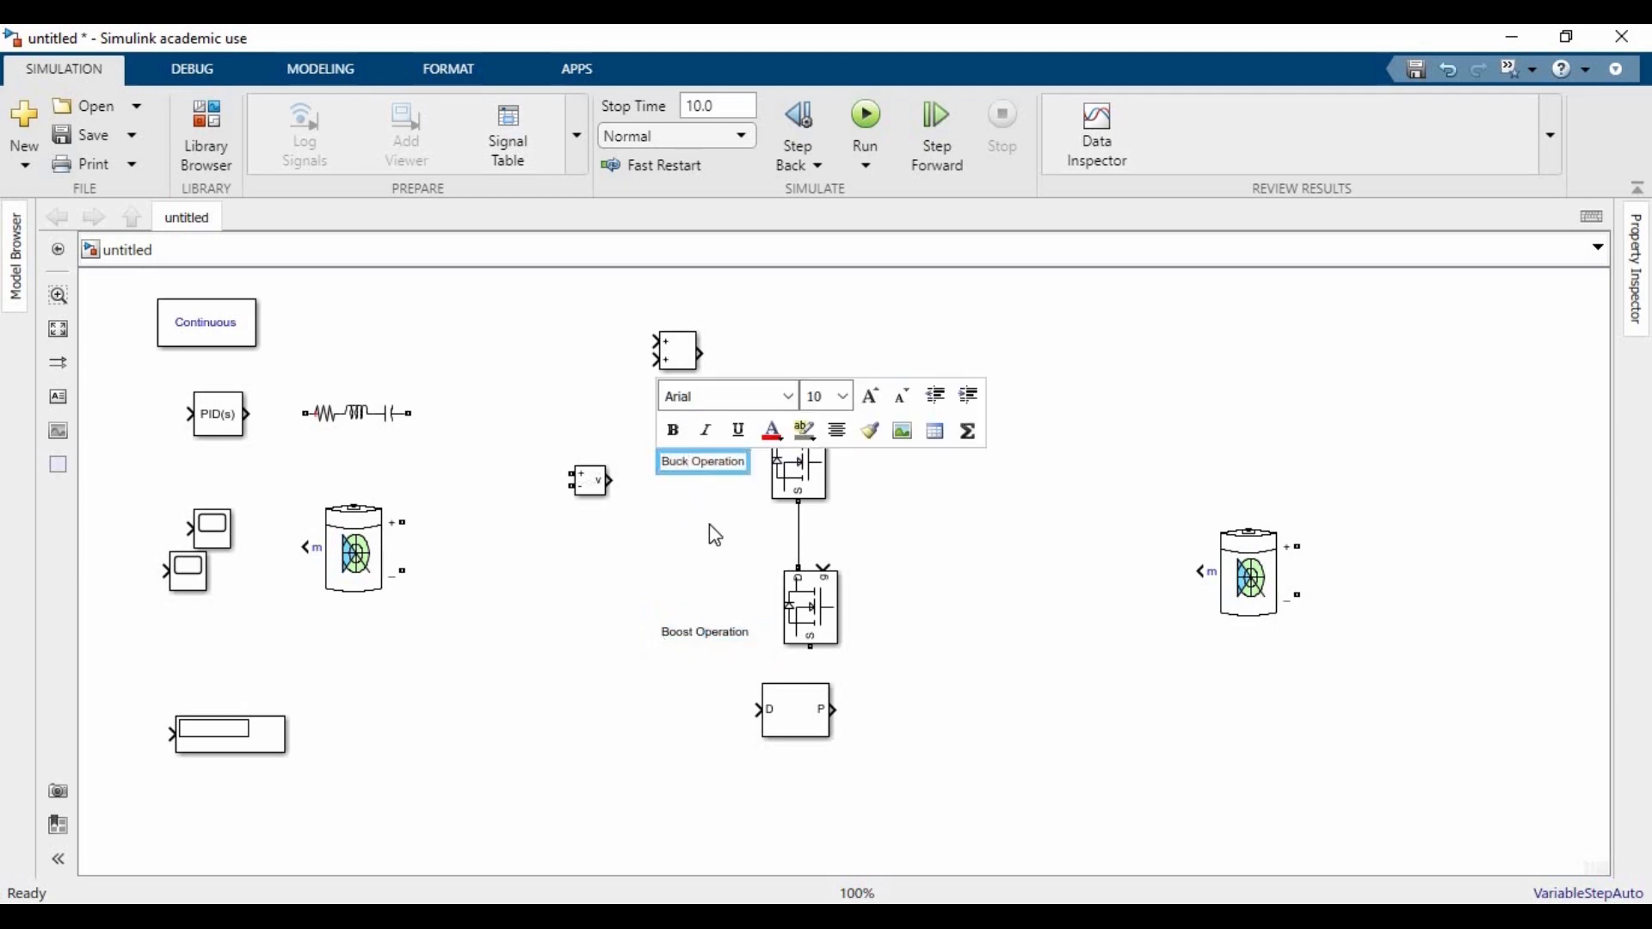
# - Finish the label, move the voltage measurement block higher and select the battery to reposition it
pyautogui.click(715, 532)
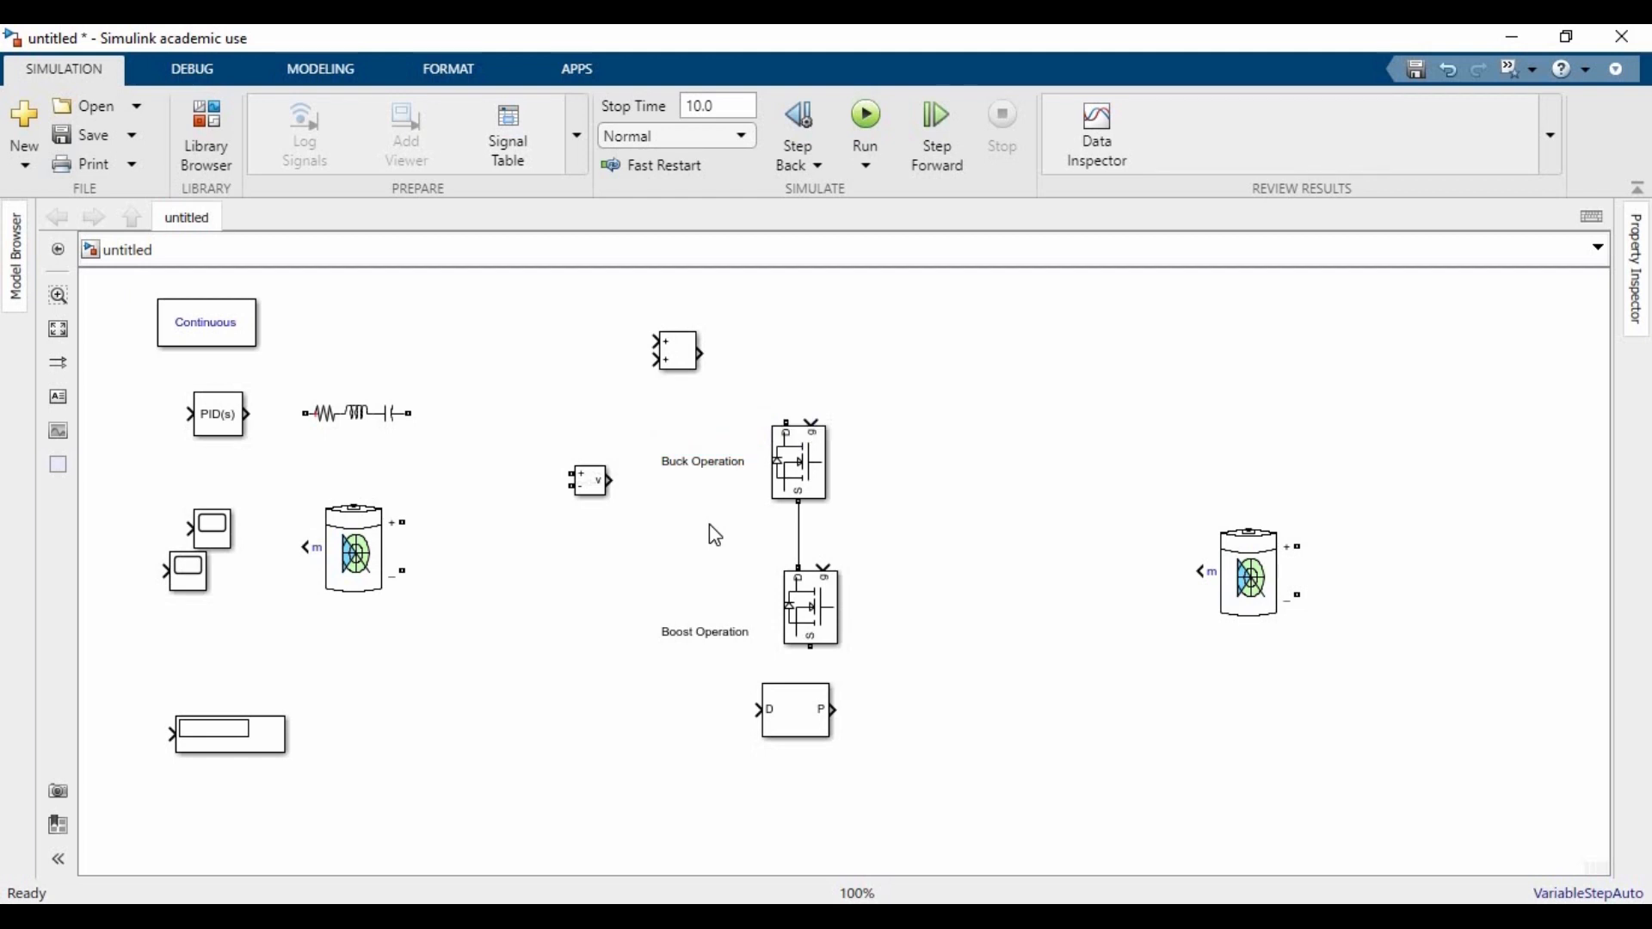
pyautogui.moveTo(591, 480); pyautogui.dragTo(535, 377)
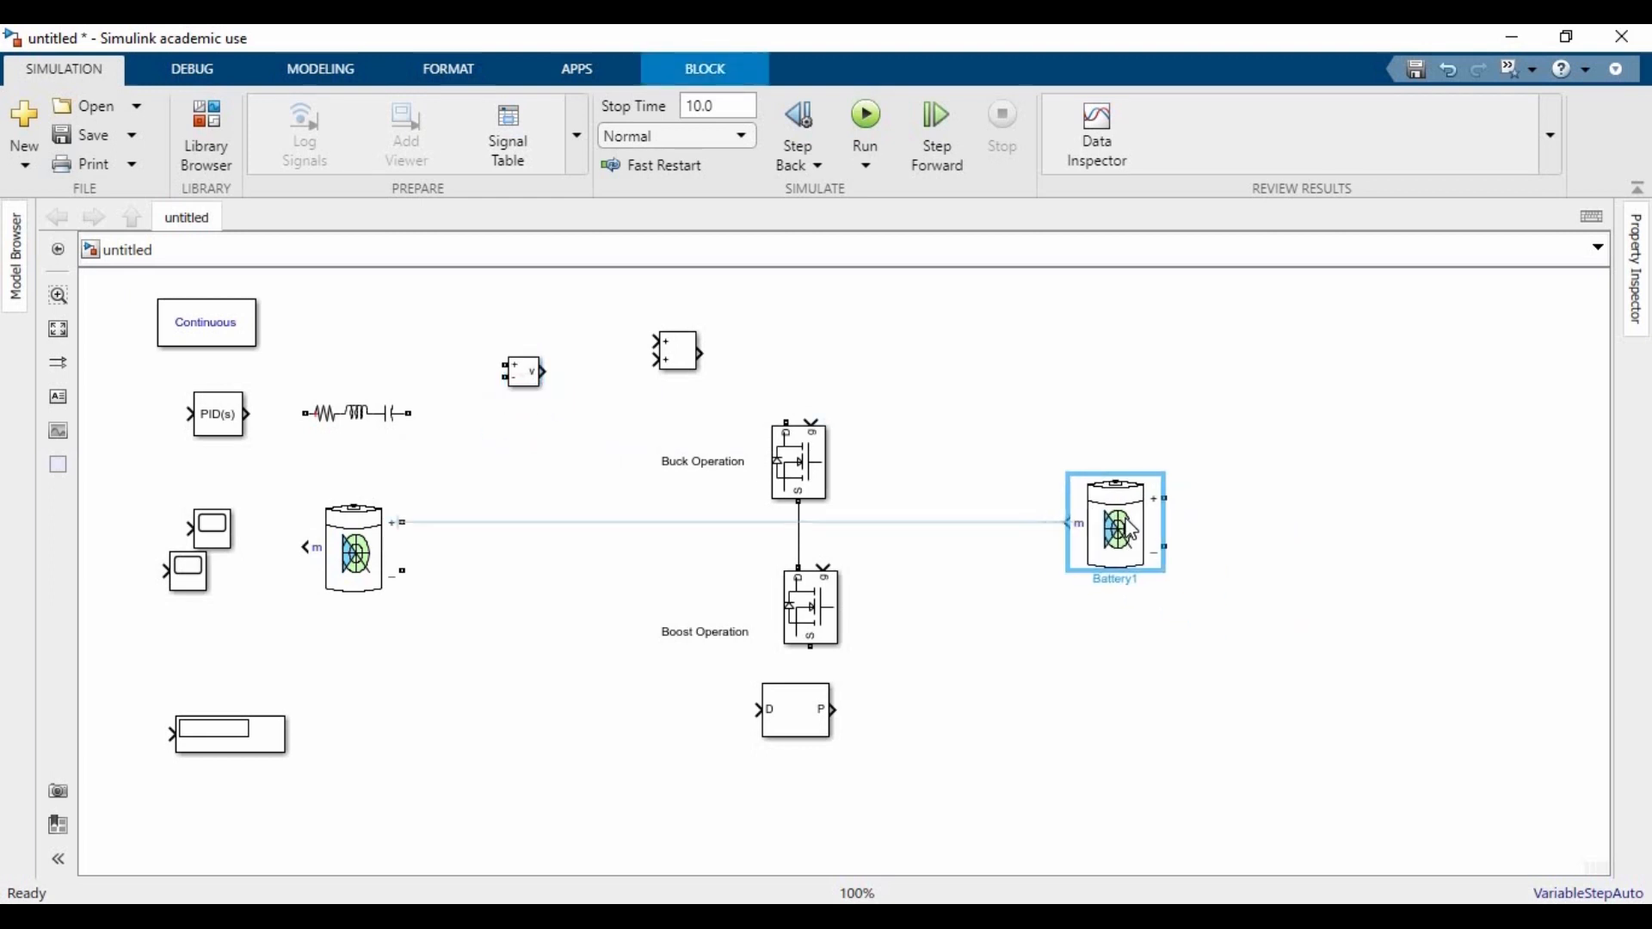
pyautogui.click(355, 547)
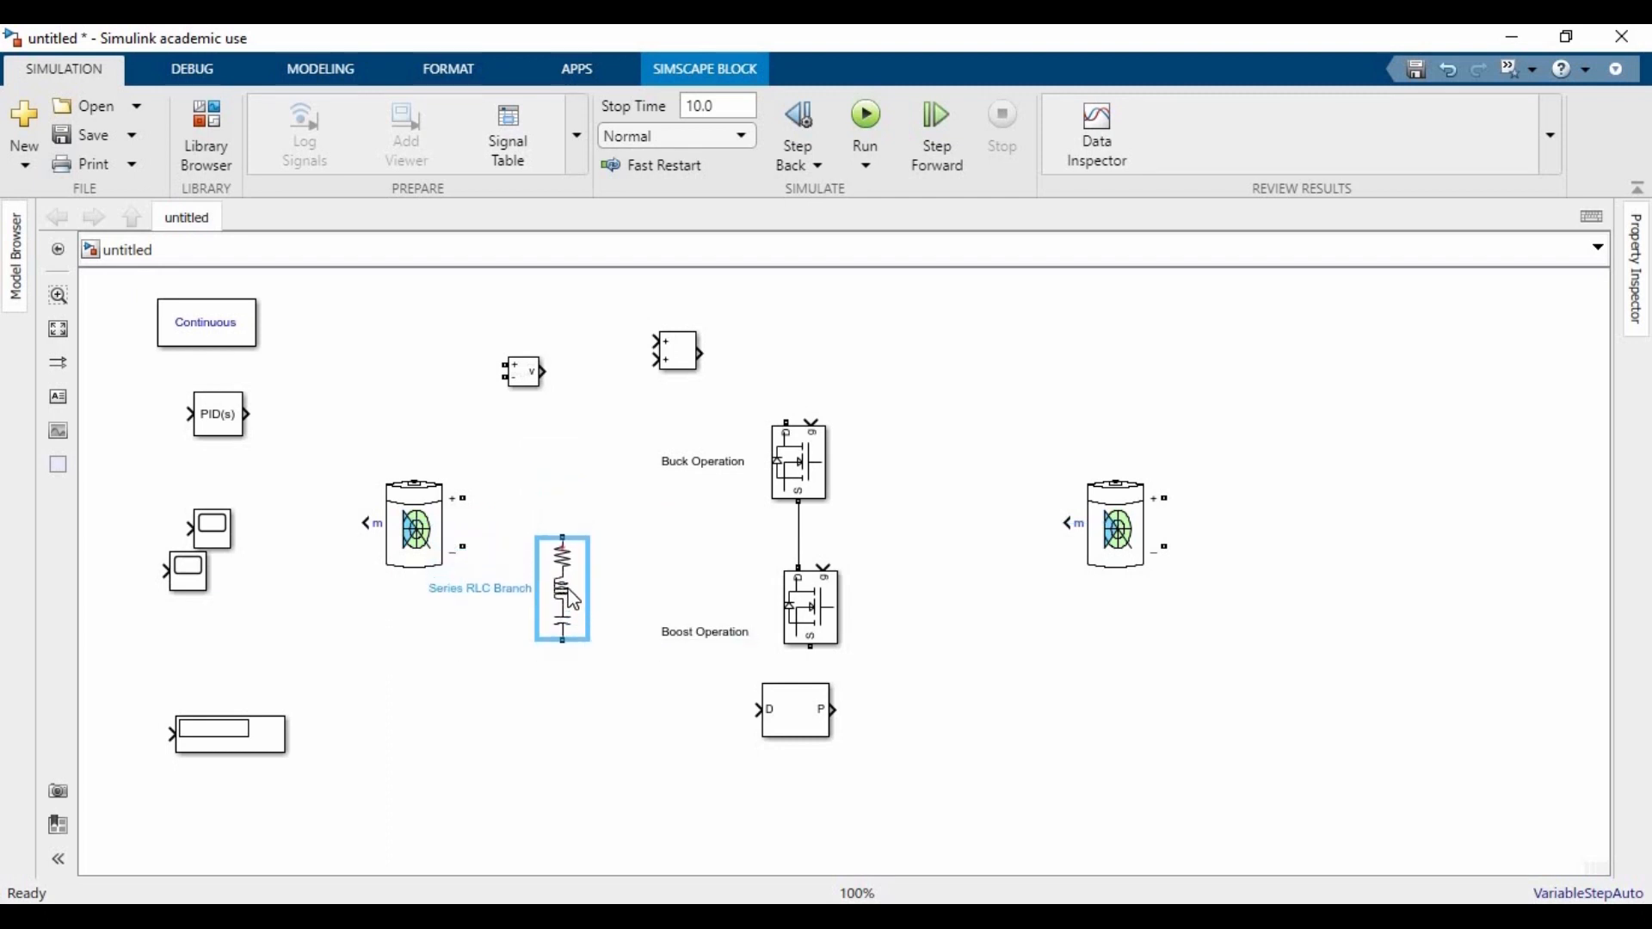
# - Set the RLC branch type, copy it lower and make the new branch a 1e-3 H inductor
pyautogui.doubleClick(561, 588)
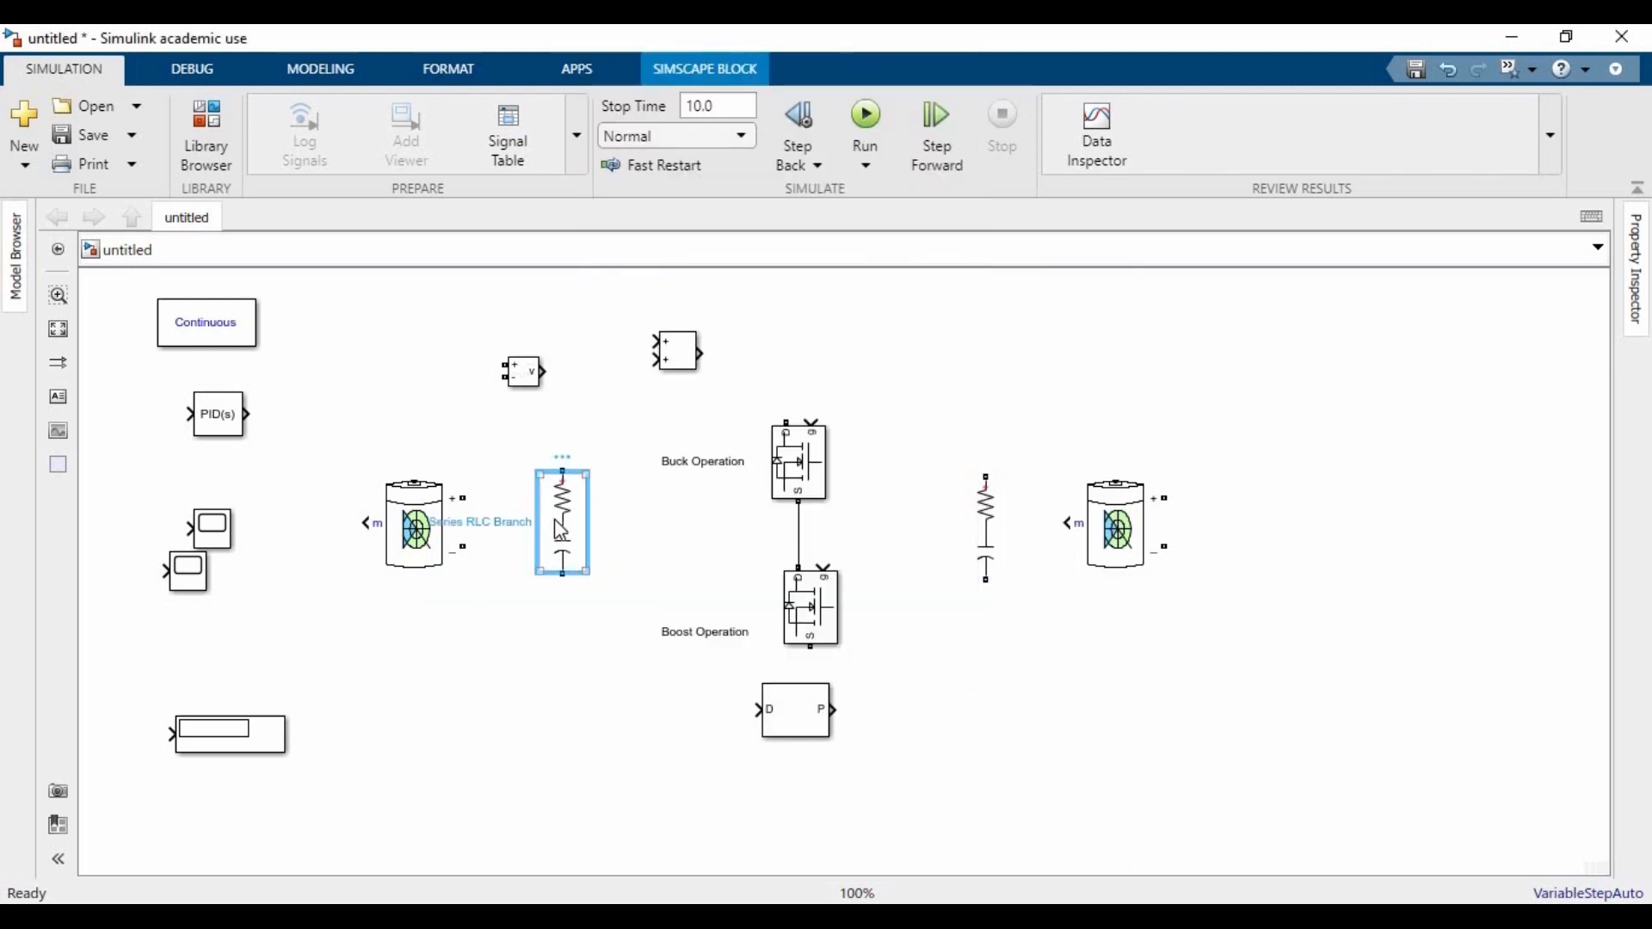
pyautogui.moveTo(561, 516); pyautogui.dragTo(549, 684)
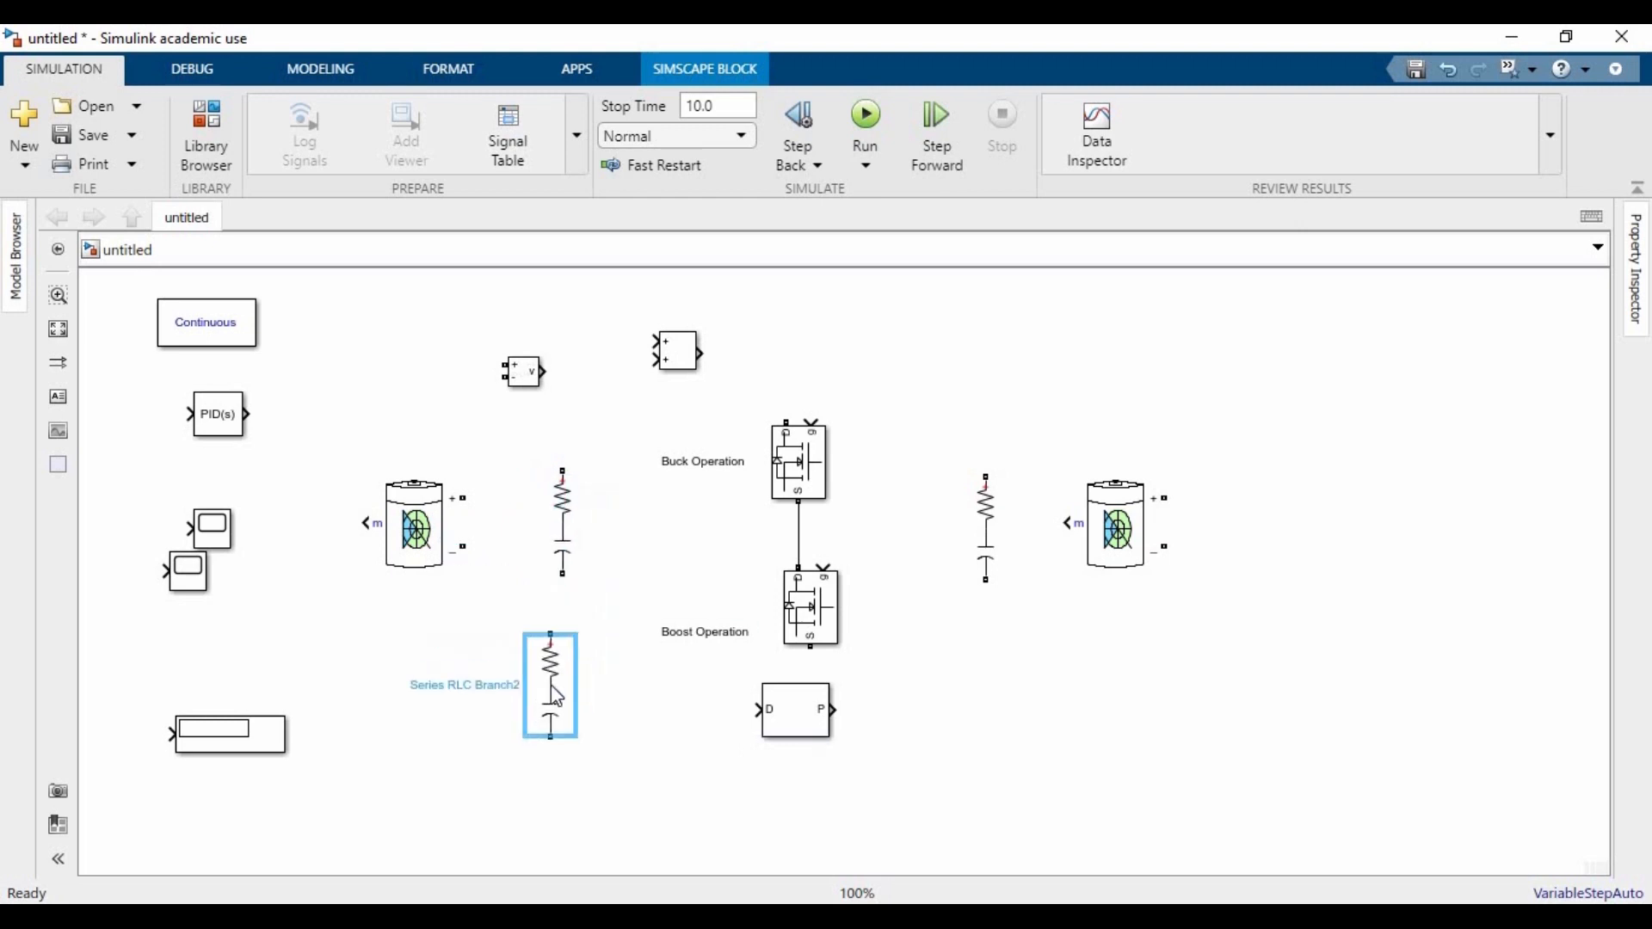
pyautogui.doubleClick(549, 683)
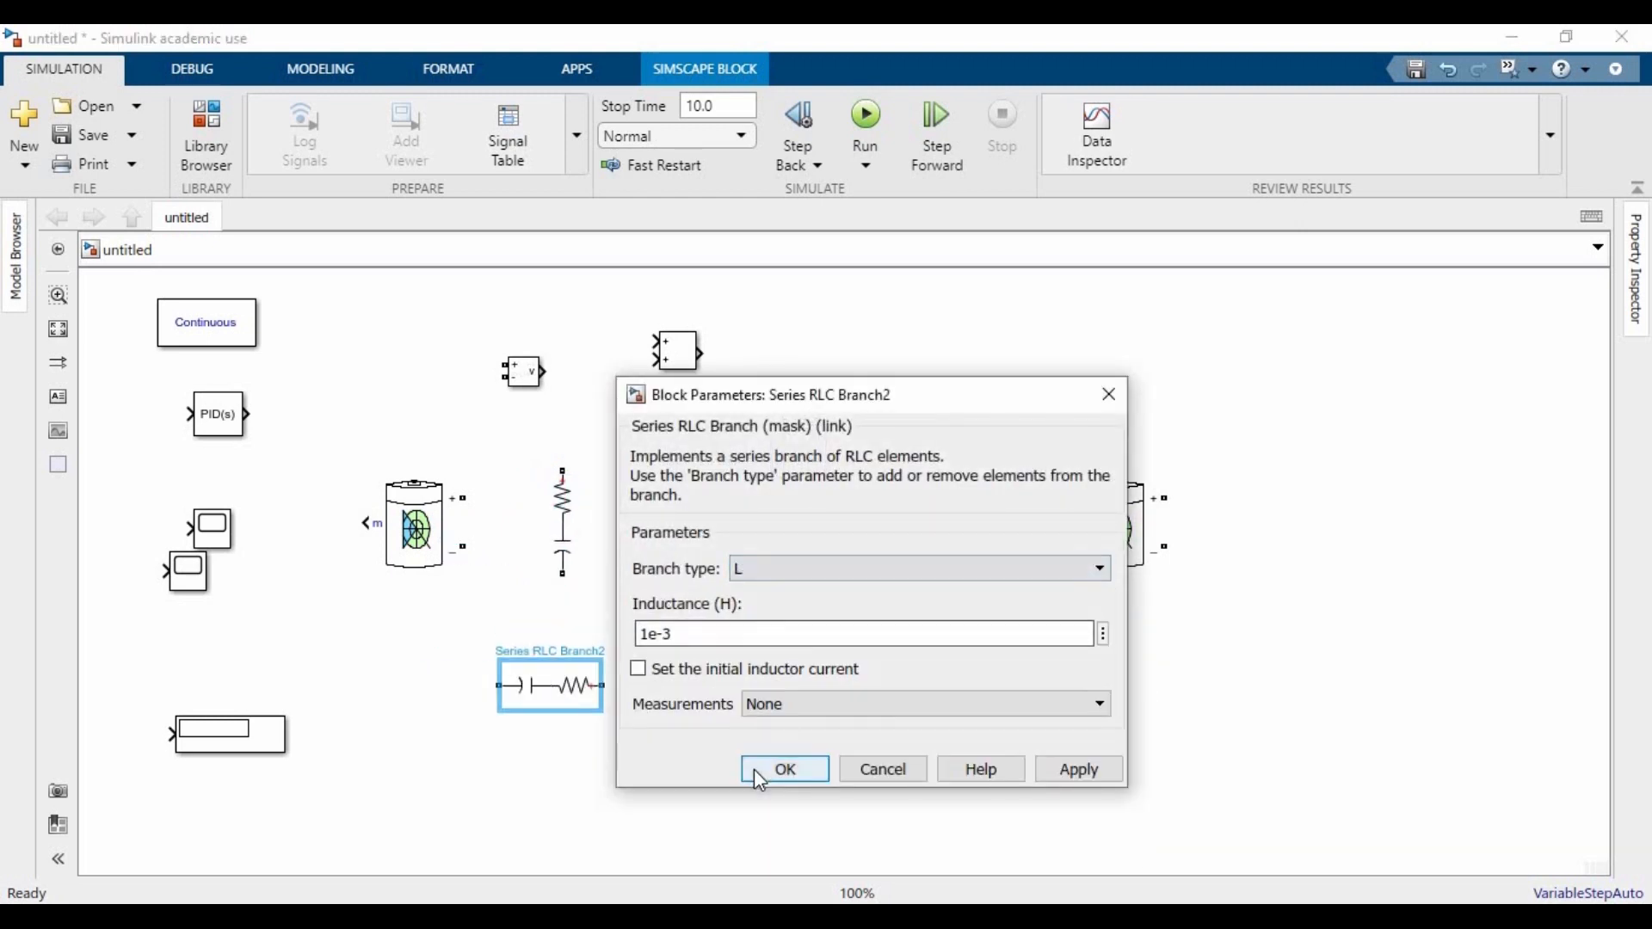
pyautogui.click(785, 769)
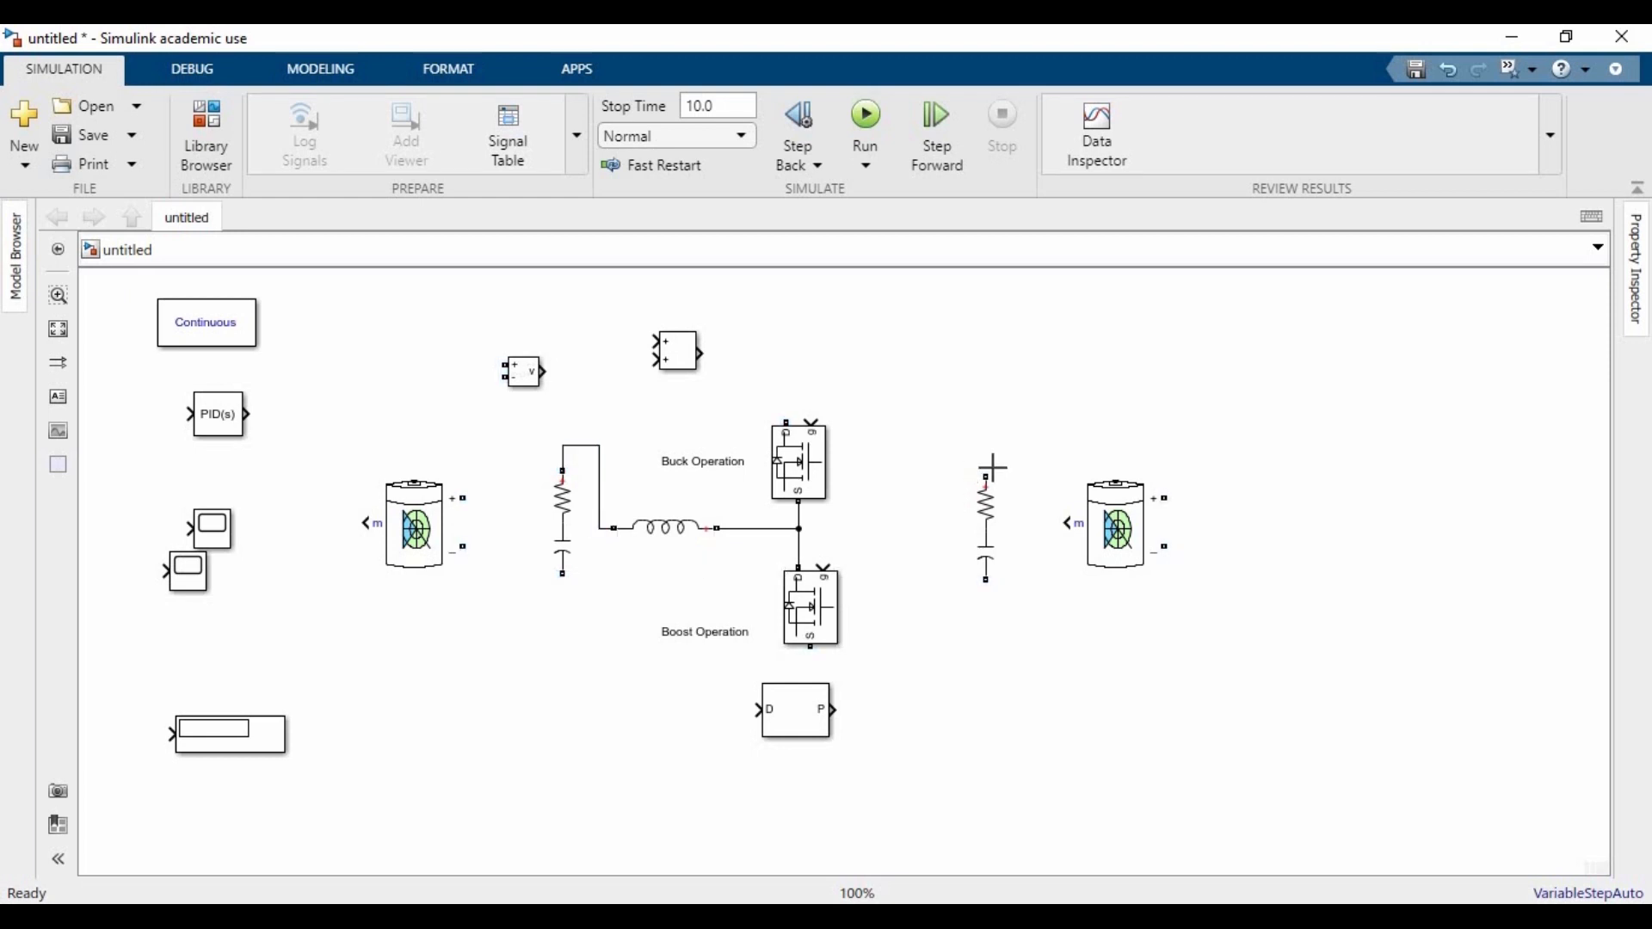
# - Wire batteries, branches, inductor and MOSFETs into one circuit and flip the right battery
pyautogui.moveTo(785, 412); pyautogui.dragTo(984, 469)
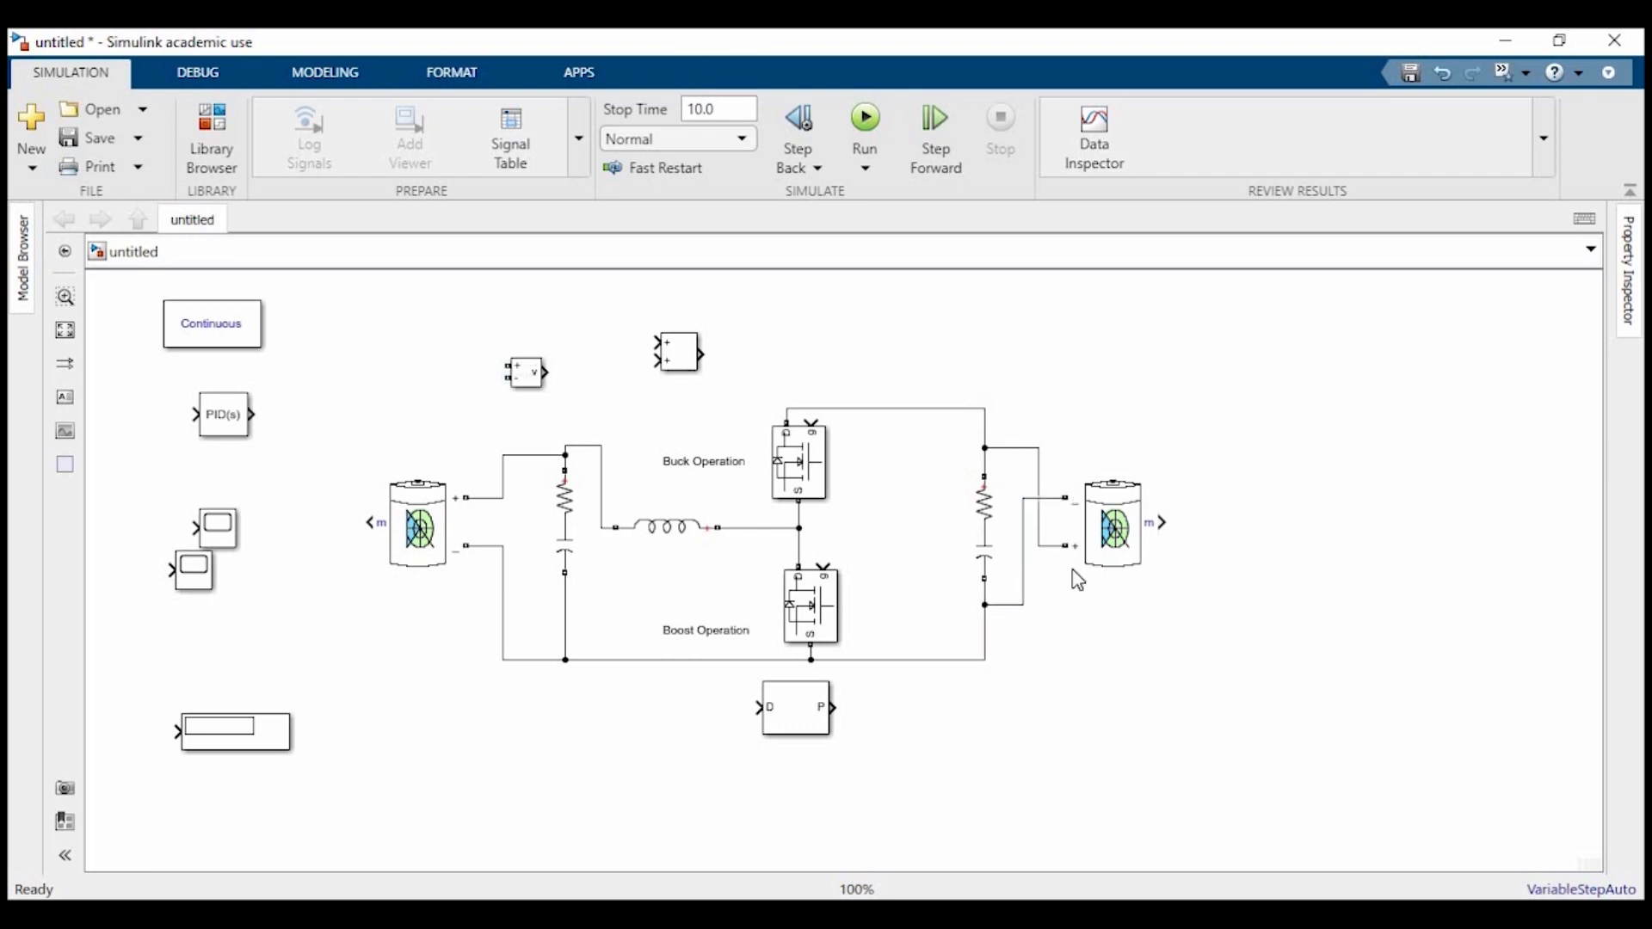
pyautogui.click(1112, 523)
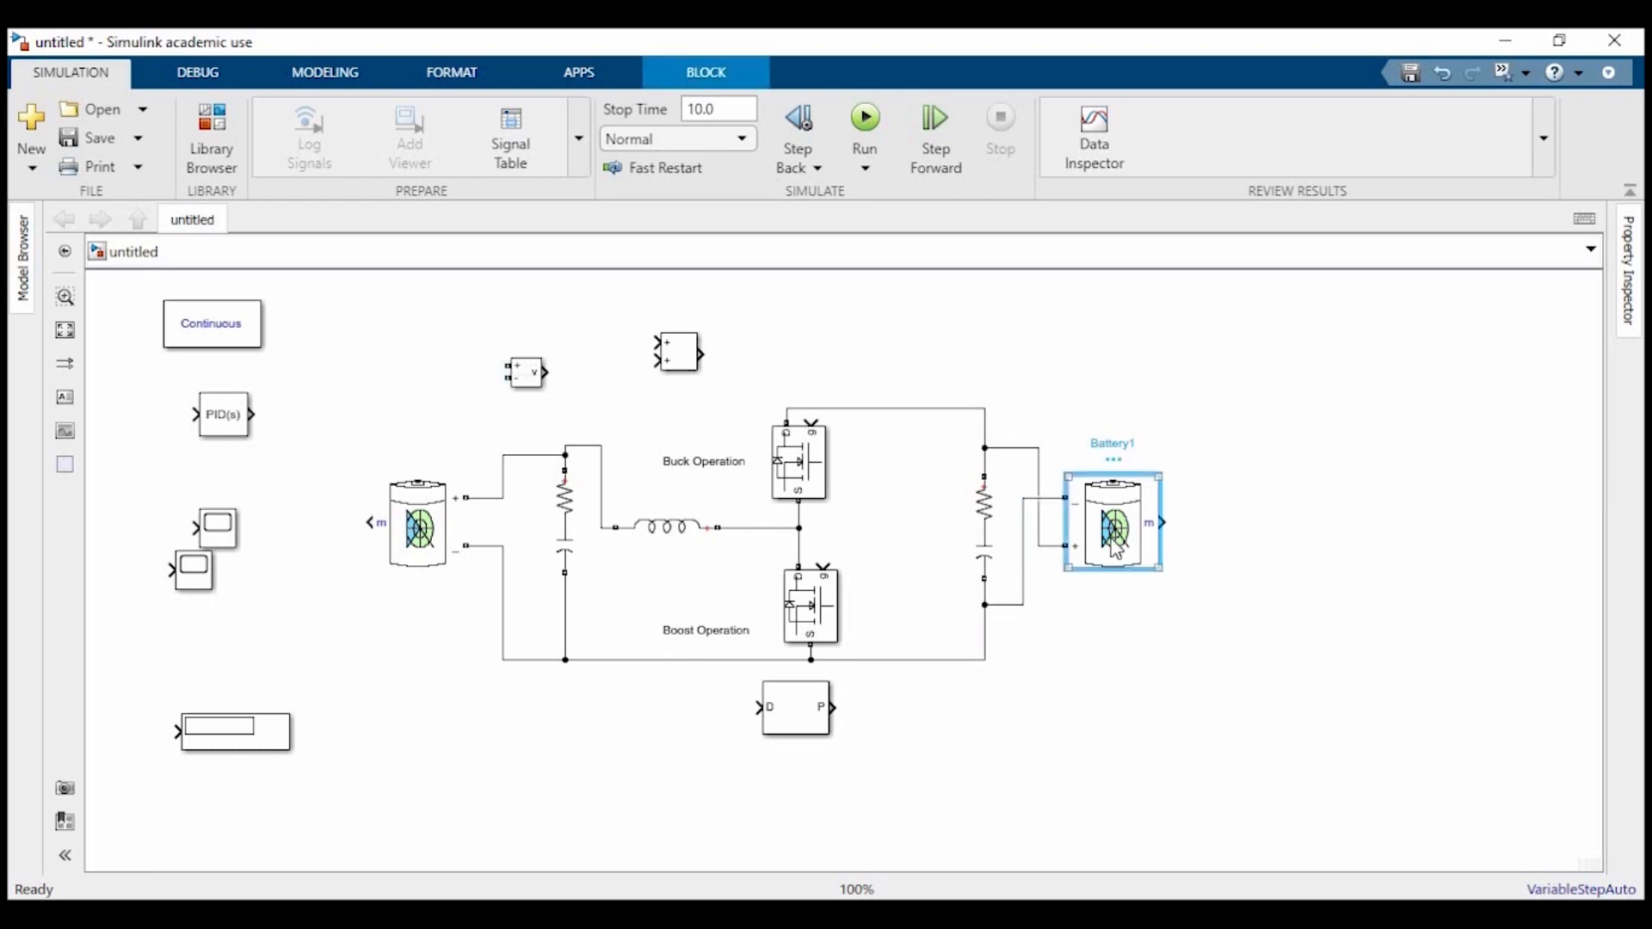
pyautogui.rightClick(1112, 523)
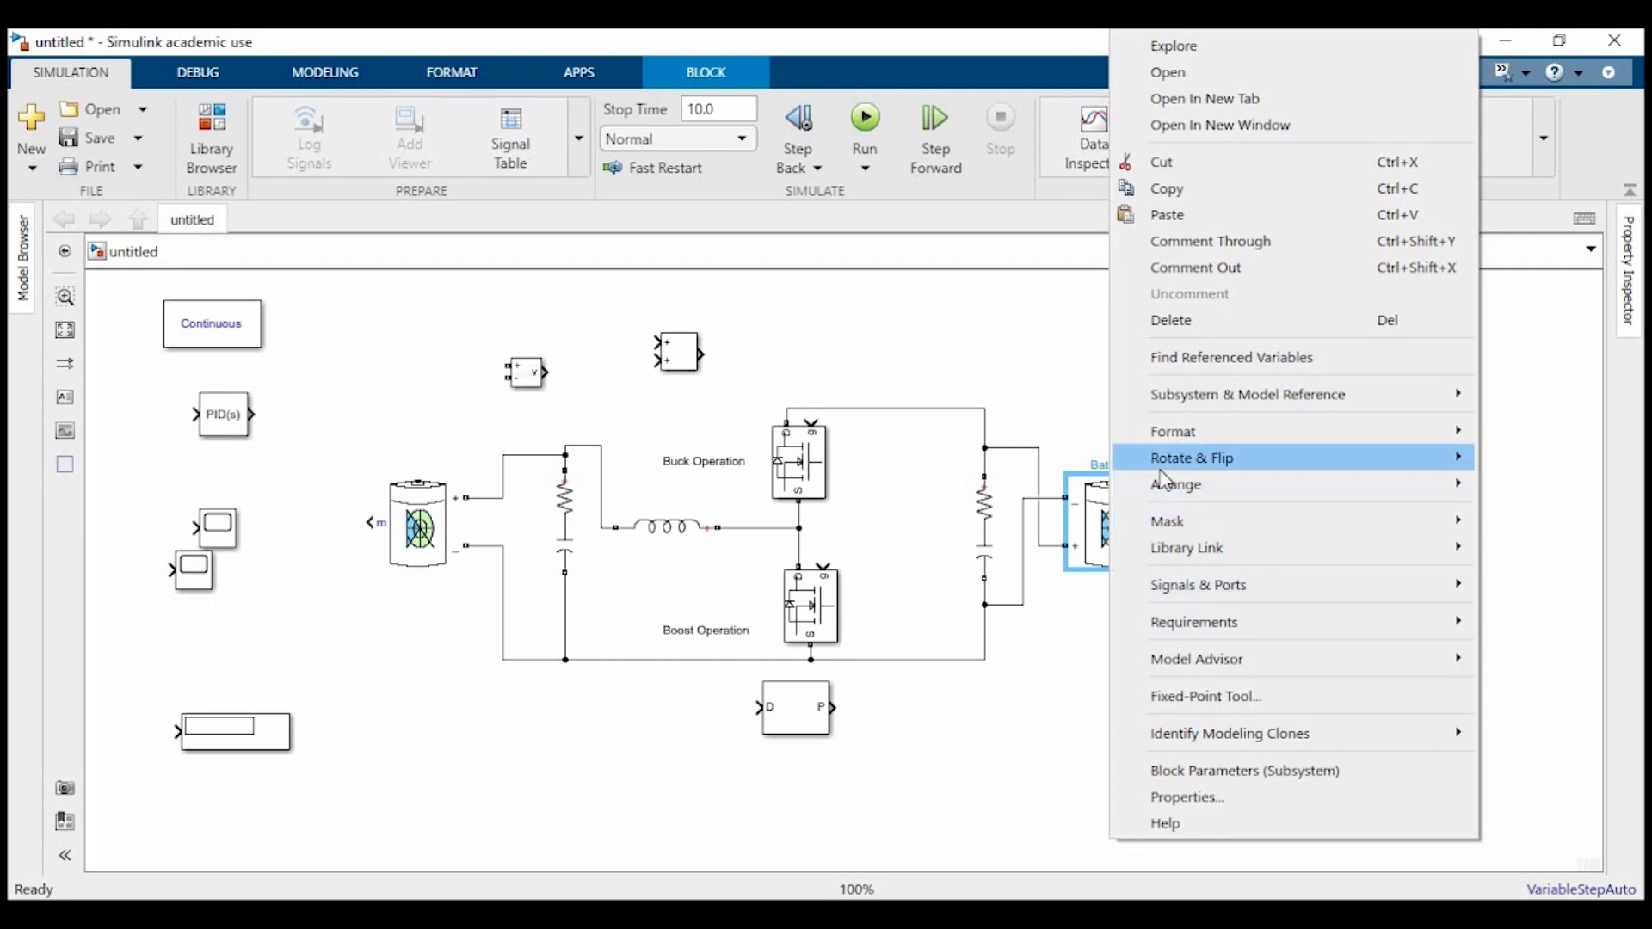
pyautogui.moveTo(1191, 457)
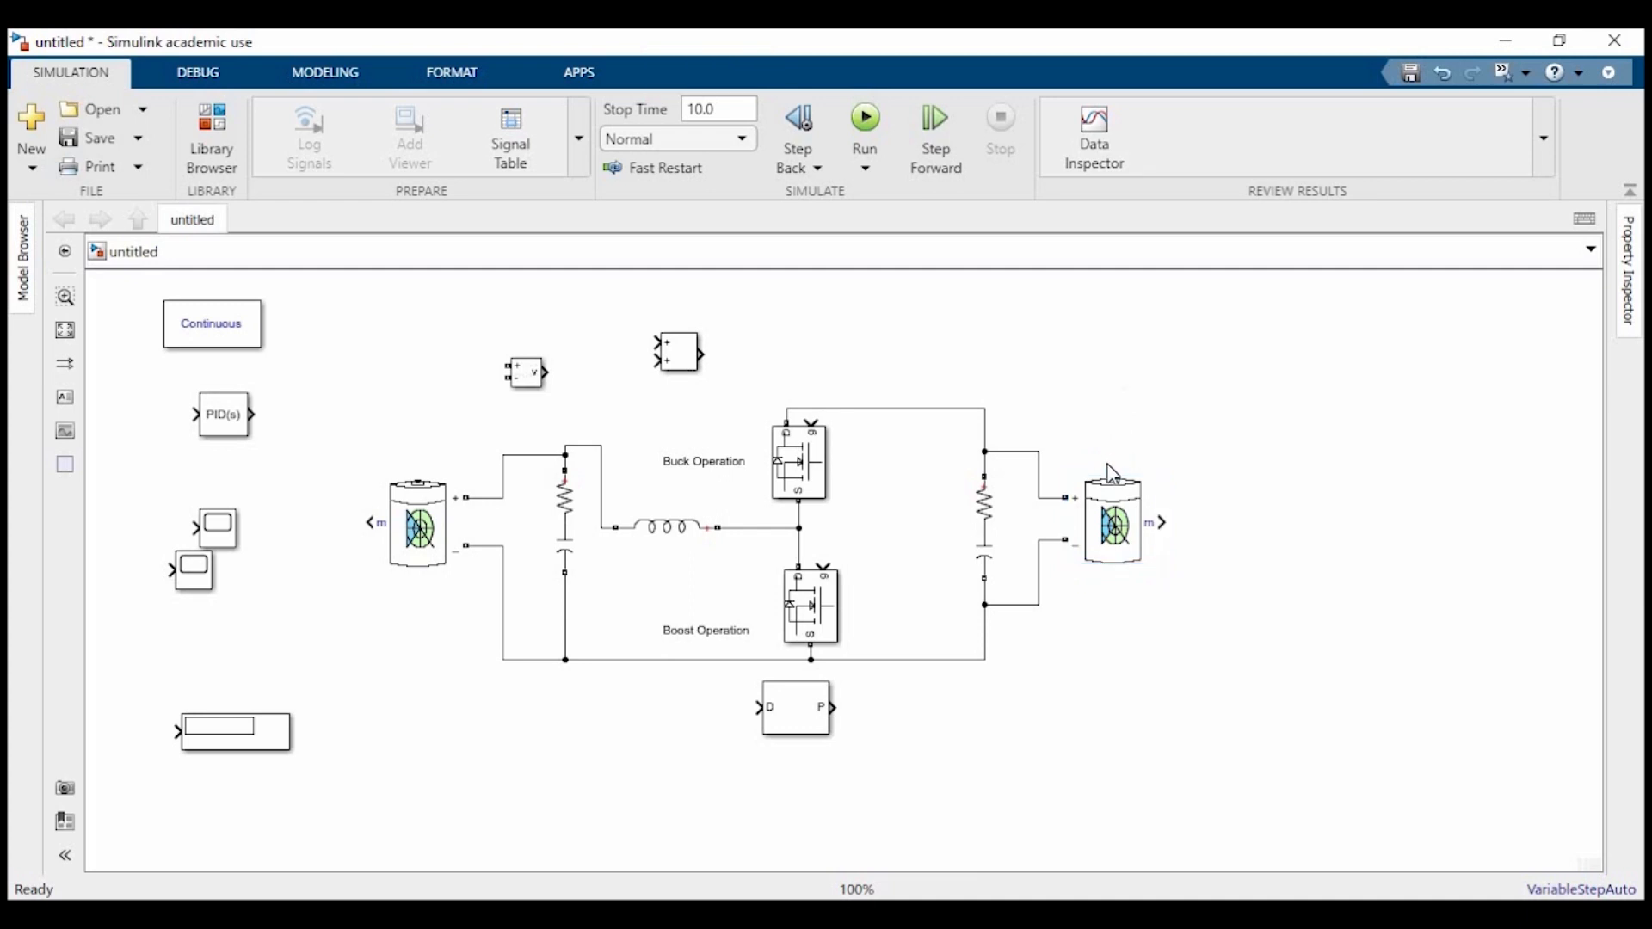
pyautogui.click(416, 523)
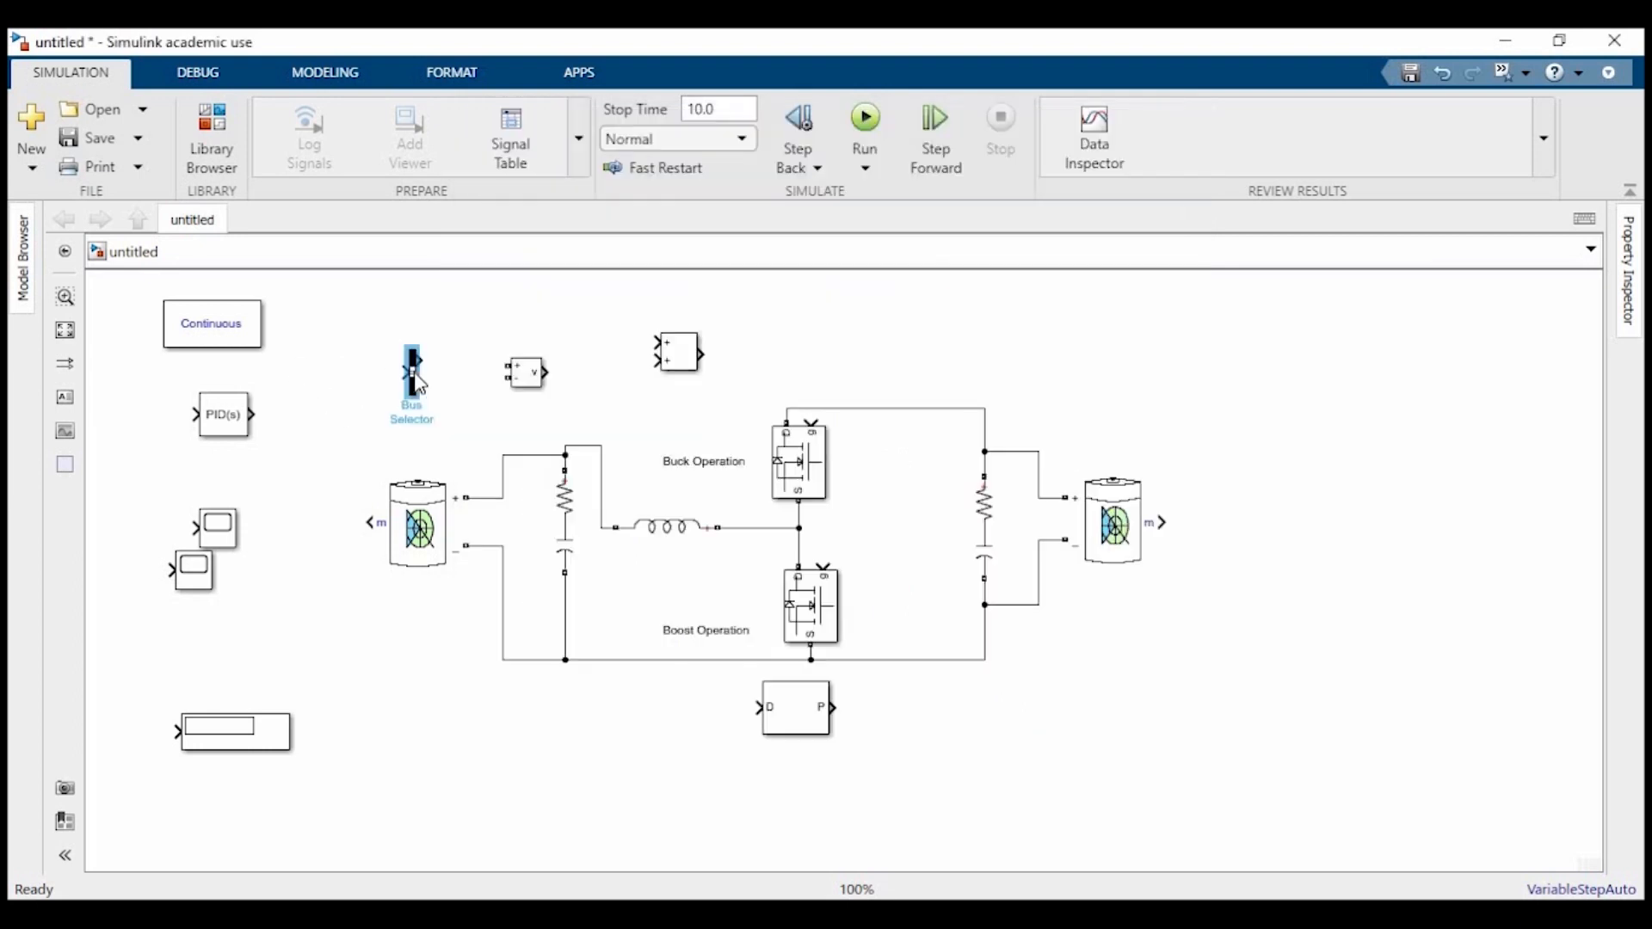
# - Place a Bus Selector and connect the right battery's measurement output to it
pyautogui.moveTo(411, 379); pyautogui.dragTo(430, 378)
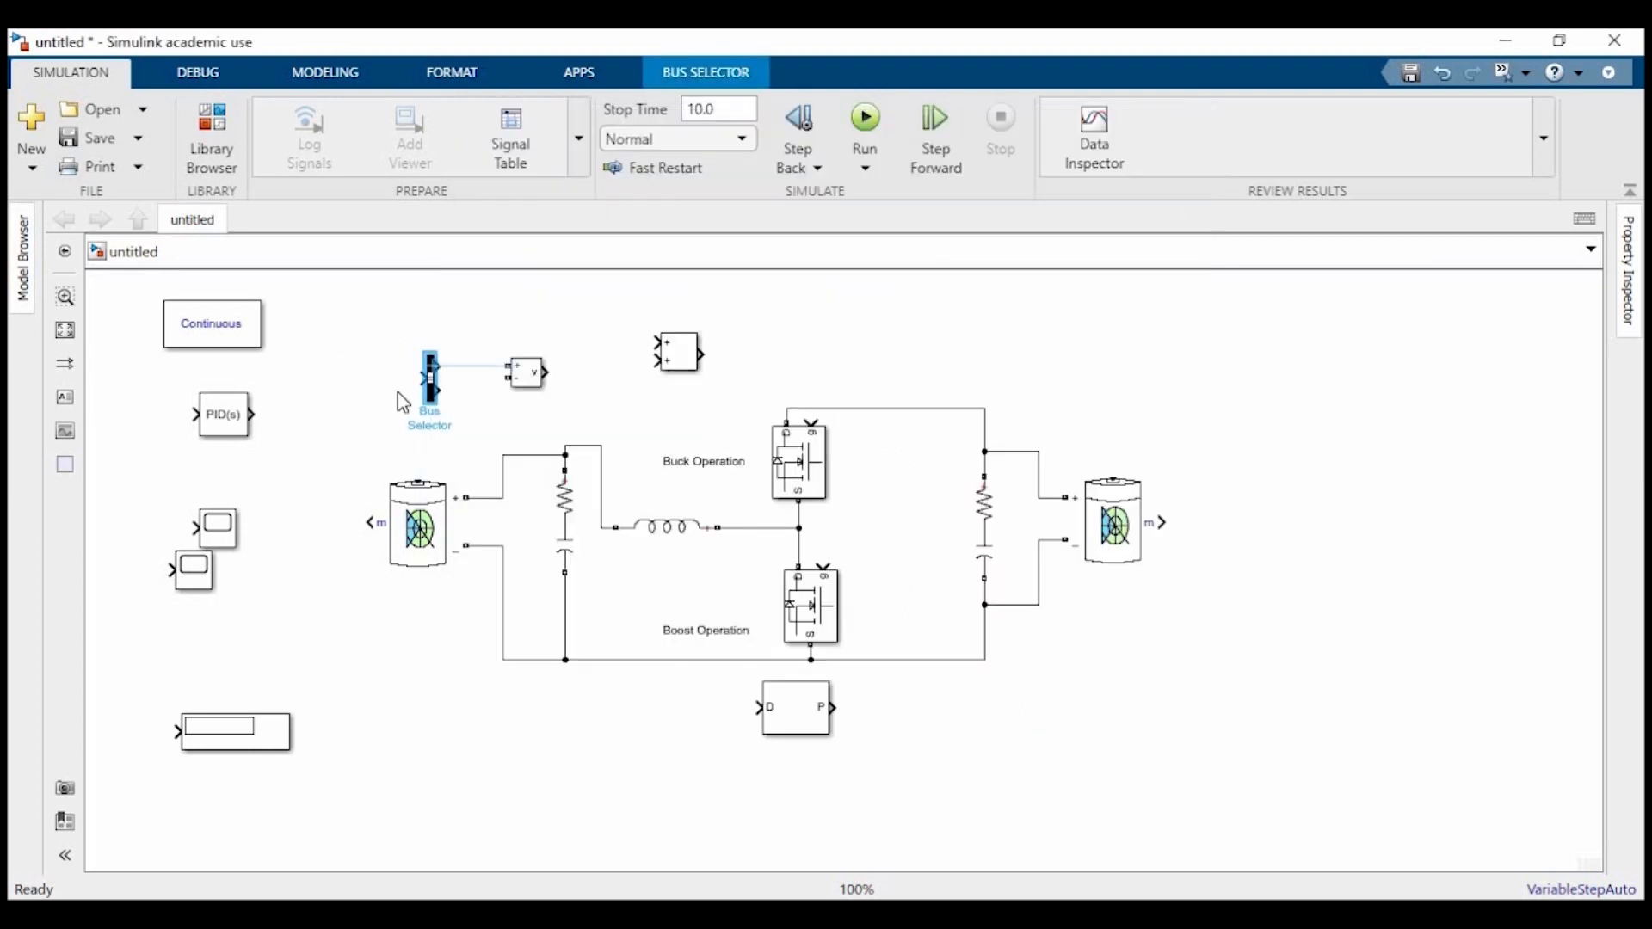
pyautogui.moveTo(430, 378); pyautogui.dragTo(692, 486)
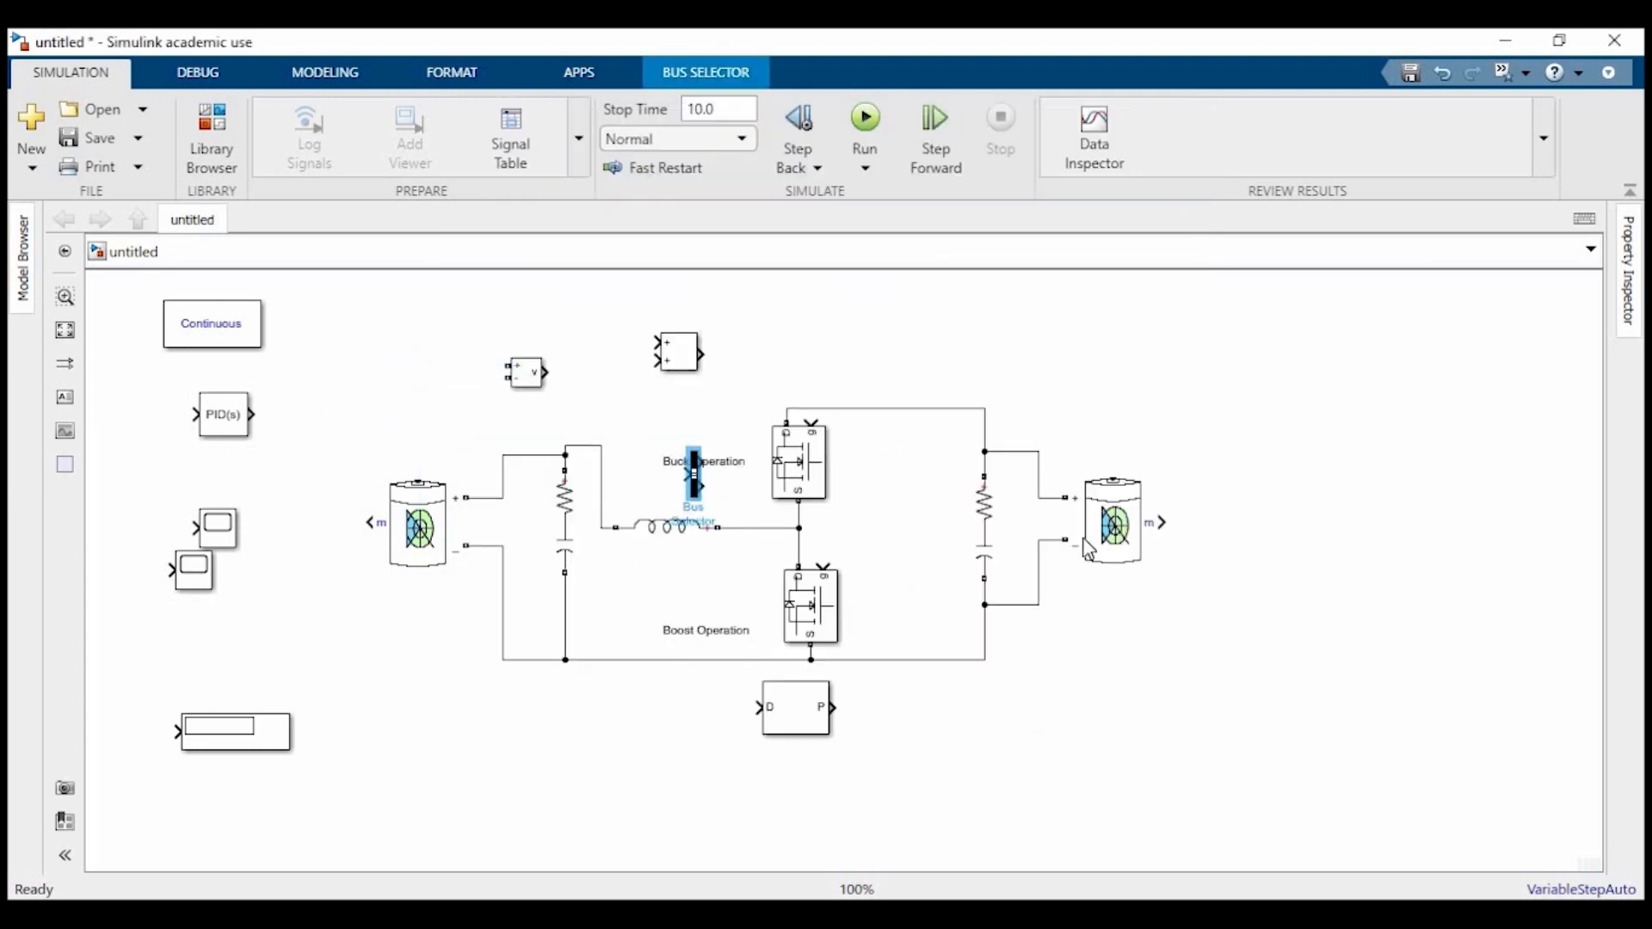
pyautogui.moveTo(692, 490); pyautogui.dragTo(1221, 521)
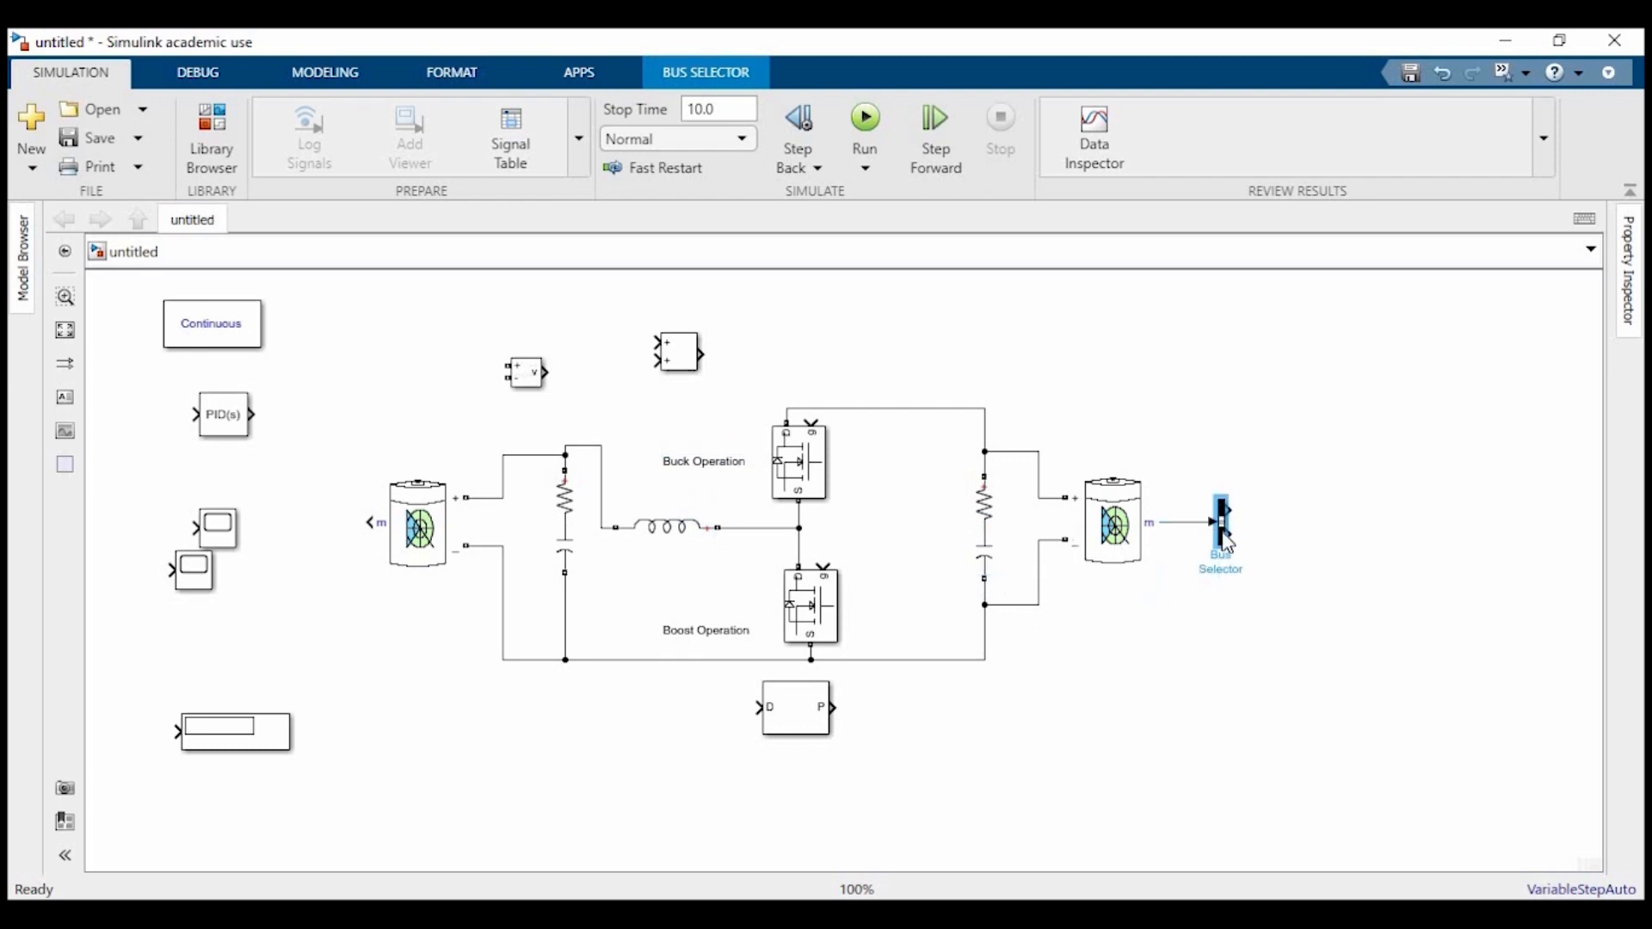
# - Set the Bus Selector to output Voltage (V), dismissing the invalid-setting error
pyautogui.doubleClick(1220, 522)
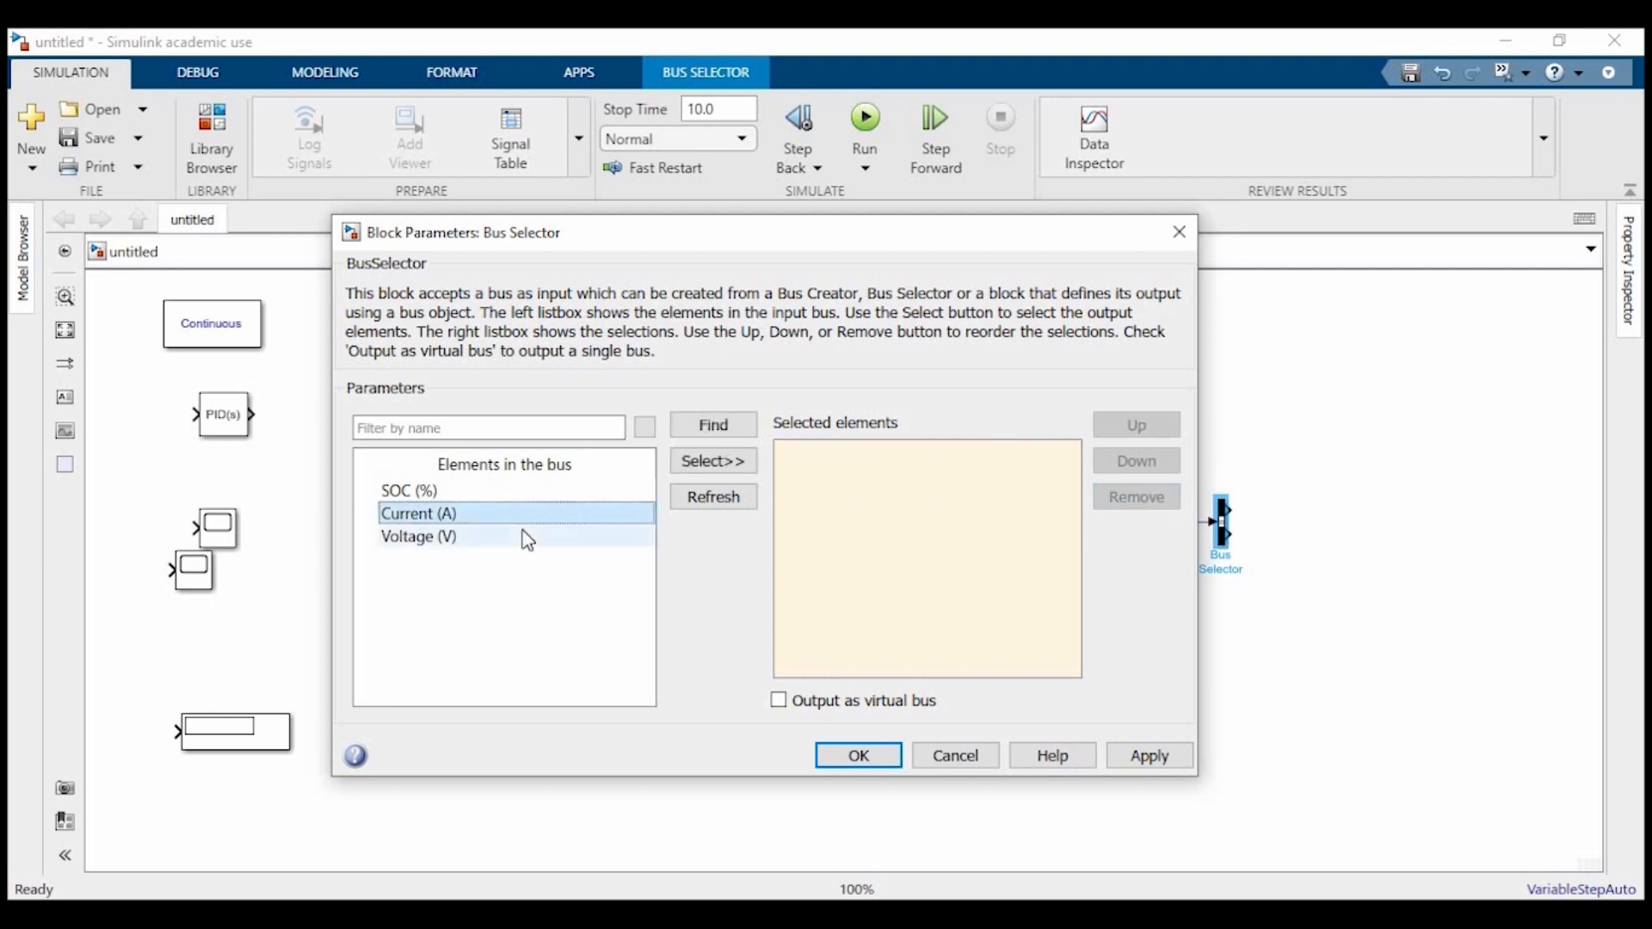
pyautogui.click(857, 755)
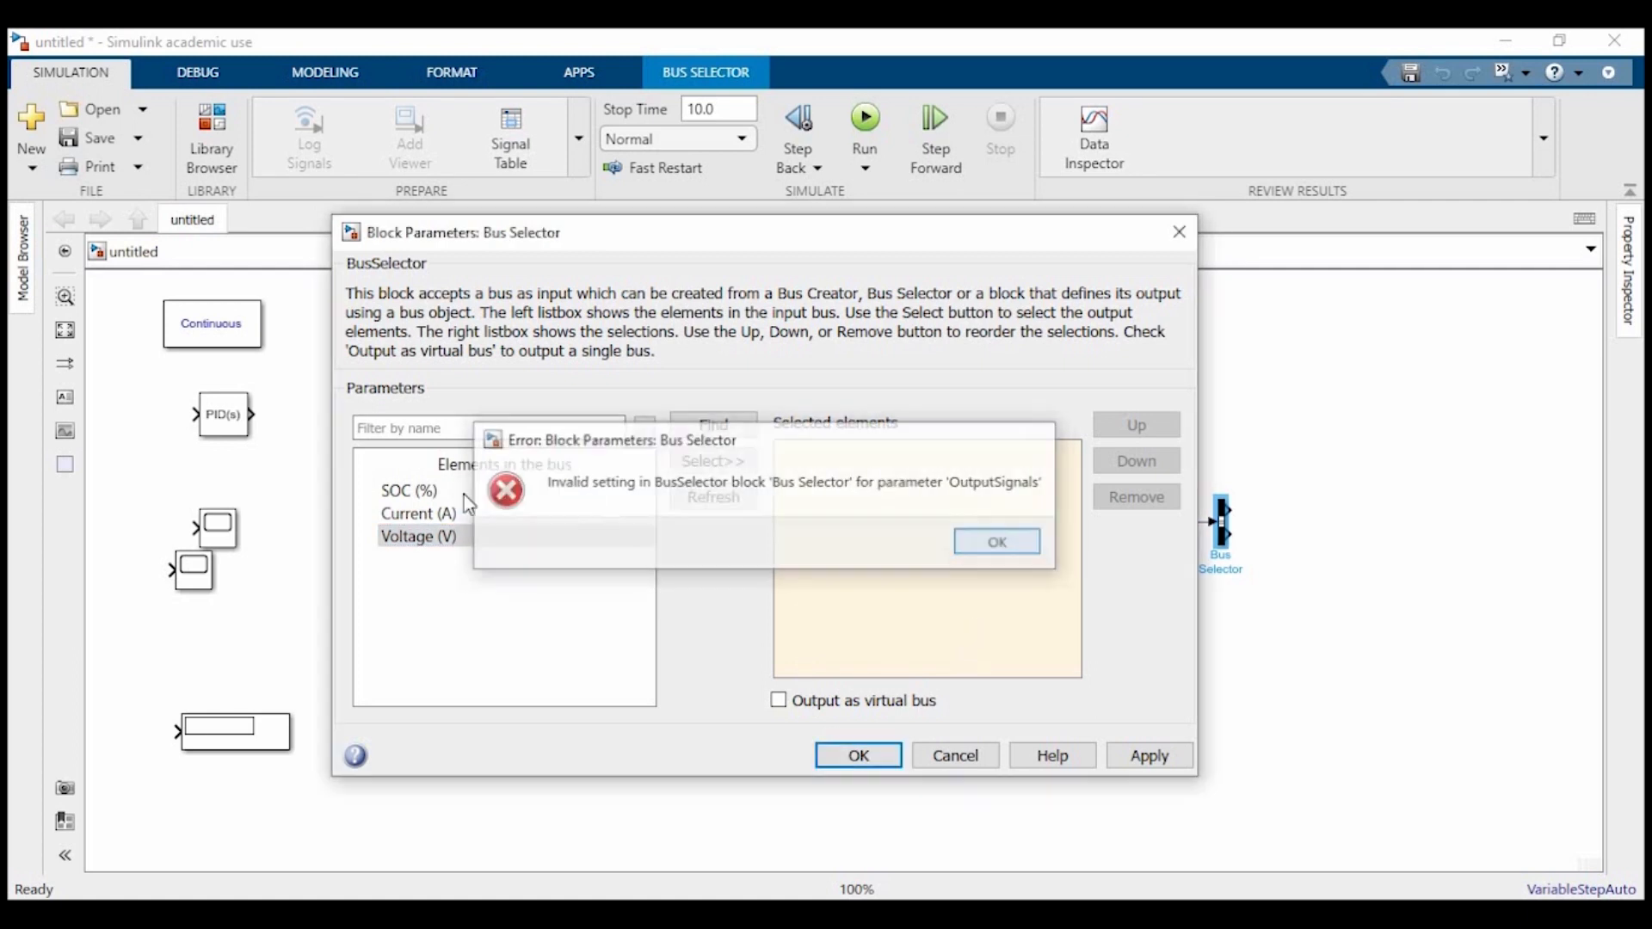
pyautogui.click(995, 540)
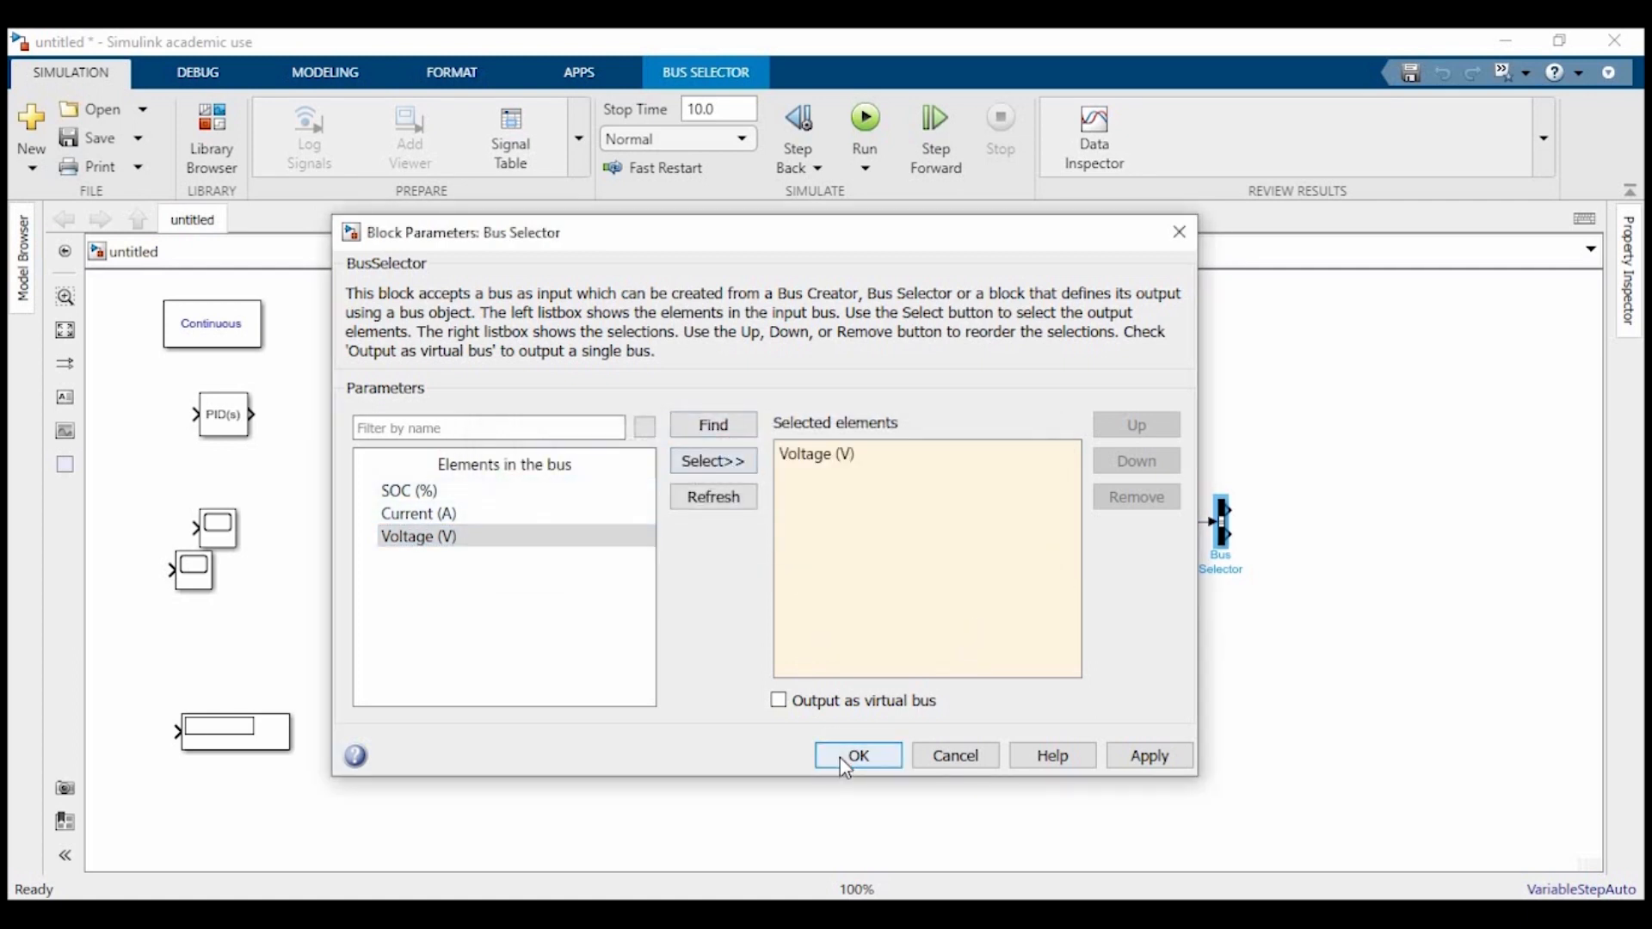
pyautogui.click(857, 756)
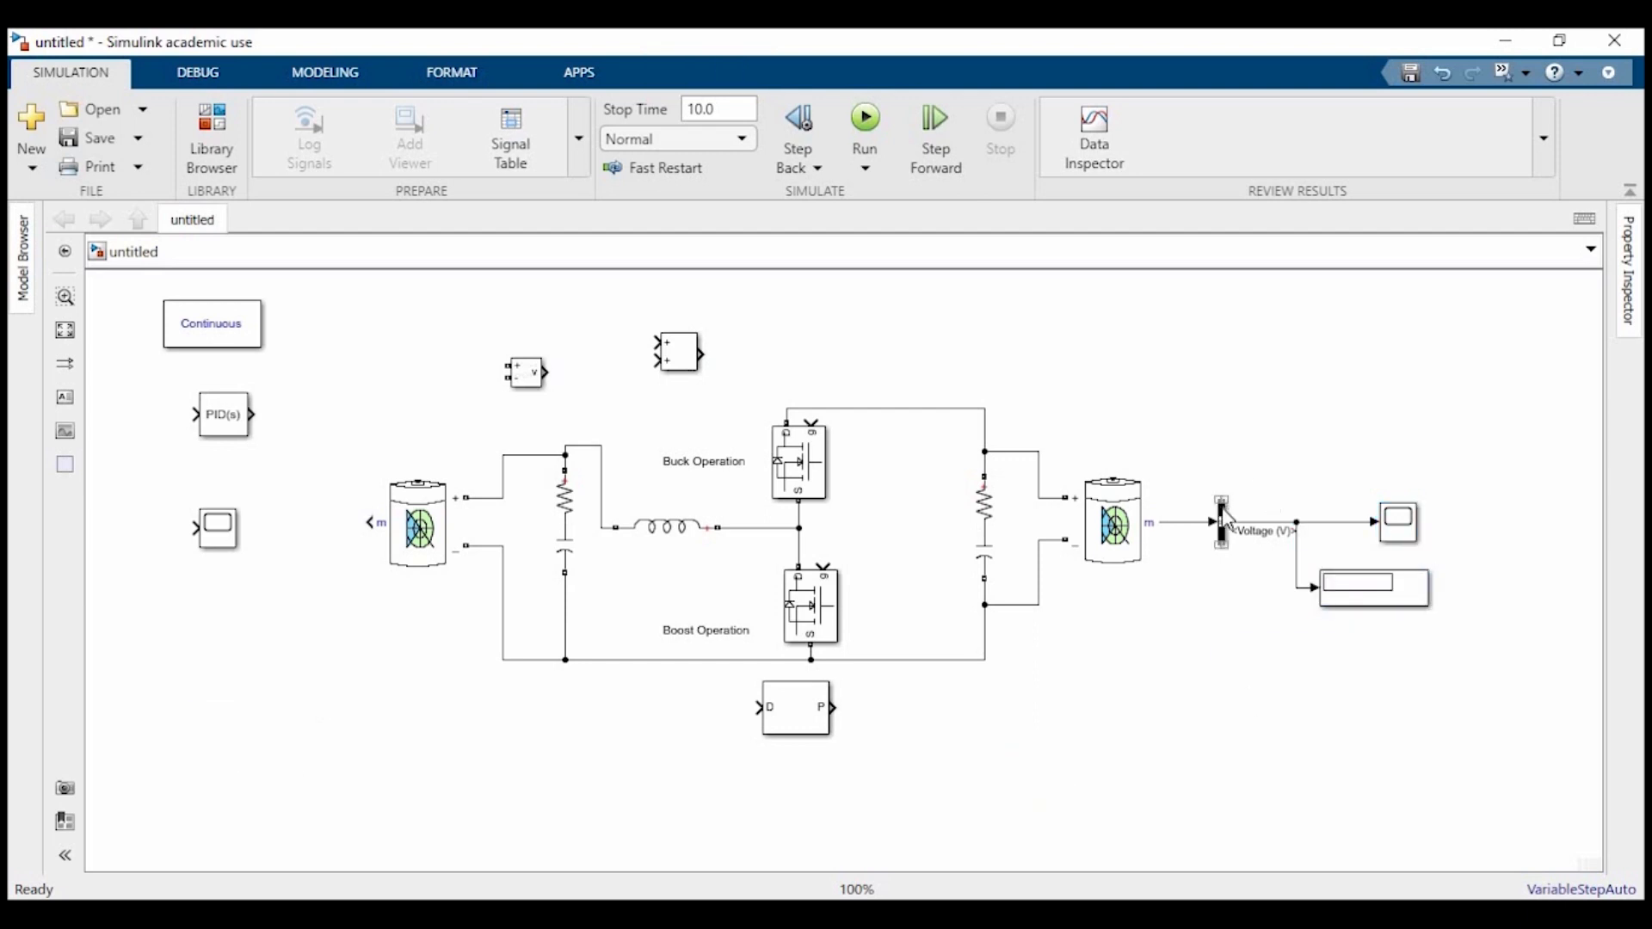
# - Duplicate the Bus Selector for the left battery and connect the left scope to its voltage
pyautogui.click(1236, 526)
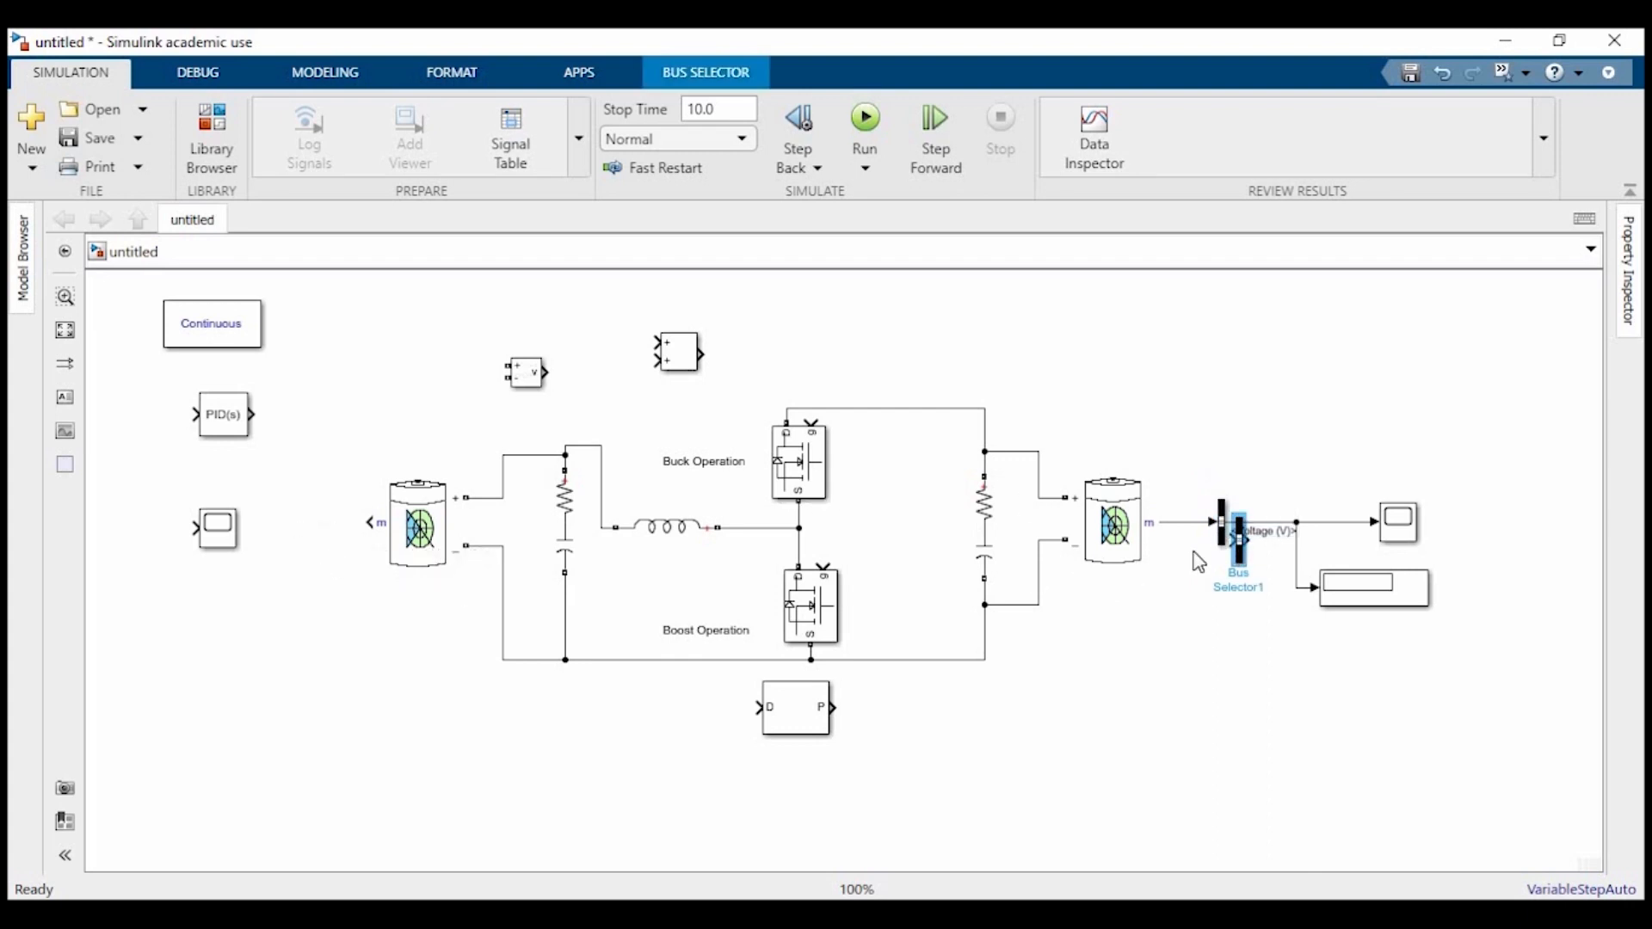
pyautogui.moveTo(1237, 537); pyautogui.dragTo(303, 531)
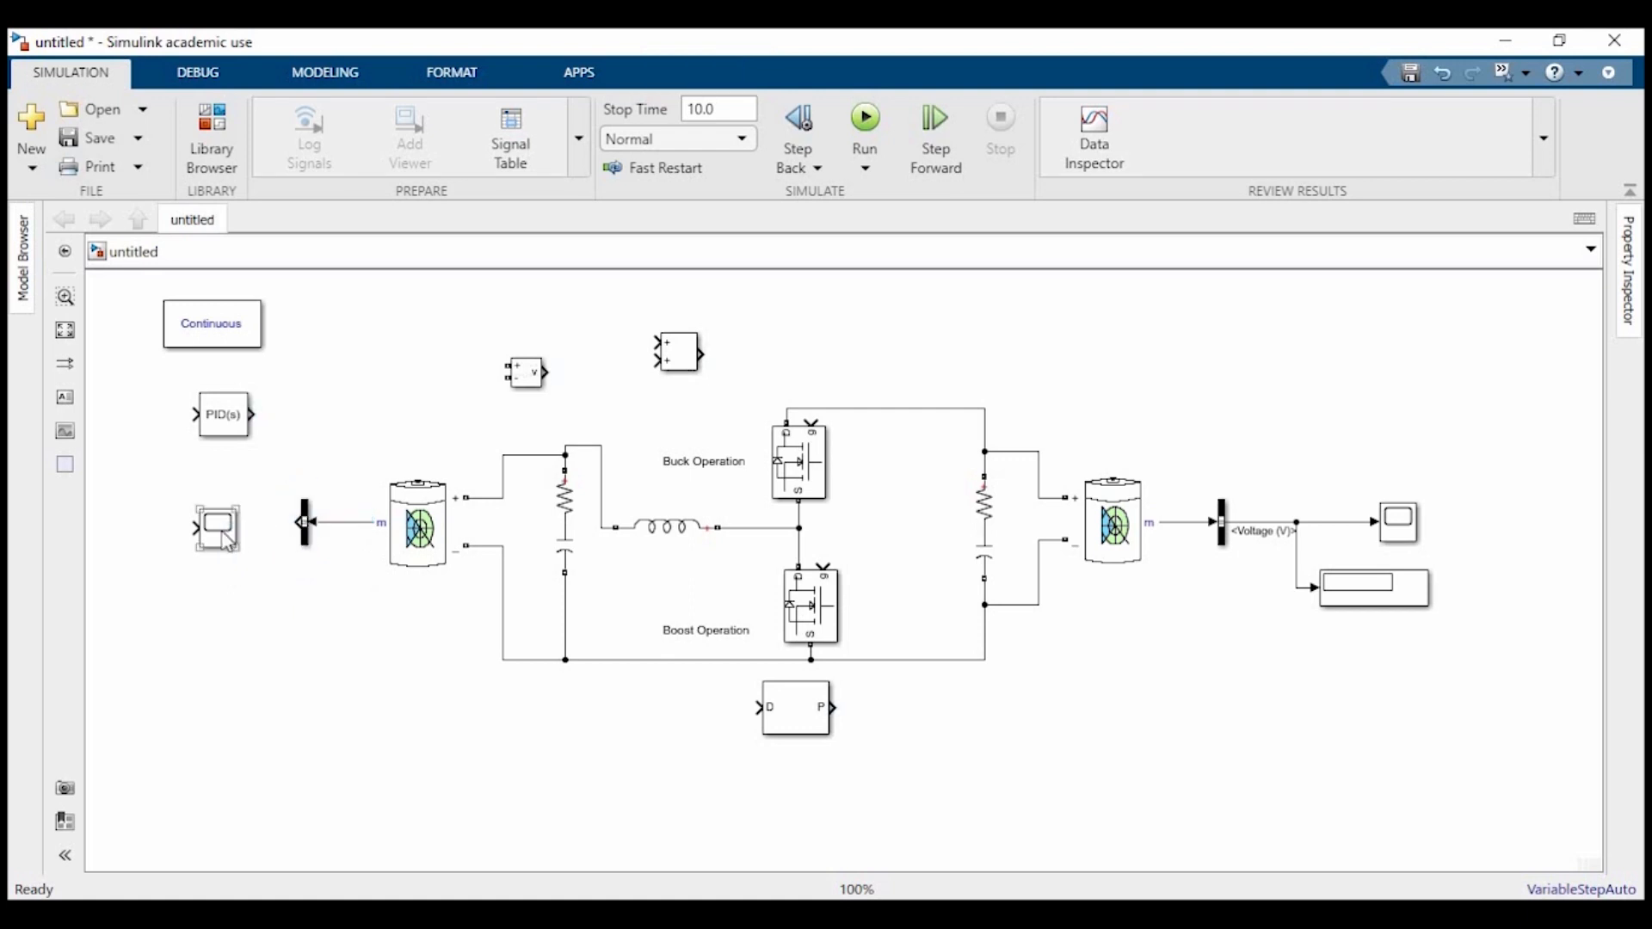
pyautogui.click(217, 527)
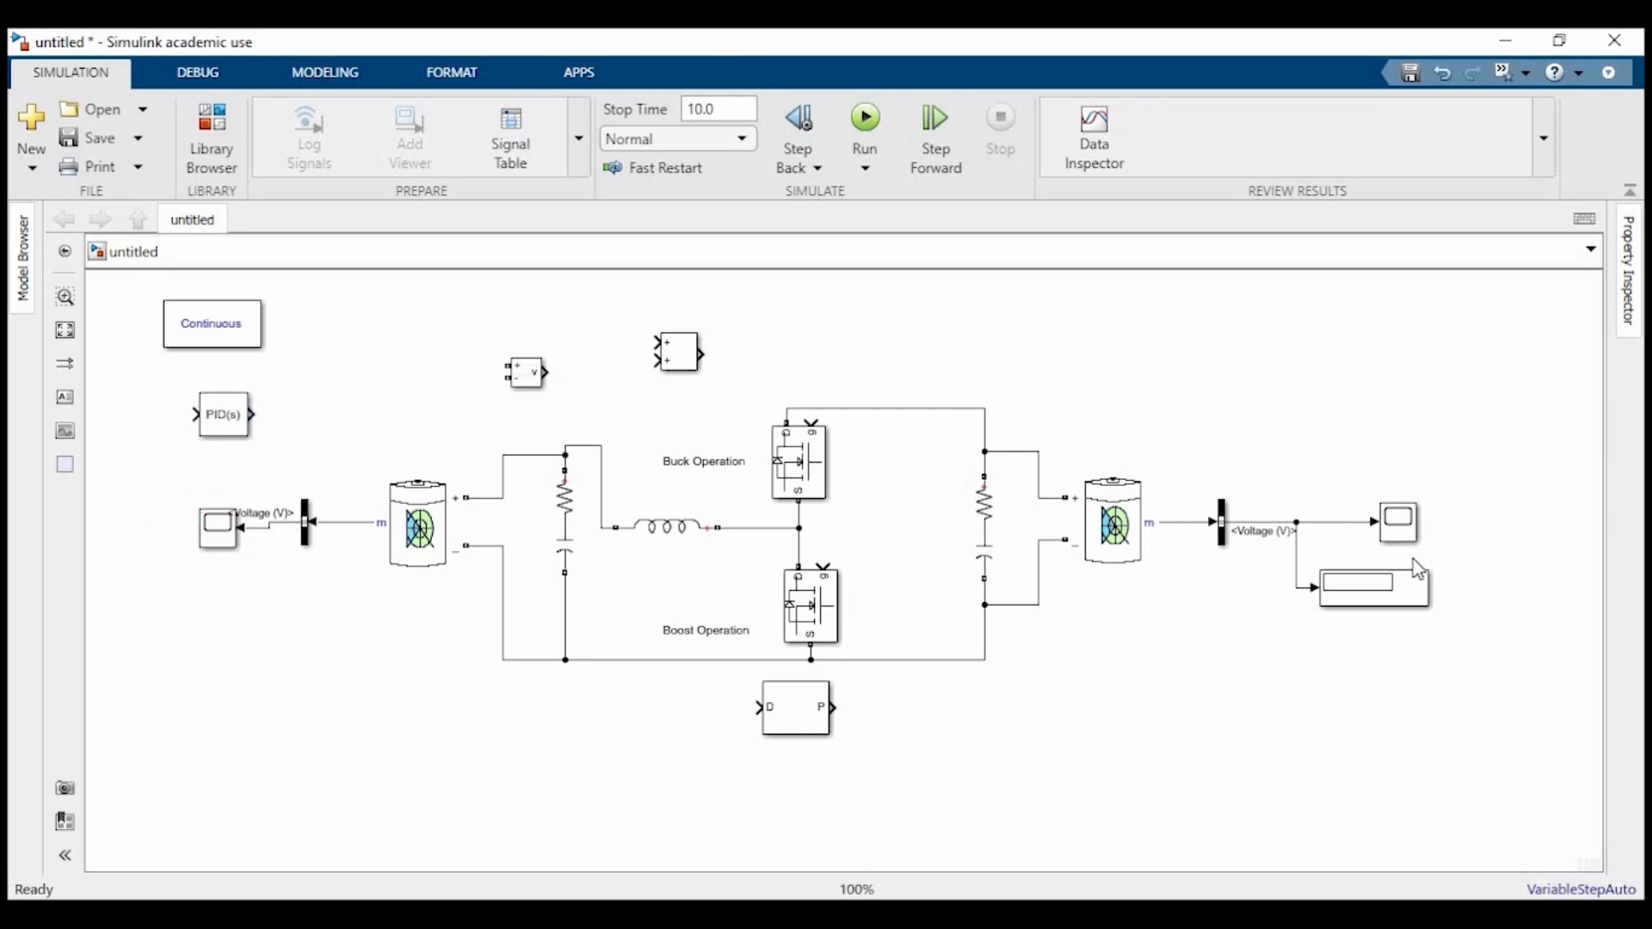
# - Copy the numeric display to the left side and wire it to the left voltage signal
pyautogui.click(1371, 589)
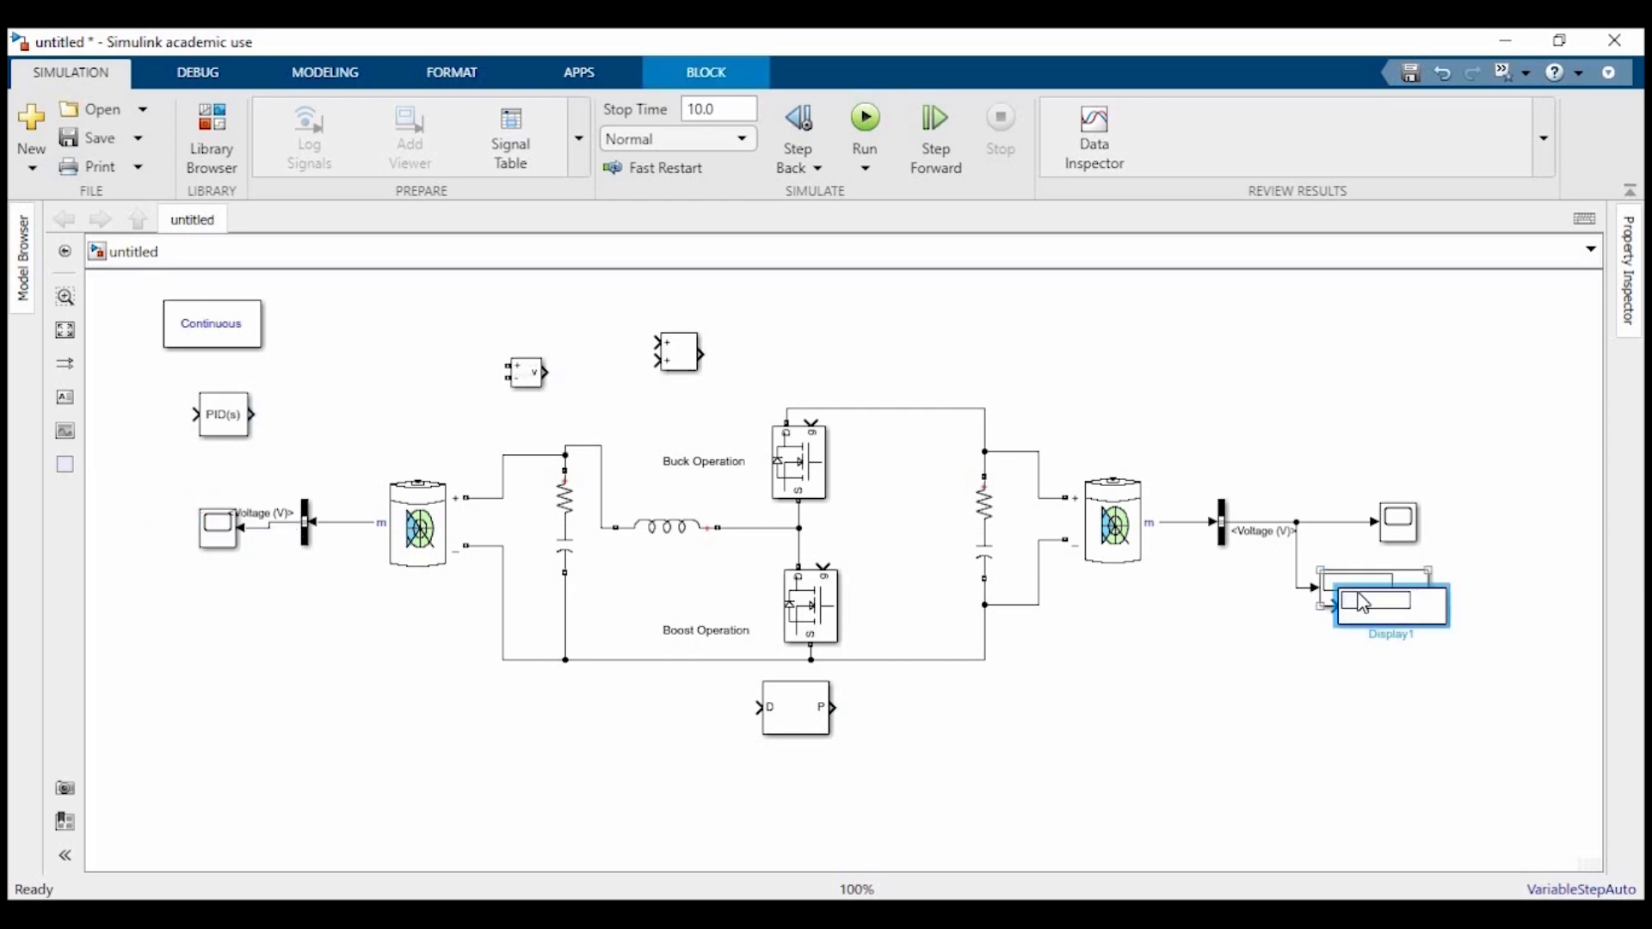
pyautogui.moveTo(1391, 602); pyautogui.dragTo(353, 627)
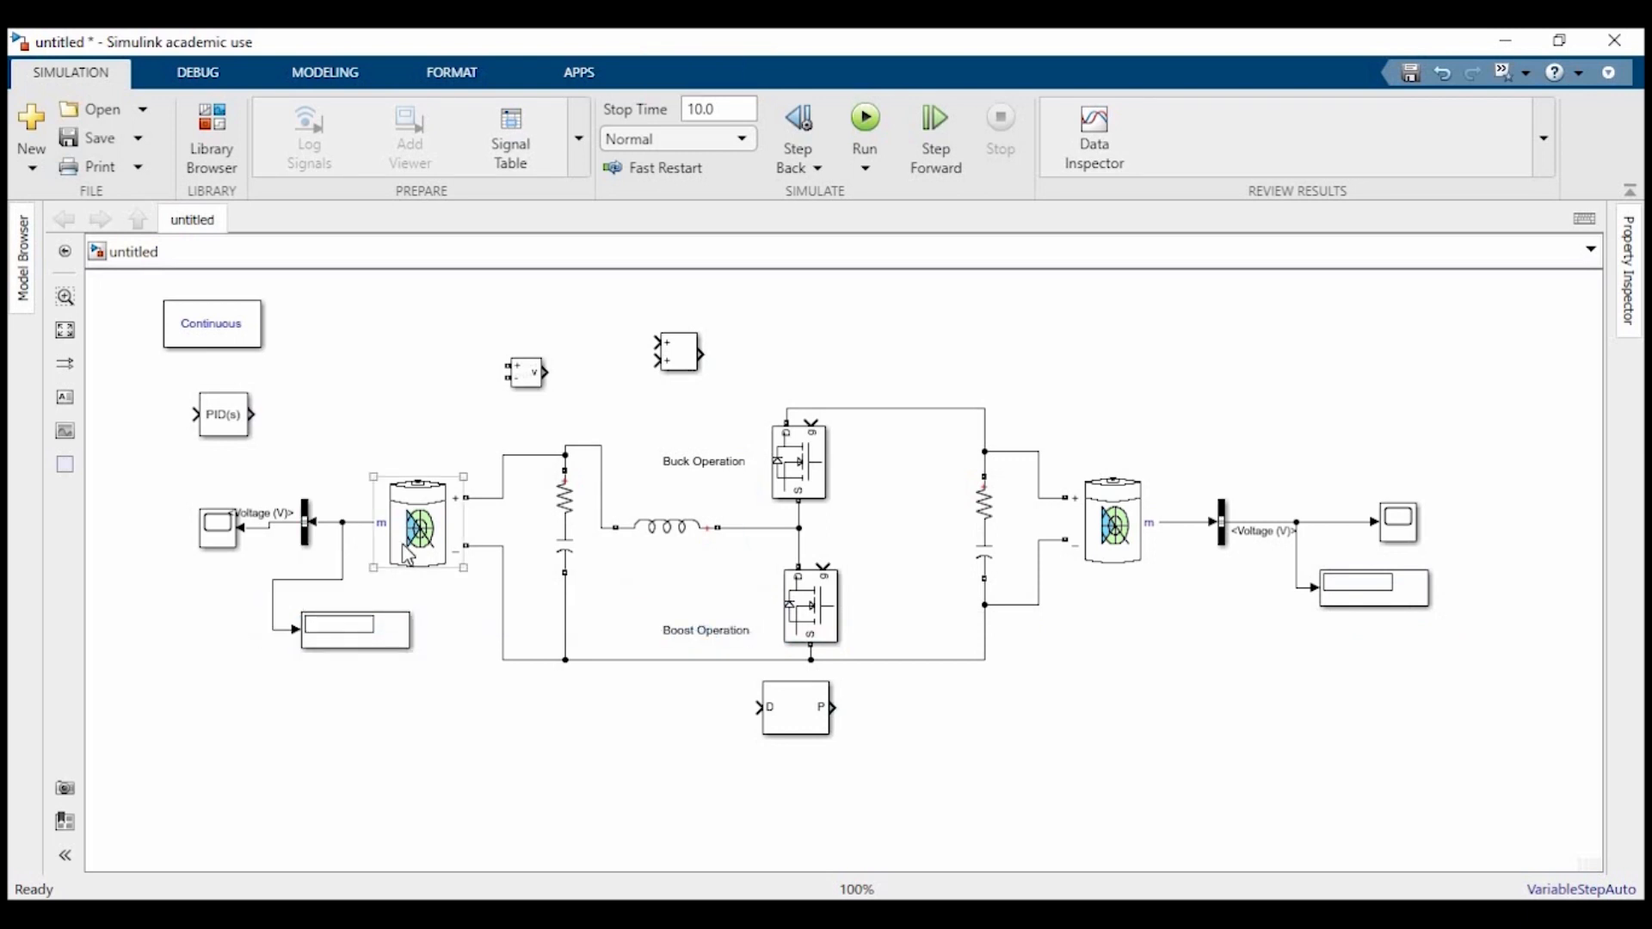
pyautogui.click(1112, 522)
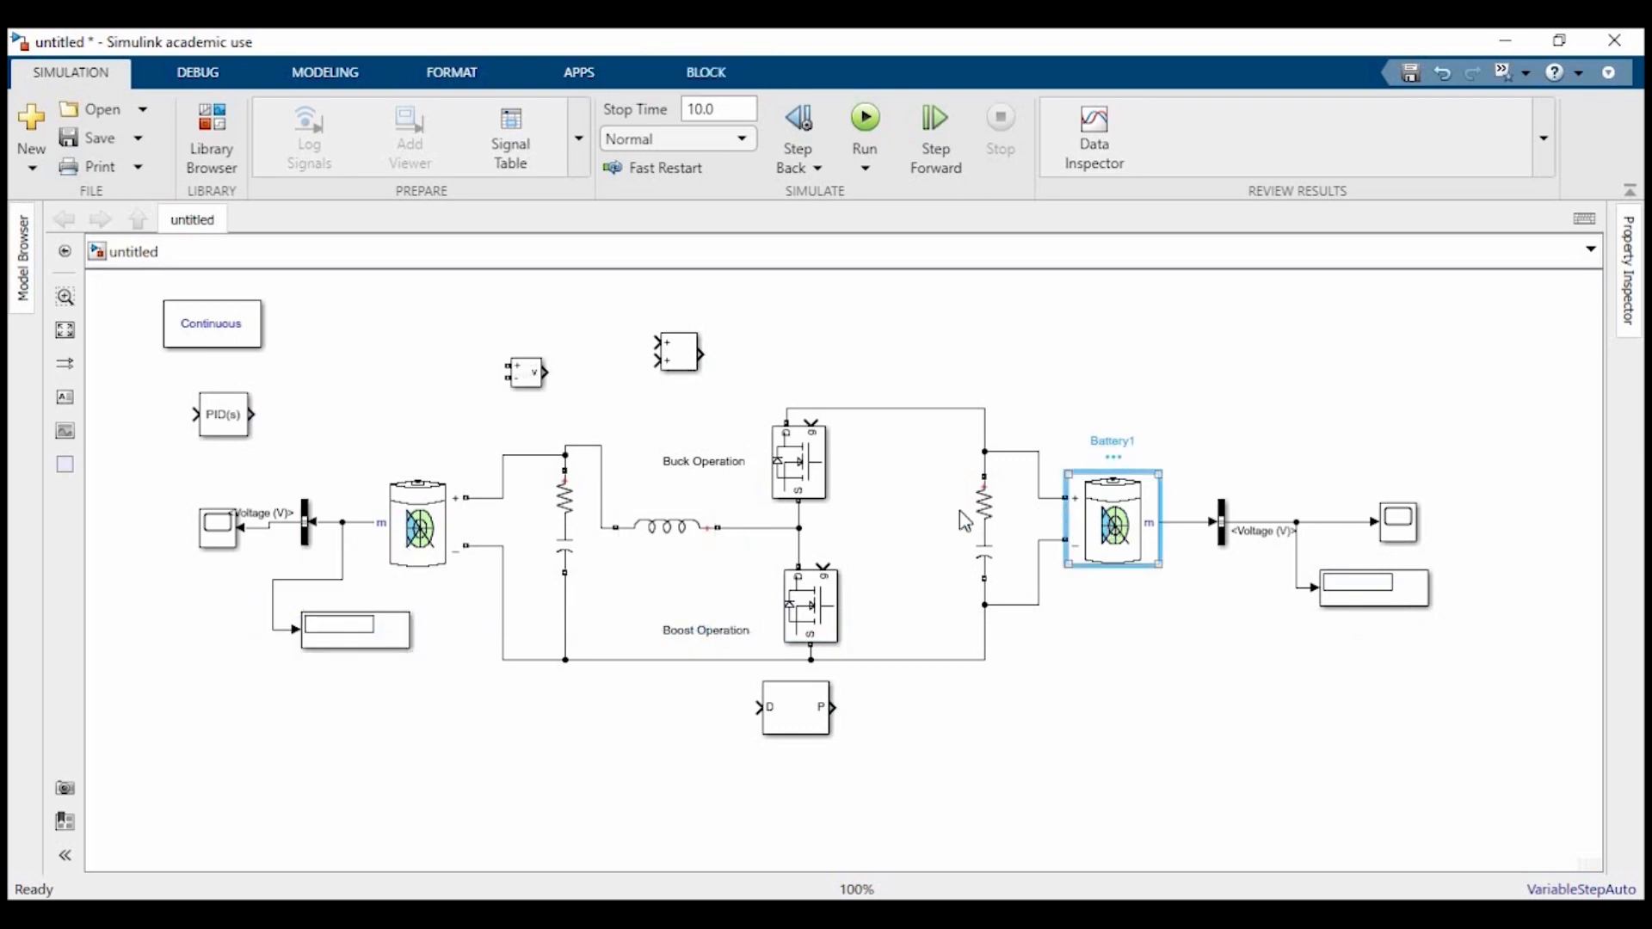
# - Rate the right battery Battery1 at 80 V nominal and 7 Ah capacity
pyautogui.doubleClick(1112, 522)
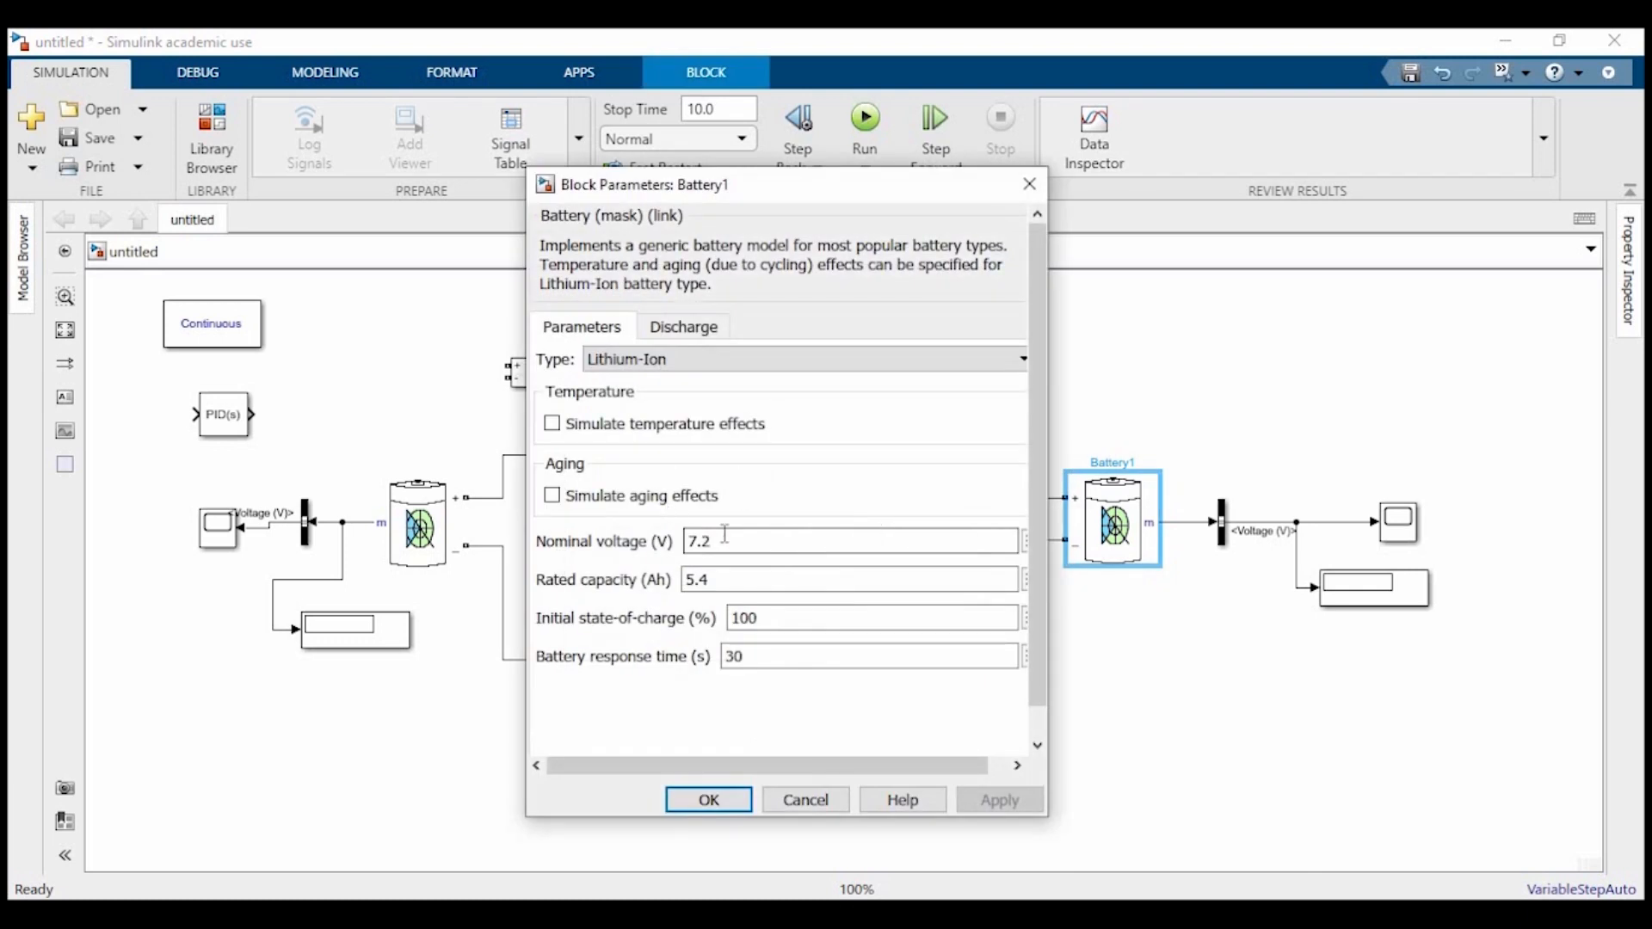
pyautogui.write('800')
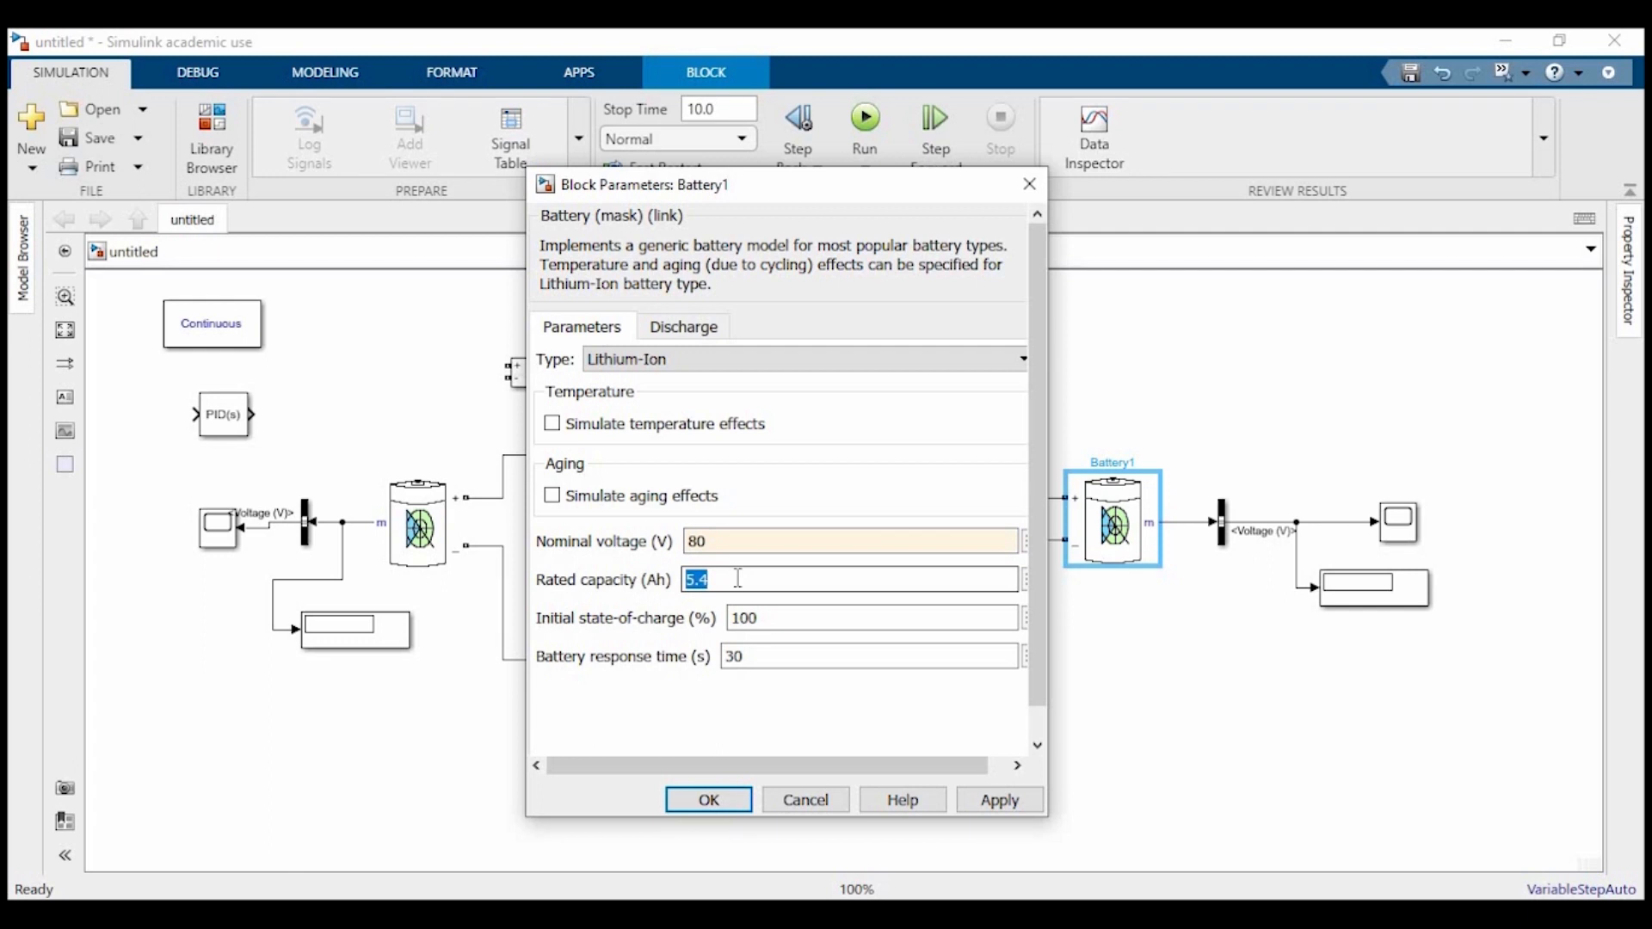
pyautogui.write('7')
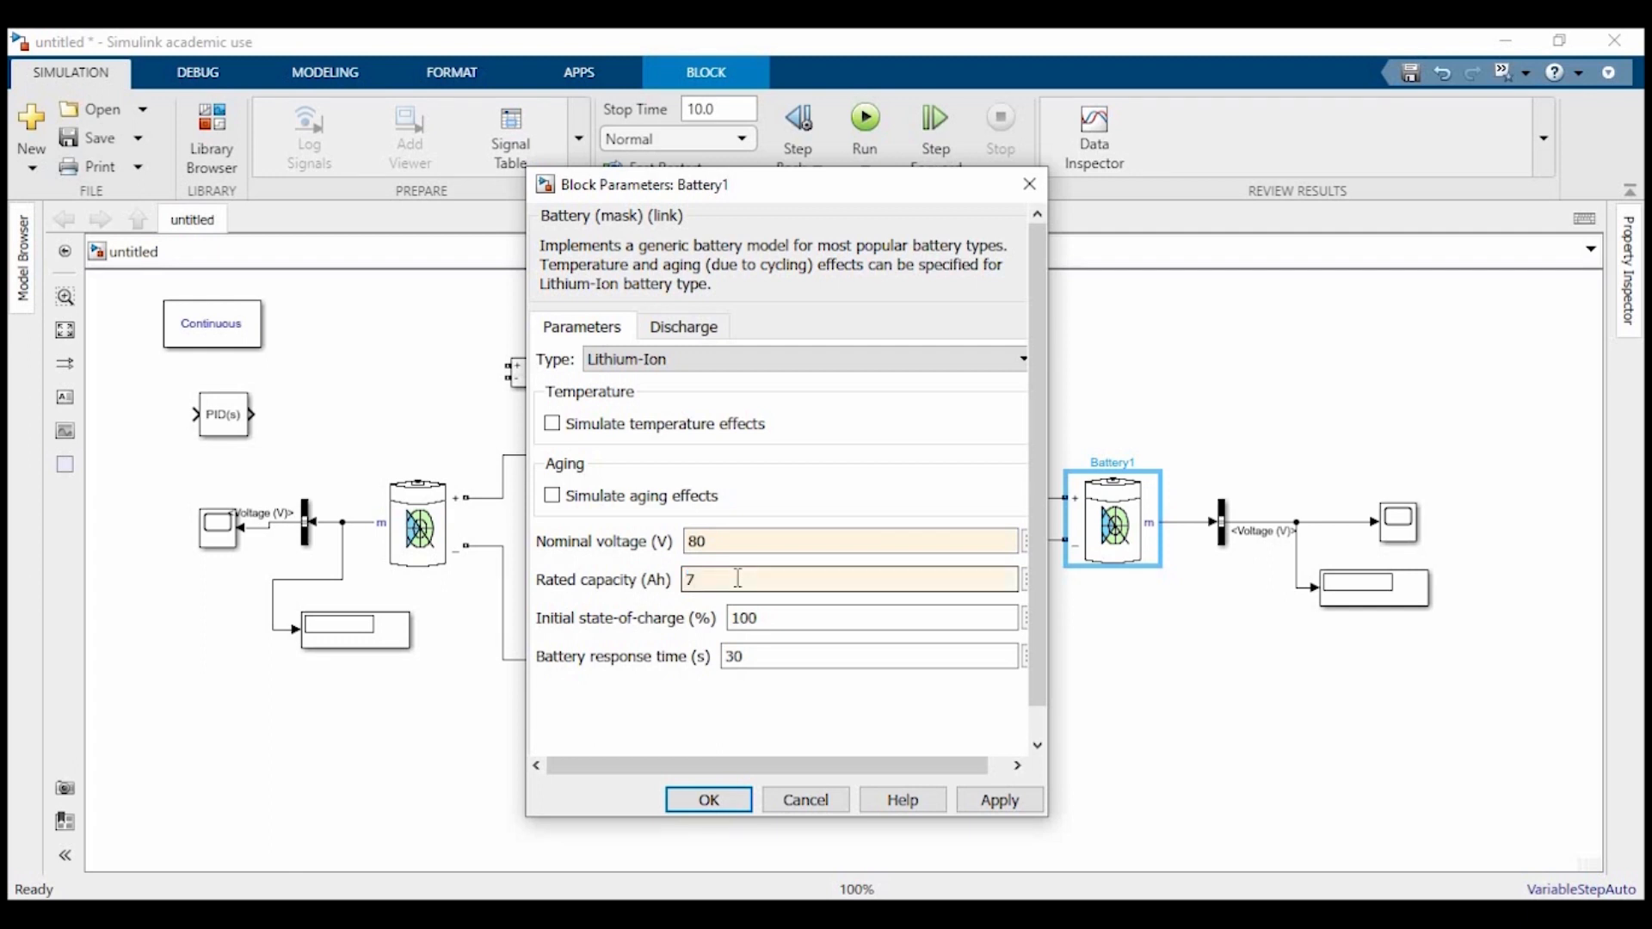
pyautogui.click(708, 800)
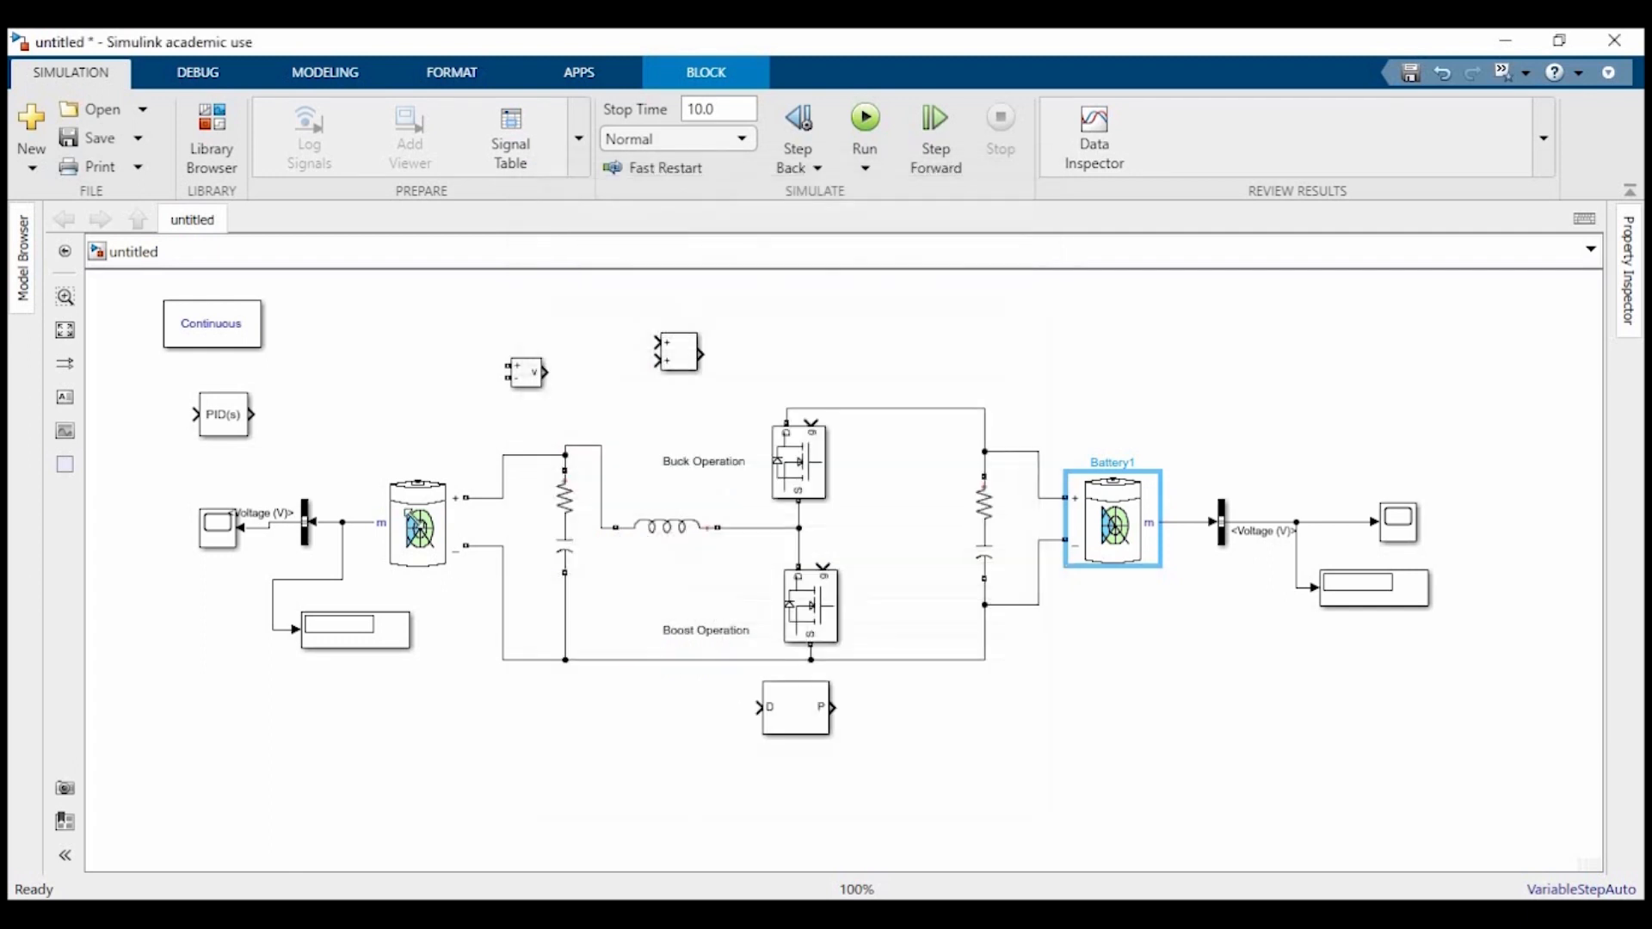
# - Rate the left battery at 10 V nominal and 7 Ah capacity
pyautogui.doubleClick(416, 523)
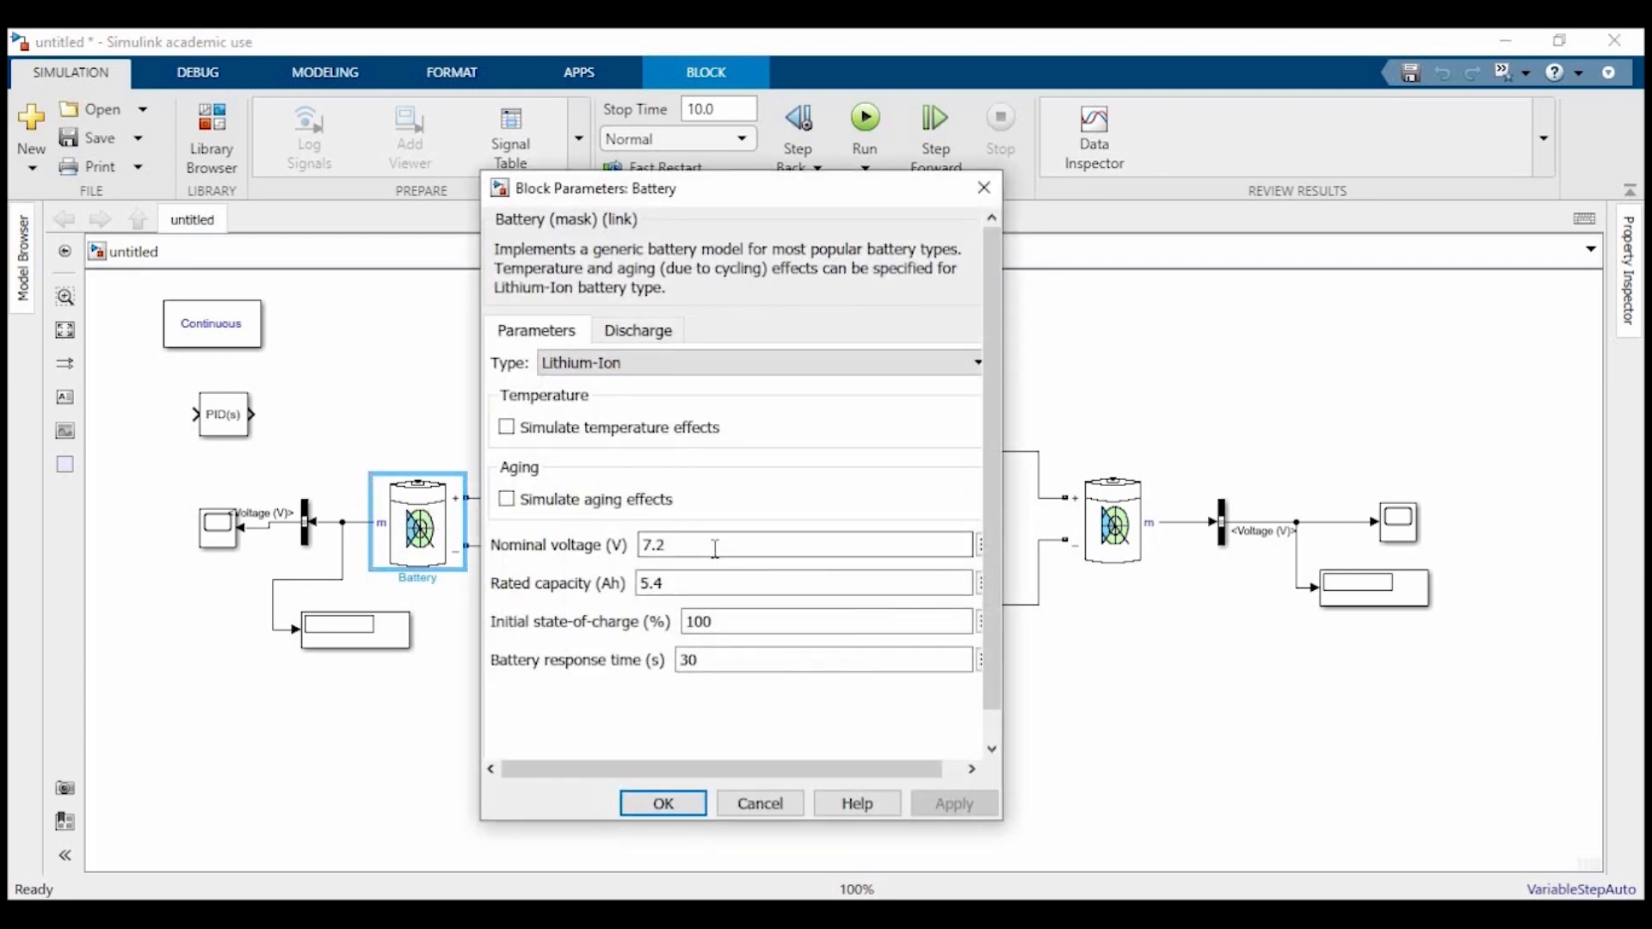
pyautogui.write('10')
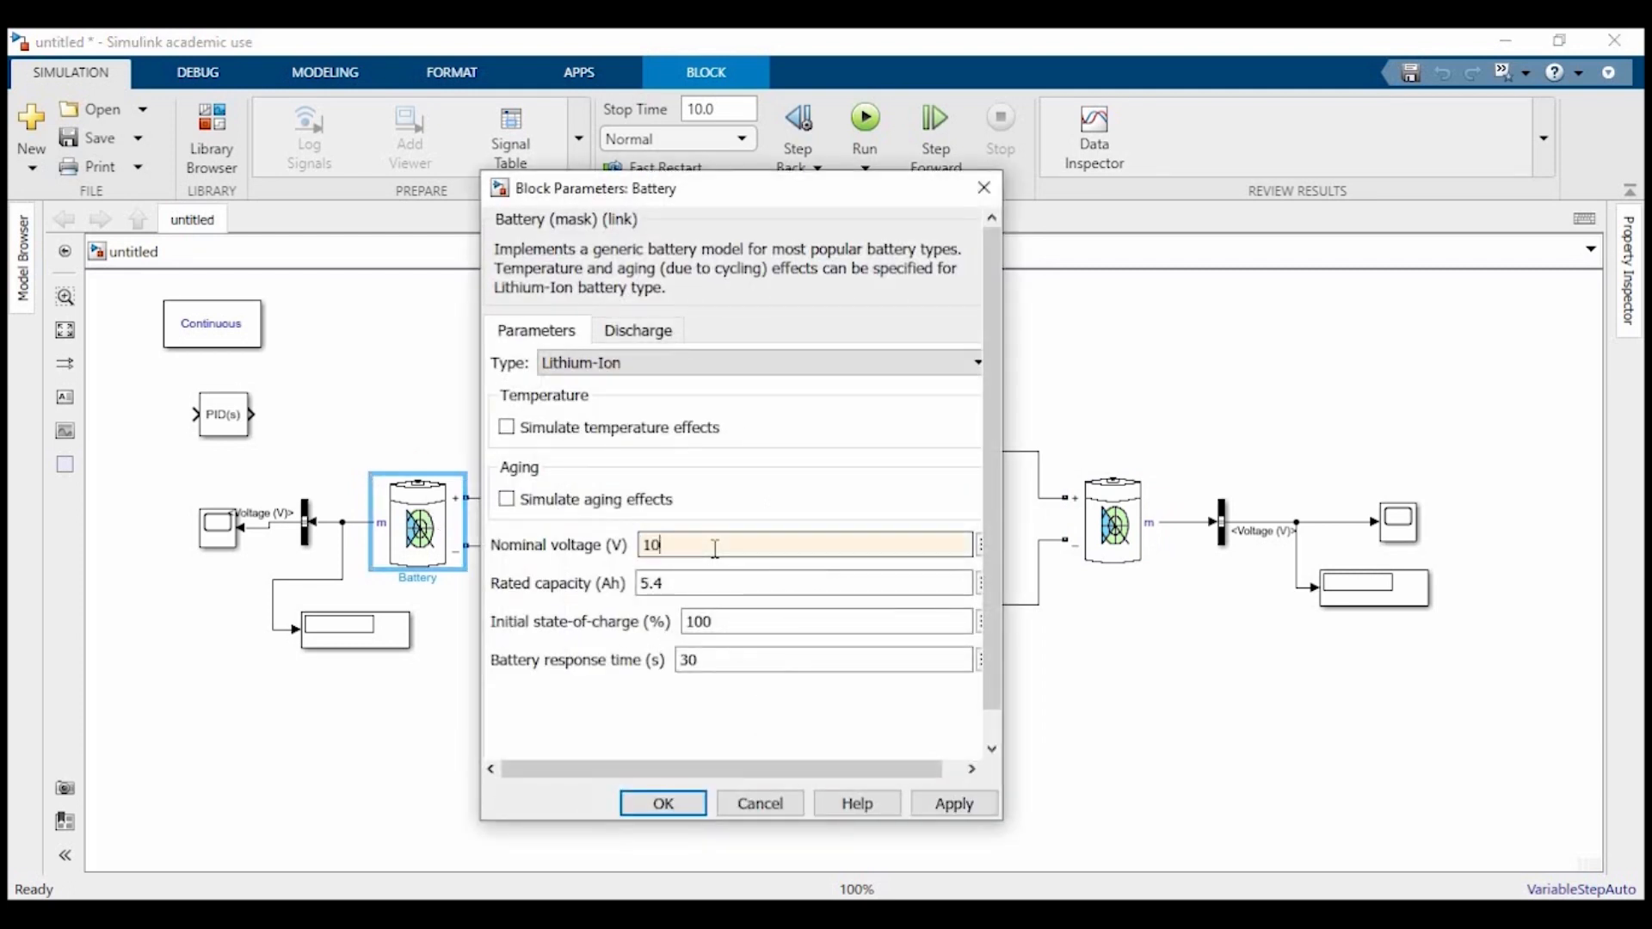
pyautogui.moveTo(688, 570)
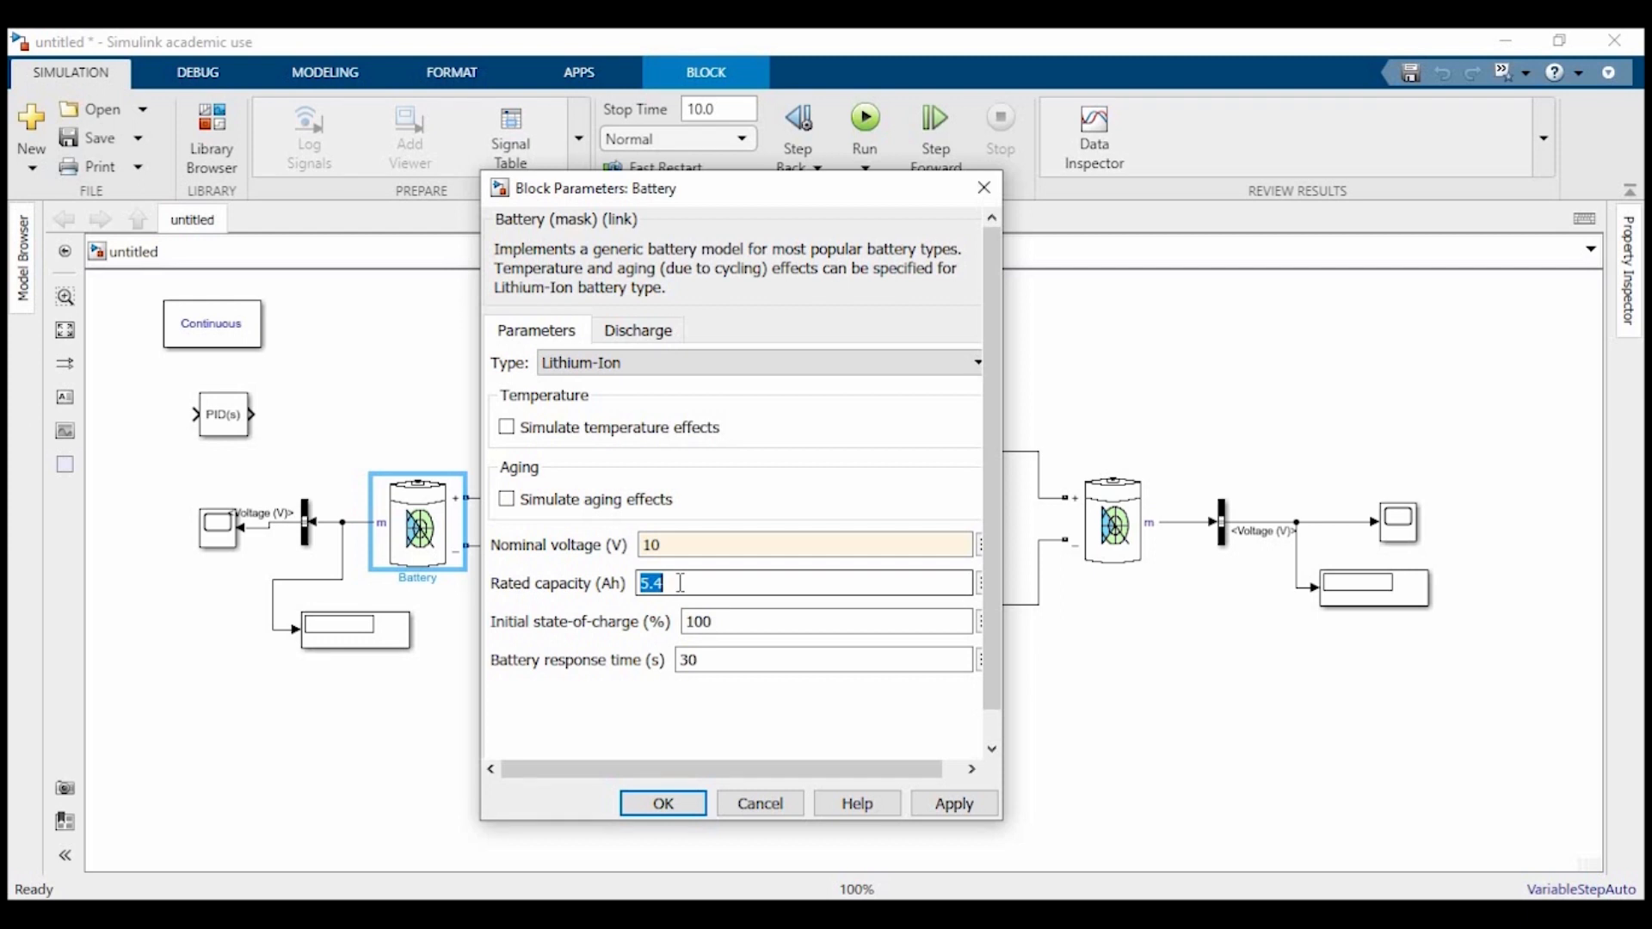
pyautogui.write('7')
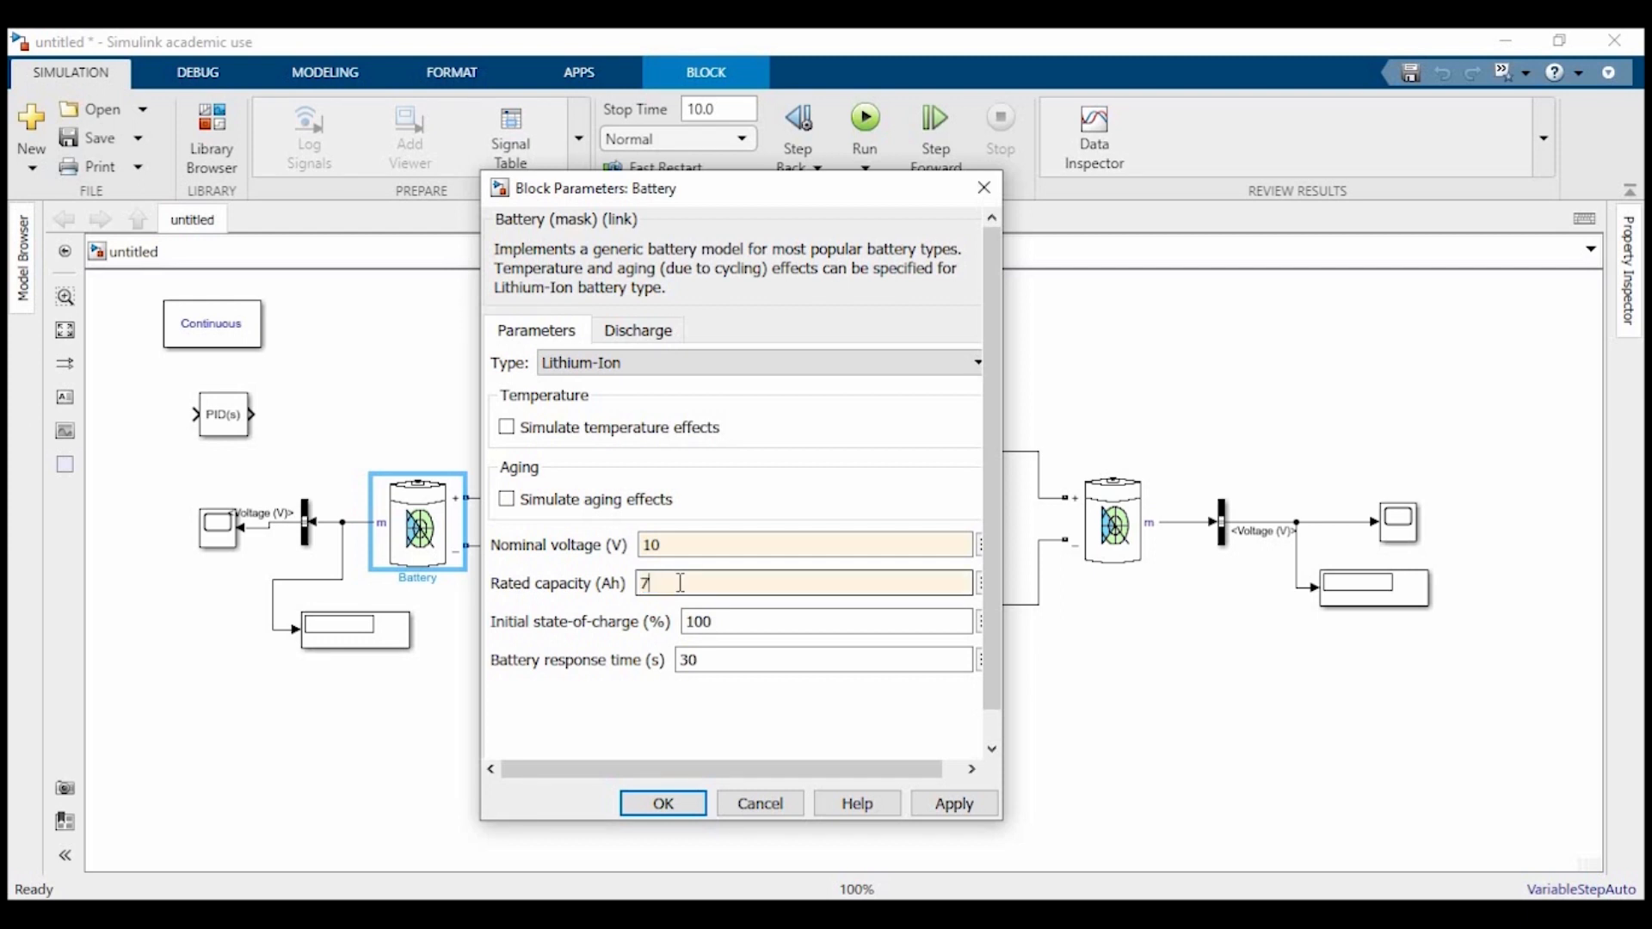
pyautogui.click(661, 803)
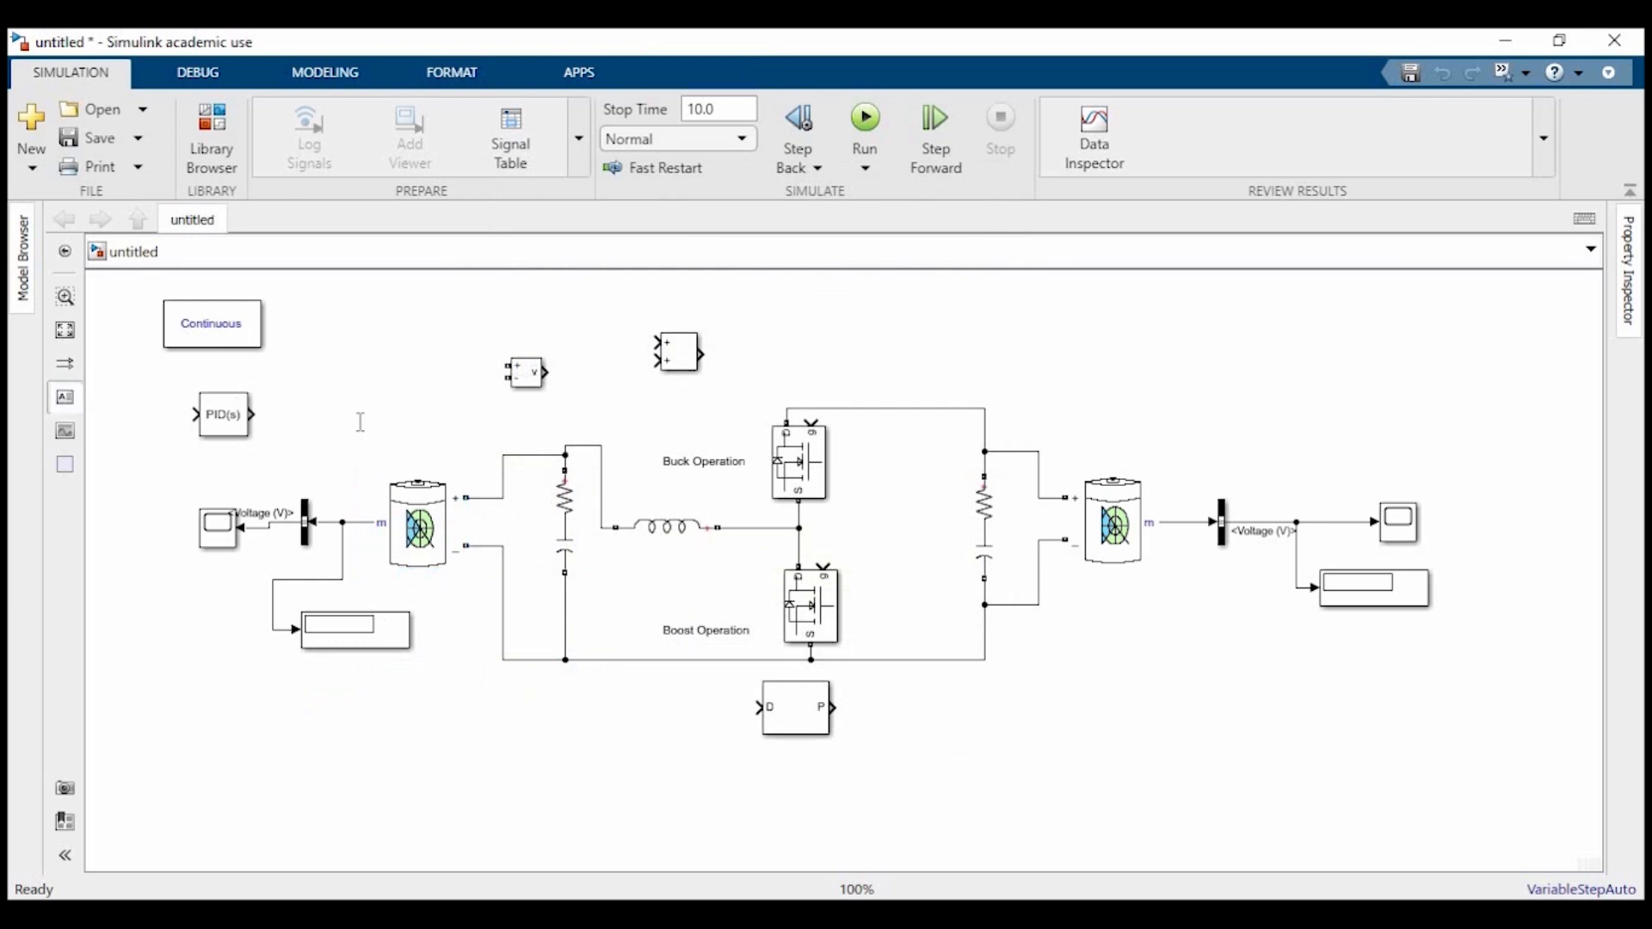
# - Label the left battery 'Buck Operation' and the right battery 'Boost Operation'
pyautogui.doubleClick(384, 429)
pyautogui.write('Buck Operation')
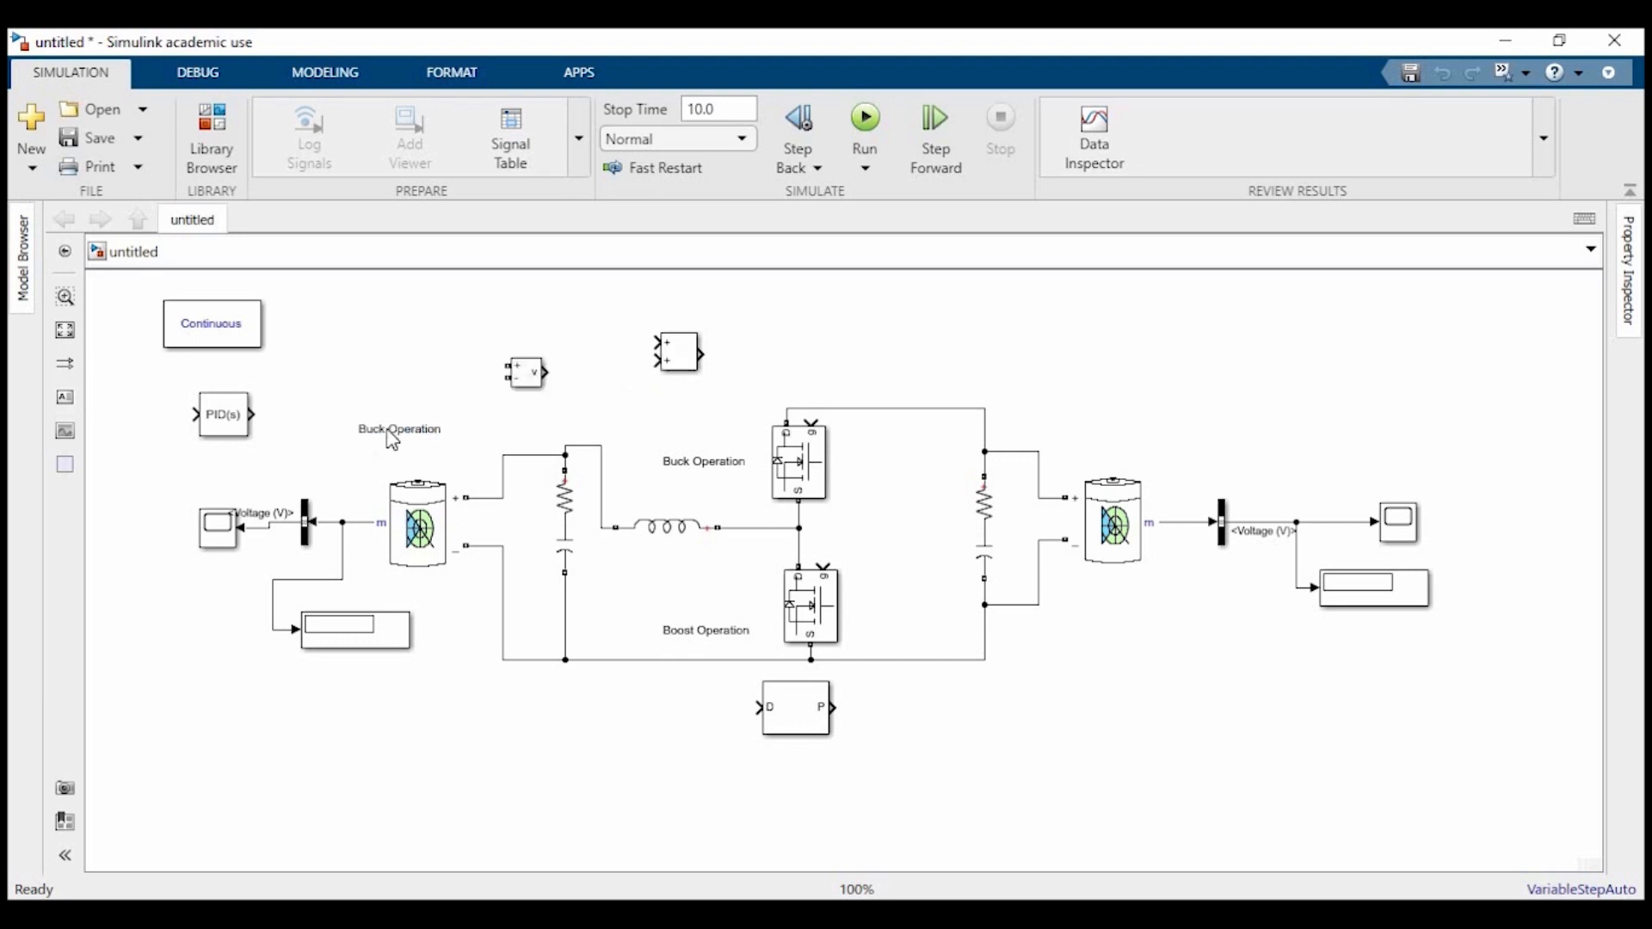
pyautogui.click(398, 434)
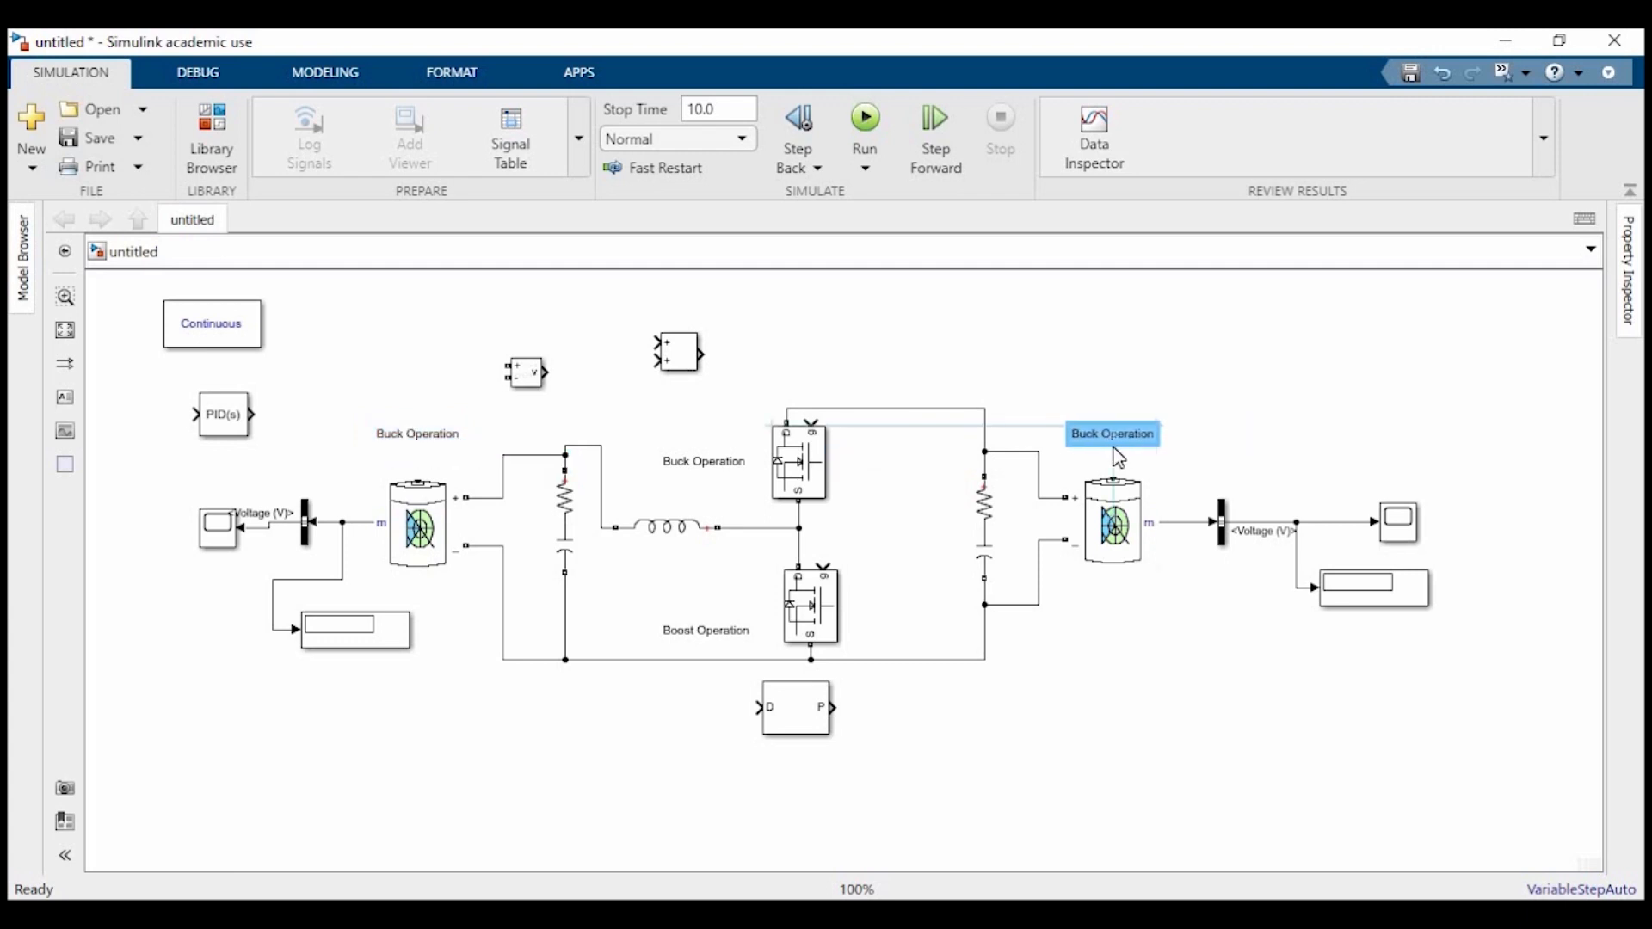
pyautogui.doubleClick(1112, 433)
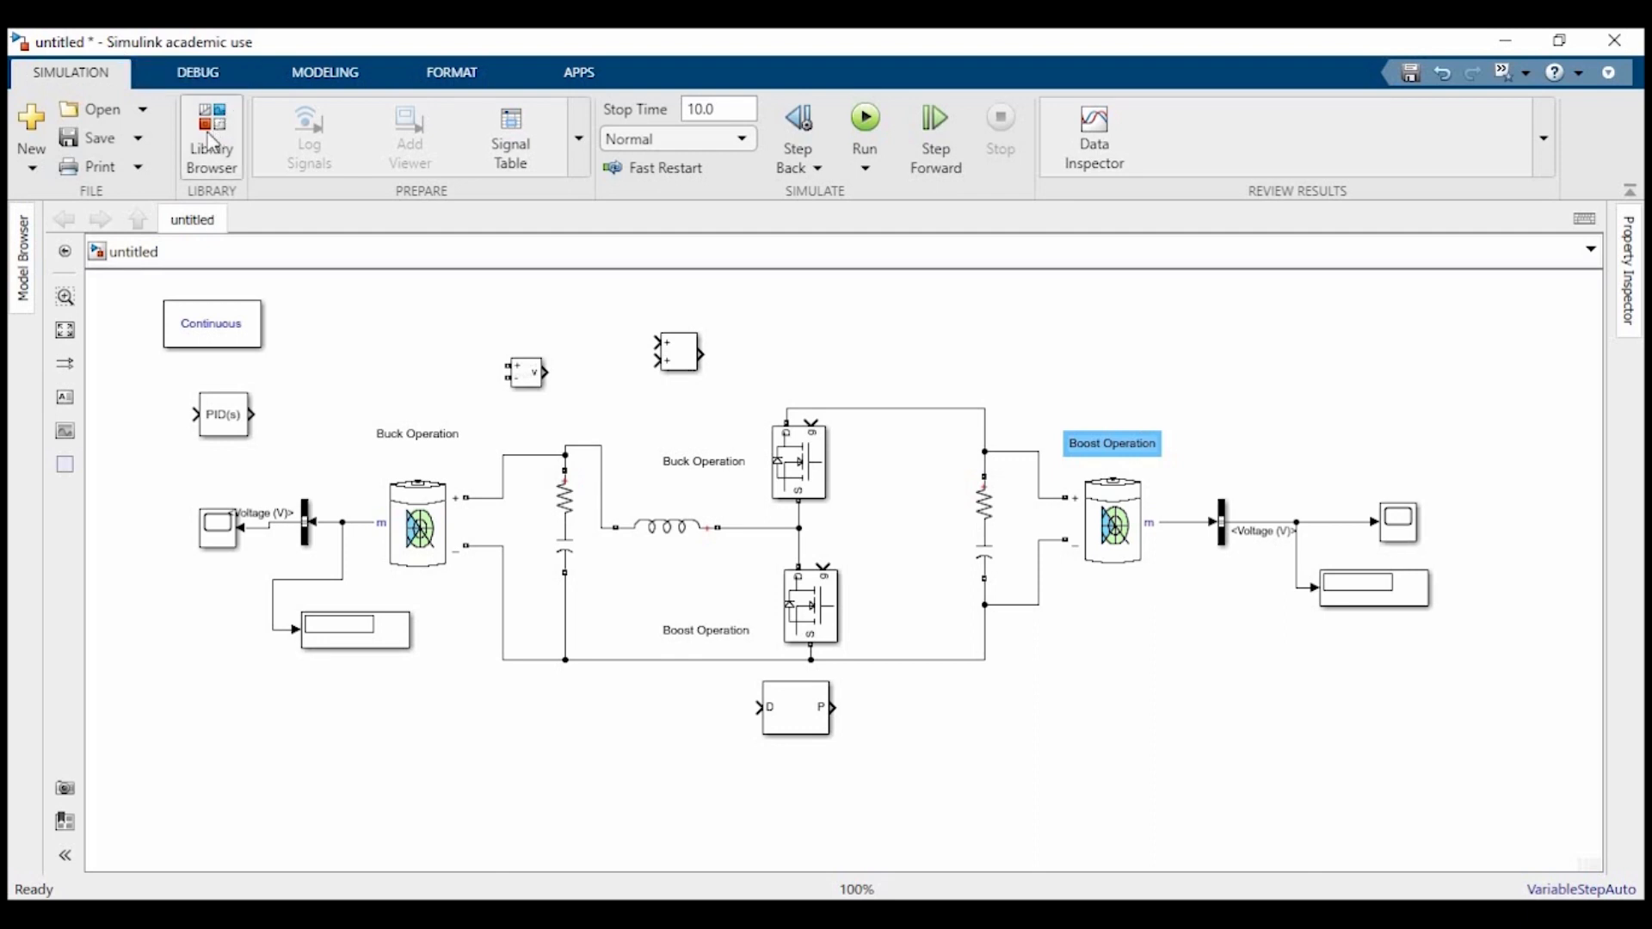
# - Add a Constant block from the Library Browser below the circuit
pyautogui.click(795, 708)
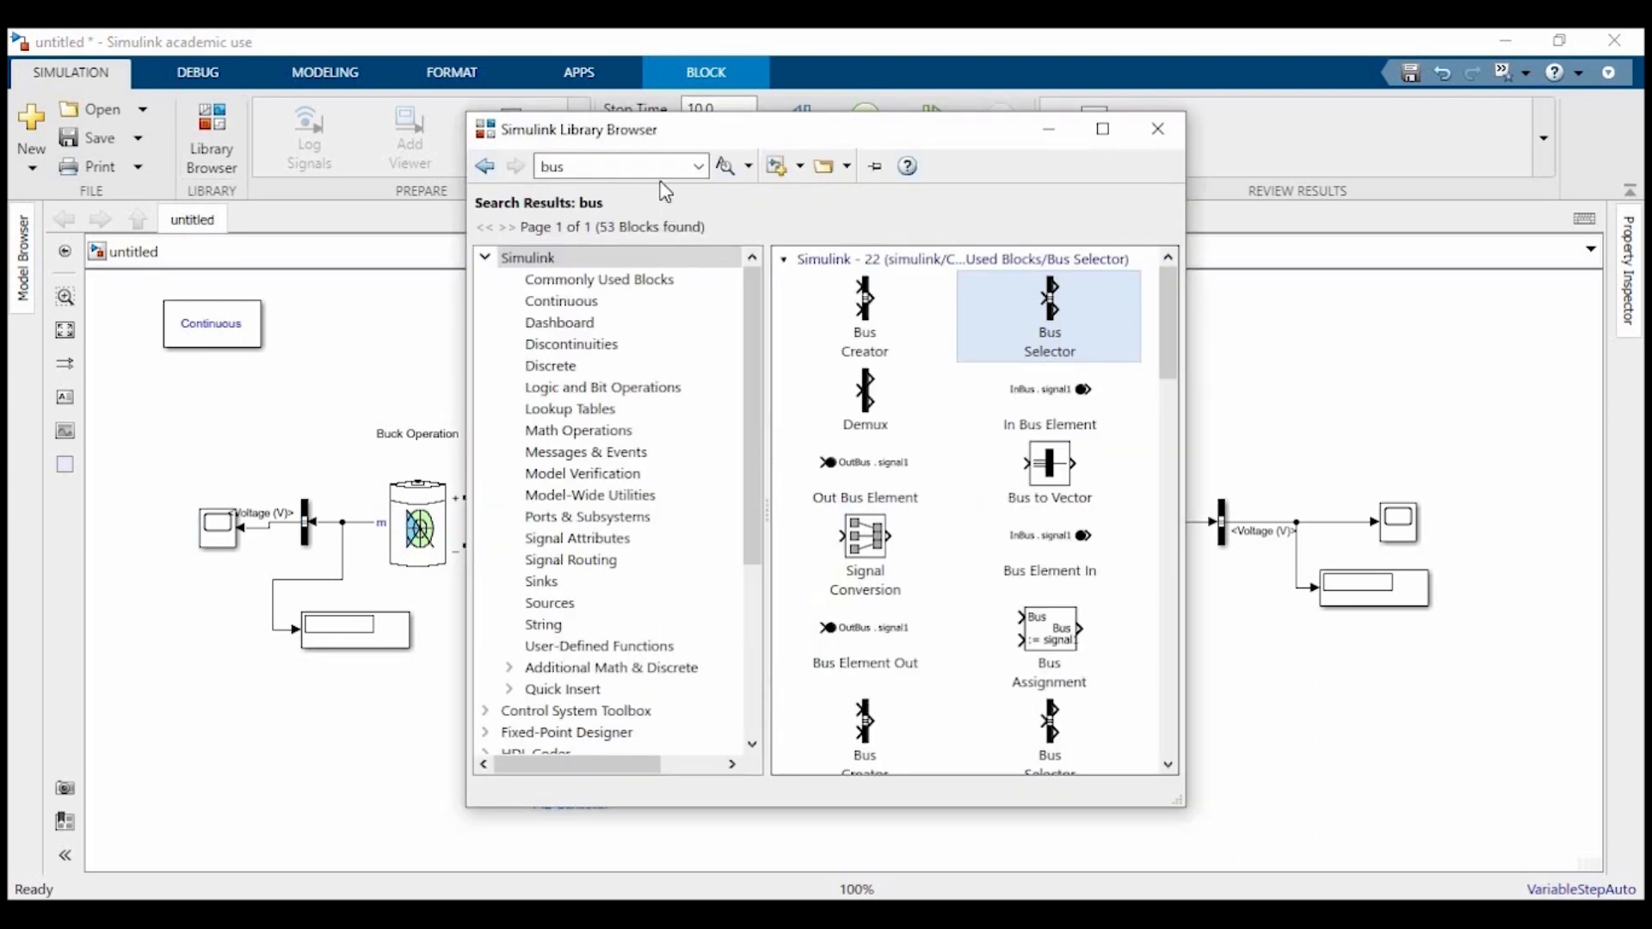
pyautogui.write('Constant')
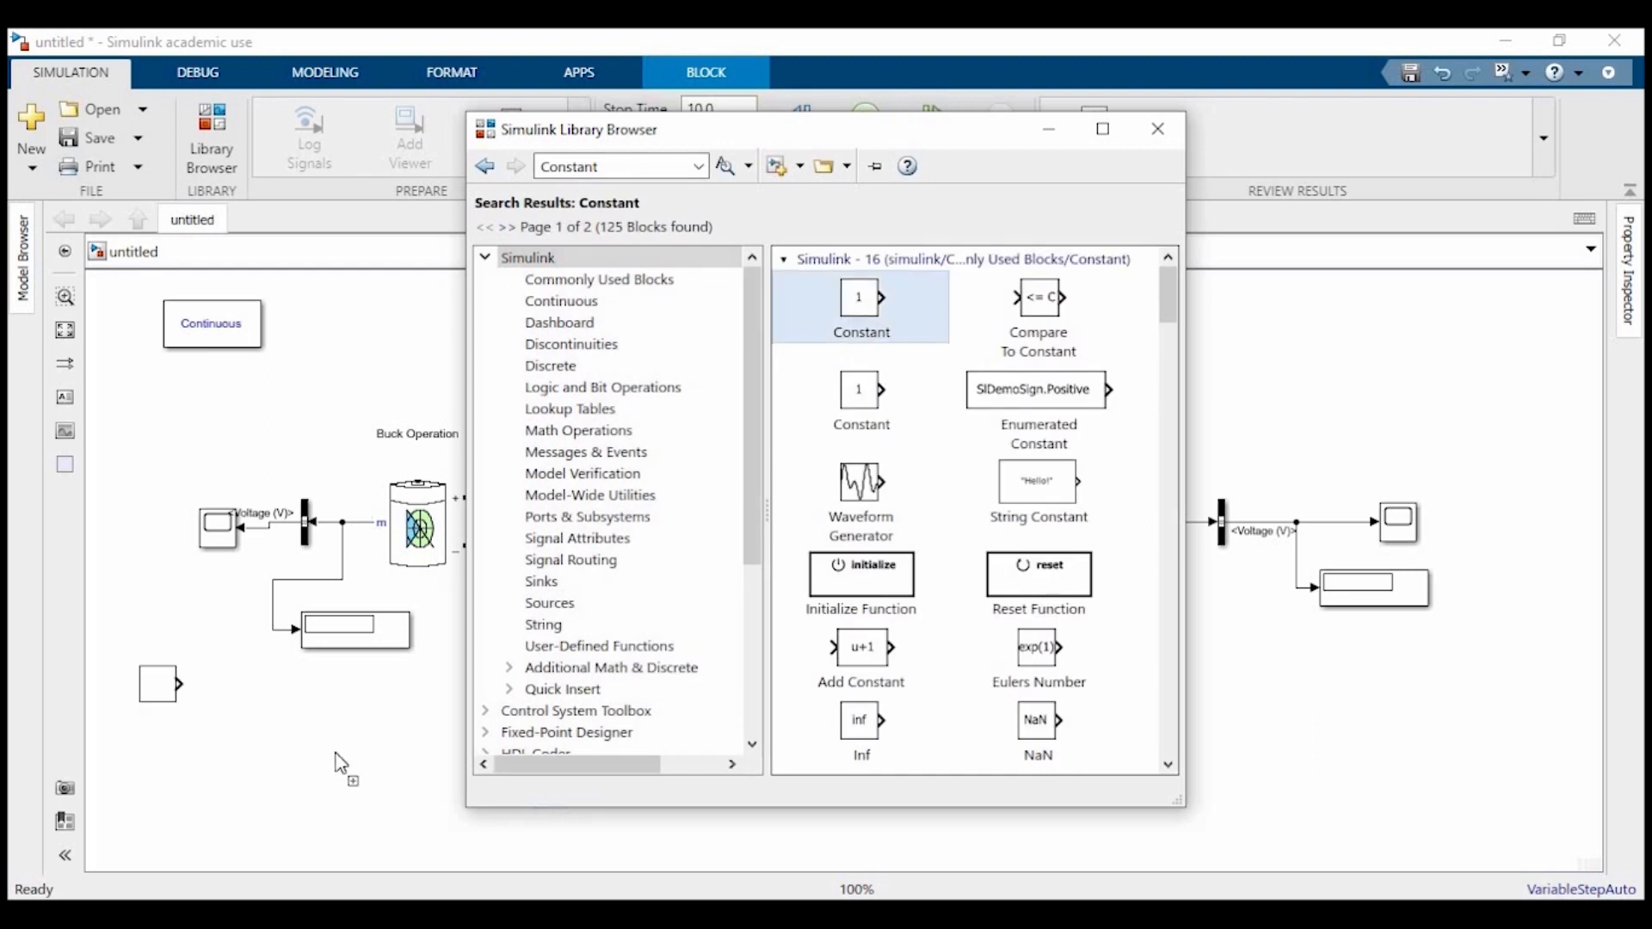
pyautogui.moveTo(860, 297); pyautogui.dragTo(331, 749)
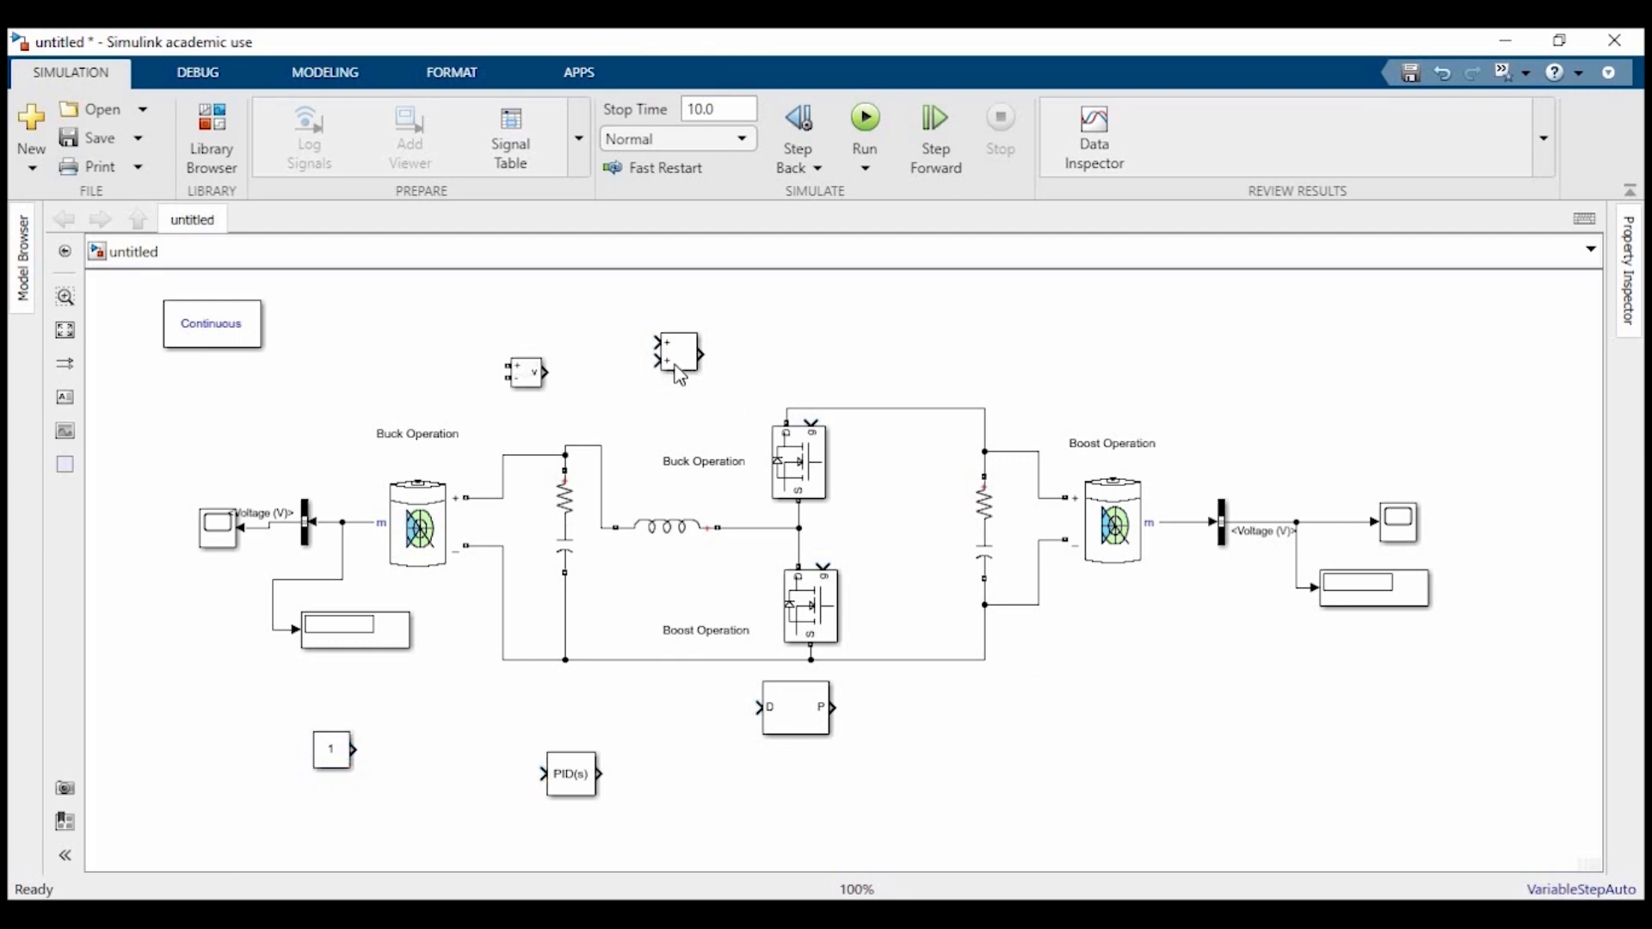
# - Set the constant to 85 and move the sum block near the voltage sensor
pyautogui.moveTo(674, 355); pyautogui.dragTo(444, 811)
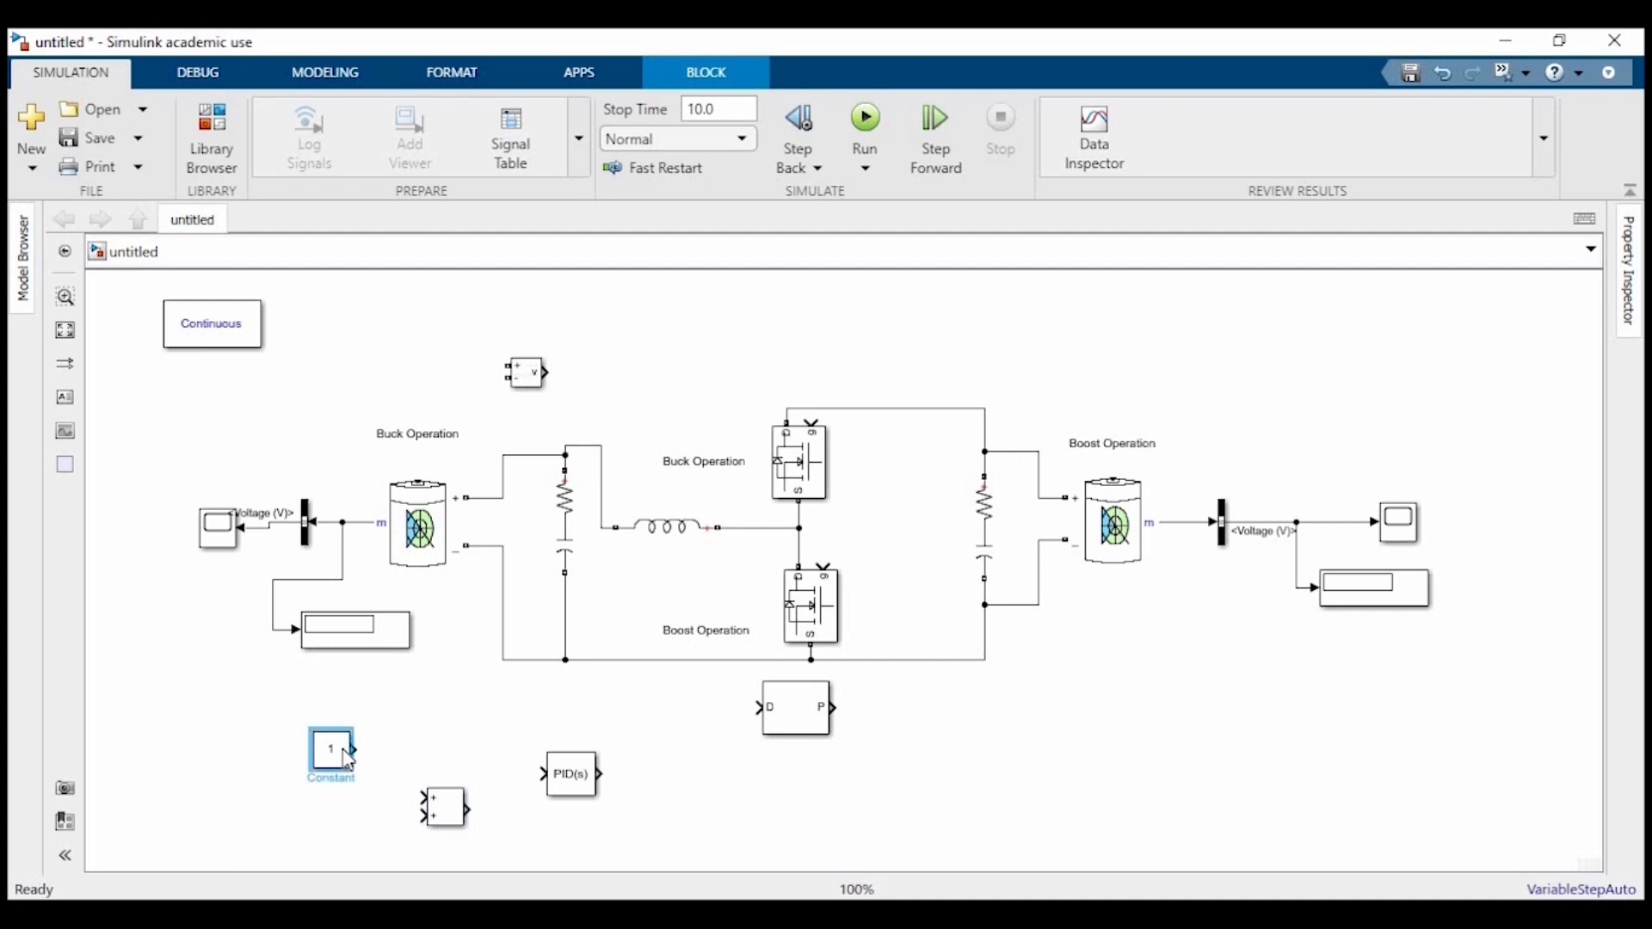
pyautogui.write('85')
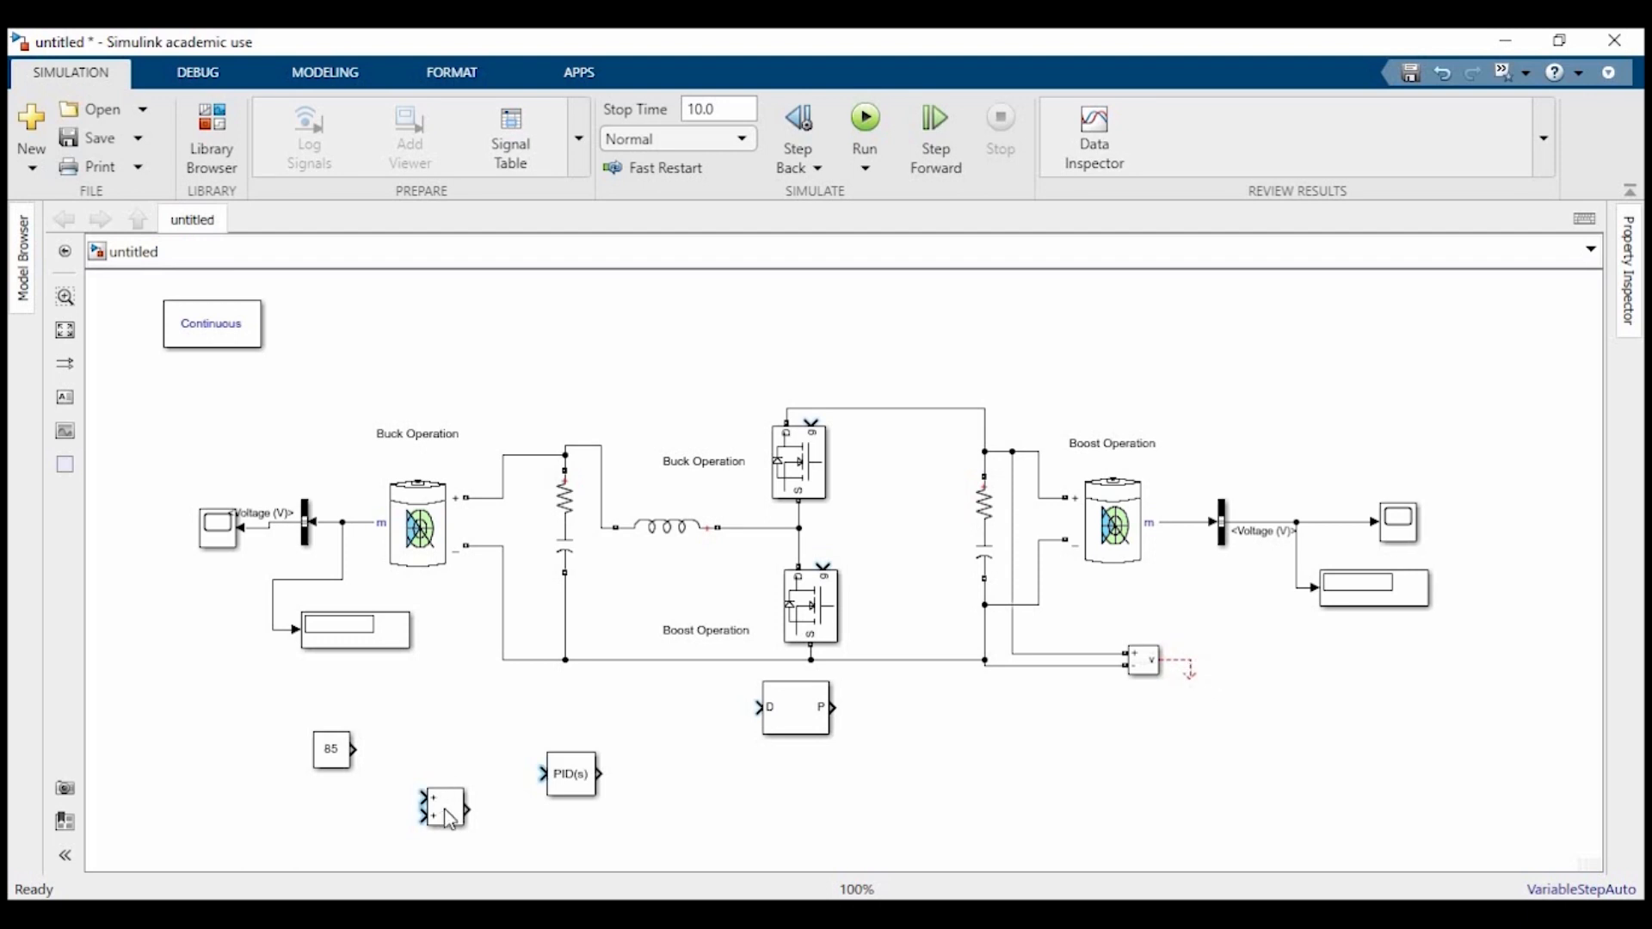
pyautogui.moveTo(443, 809); pyautogui.dragTo(1296, 745)
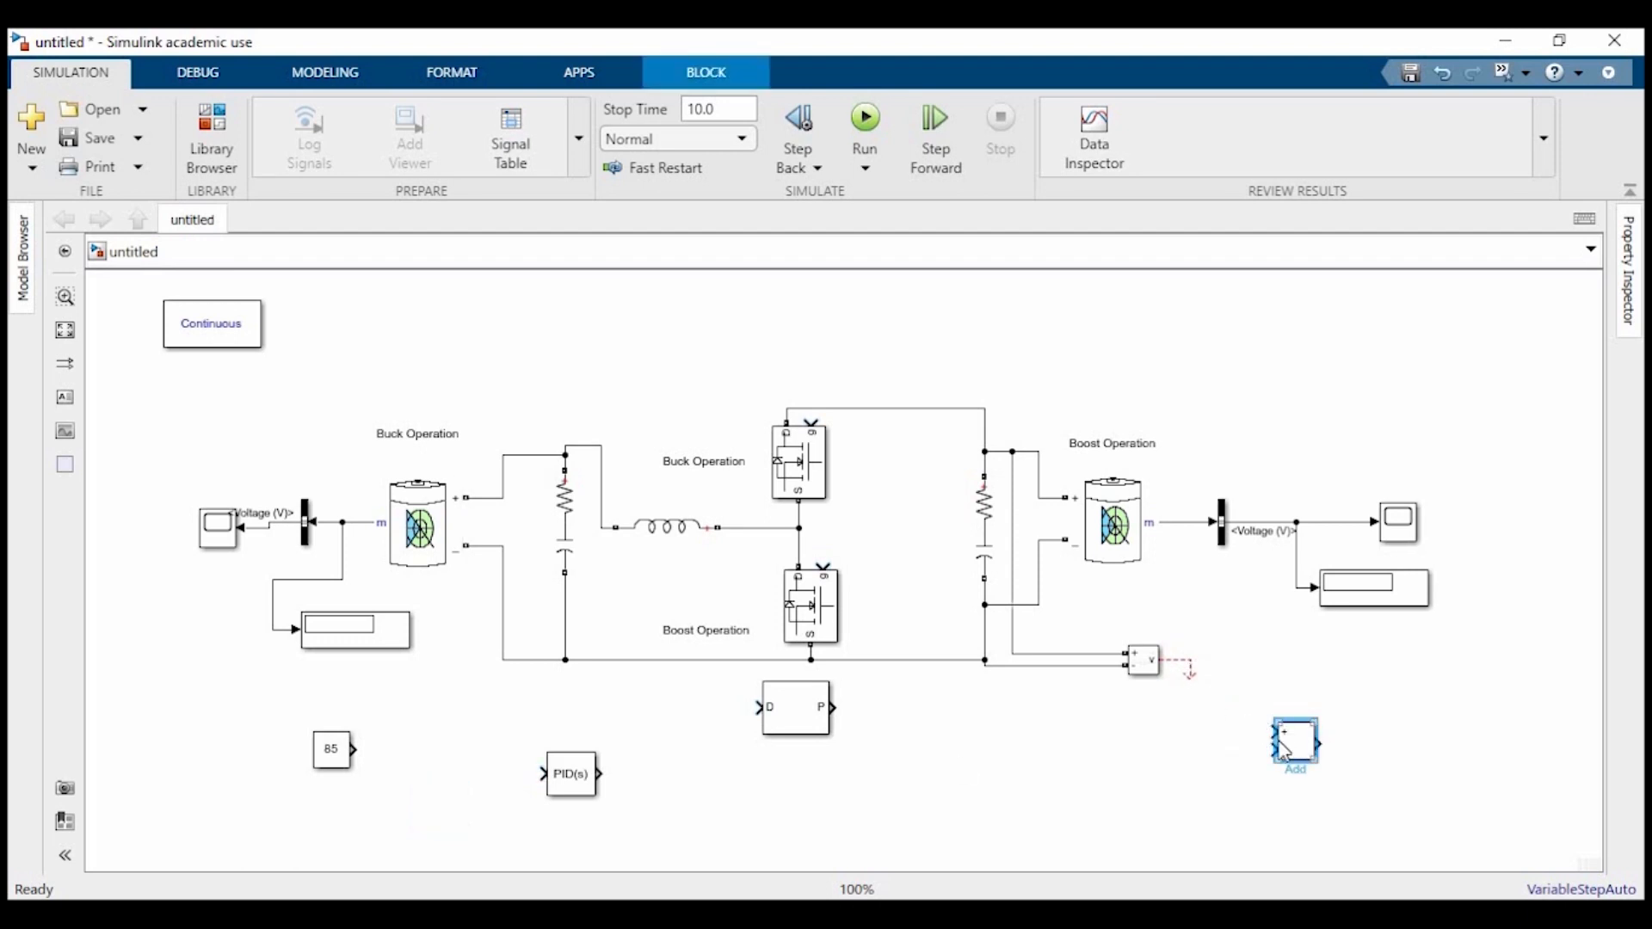
# - Give the sum block signs '+-' so it subtracts the measured voltage
pyautogui.doubleClick(1294, 745)
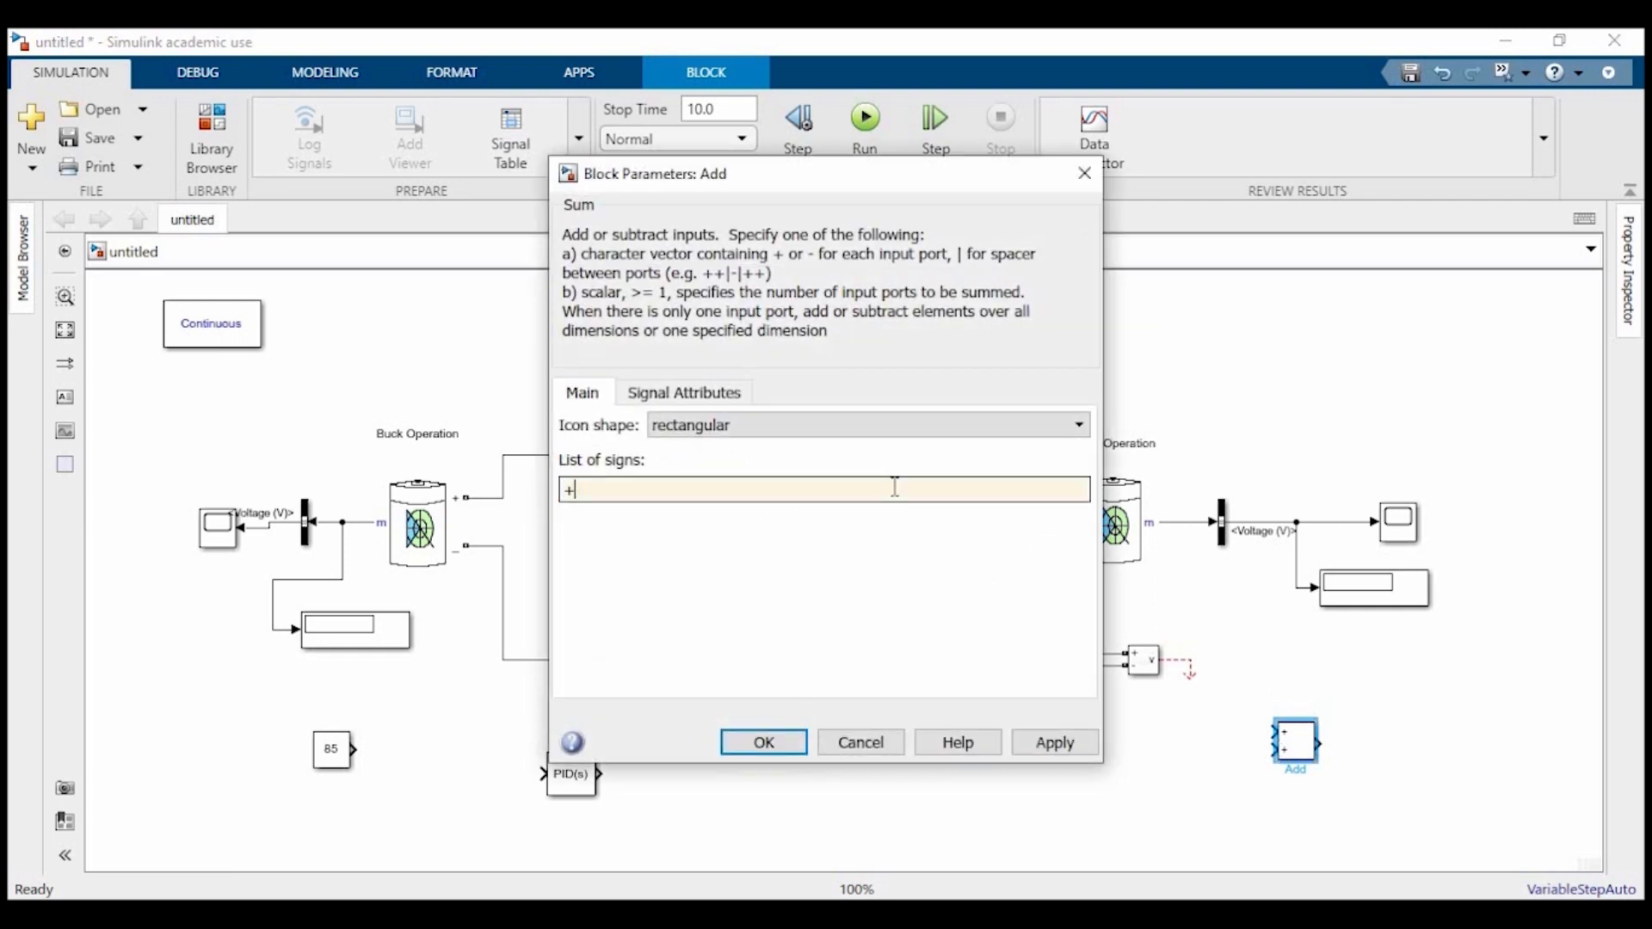
pyautogui.click(763, 742)
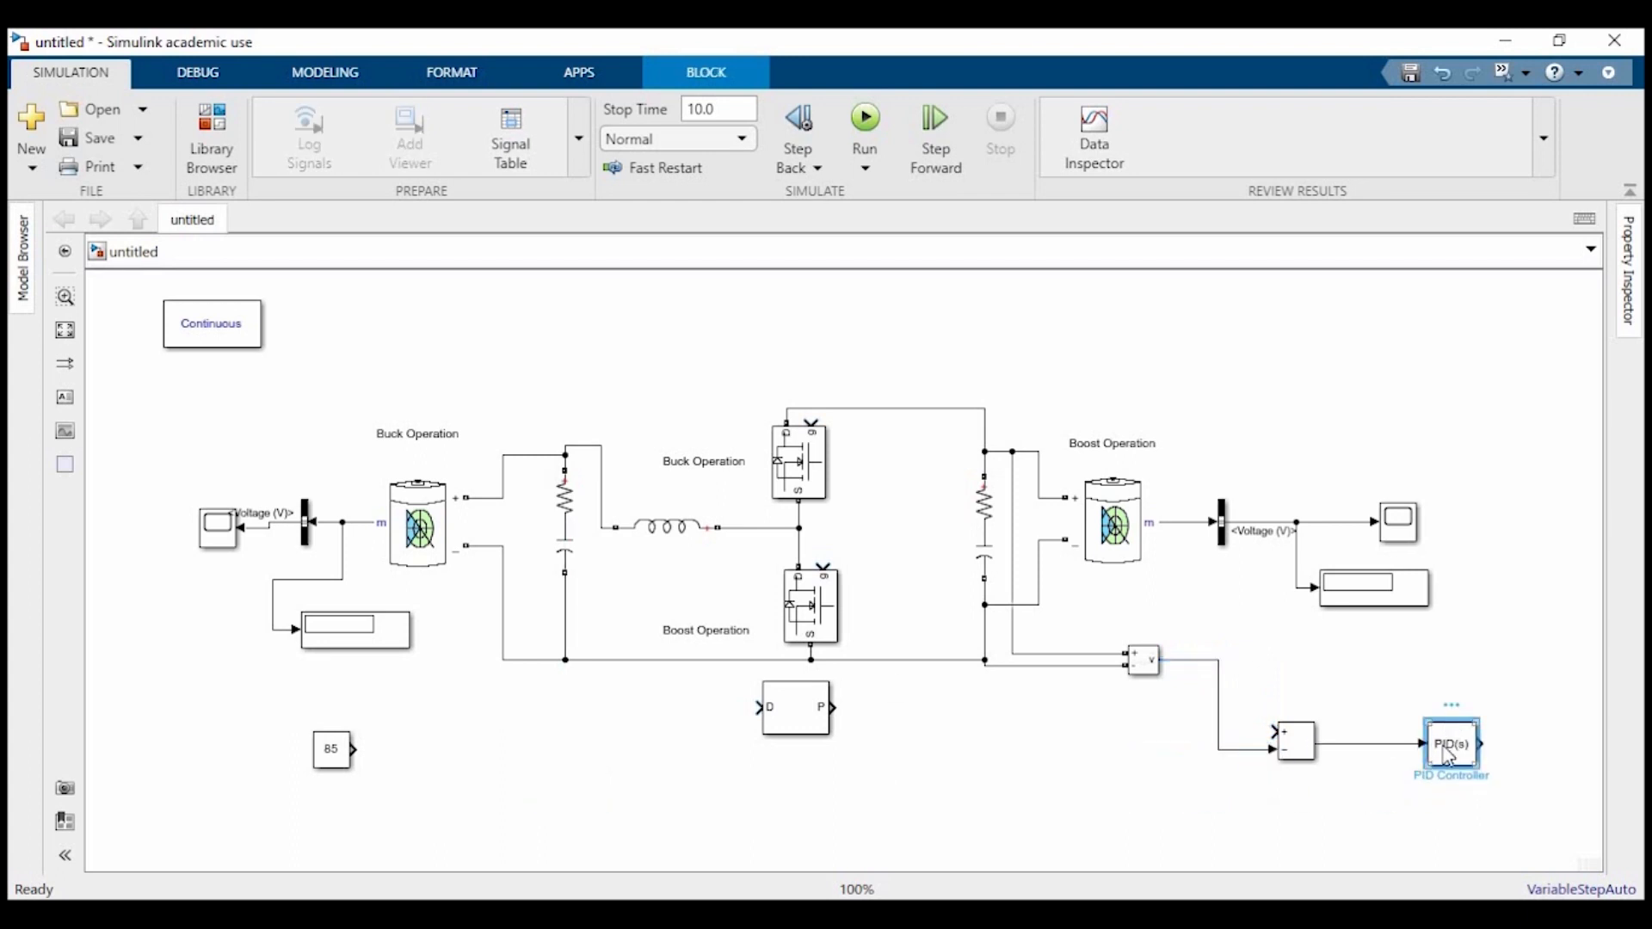
# - Make the PID controller integral-only with gain 7 and move the PWM generator beside it
pyautogui.doubleClick(1451, 743)
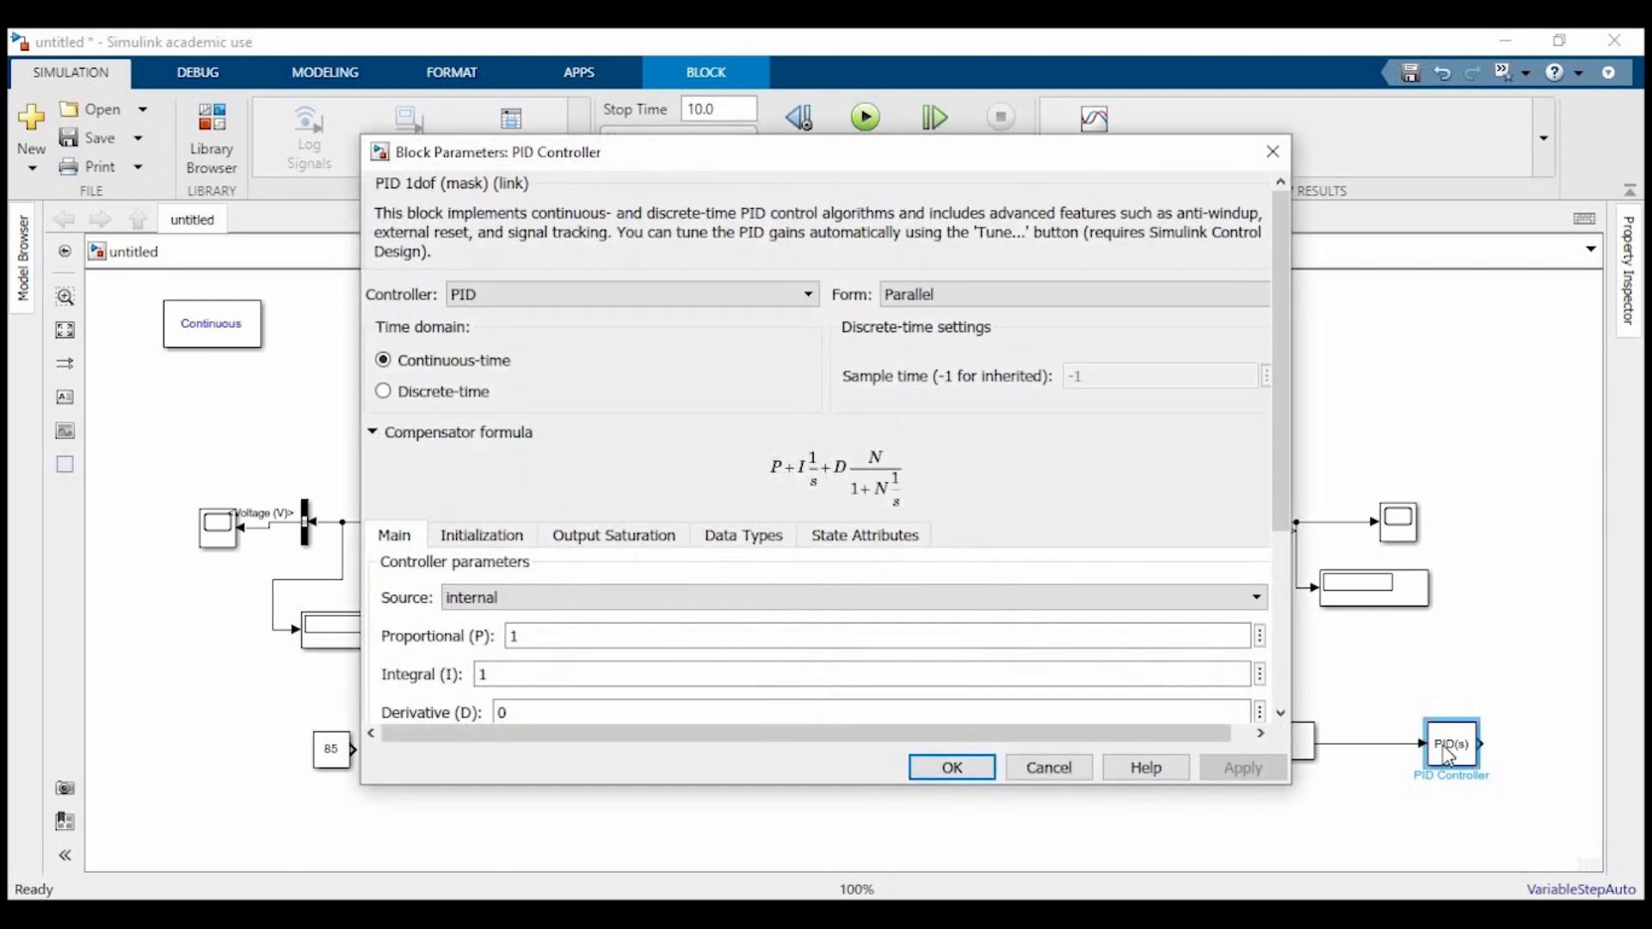
pyautogui.moveTo(671, 306)
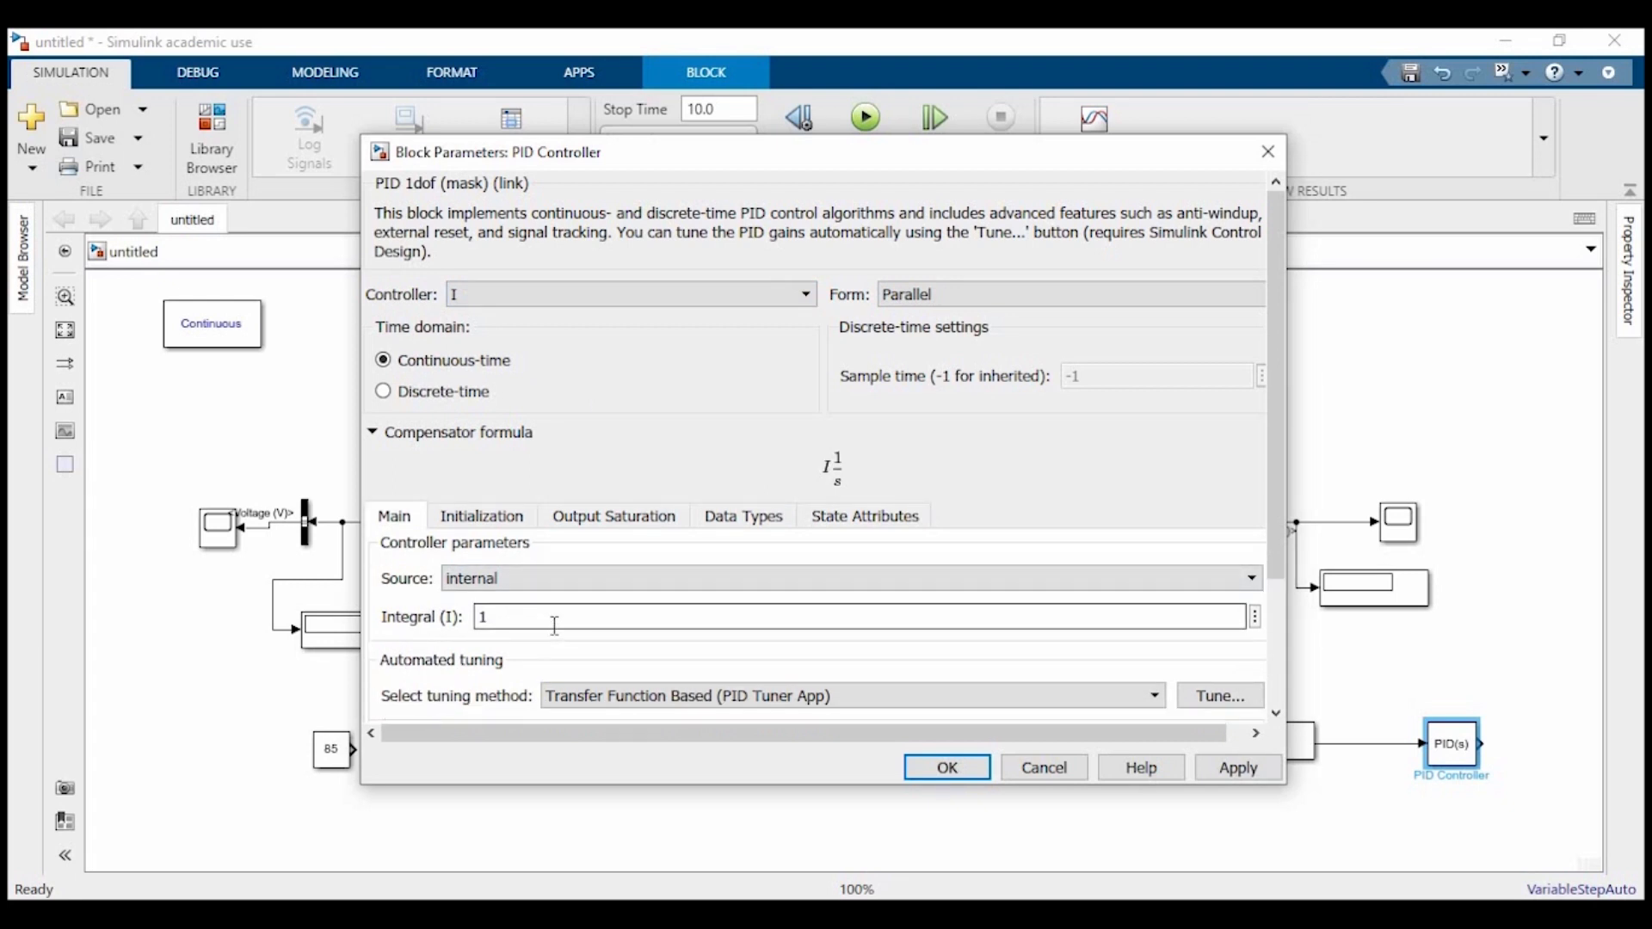
pyautogui.write('7')
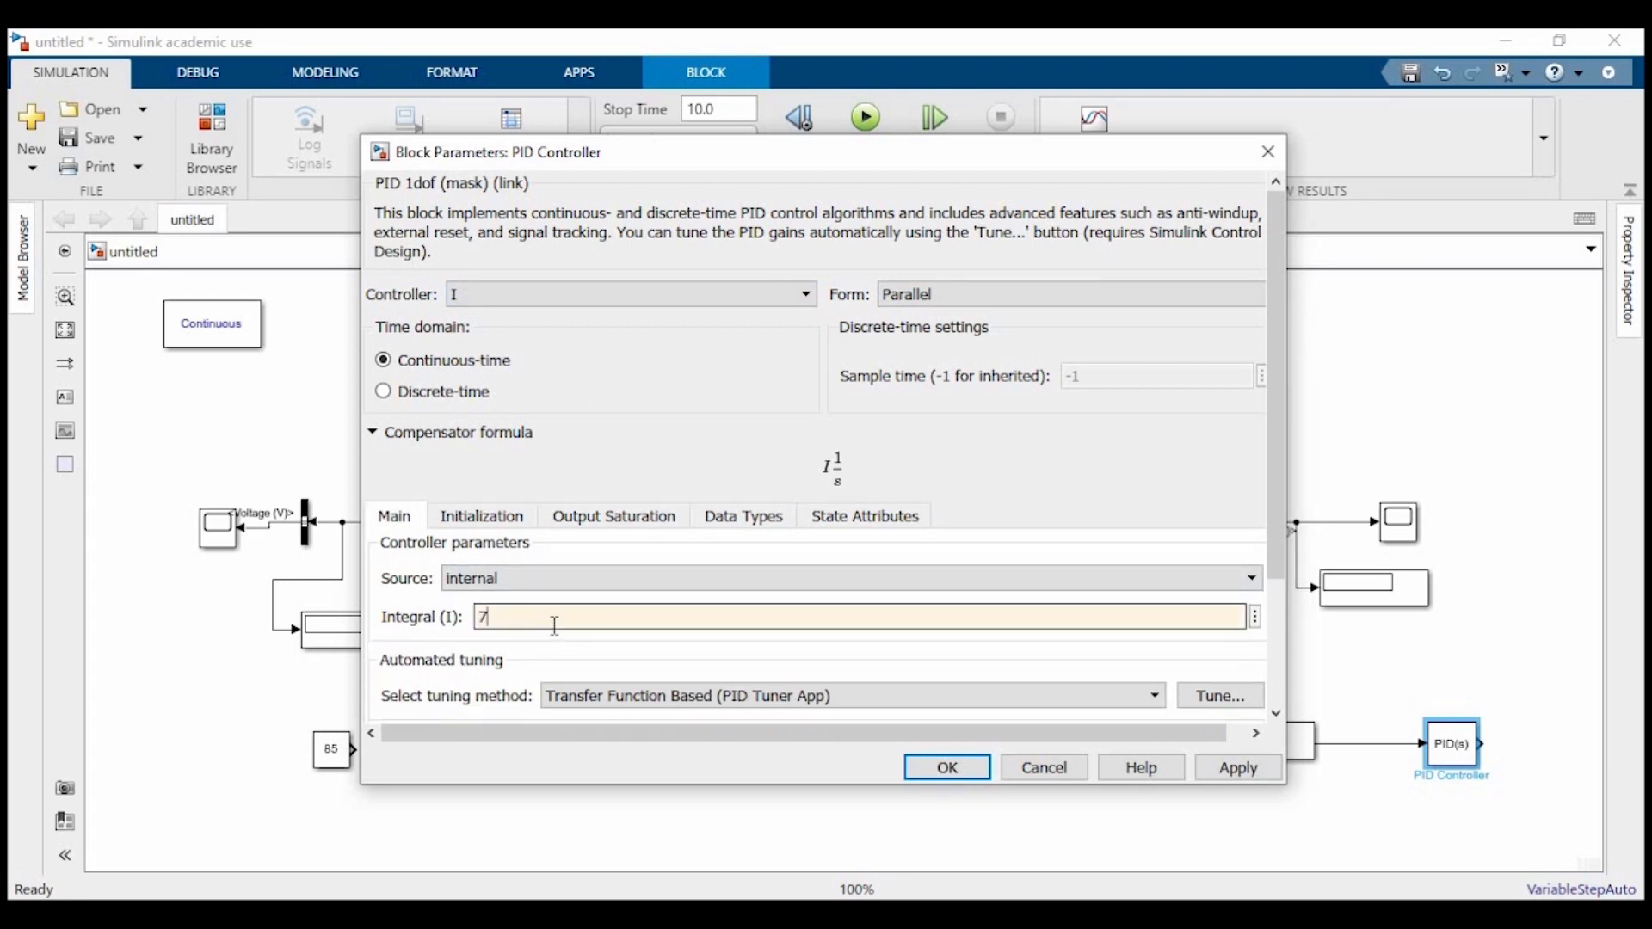
pyautogui.click(944, 768)
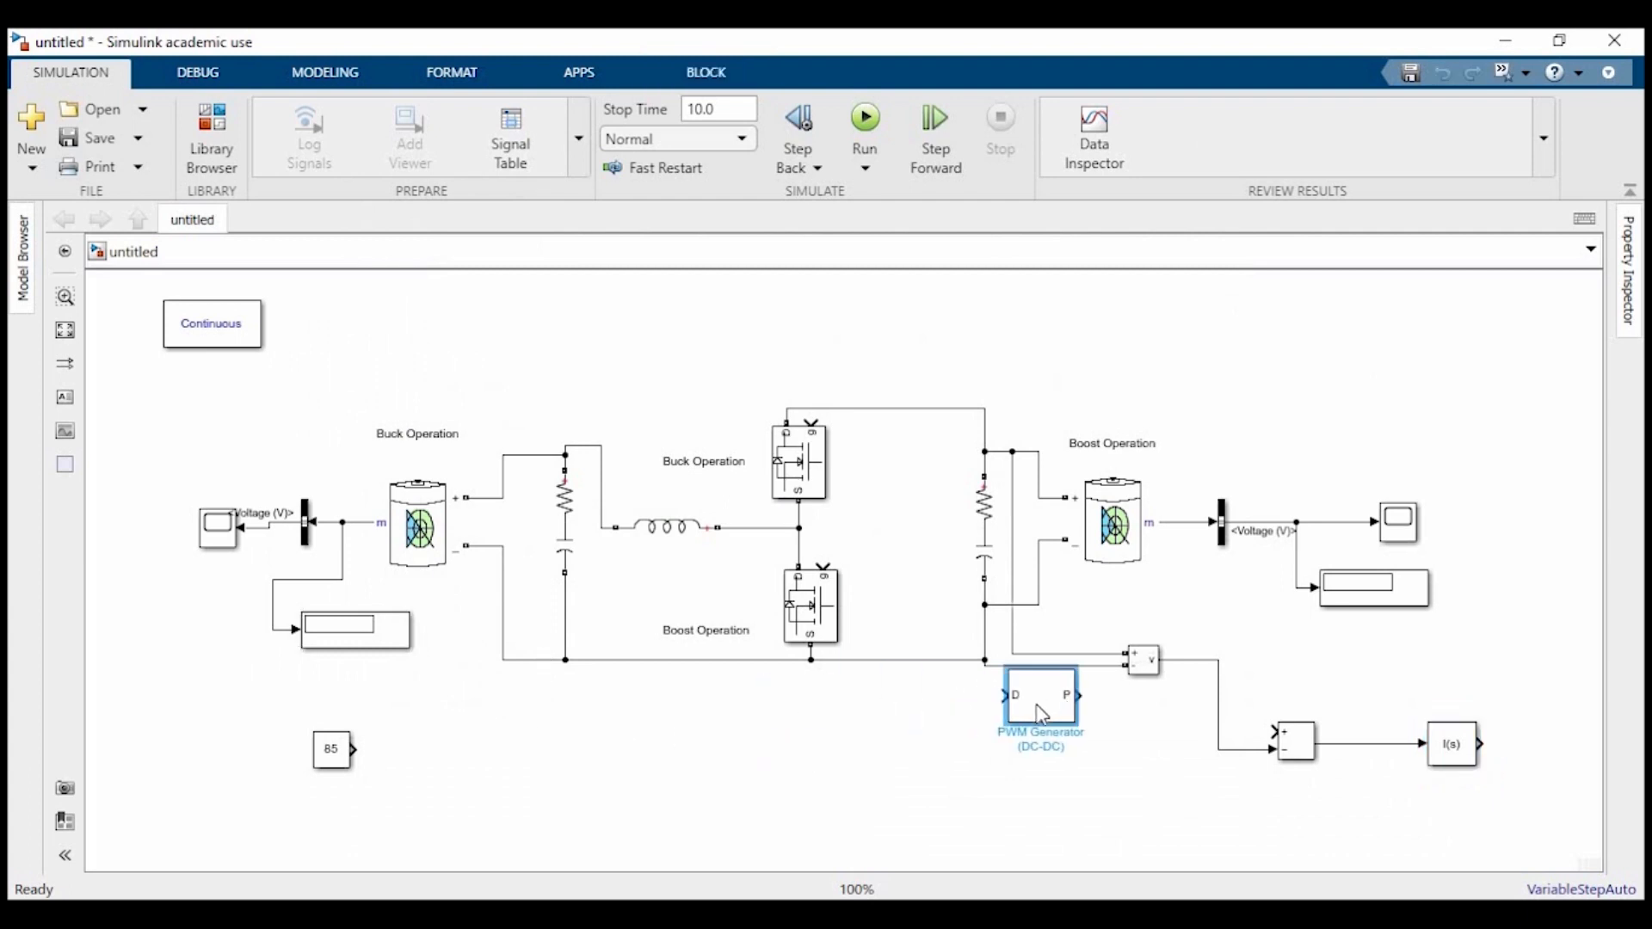
pyautogui.moveTo(1040, 705); pyautogui.dragTo(1370, 699)
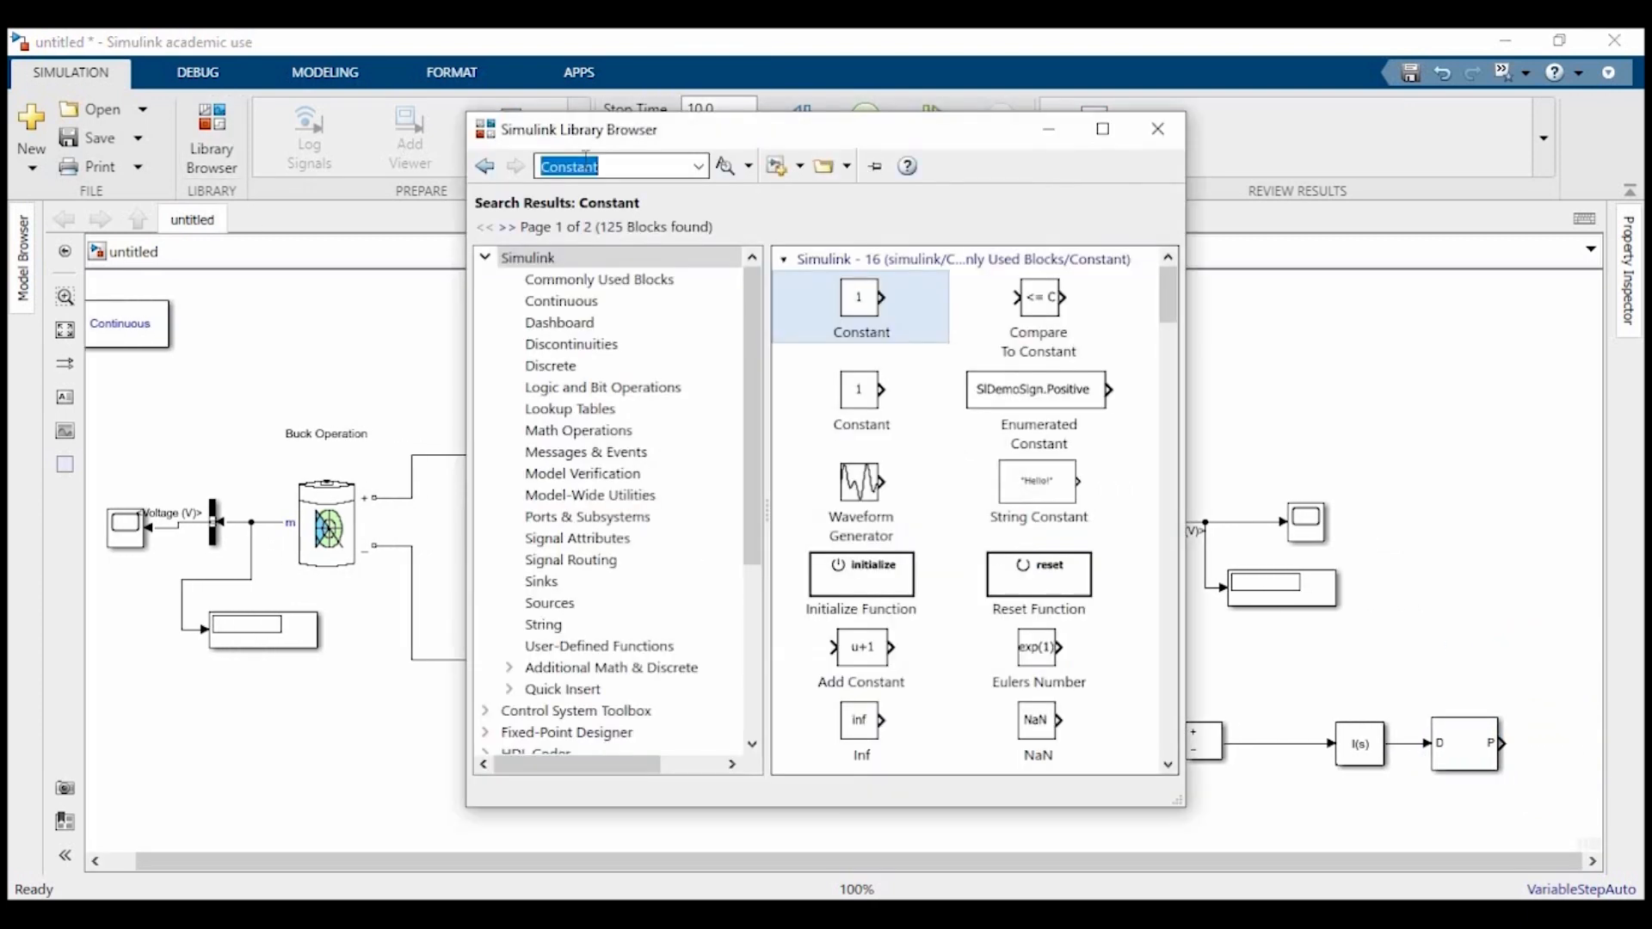
# - Search 'Pwm' in the Library Browser and scroll to the PWM Generator (DC-DC) block
pyautogui.write('Pwm')
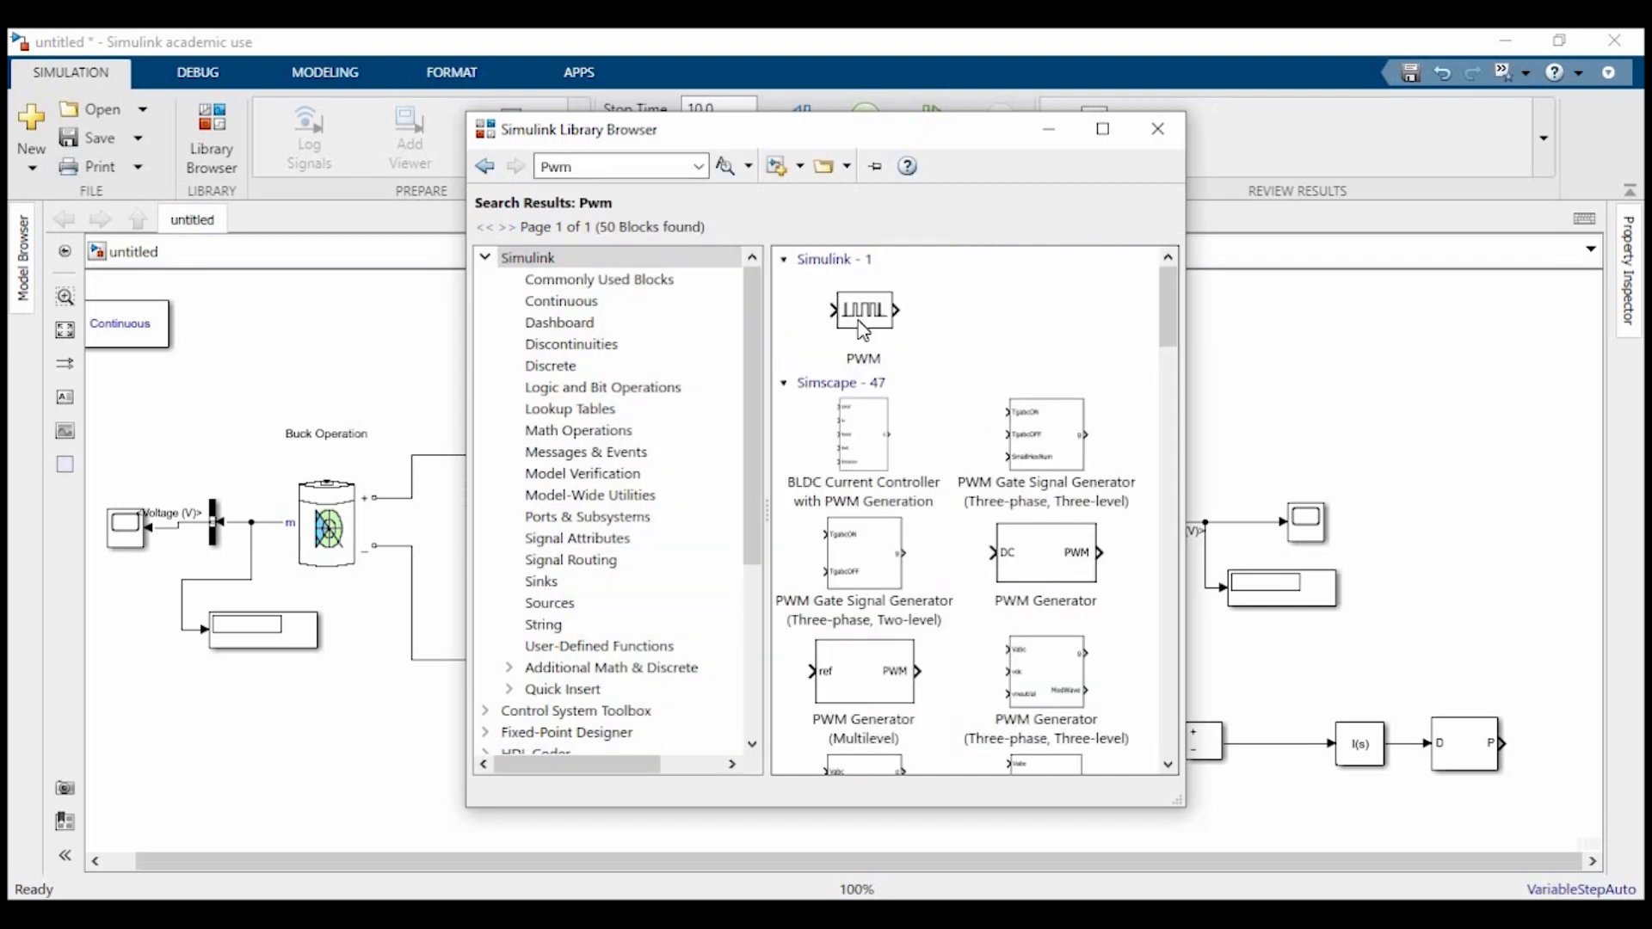
pyautogui.scroll(-3)
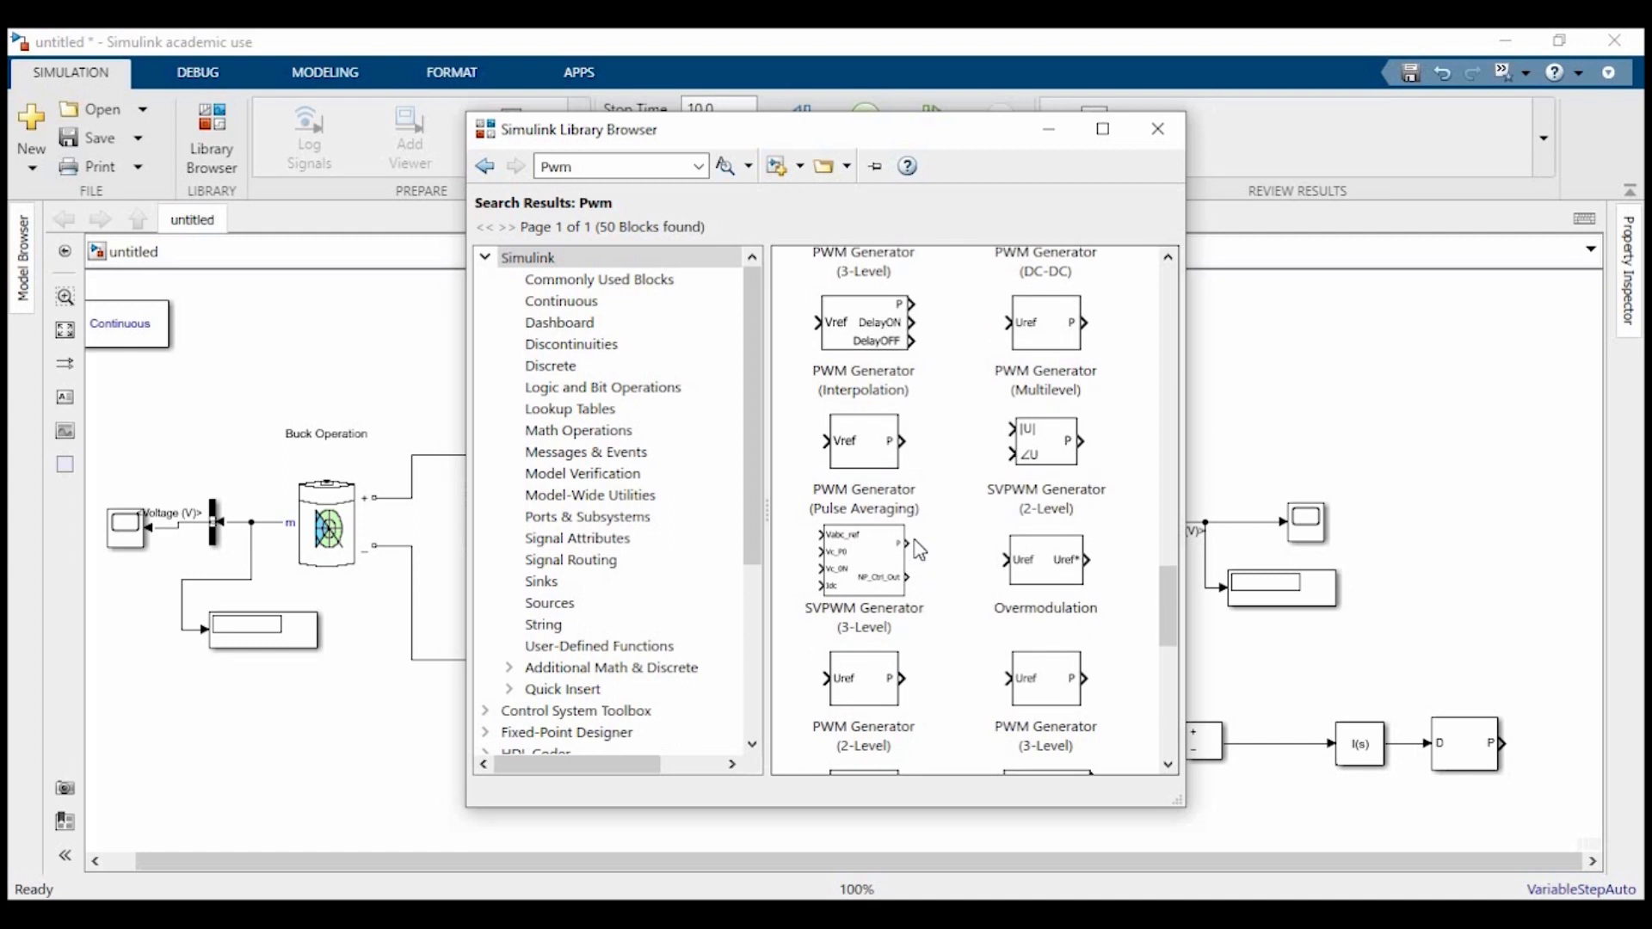
pyautogui.scroll(-3)
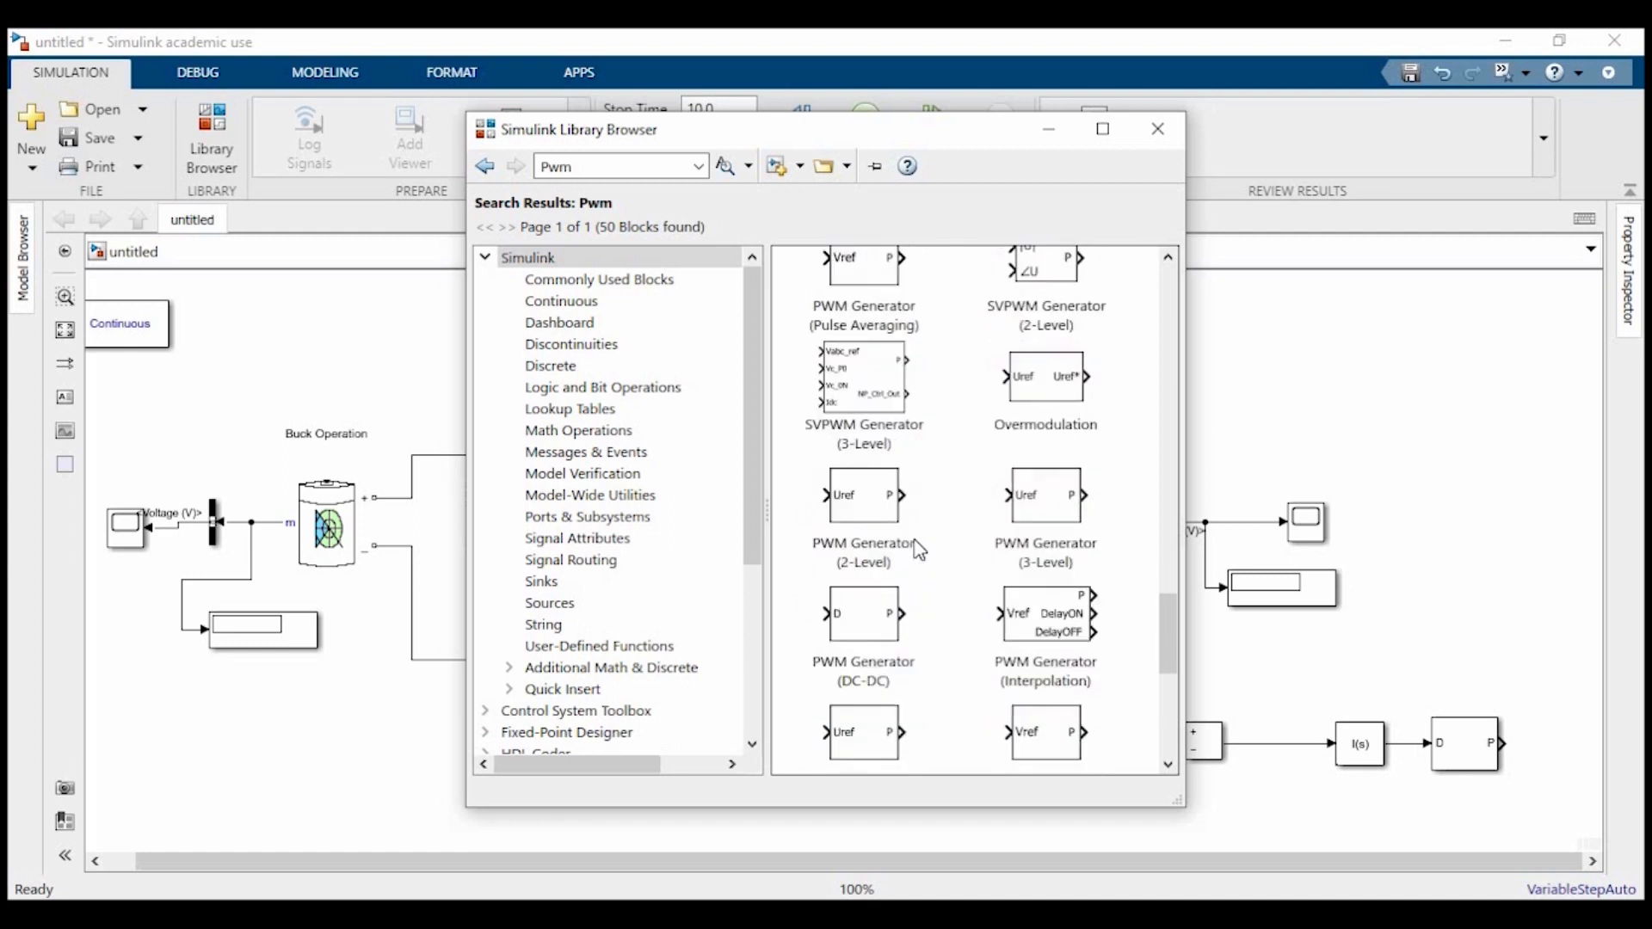
pyautogui.scroll(-3)
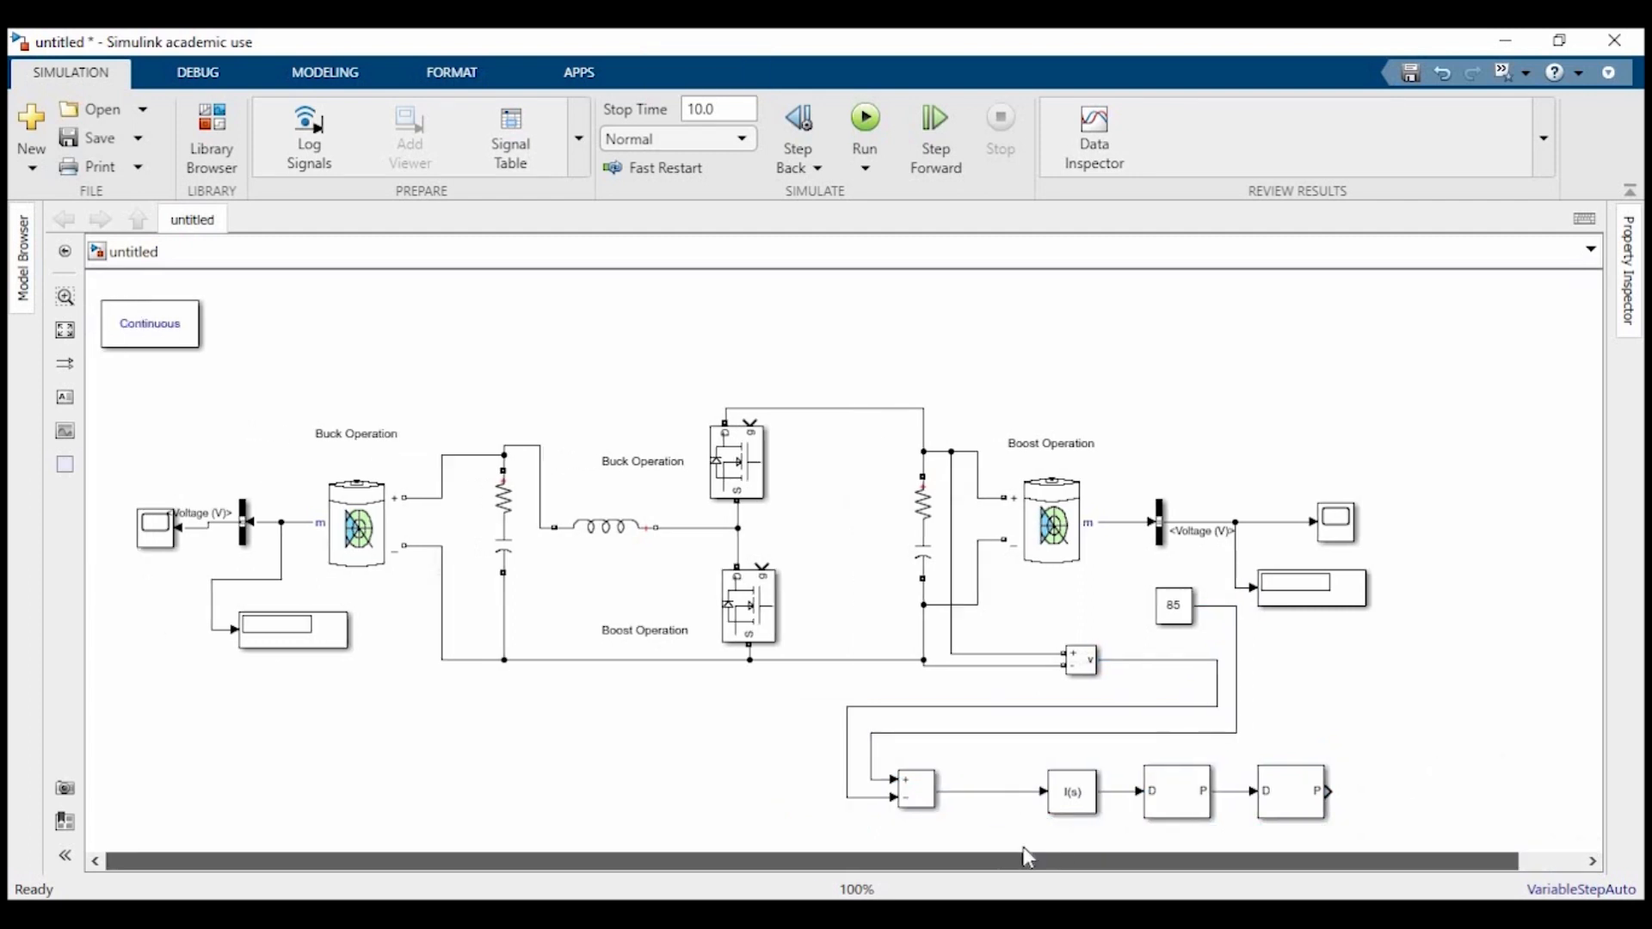
# - Copy the boost feedback chain and 85 constant below the buck circuit and select the buck display
pyautogui.click(1289, 790)
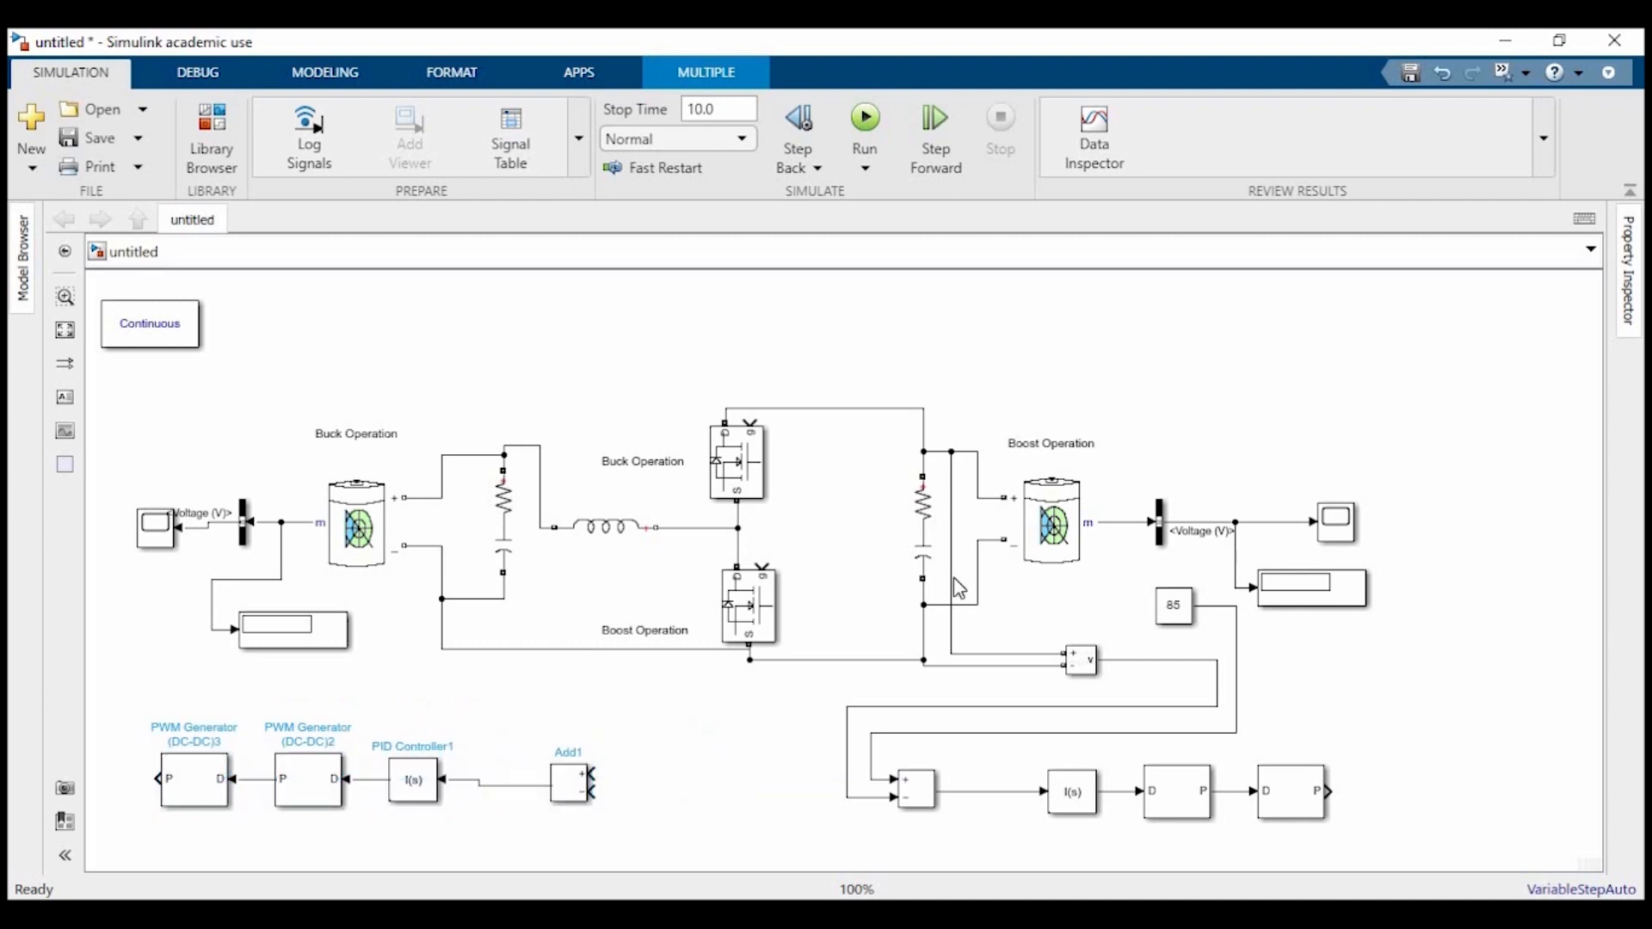
pyautogui.click(1172, 604)
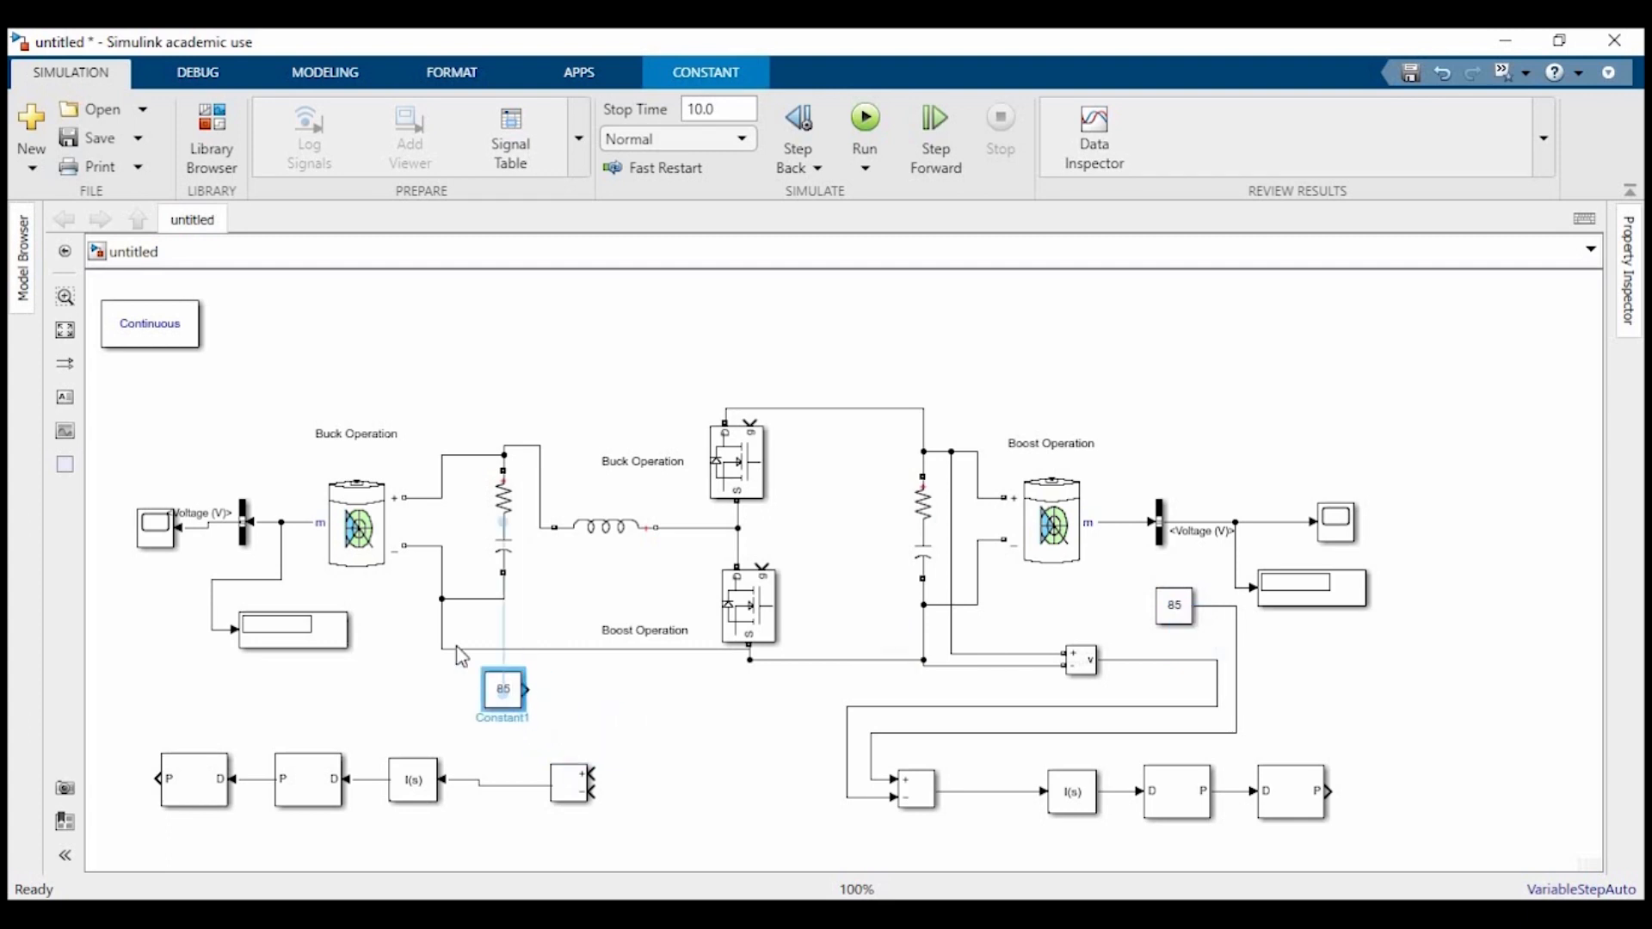
pyautogui.moveTo(503, 695); pyautogui.dragTo(293, 701)
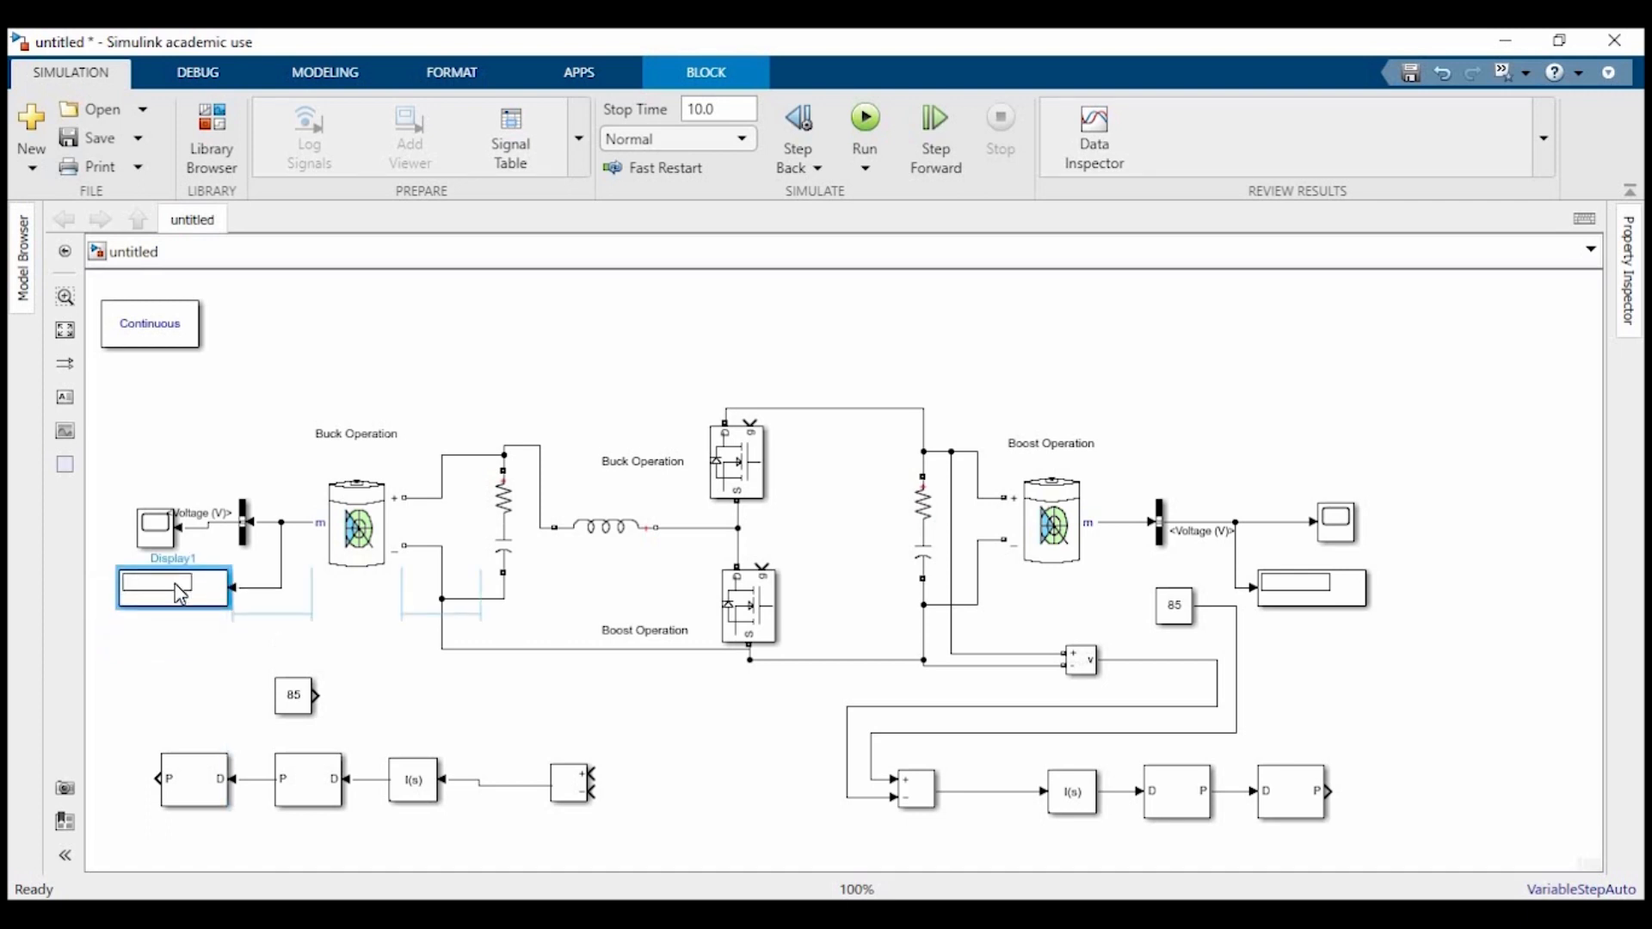
pyautogui.click(1081, 659)
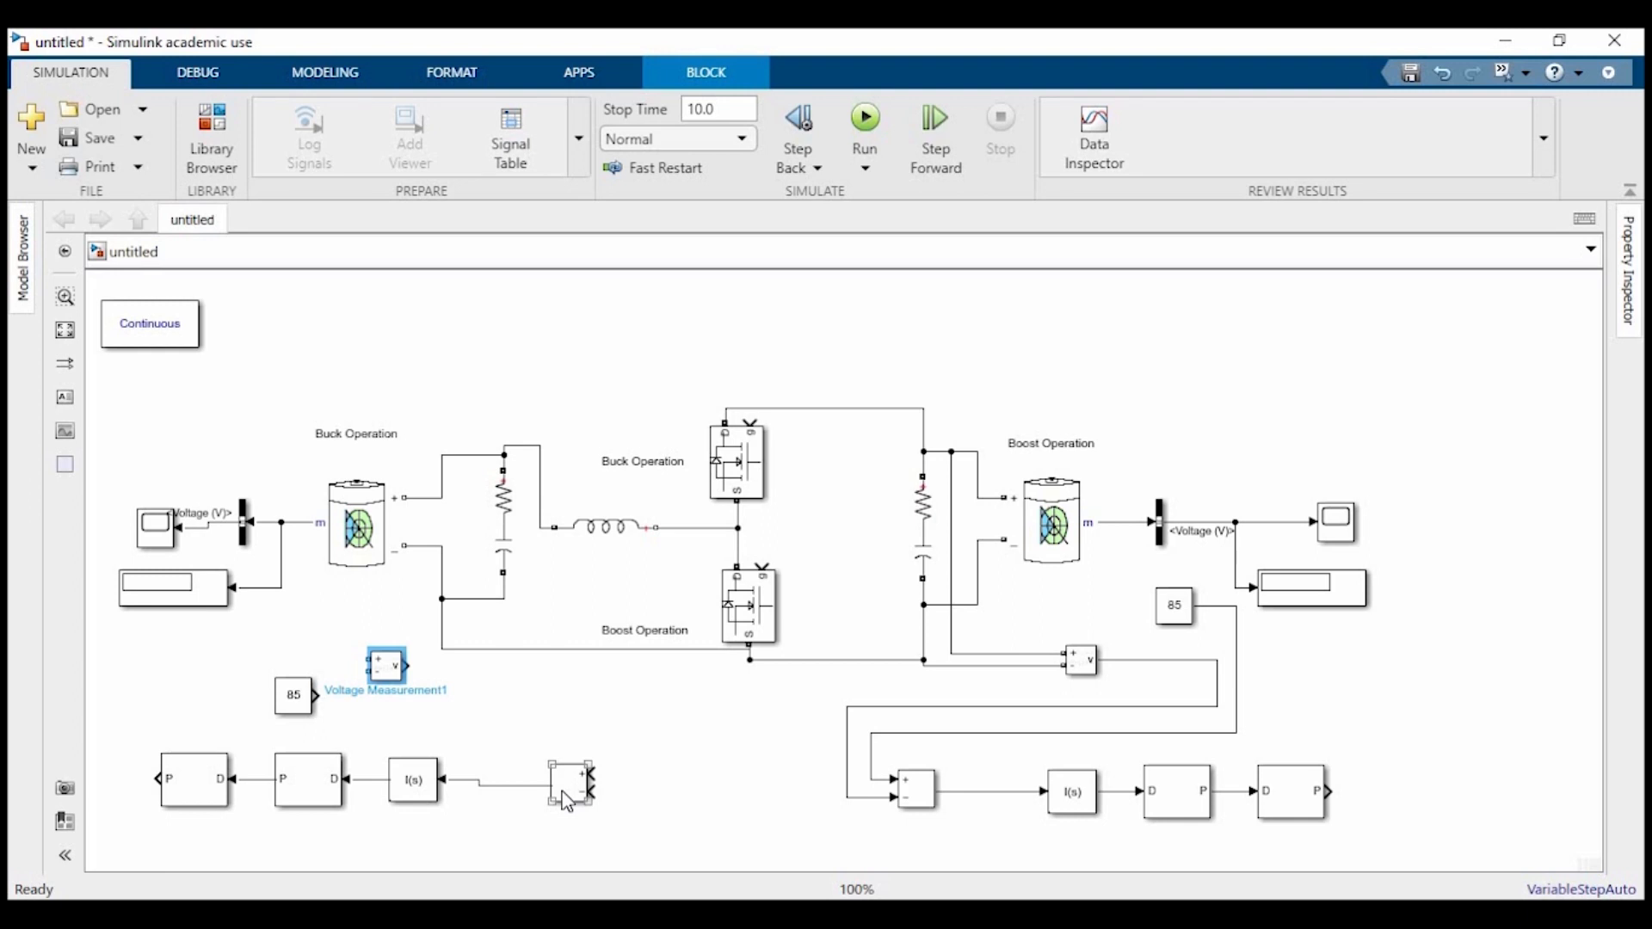
pyautogui.moveTo(556, 788)
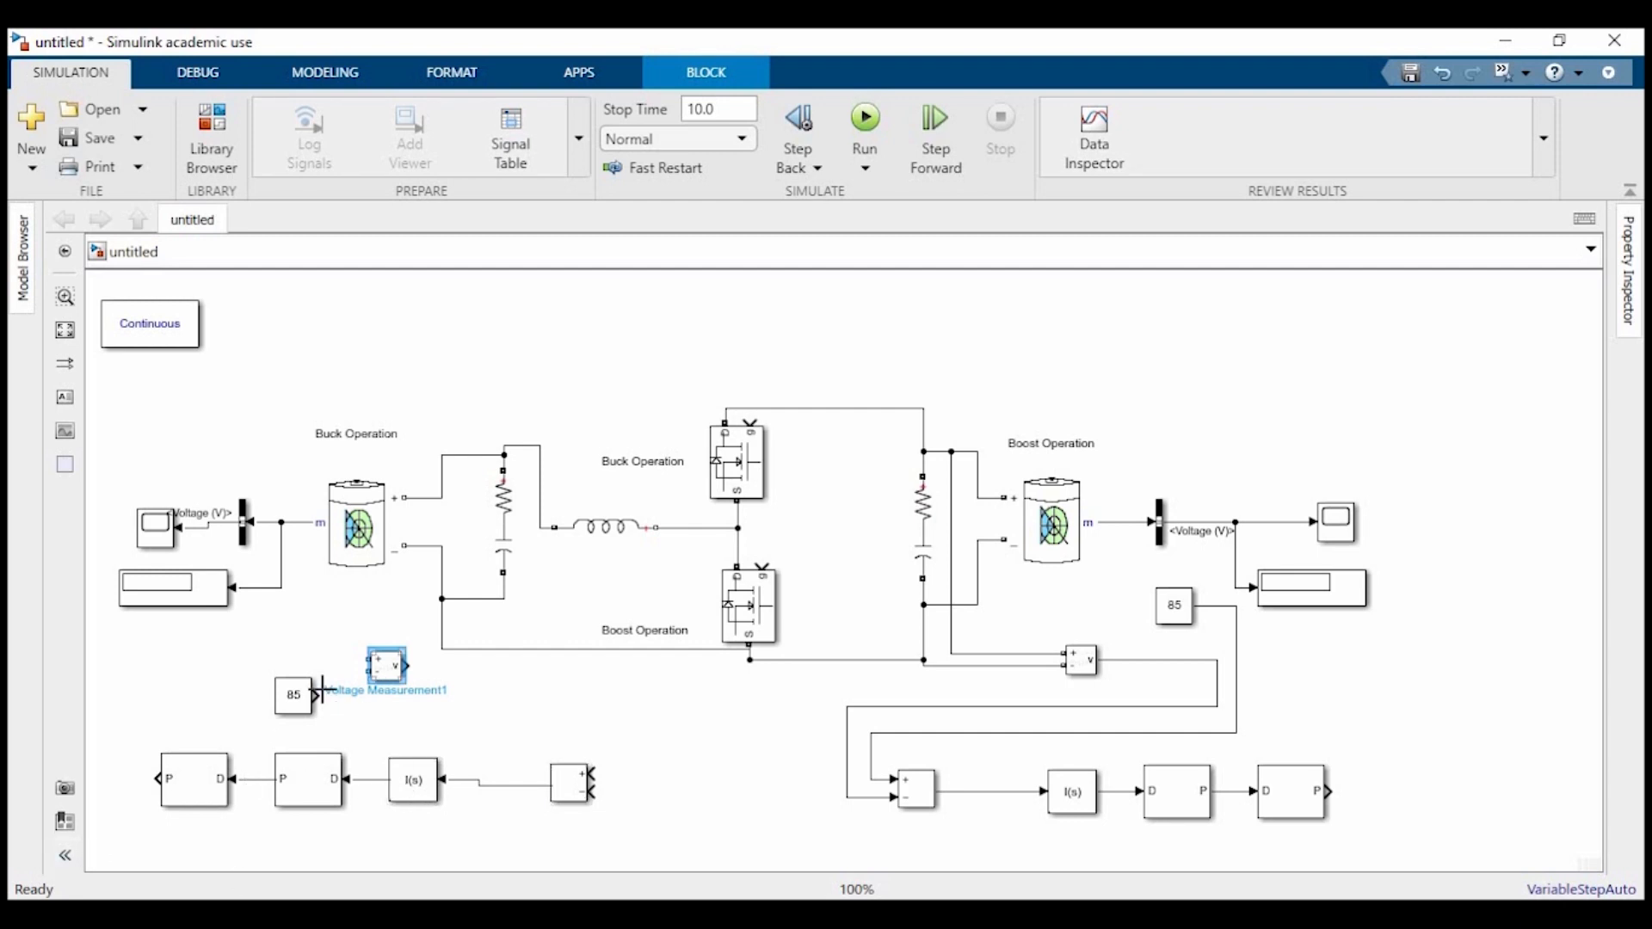
# - Set the copied constant to the 11.5 setpoint and place it beside the buck-side sum block
pyautogui.doubleClick(292, 695)
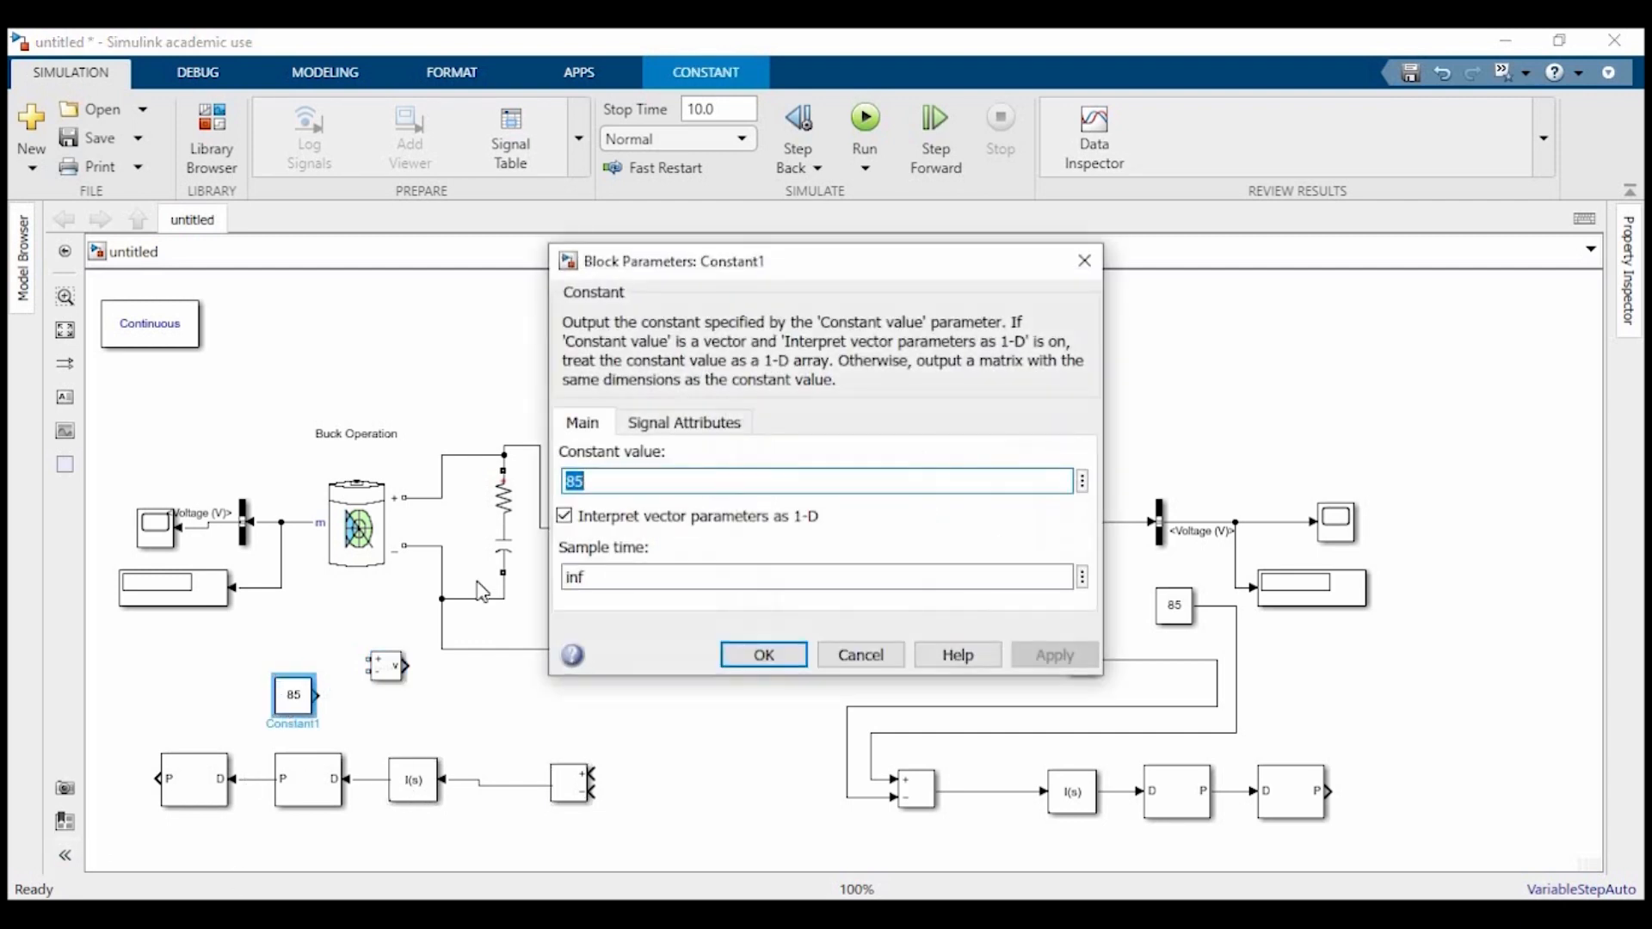
pyautogui.click(762, 654)
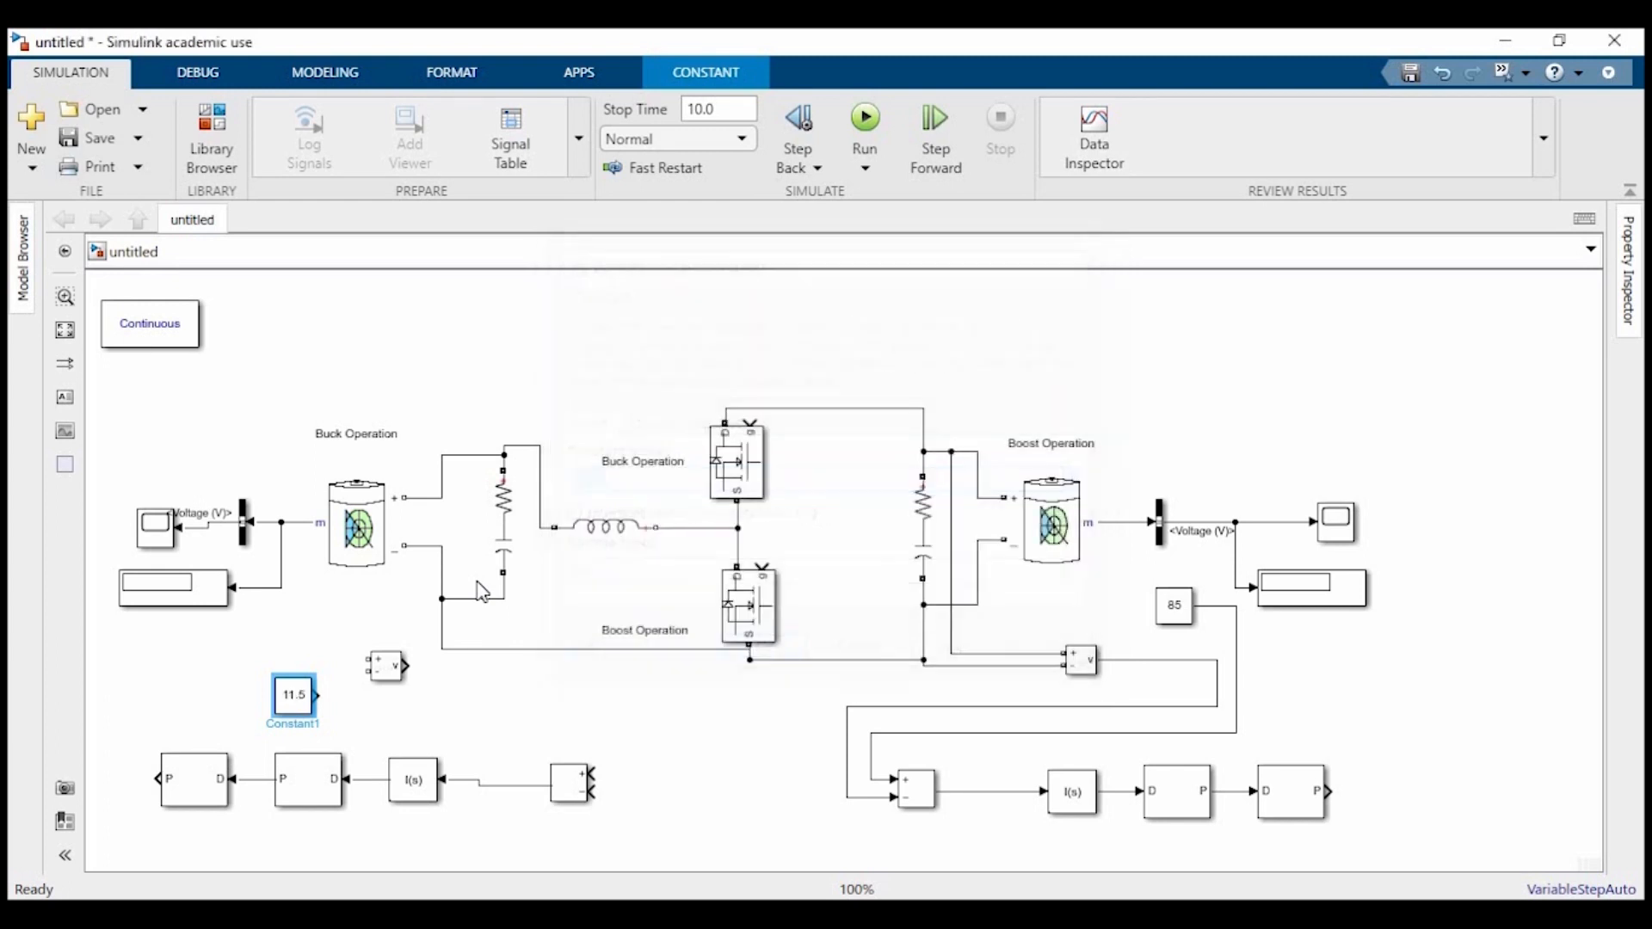
pyautogui.moveTo(292, 701); pyautogui.dragTo(749, 705)
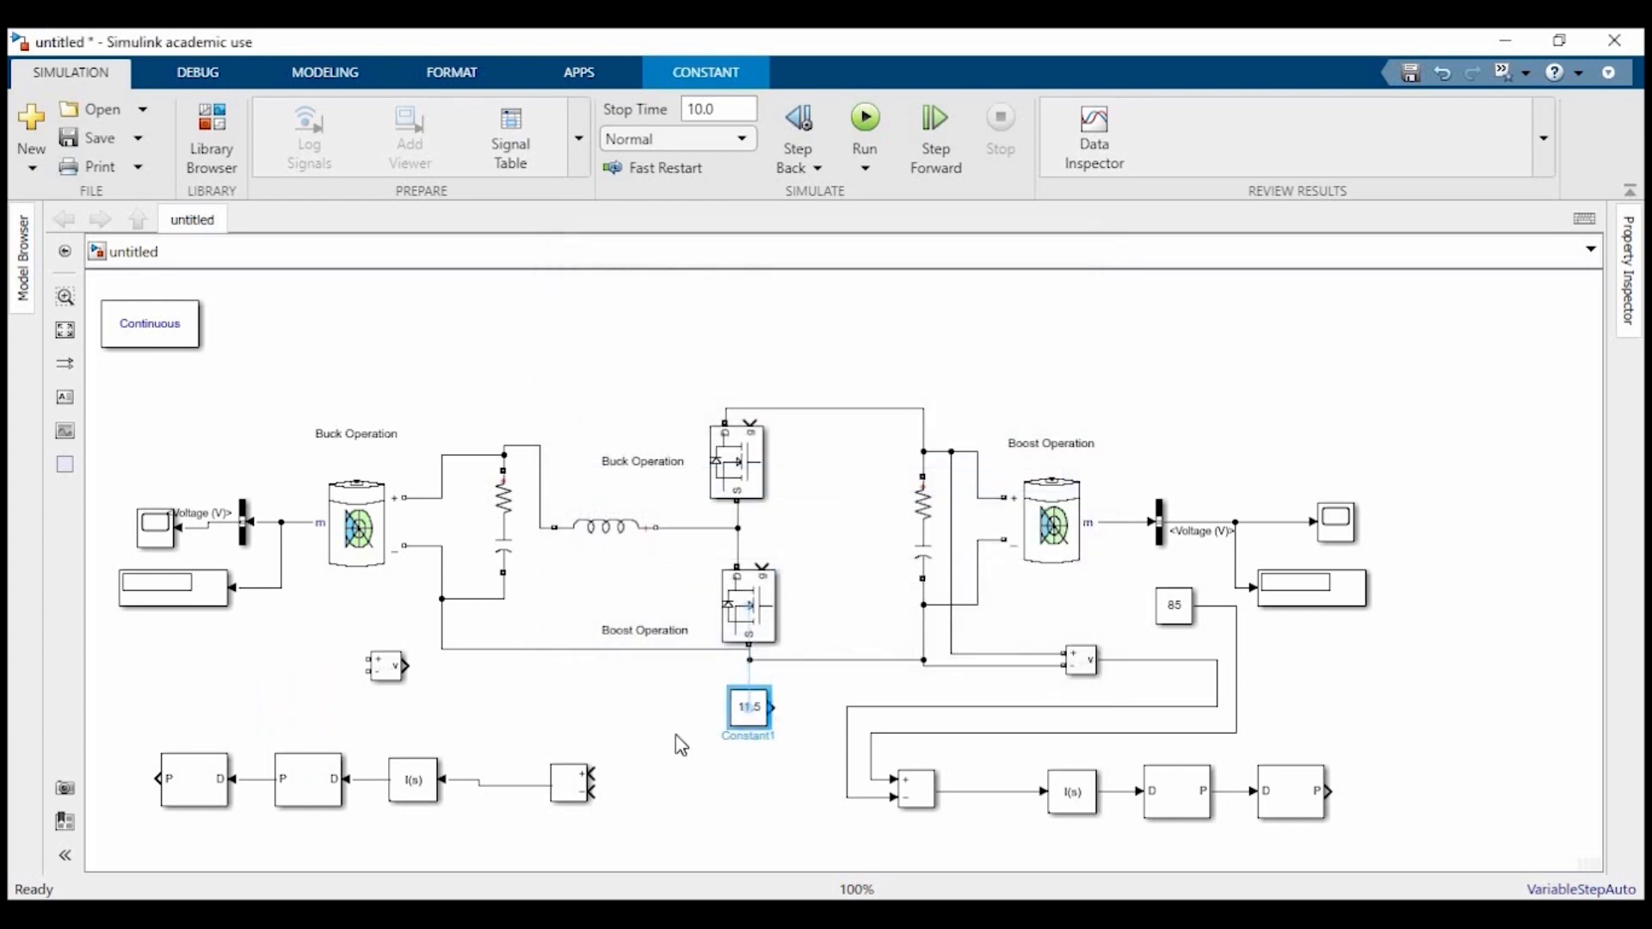
pyautogui.moveTo(748, 711); pyautogui.dragTo(670, 740)
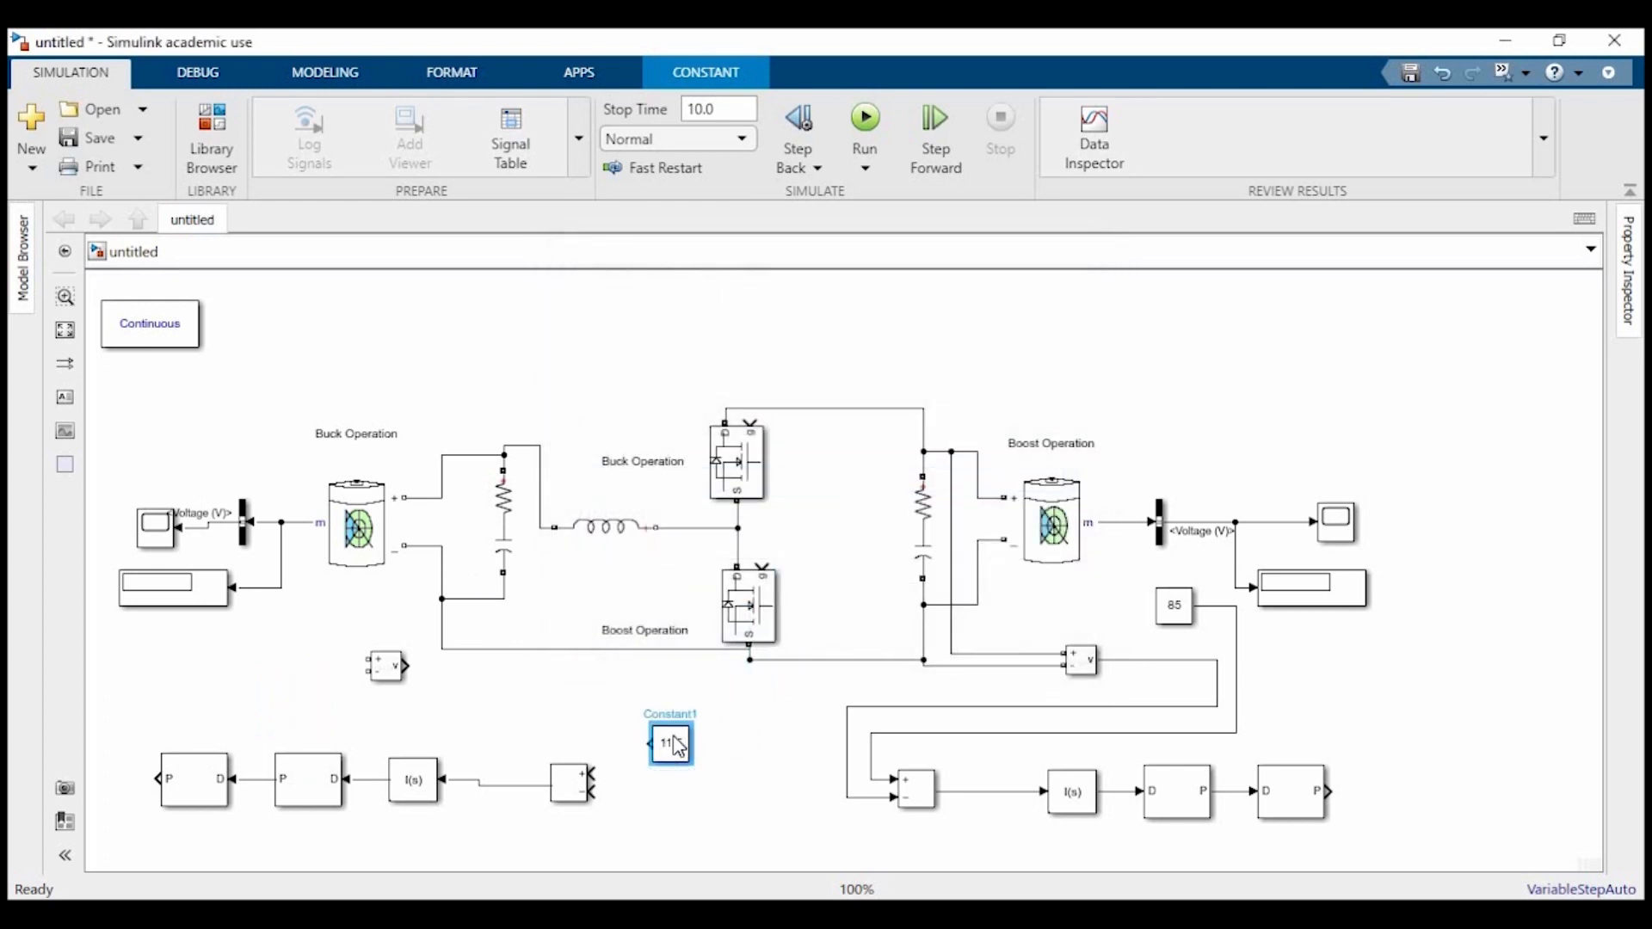
pyautogui.write('11.5')
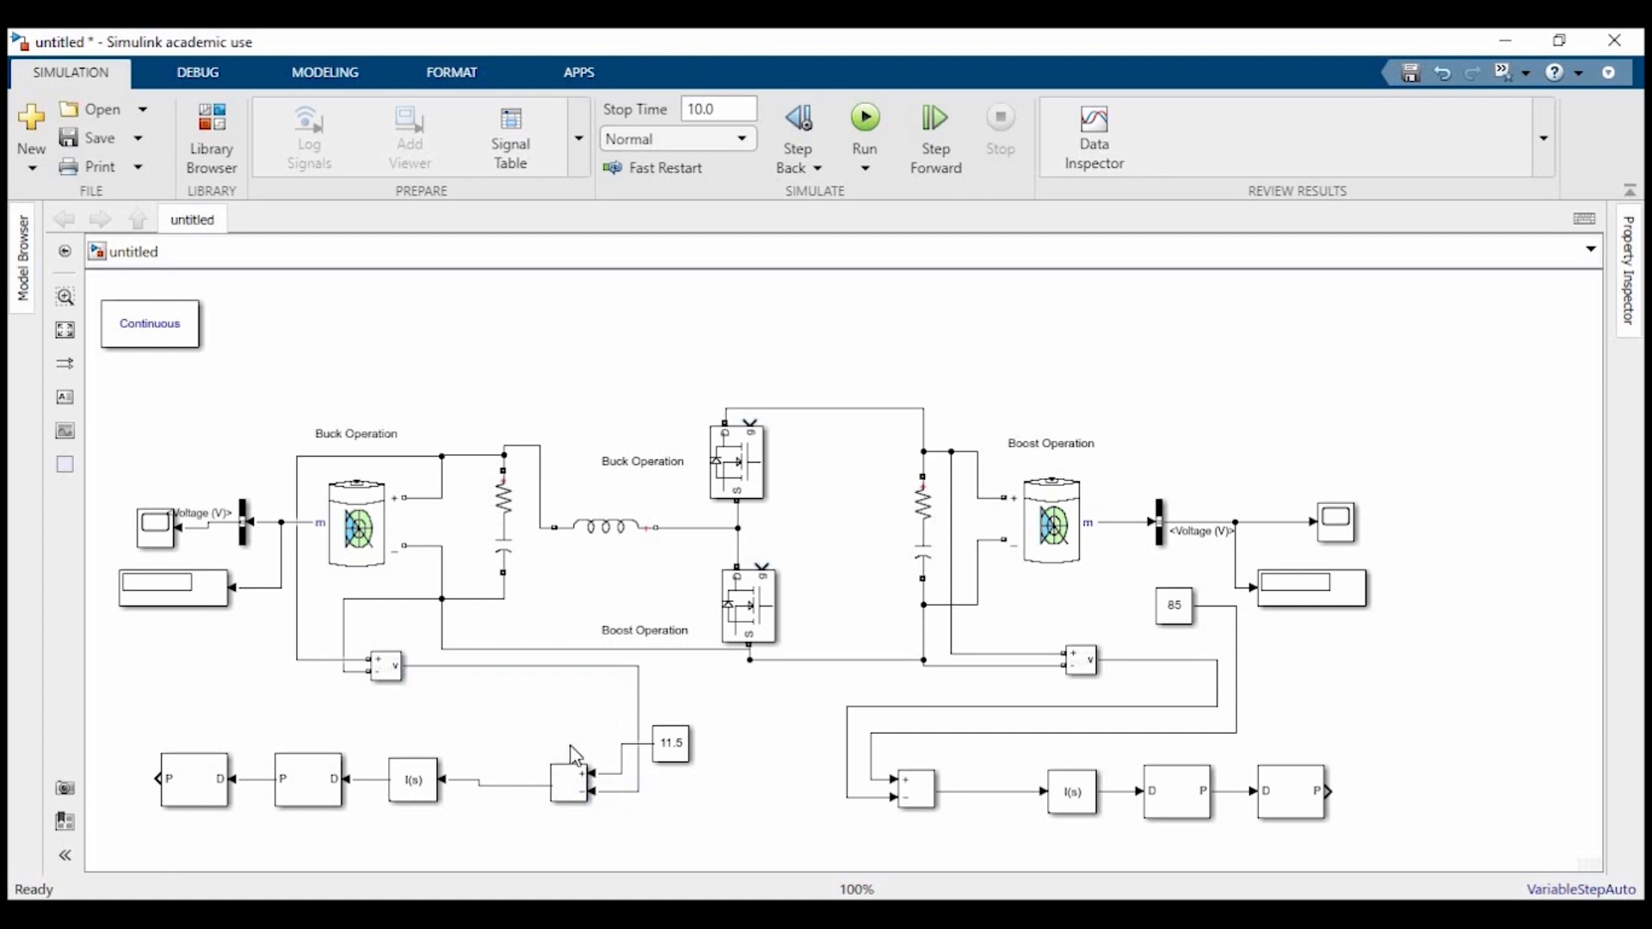
pyautogui.moveTo(526, 651)
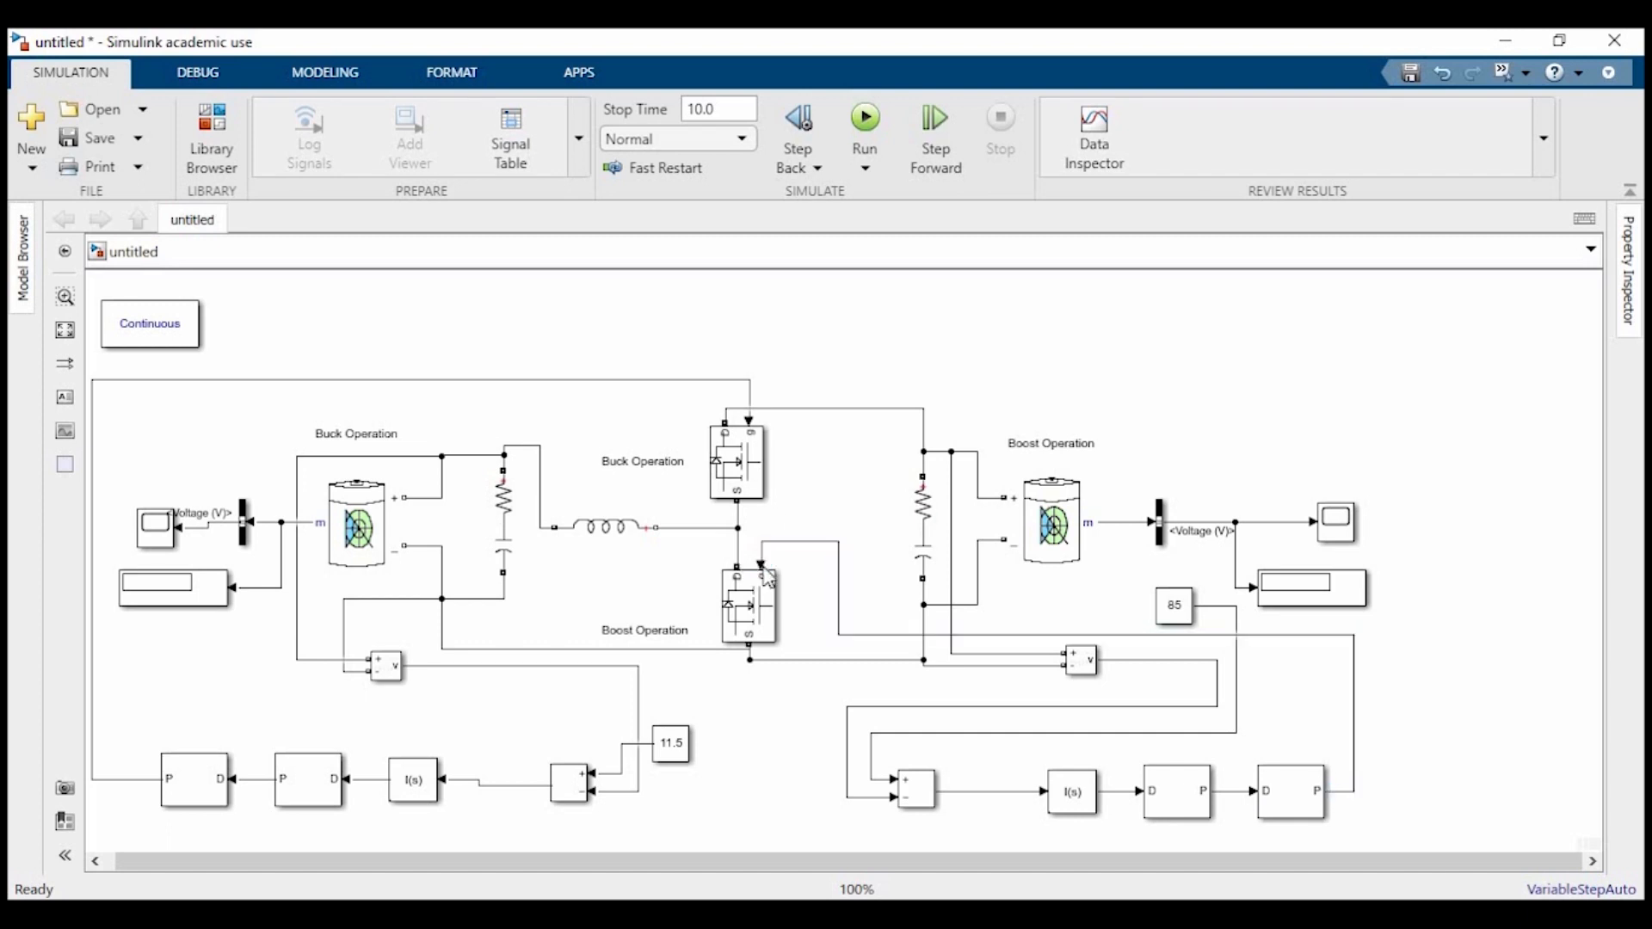
pyautogui.moveTo(682, 588)
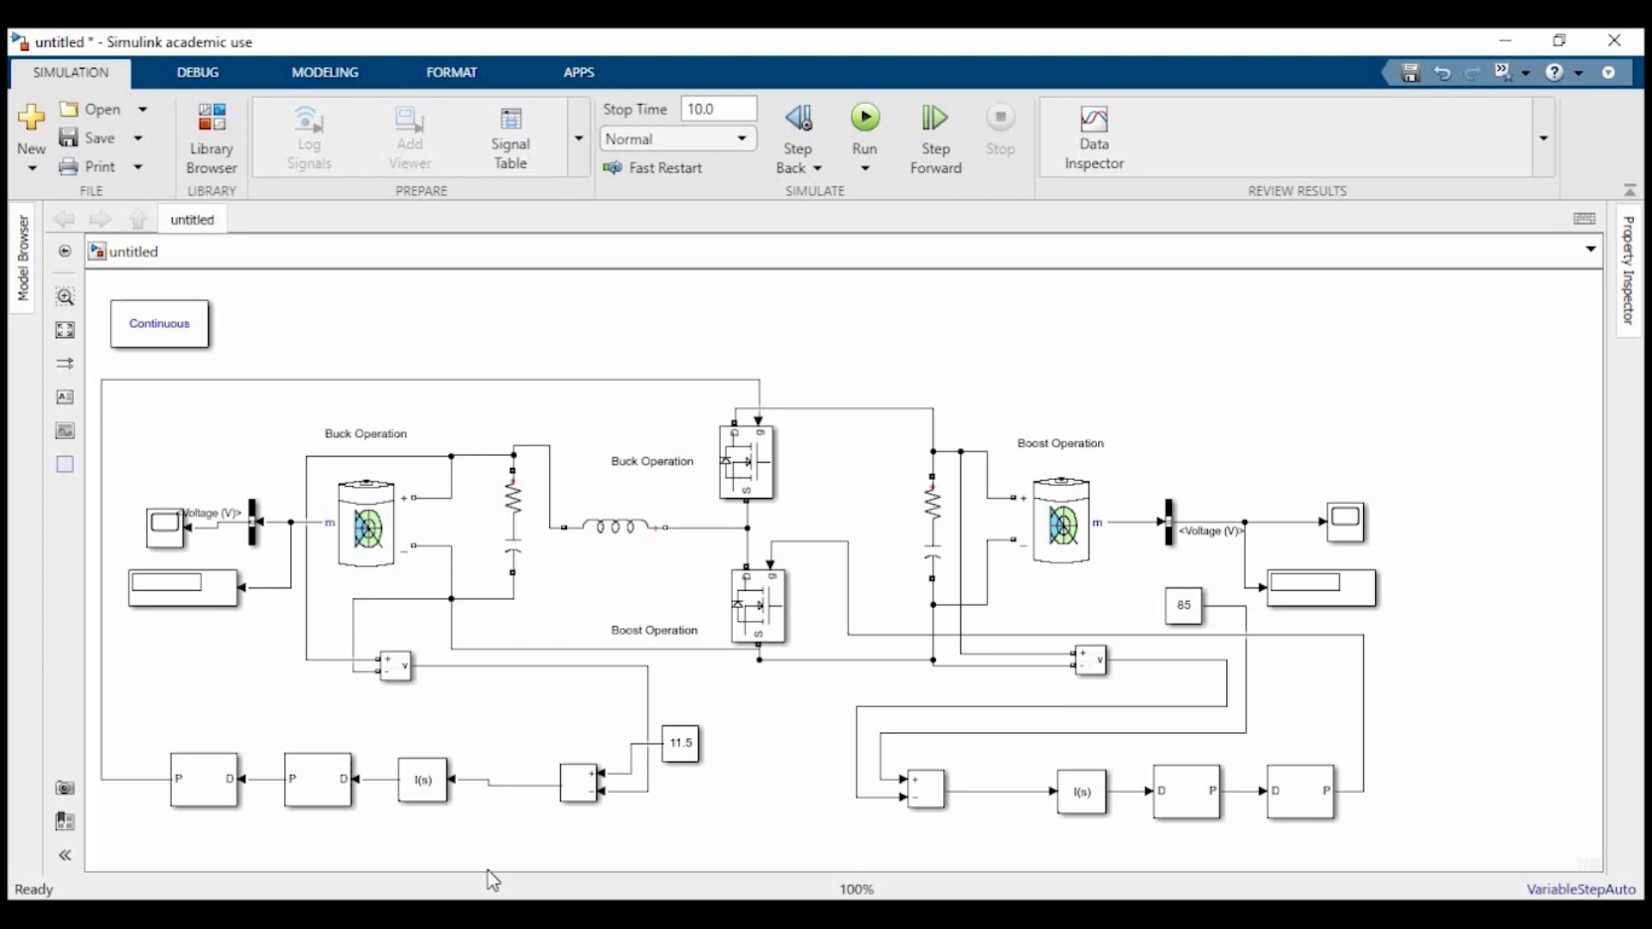
# - Run then stop the simulation, displays reading 100 and 93.47, and select the buck-side Display1
pyautogui.click(181, 586)
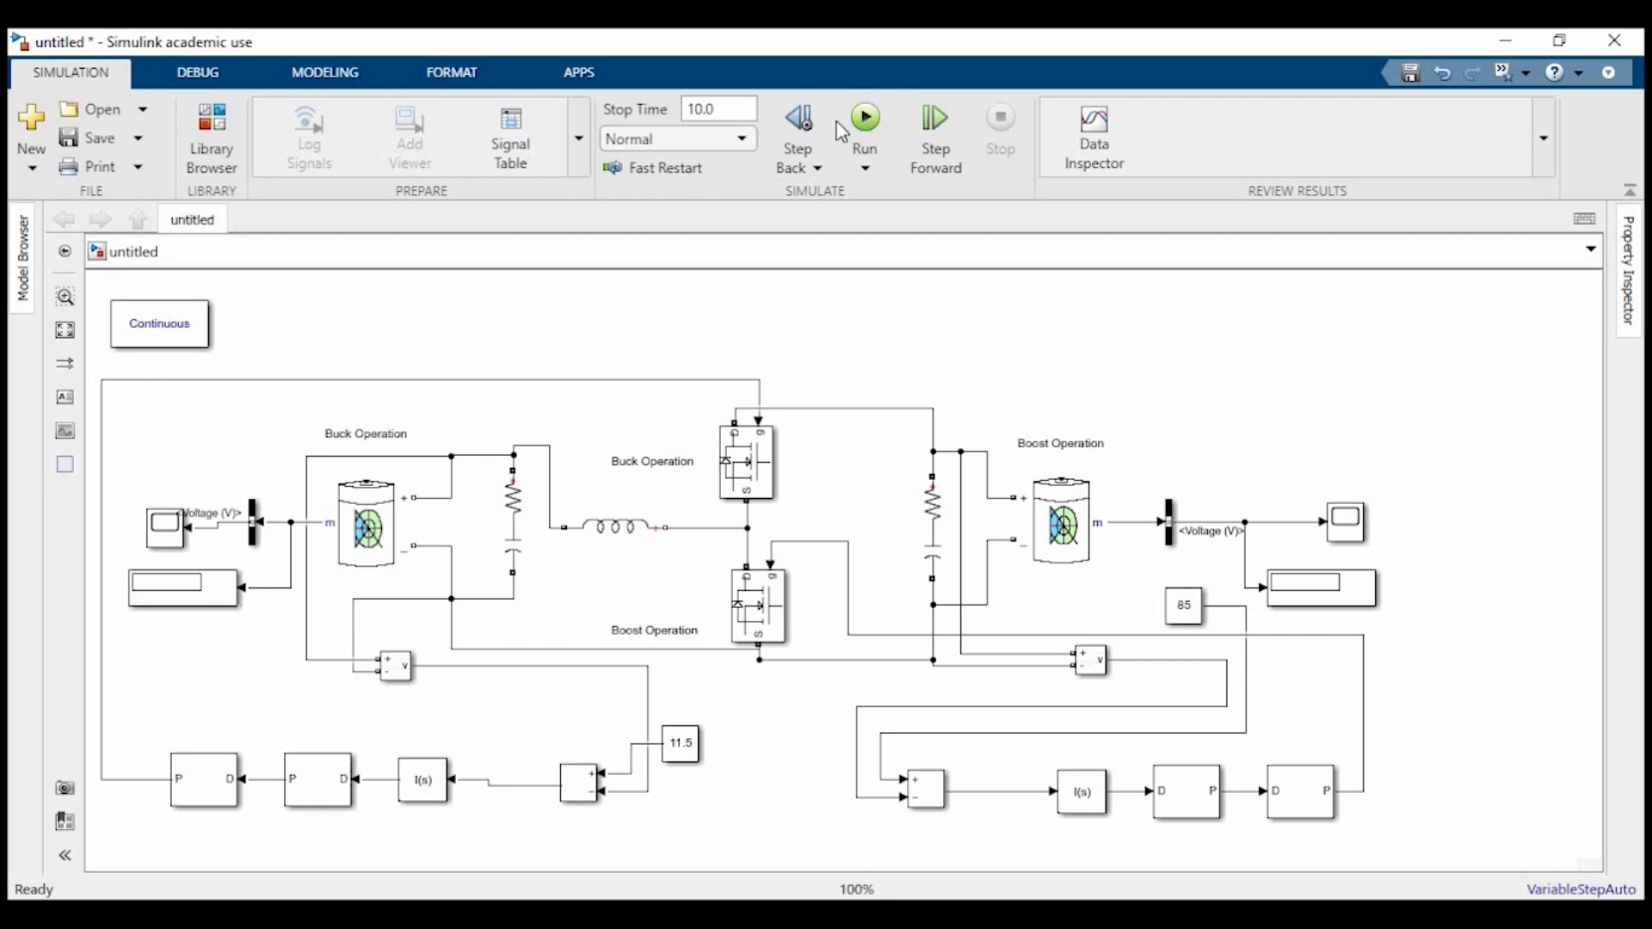
pyautogui.click(864, 126)
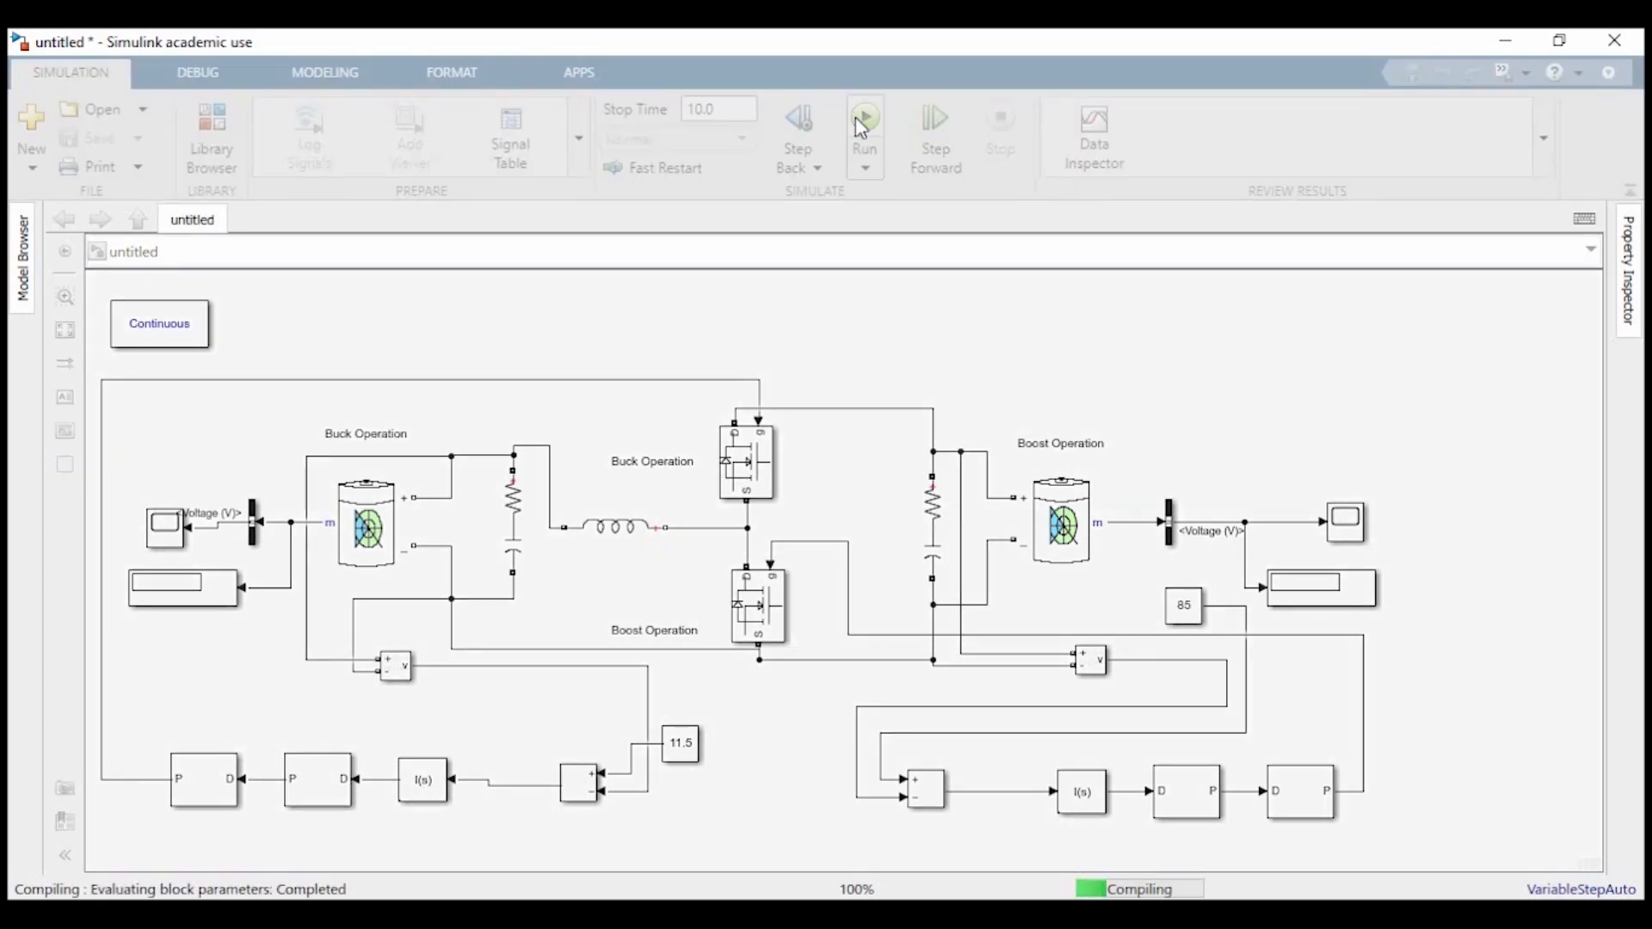
pyautogui.click(862, 124)
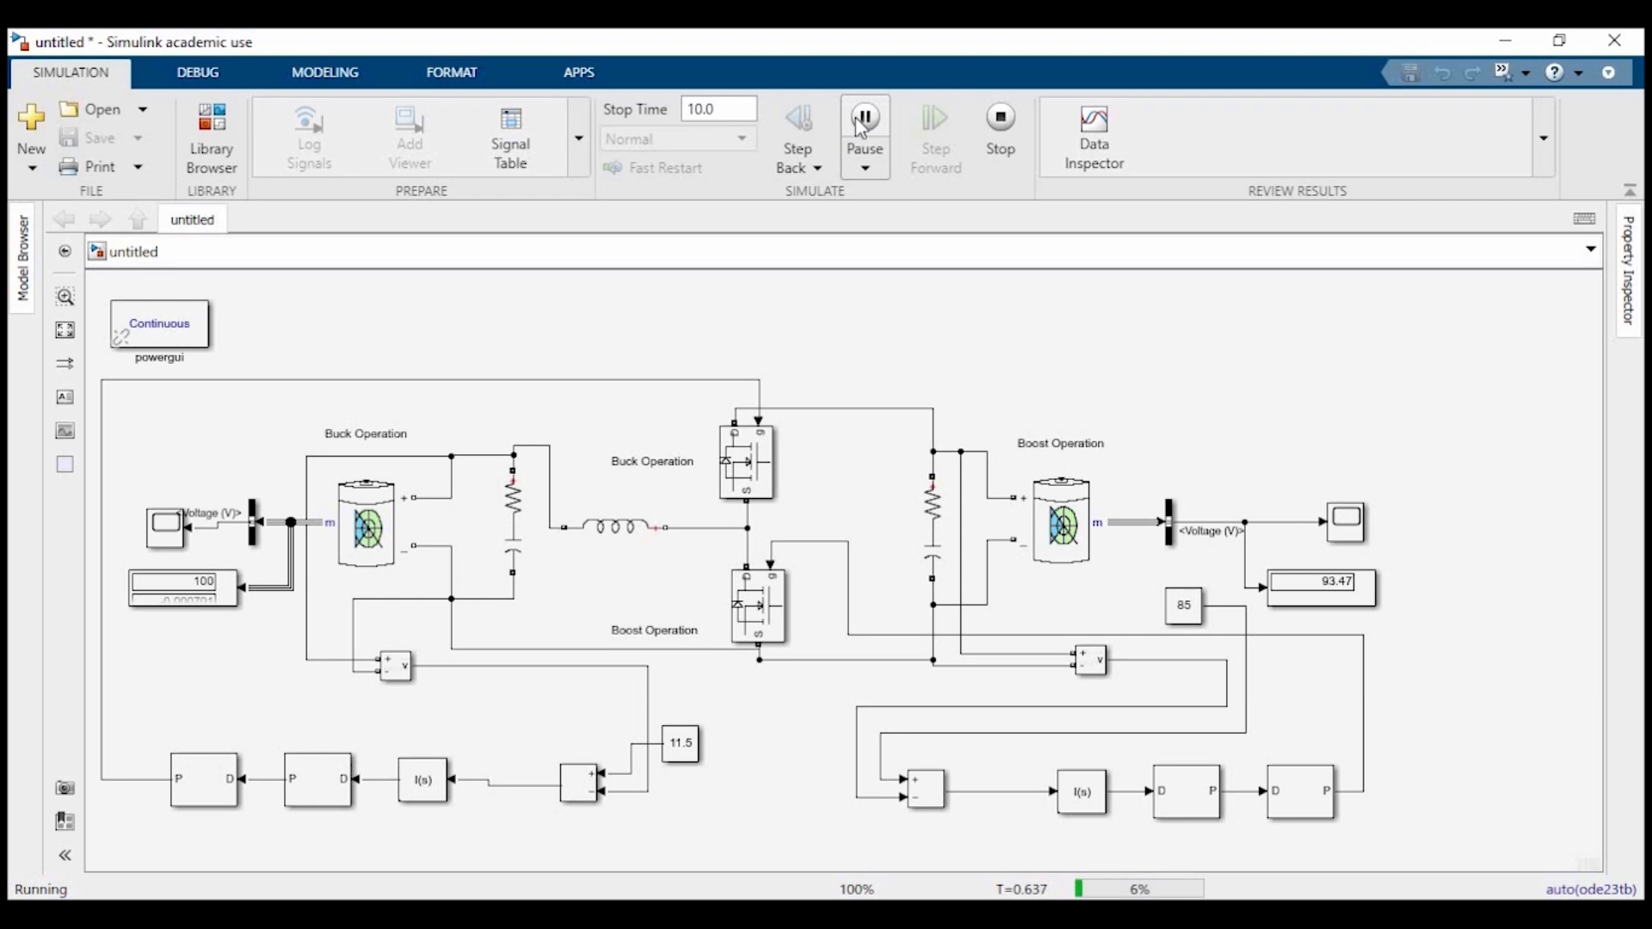
pyautogui.click(180, 585)
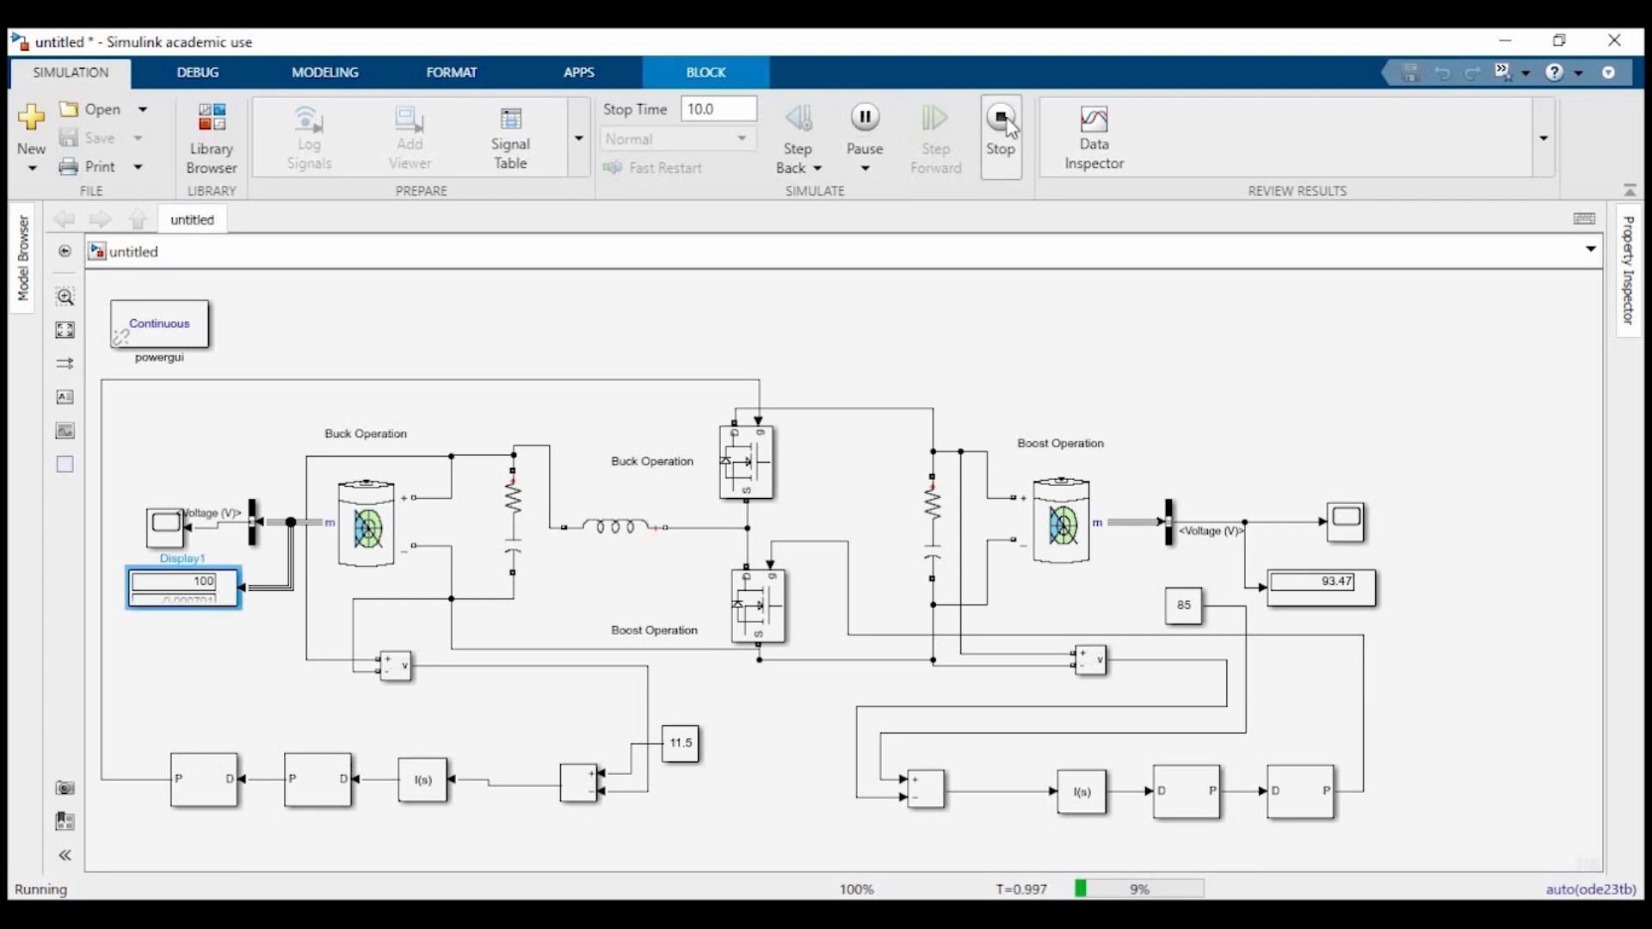
pyautogui.click(998, 124)
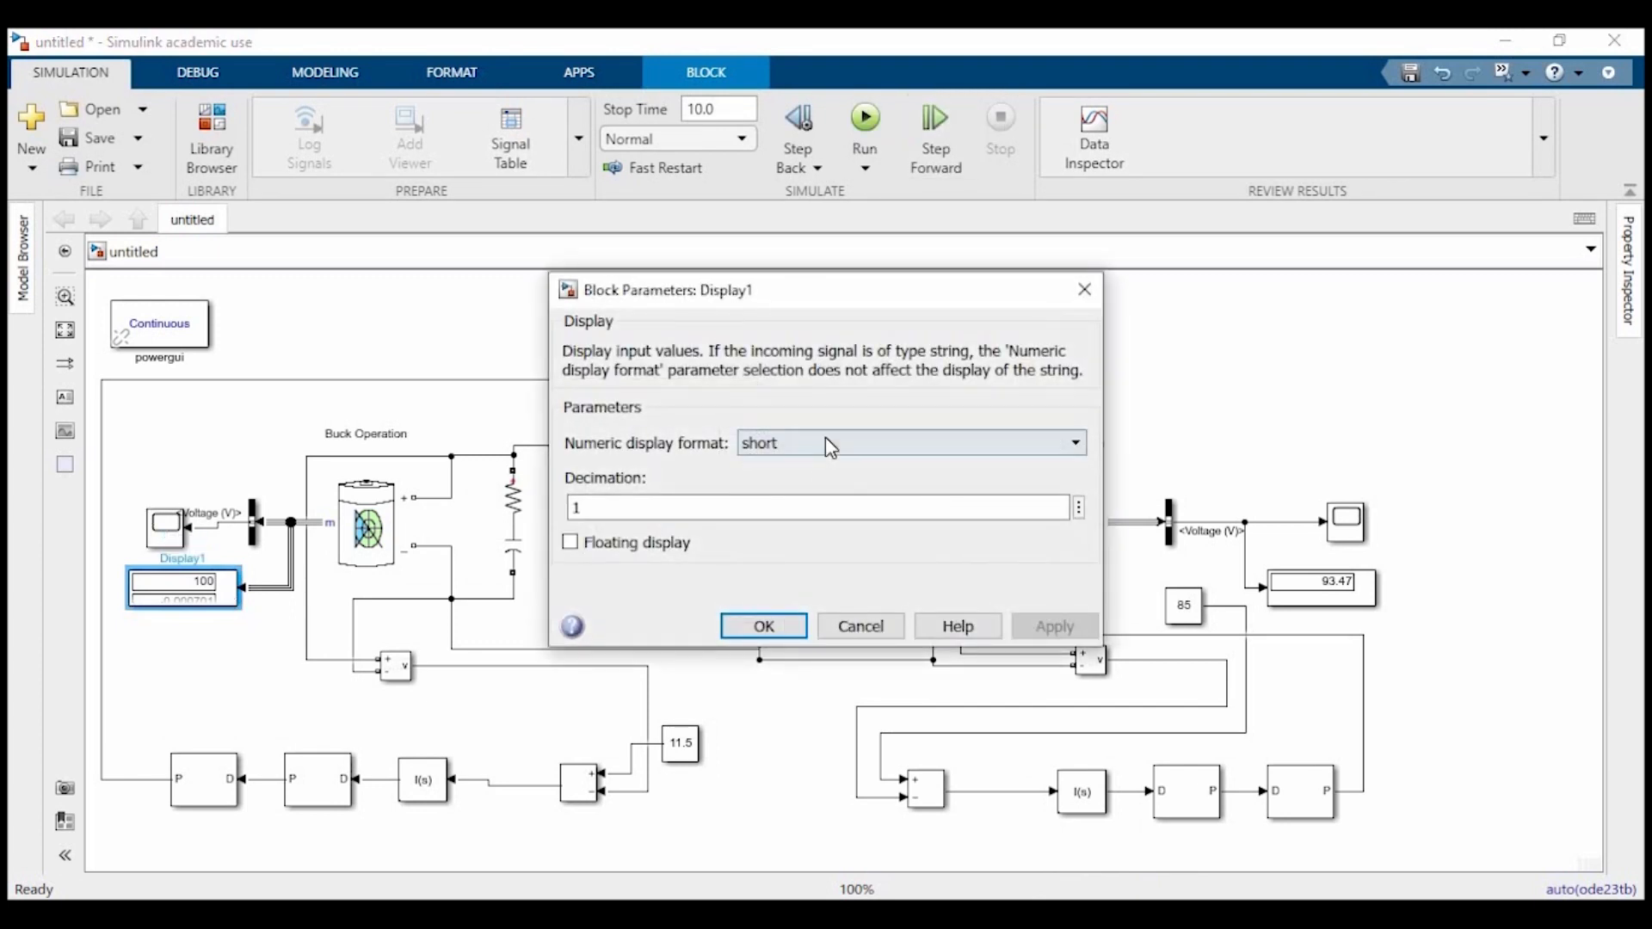
# - Confirm Display1's parameters and rerun the simulation so the buck display reads 11.68
pyautogui.click(763, 627)
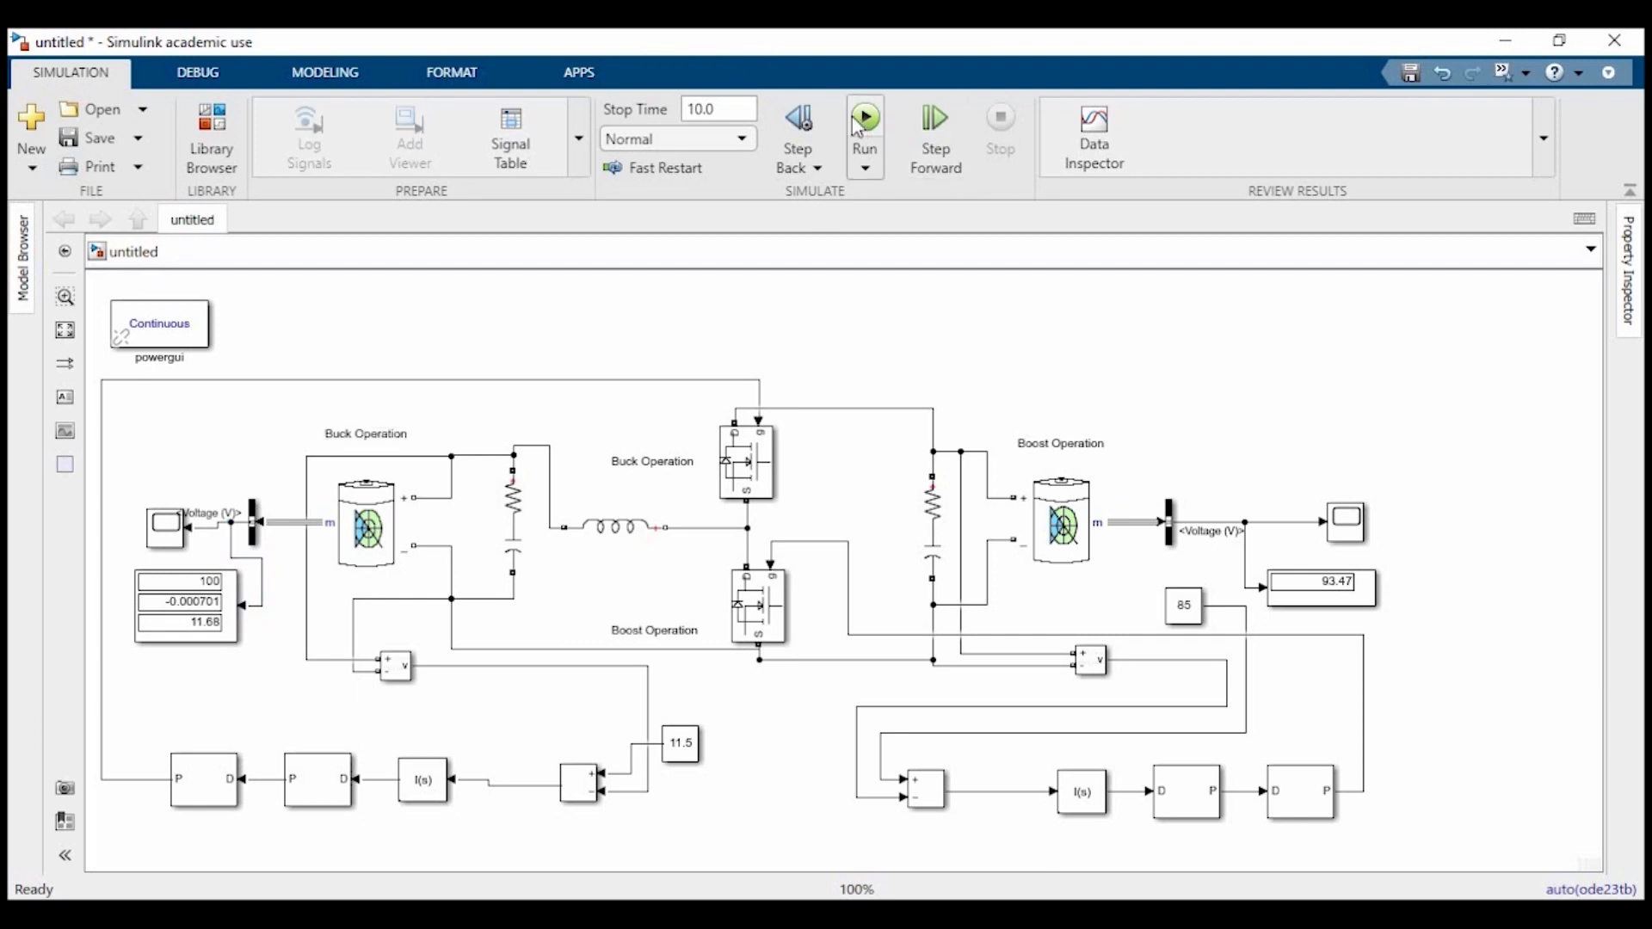
pyautogui.click(863, 115)
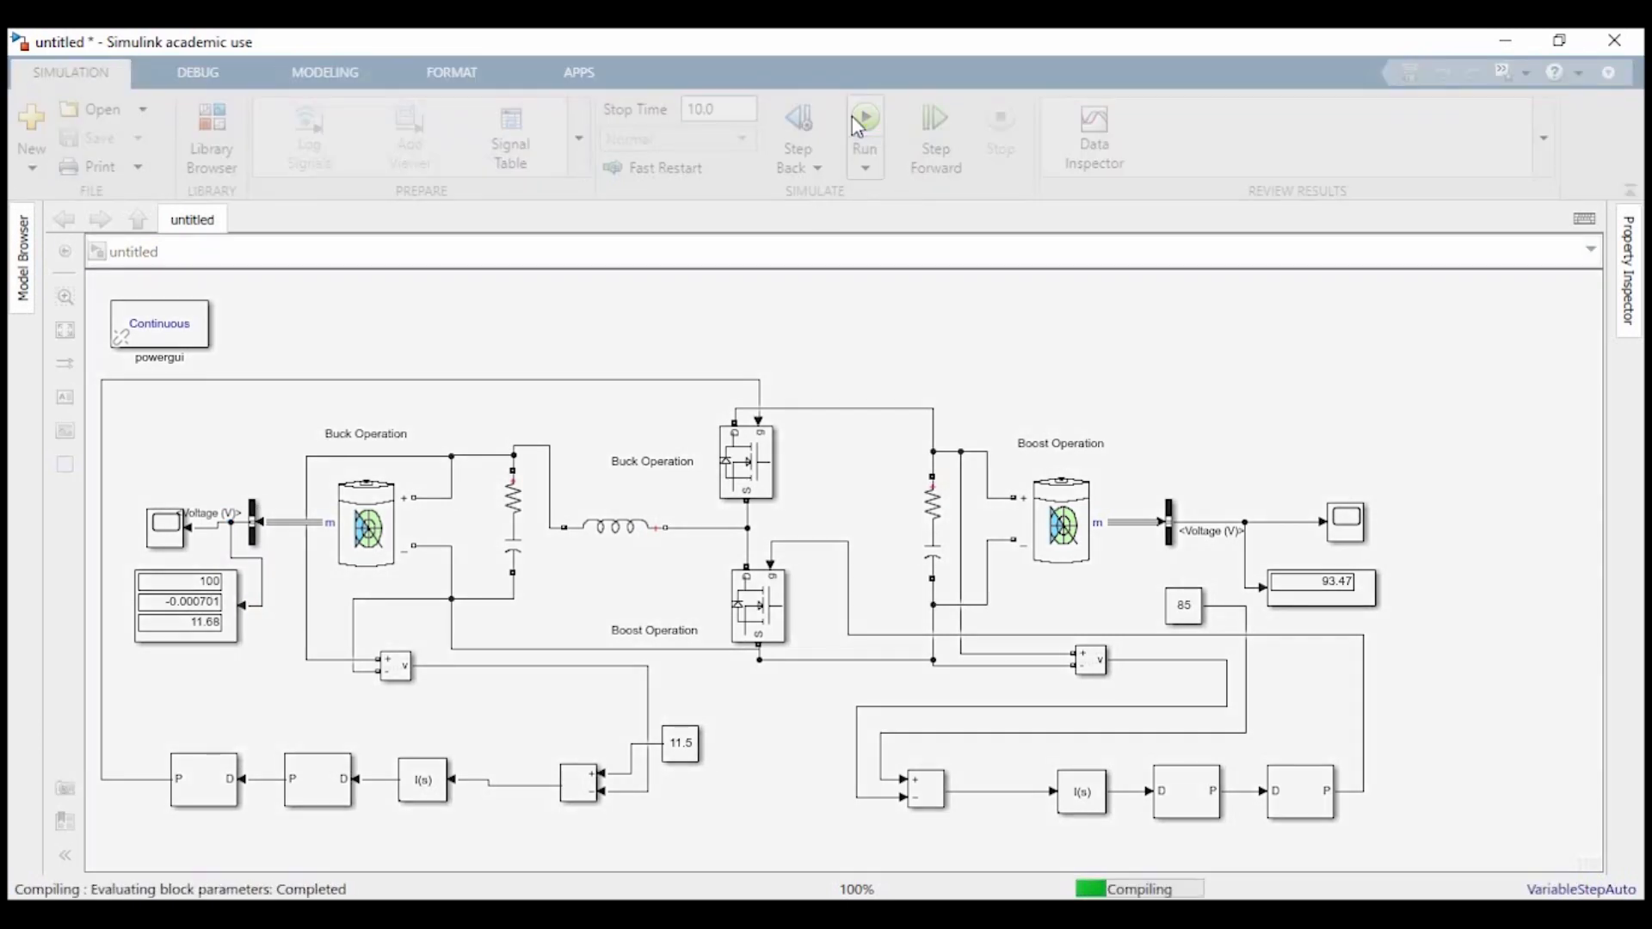
pyautogui.click(863, 125)
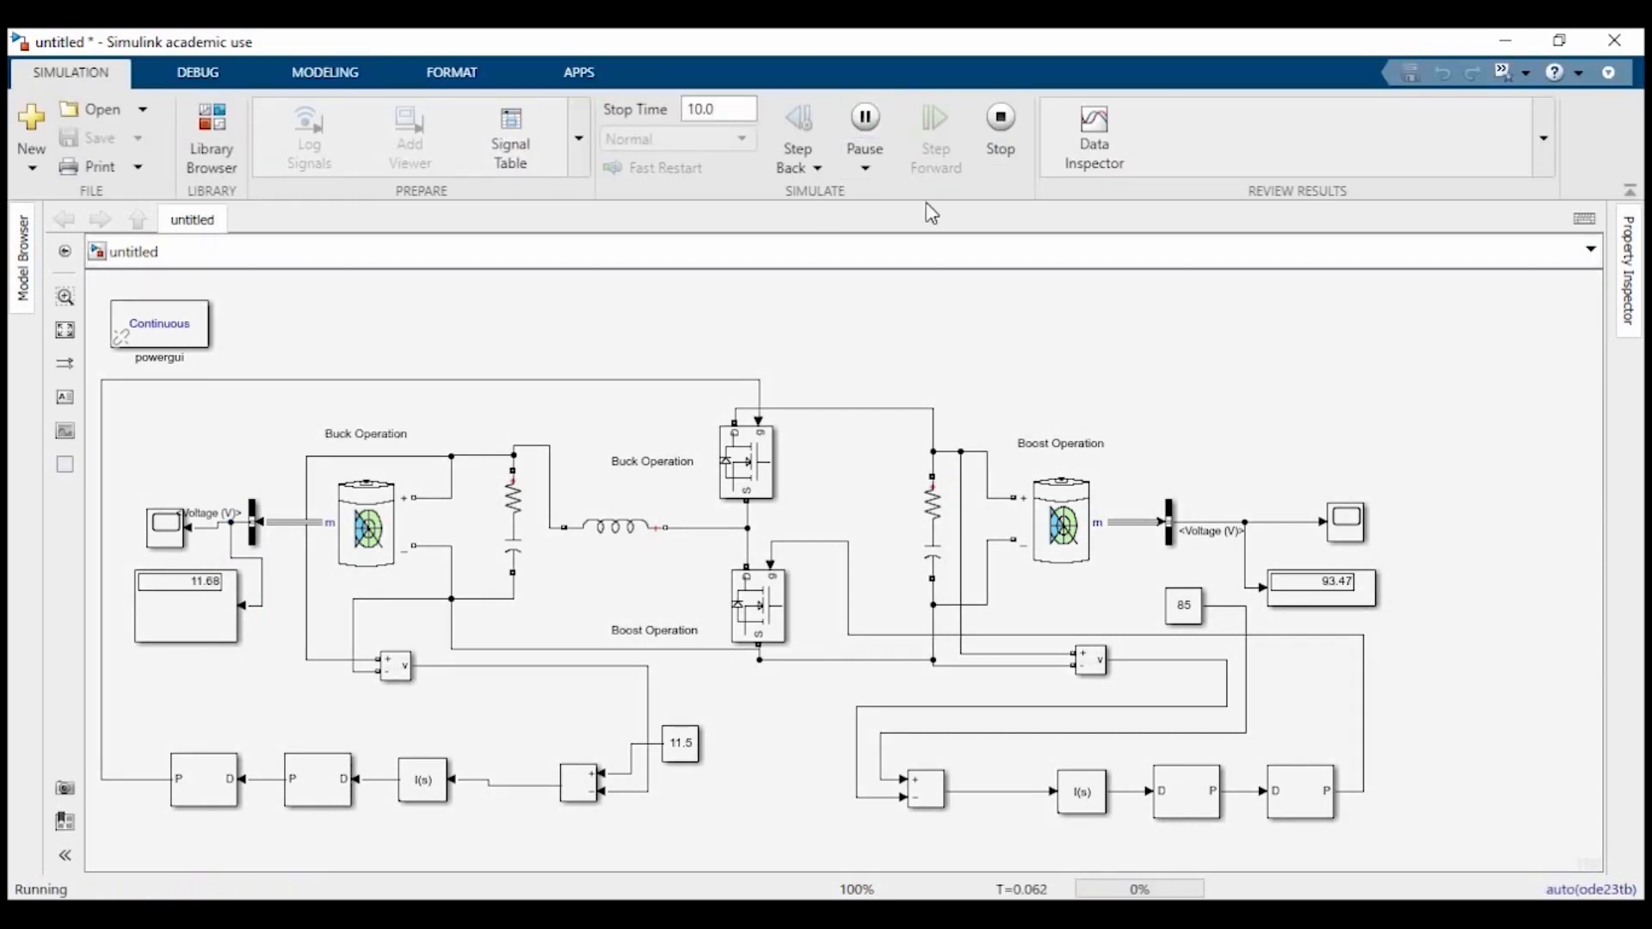
pyautogui.moveTo(1185, 475)
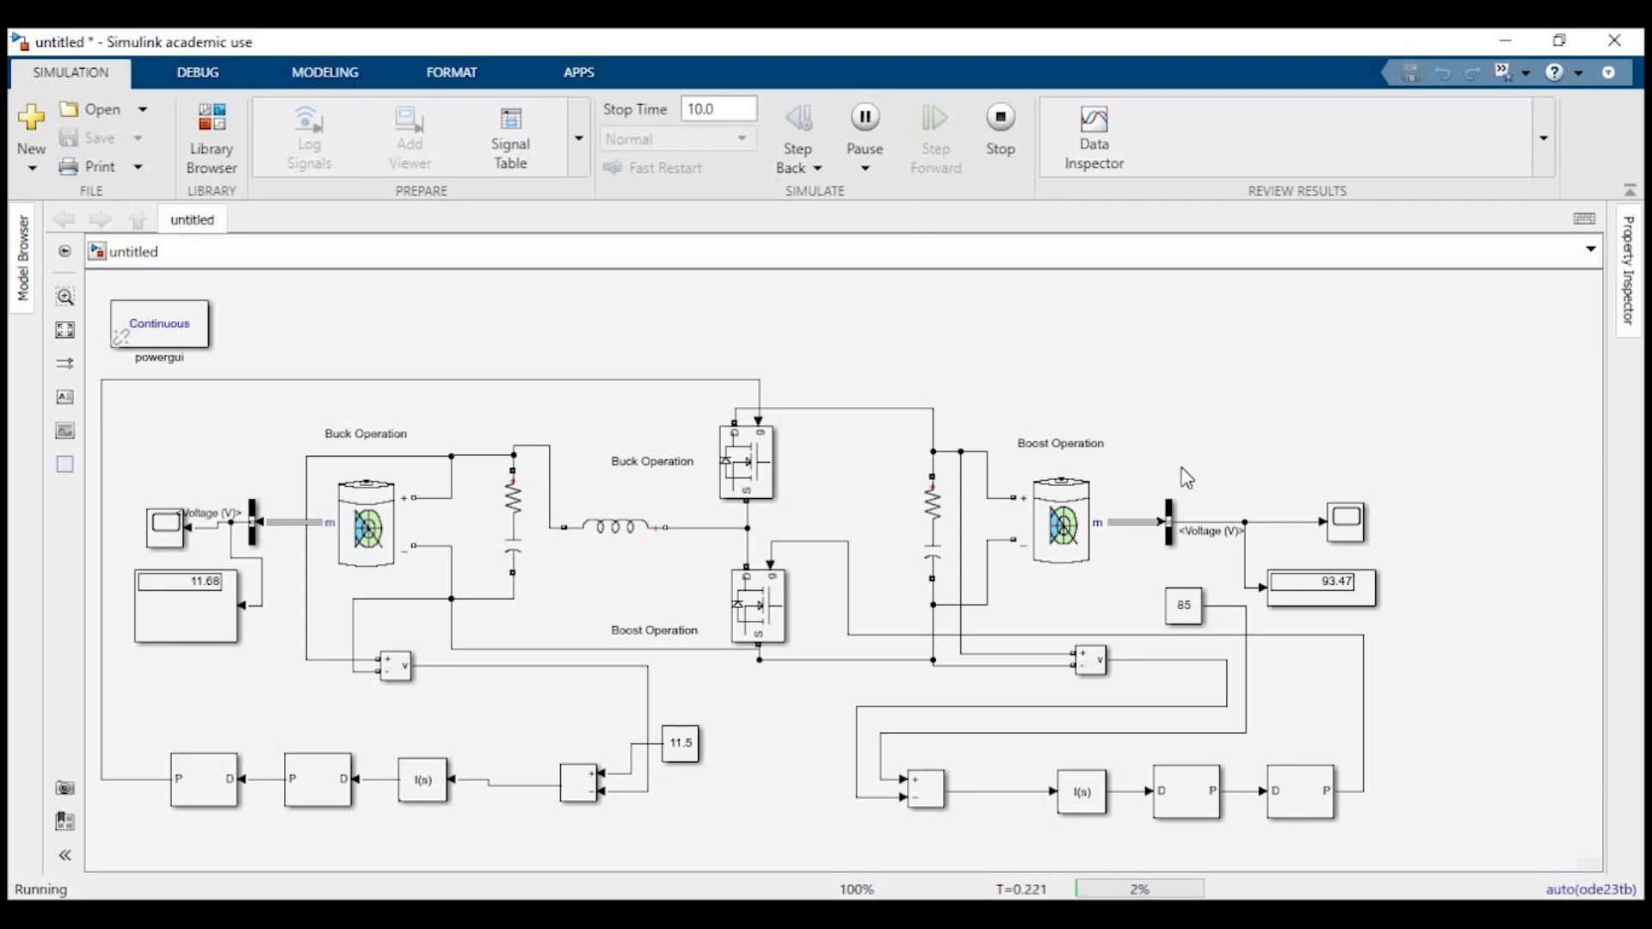